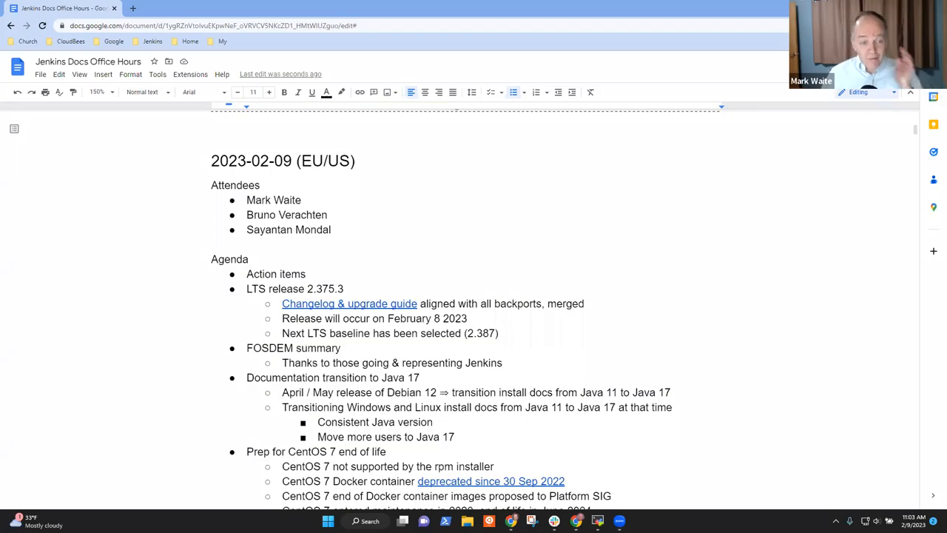
mouse_move(335, 195)
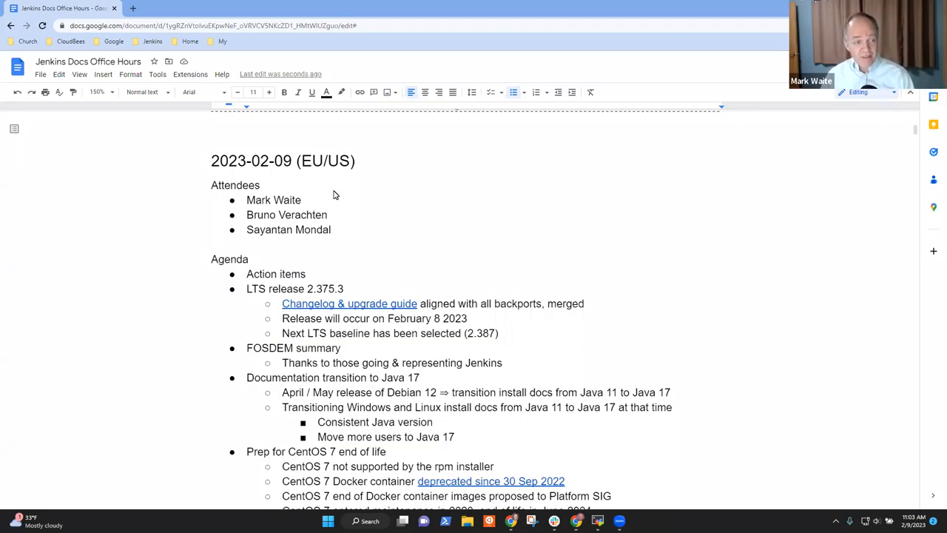
Navigate to the end of the 2023-02-09 agenda in the office hours notes.
left_click(261, 185)
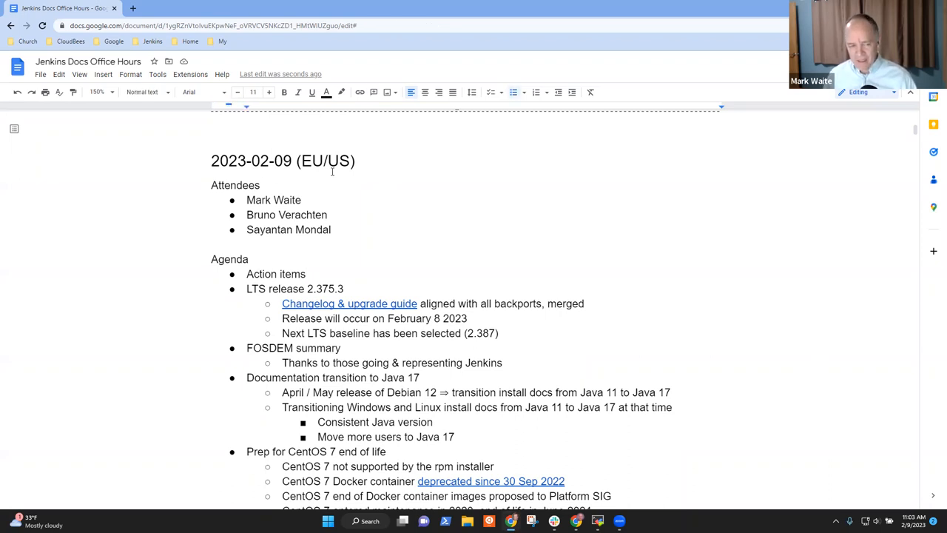
left_click(249, 288)
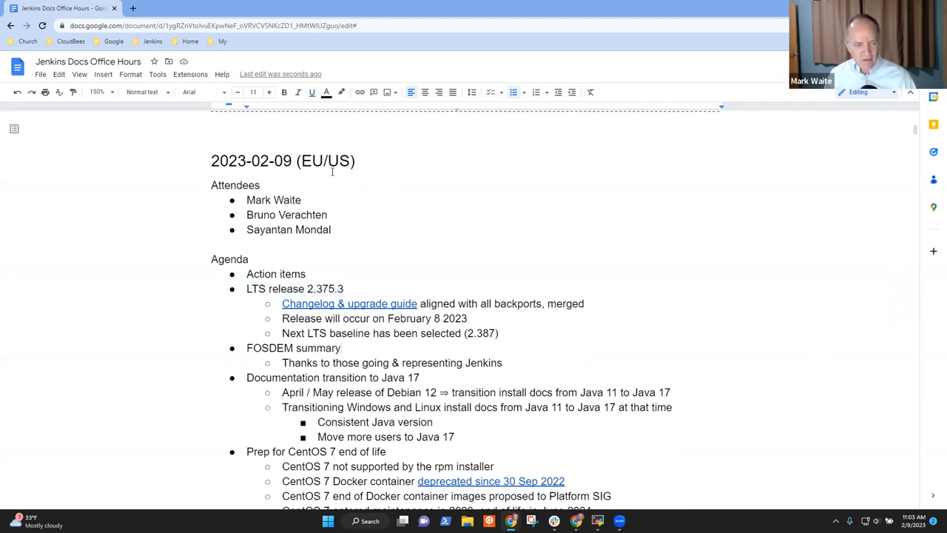
left_click(249, 378)
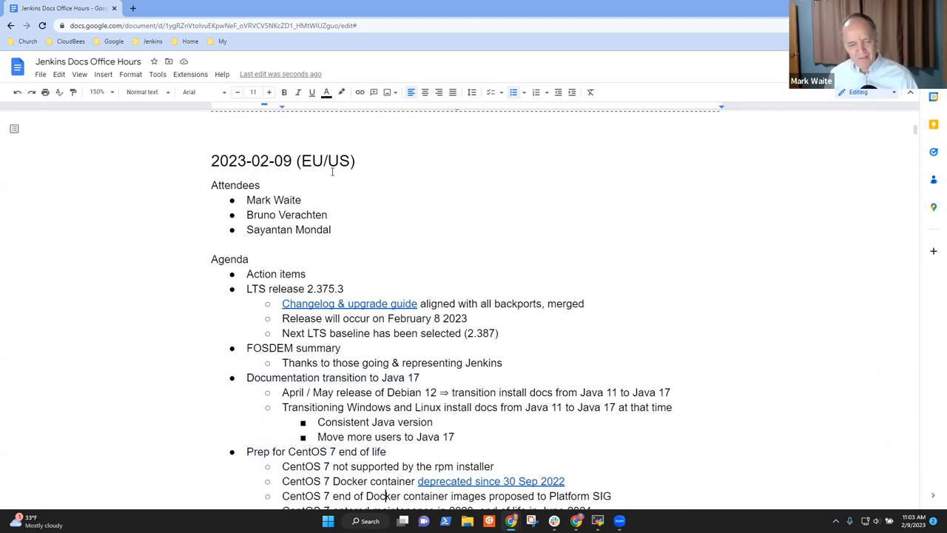
scroll("down", 3)
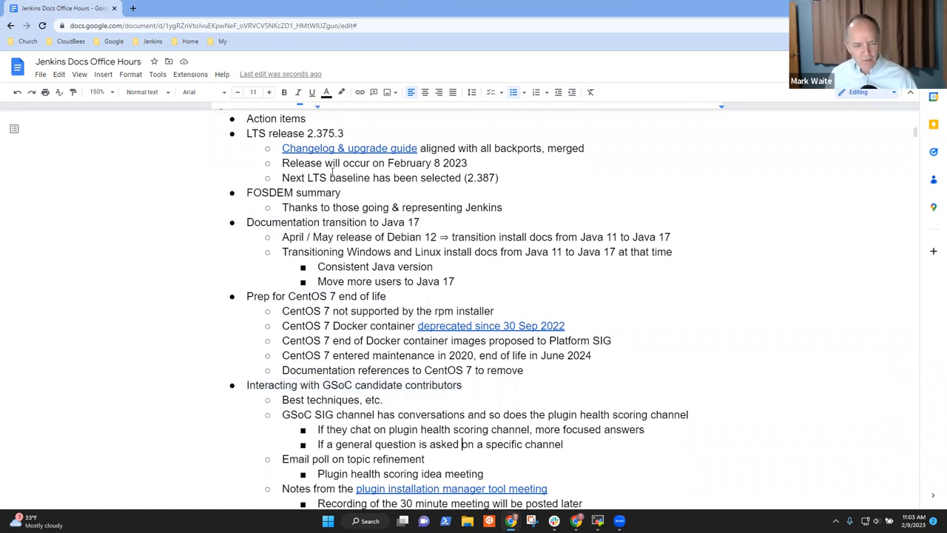
scroll("down", 3)
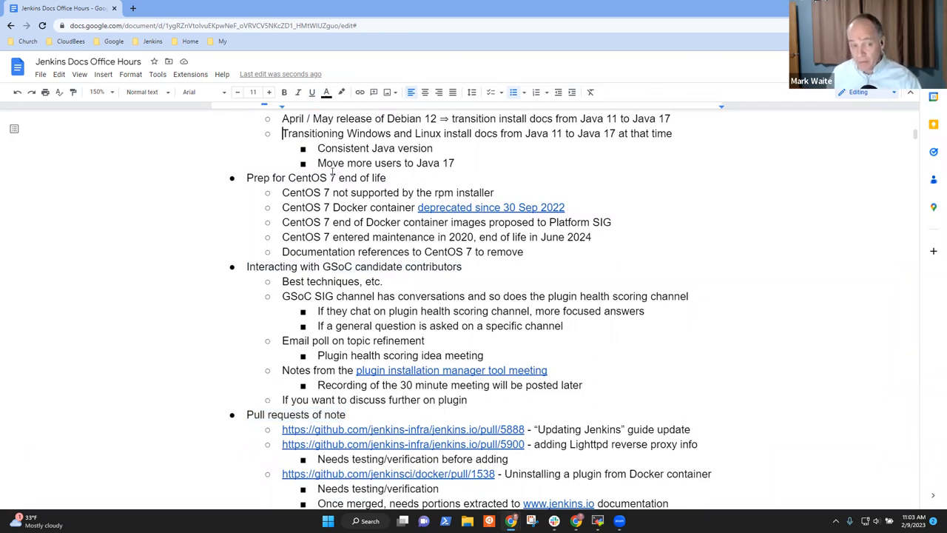
scroll("up", 3)
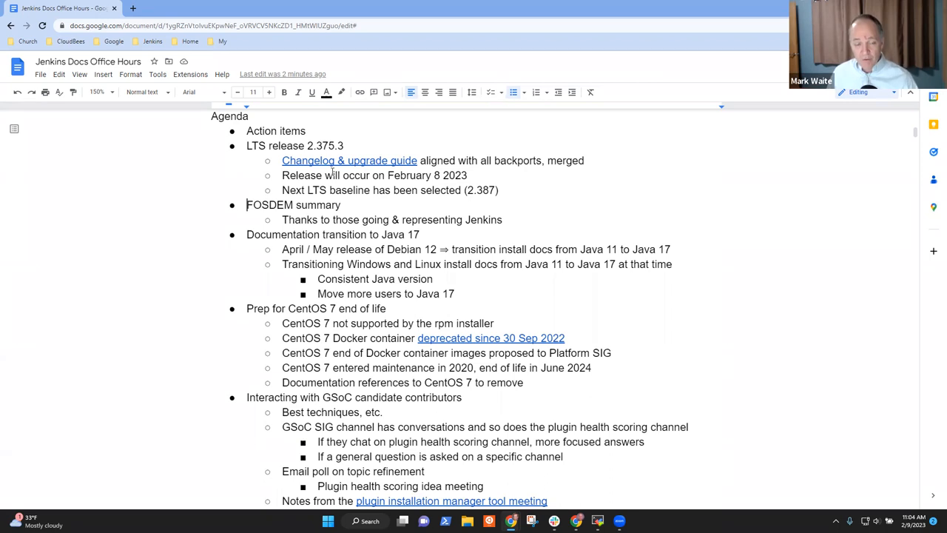
scroll("down", 3)
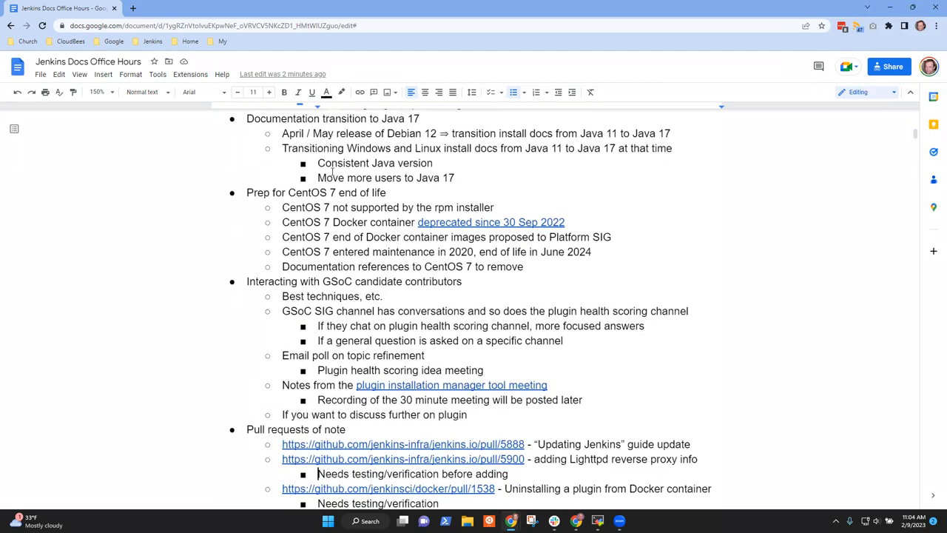
scroll("down", 3)
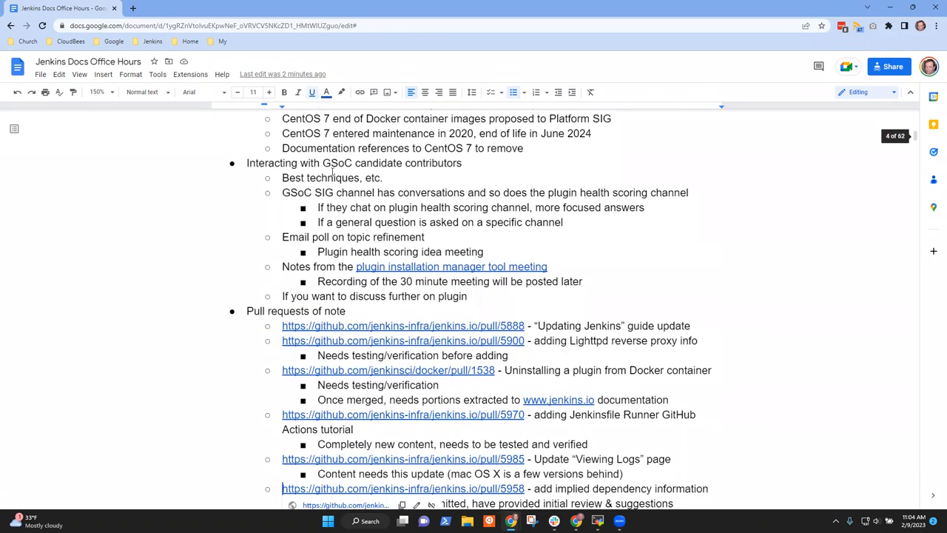
scroll("down", 3)
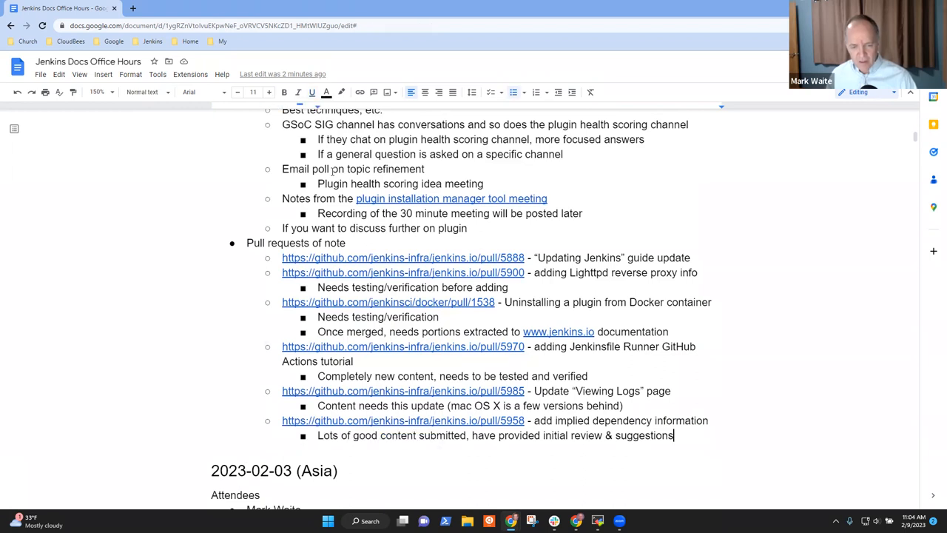
Add the bullet 'Plugin health score project and how to become more involved'.
type("Plugin")
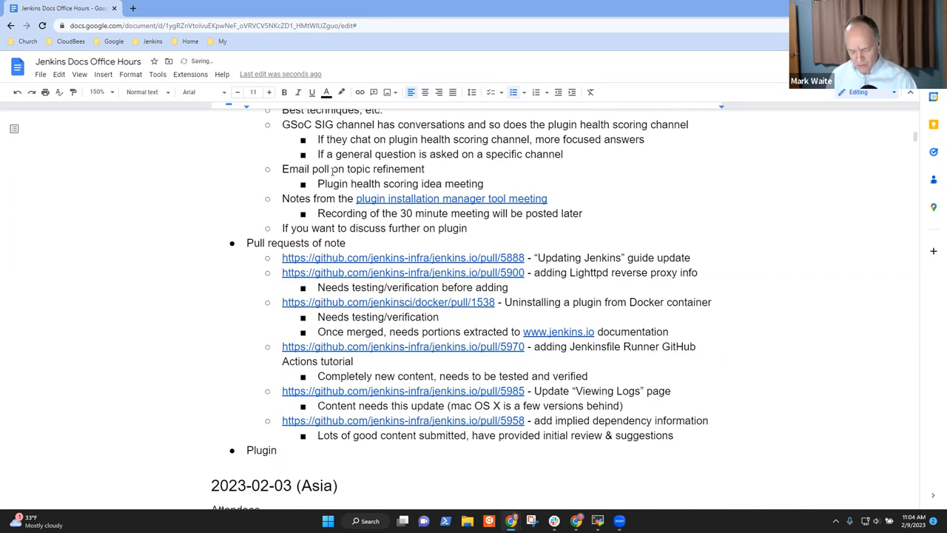
type("health scri")
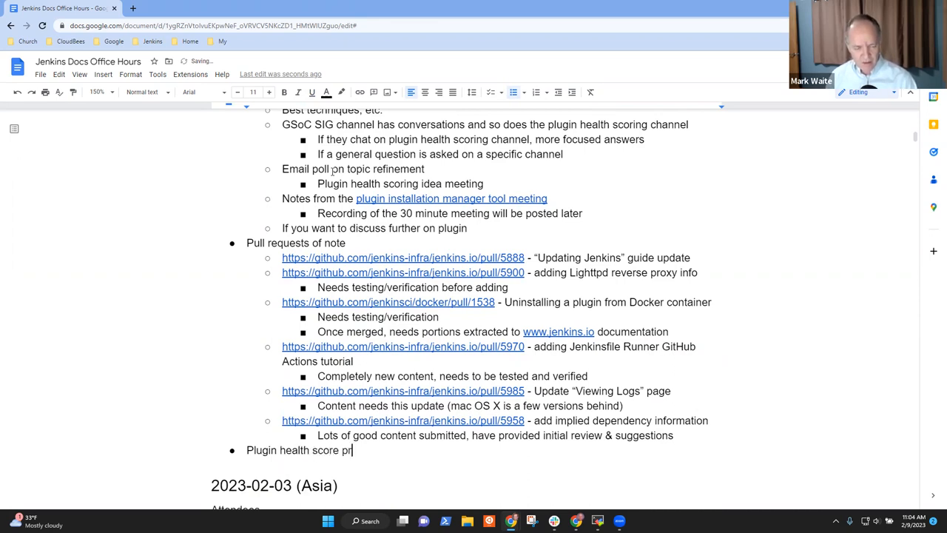
type("o")
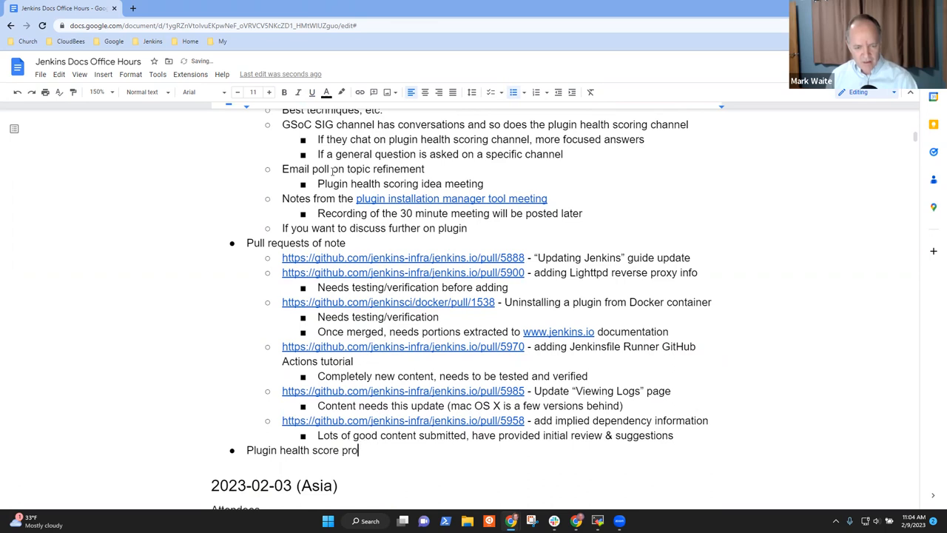
type("ject and how to")
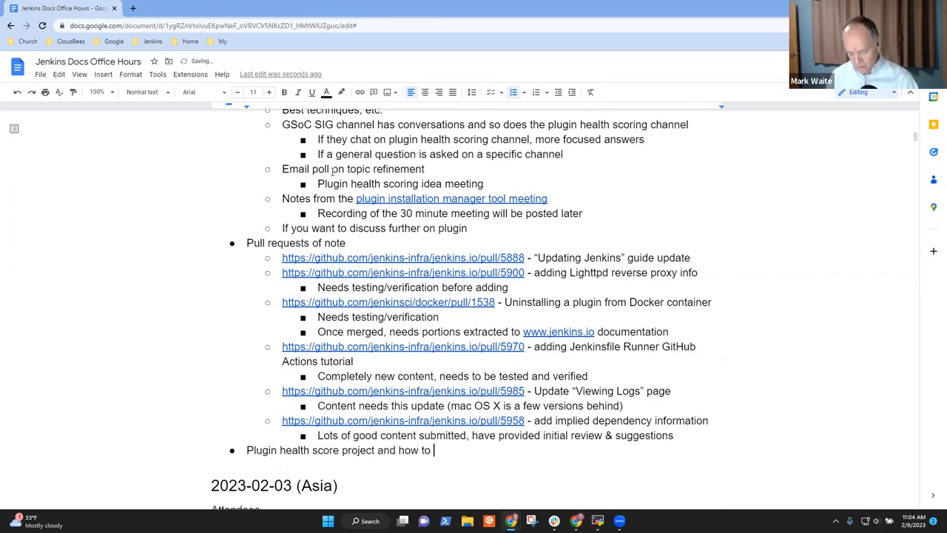
type("beco")
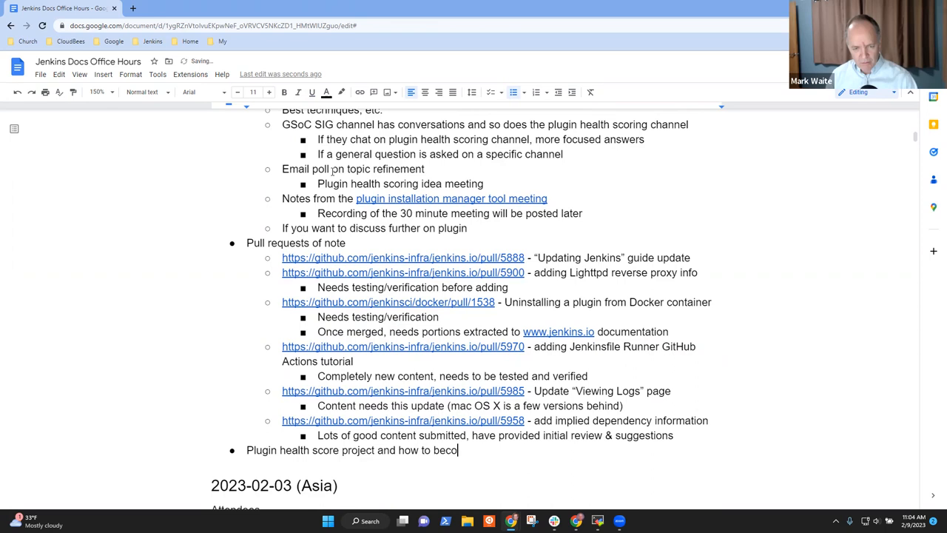
type("me more involved")
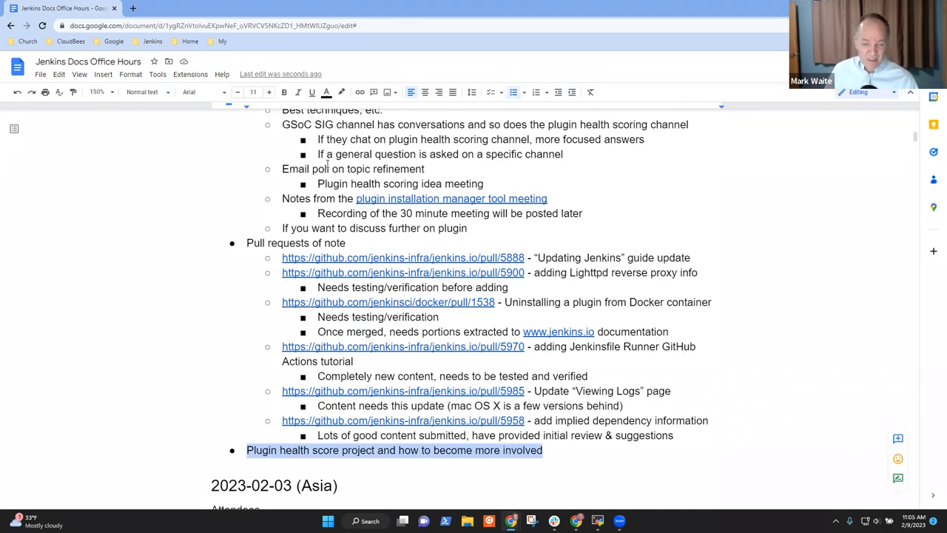
mouse_move(432, 249)
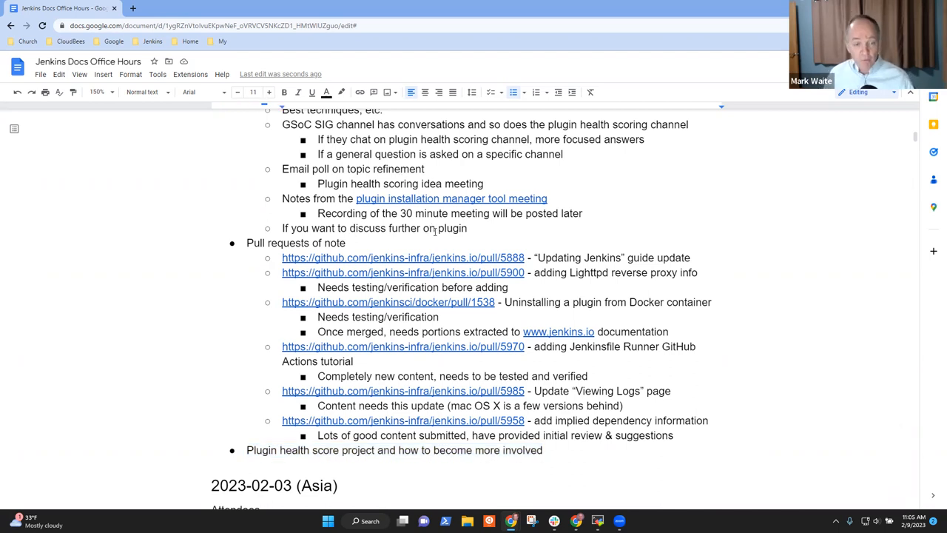
scroll("up", 3)
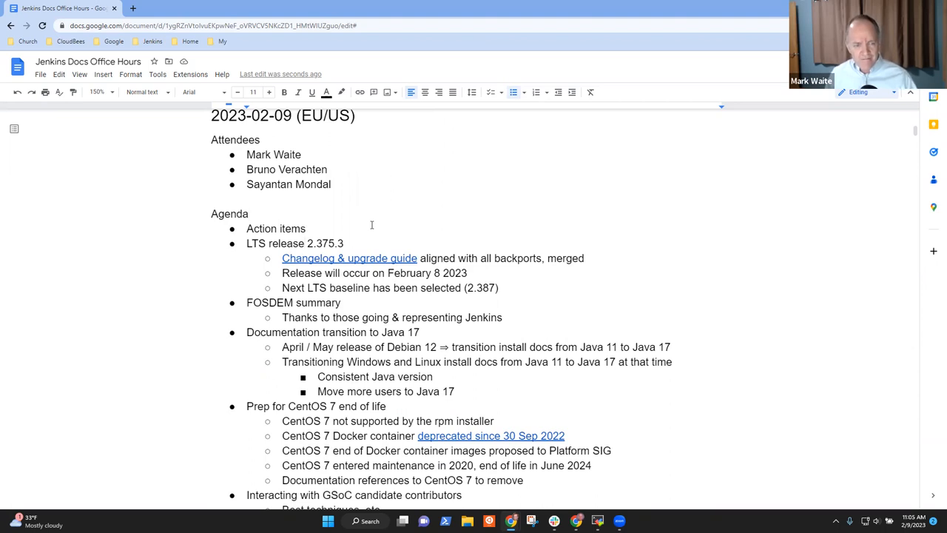
left_click(304, 228)
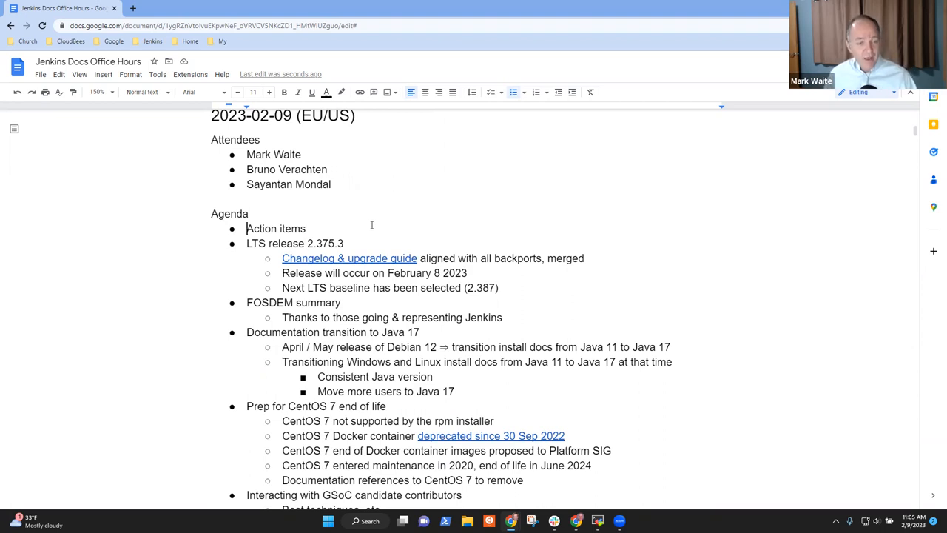
double_click(275, 228)
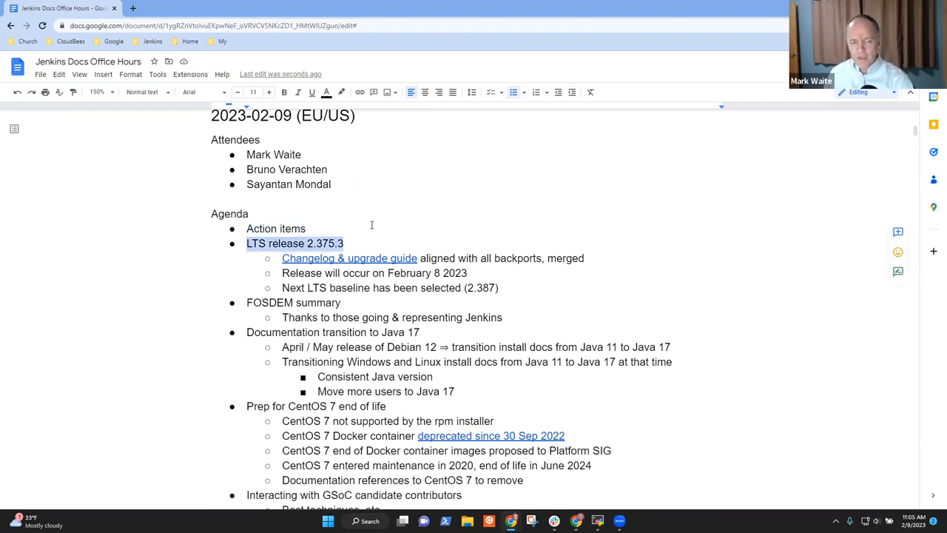
left_click(336, 272)
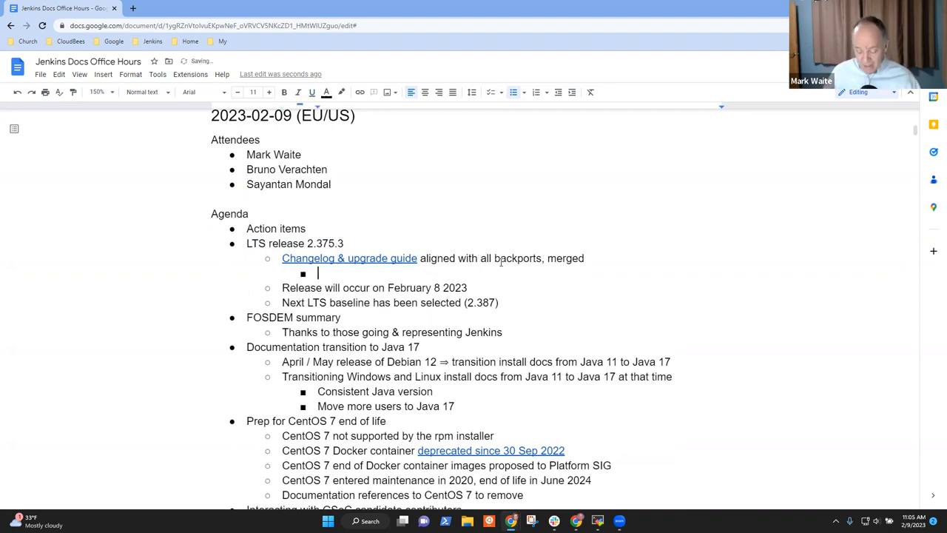
Note that at least one lts-candidate was missed in the backports, including the issue.
type("Missed a")
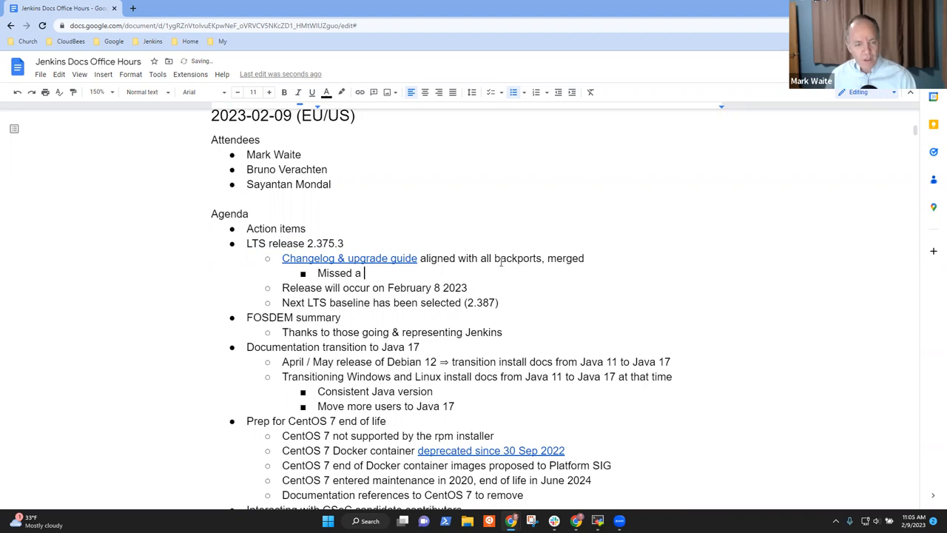
type("t least on")
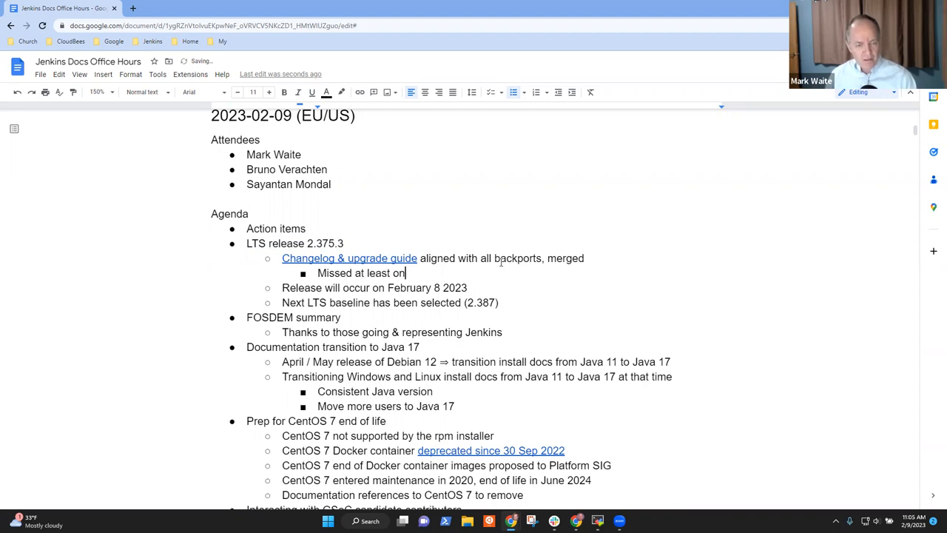
type("lts-candi")
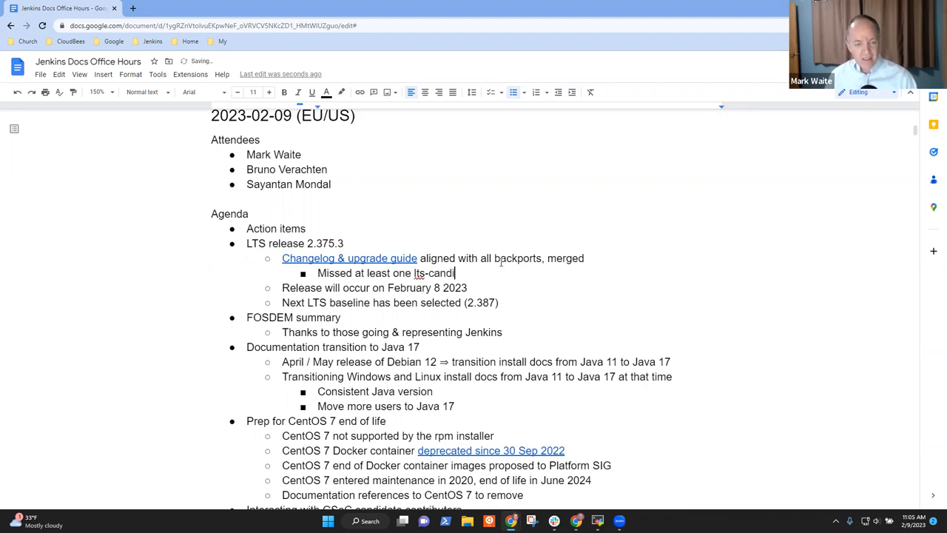
type("date in the")
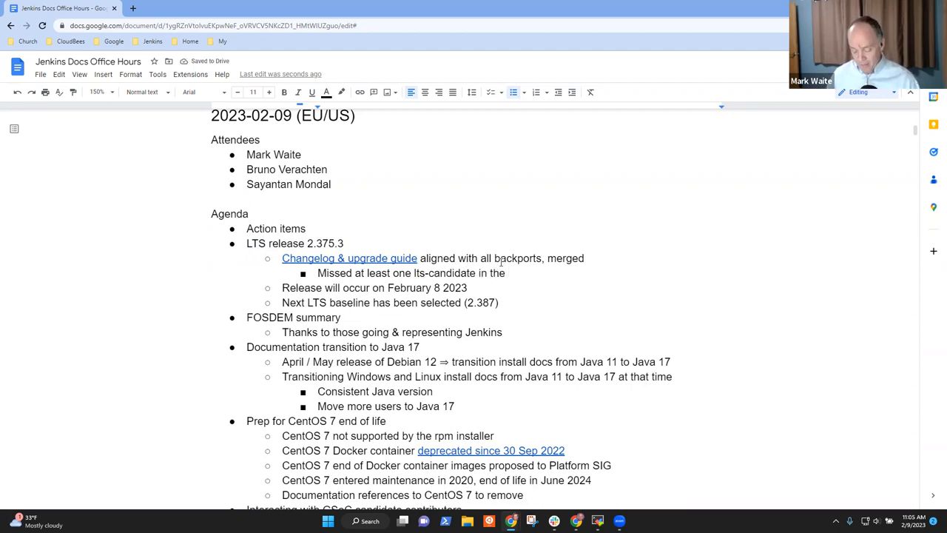
type("backports")
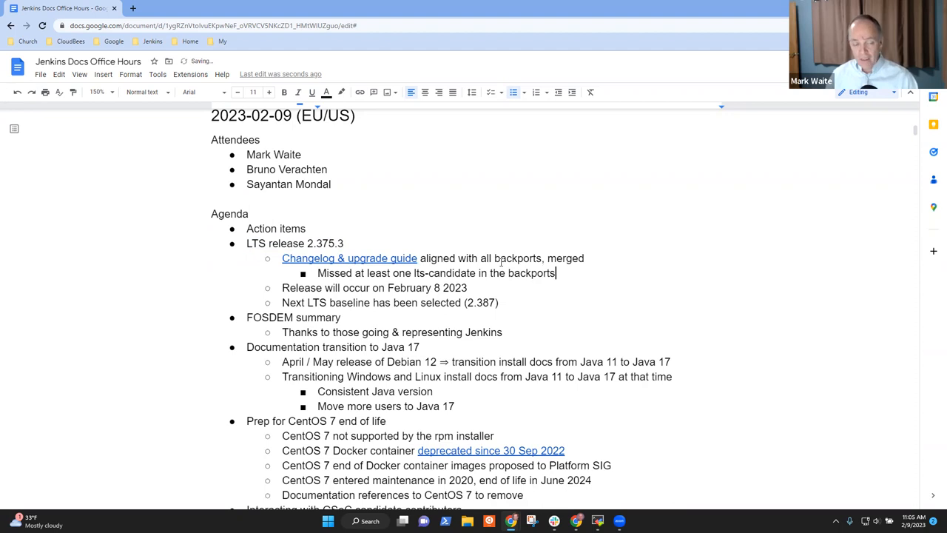
type("Included in the Jenkins")
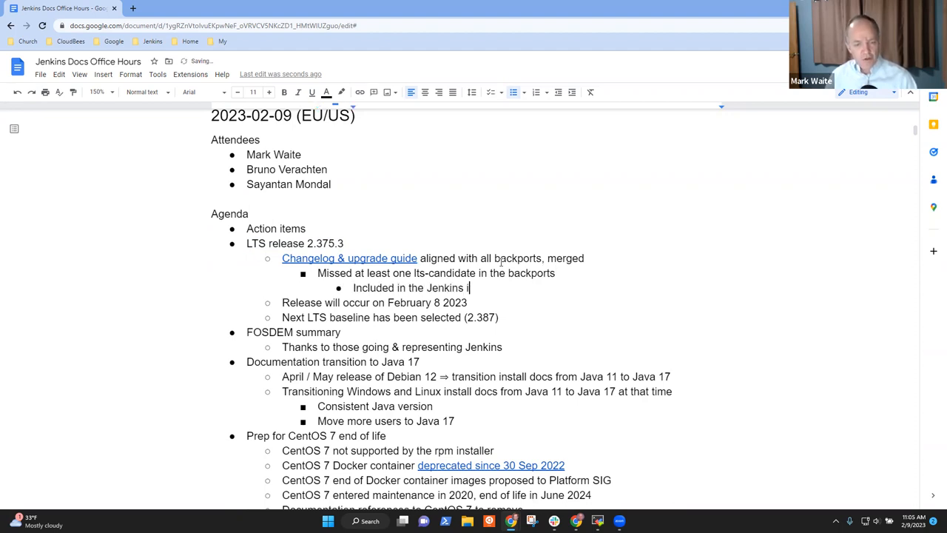
type("issure")
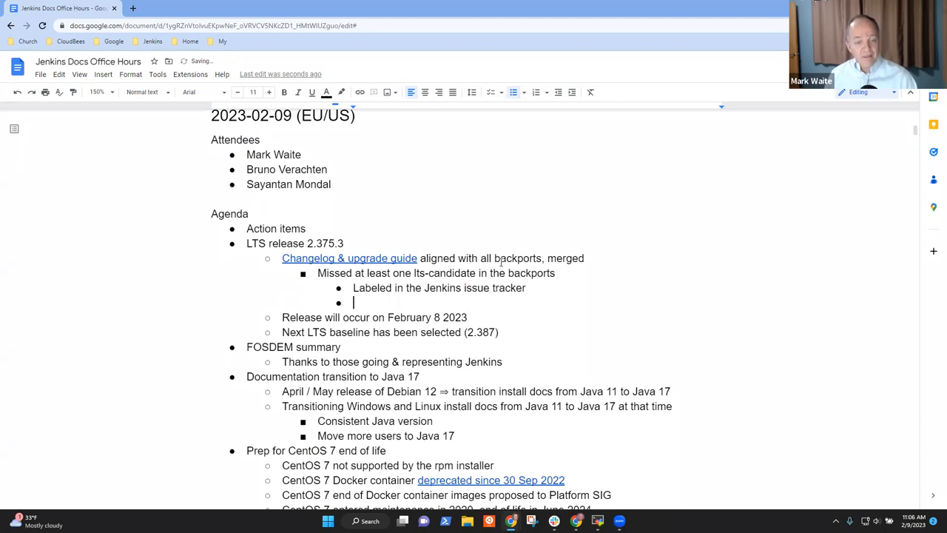
type("Missed in the backport")
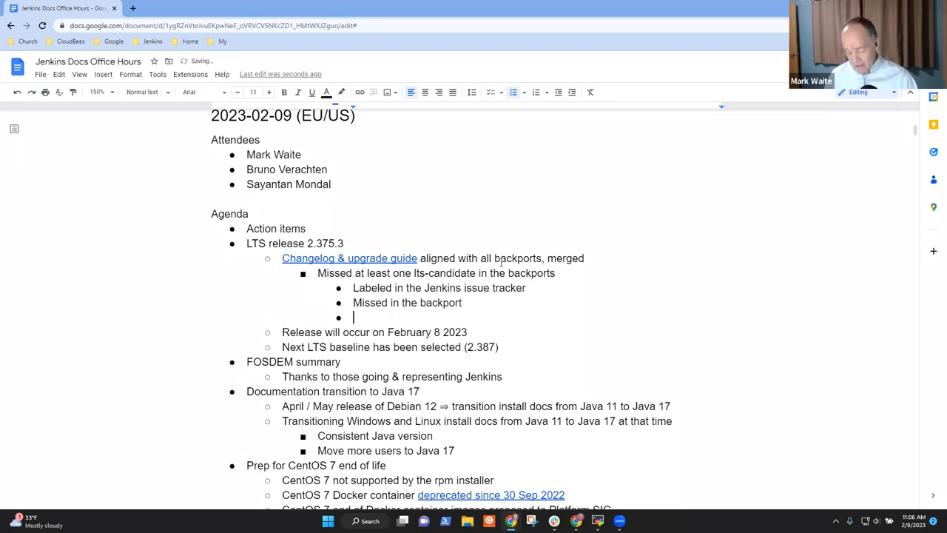
Add causes 'Missed in our review of the backport pull request' and 'Missed in the changelog review'.
type("Mis")
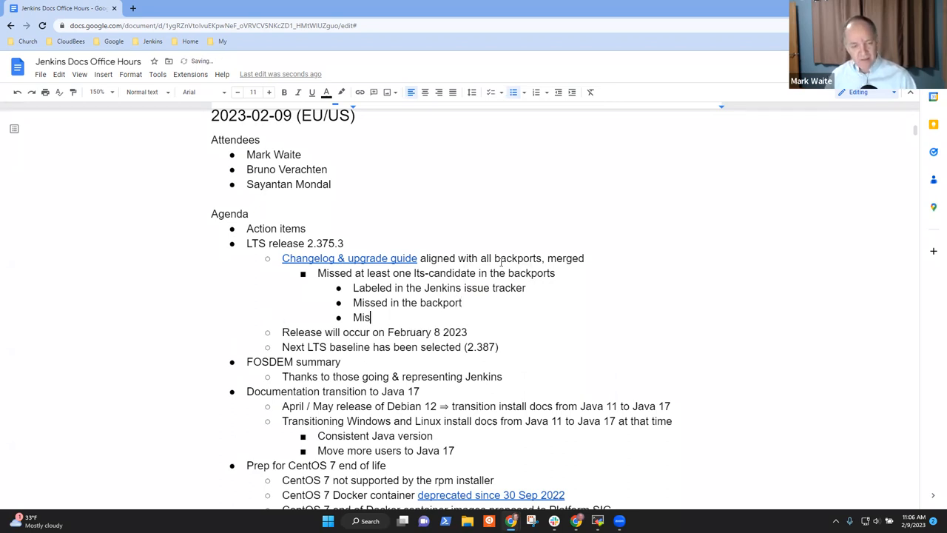
type("sed in our")
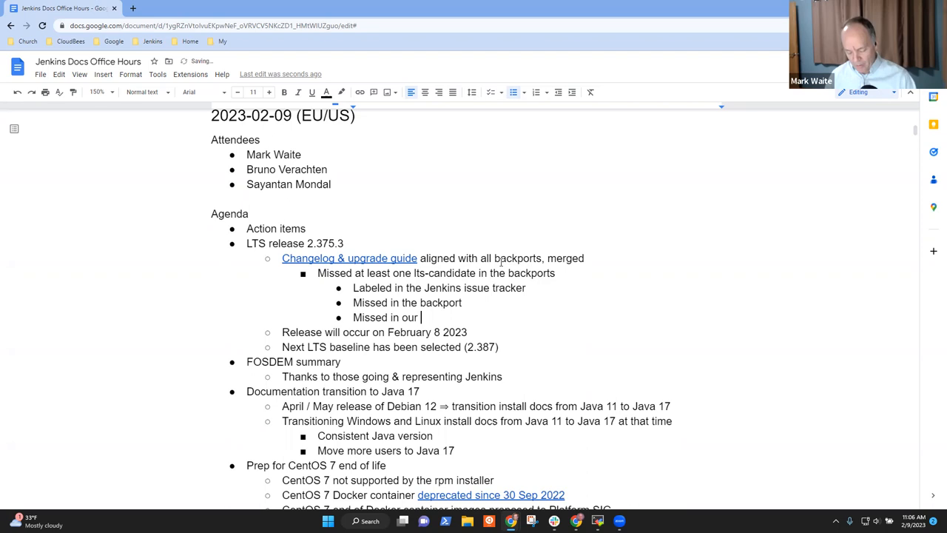
type("review of the backport p")
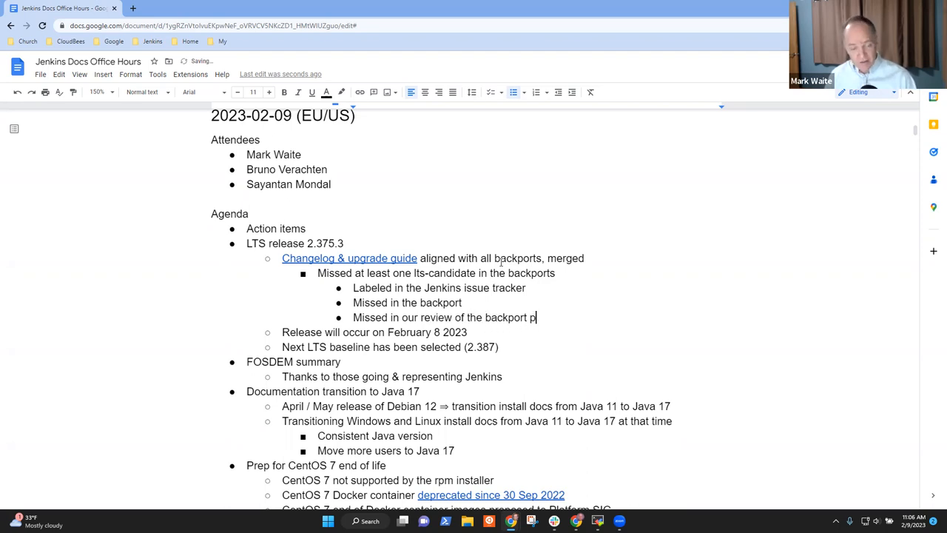
type("ull request")
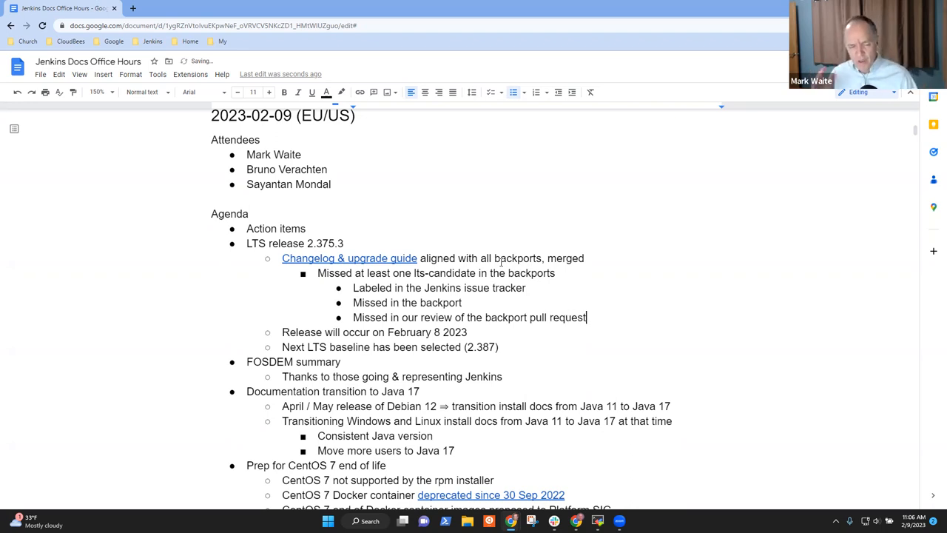
type("Missed in the changelo")
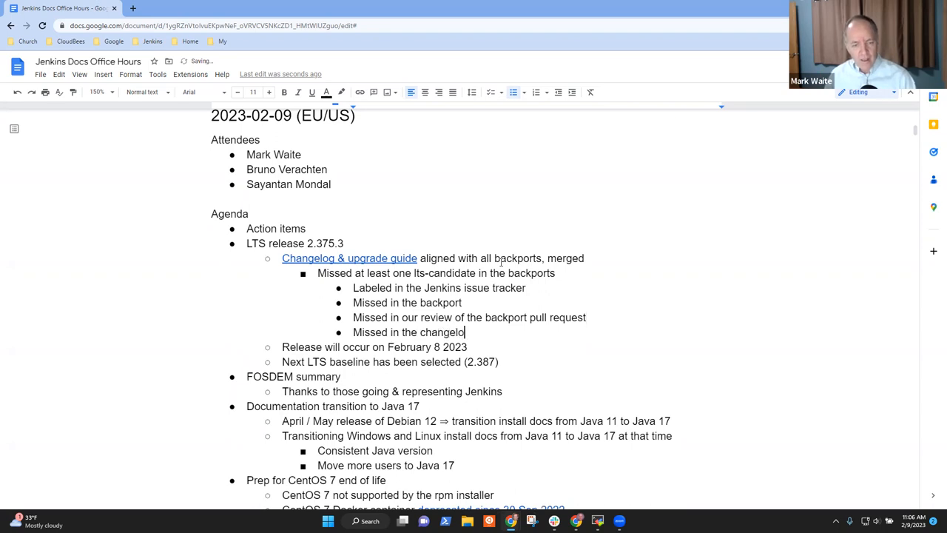
type("review")
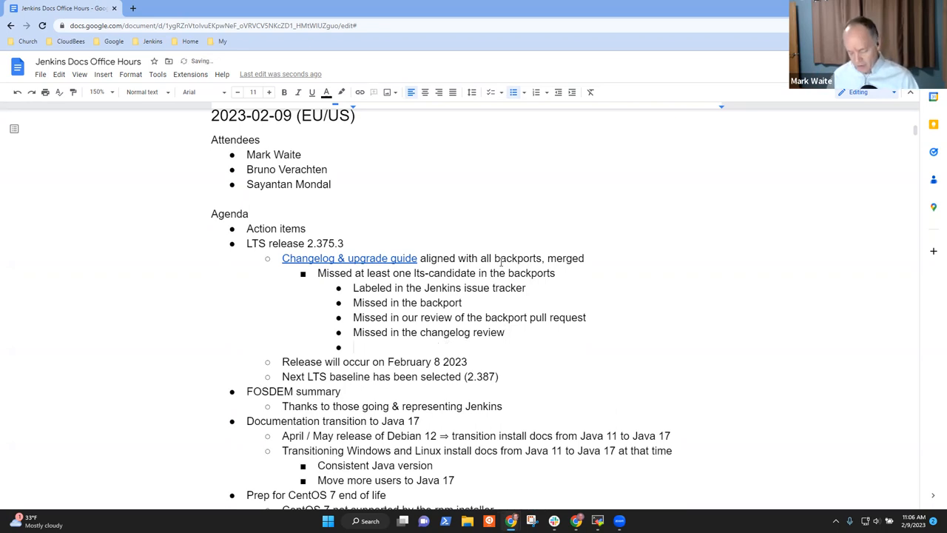
Add follow-up to look at lts-candidate issues in Jenkins Jira to confirm included or marked rejected.
type("Look at lts-candidate")
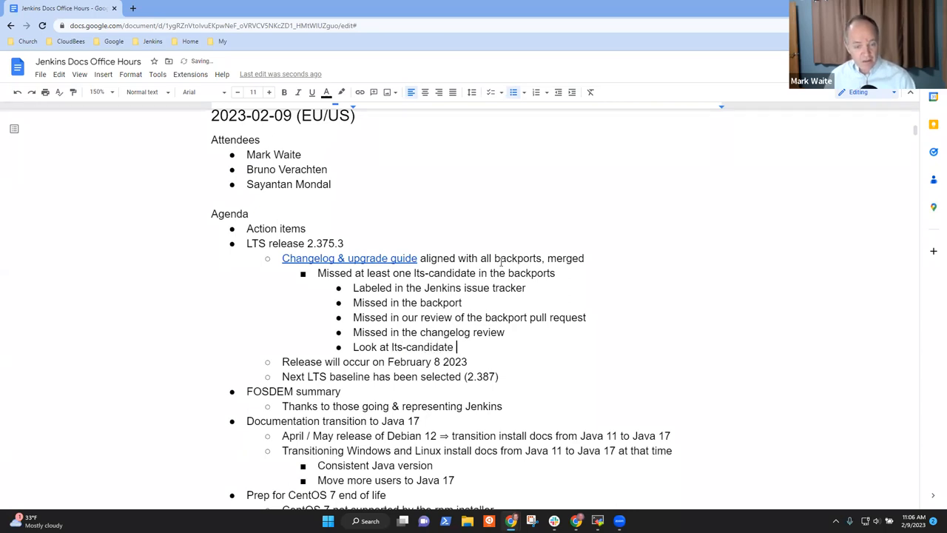
type("issues in Jenkins")
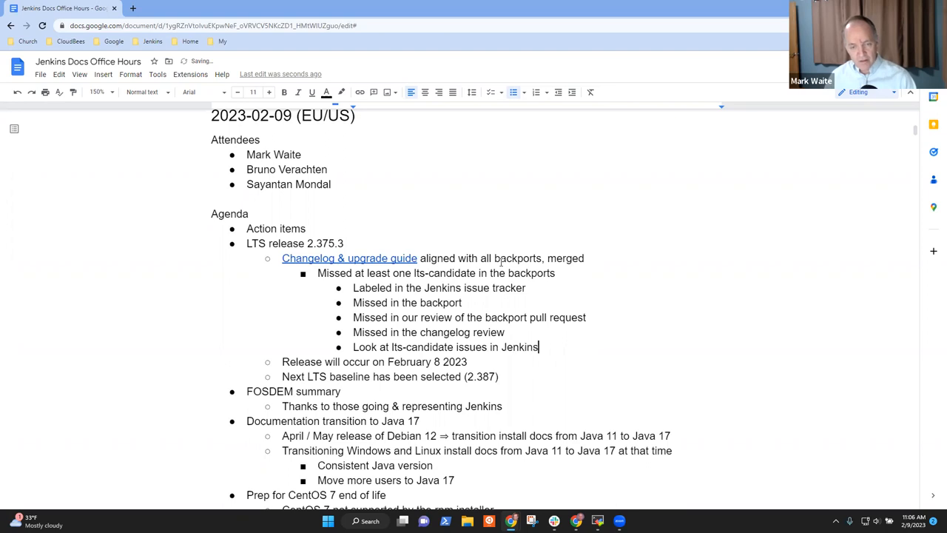
type("Jira to confi")
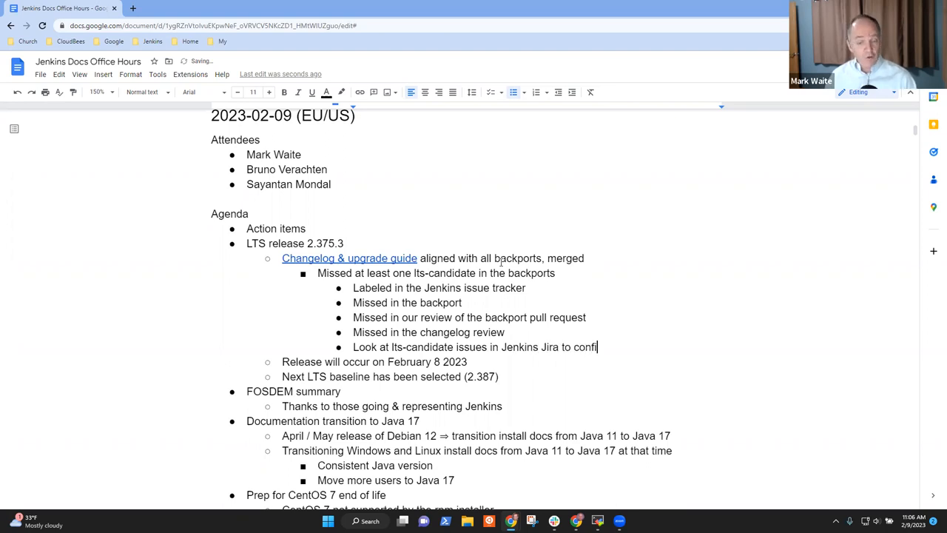
type("rm they")
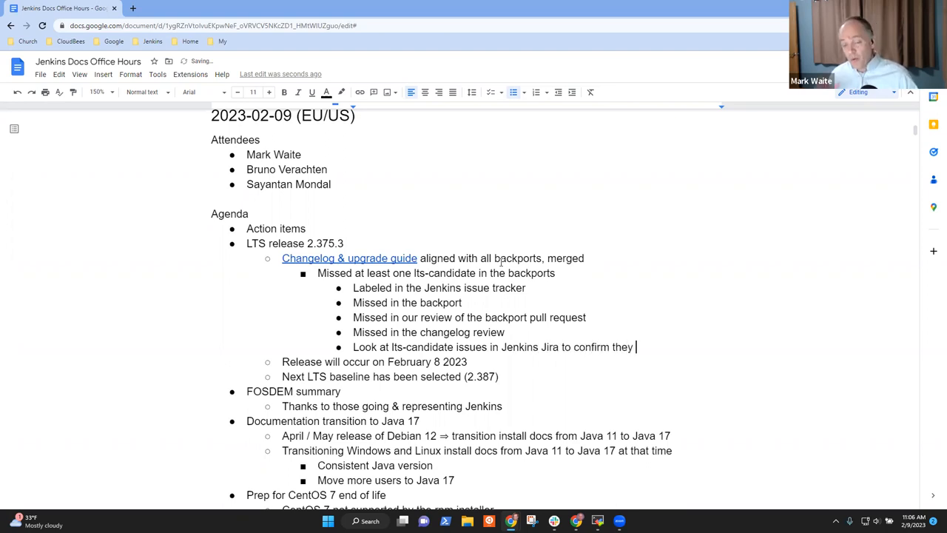
type("included")
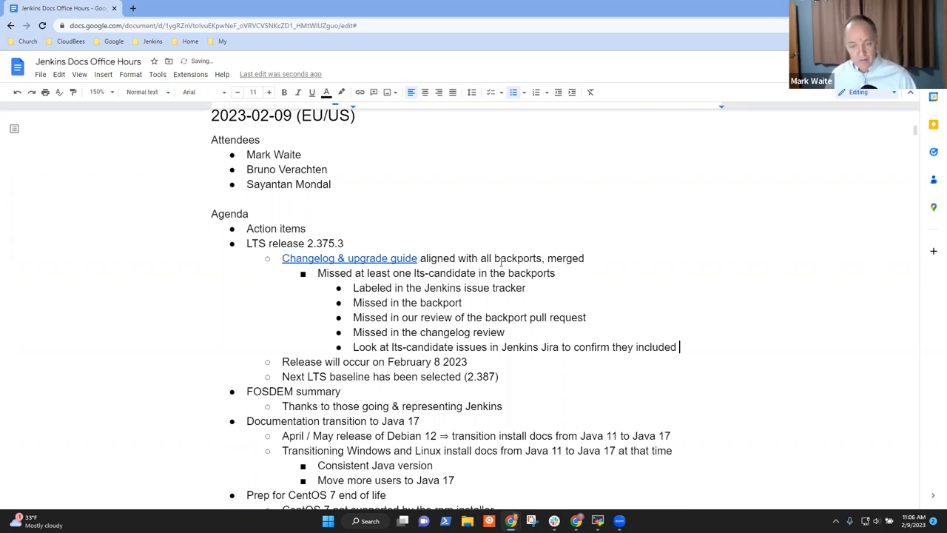
type("or marked as")
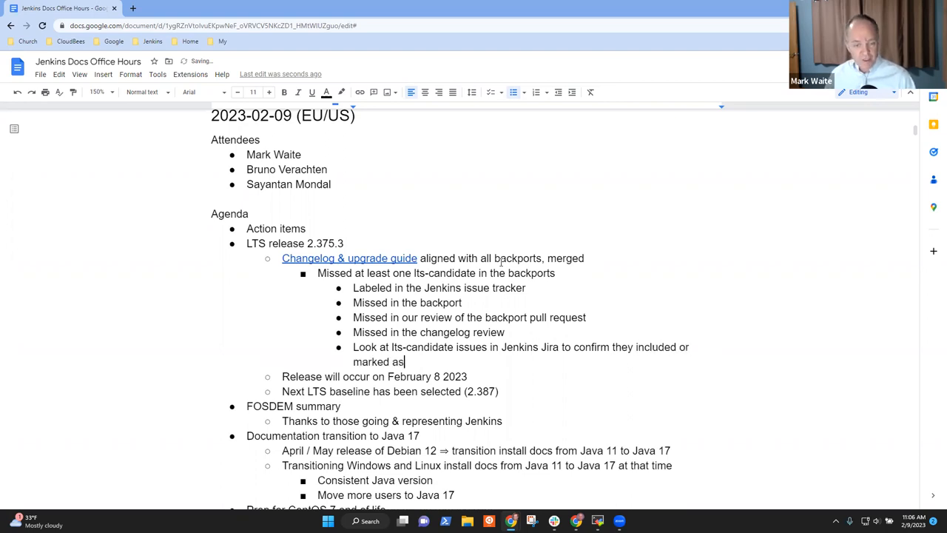
type("rejected")
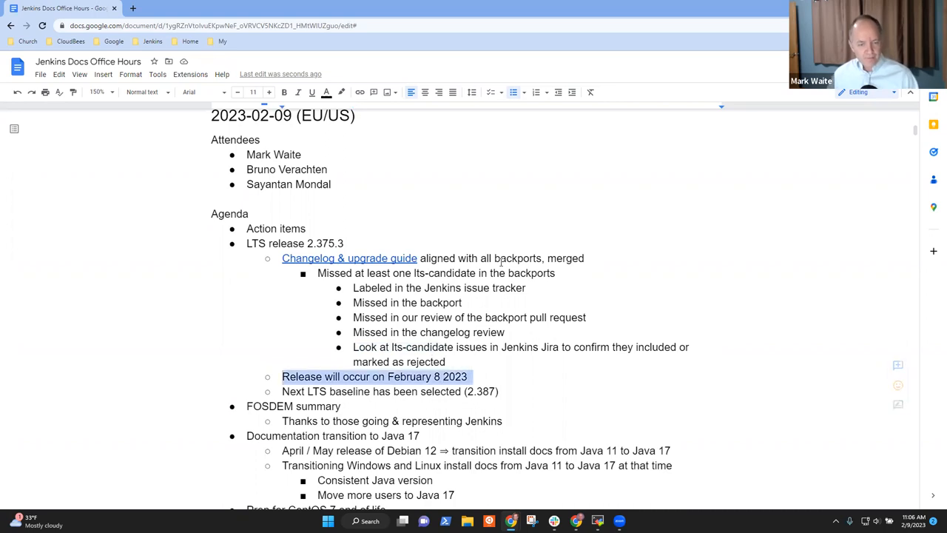
Remove the February 8 line, change the baseline to 2.387.1 and note March 8 is the release date.
key("Delete")
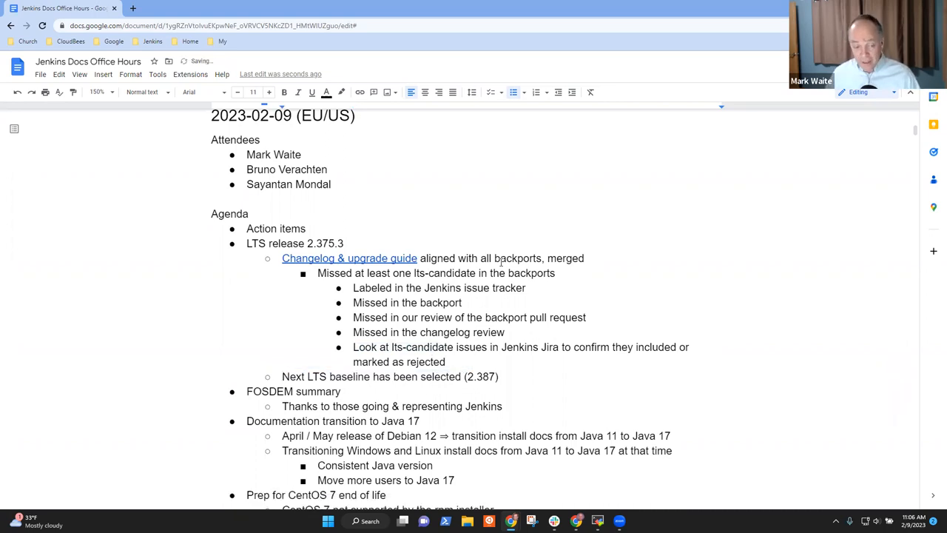
type(".1")
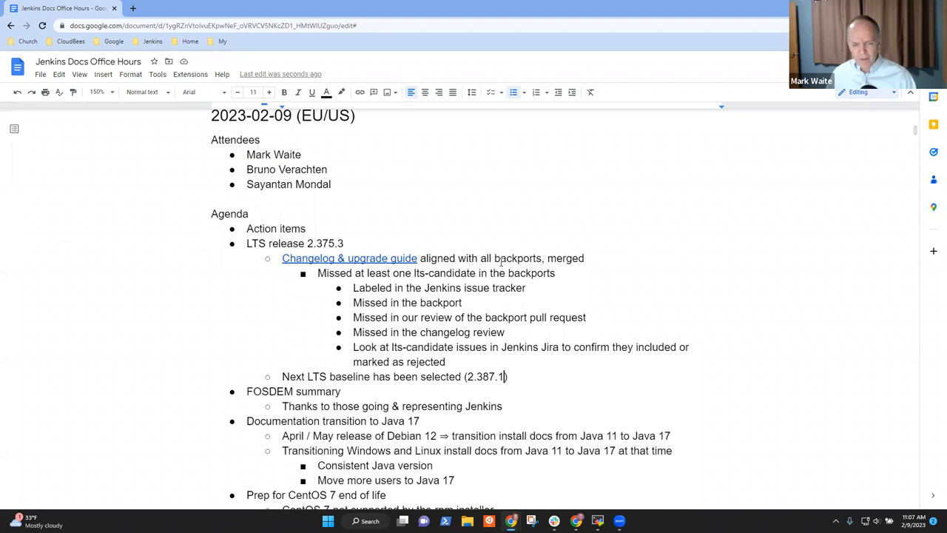
type("March 8, 2023")
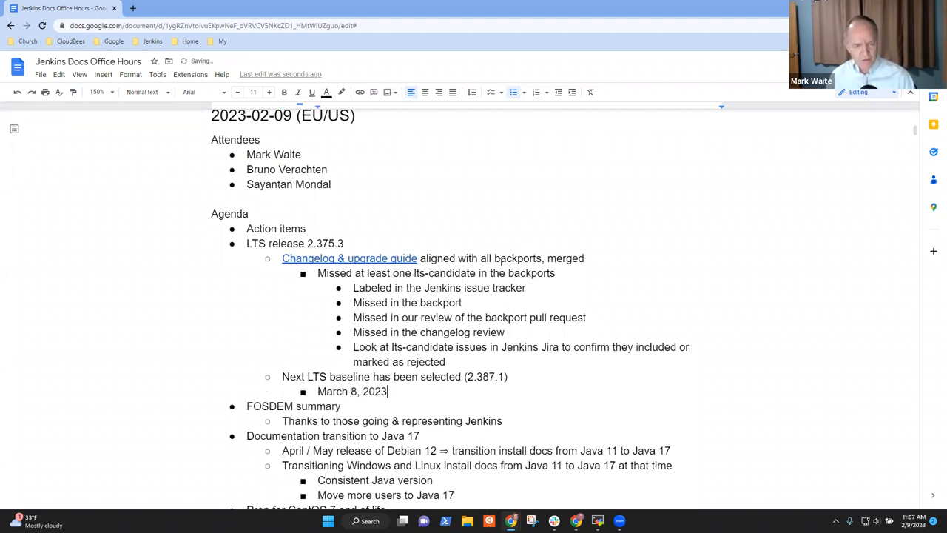
type("is the relea")
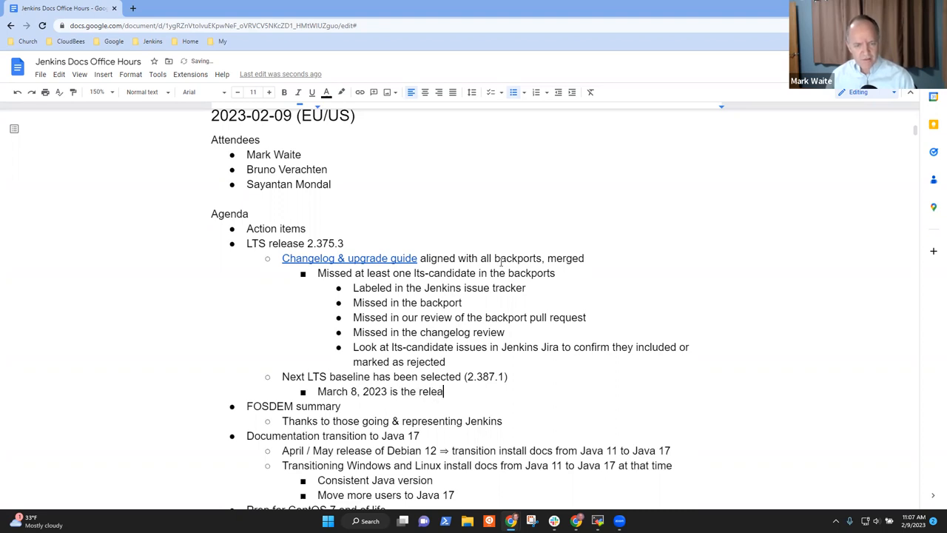
type("se date")
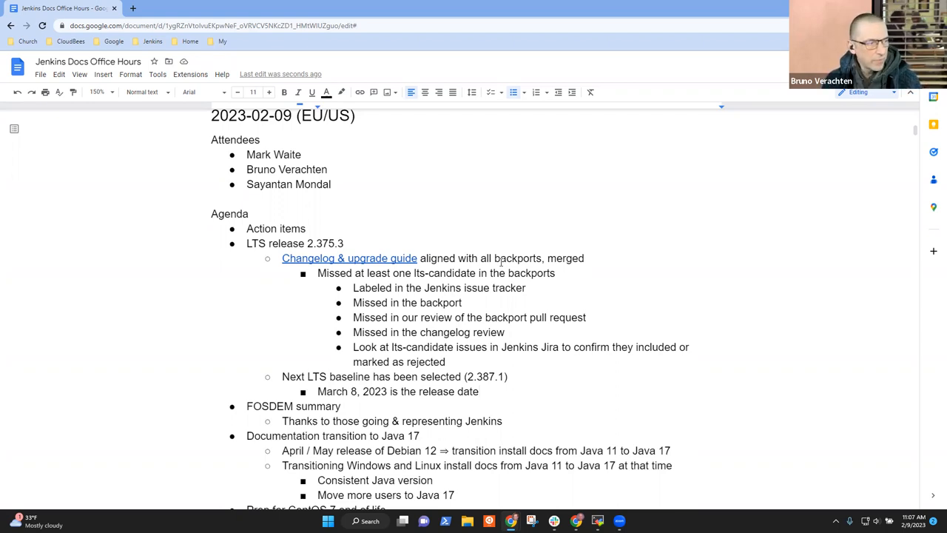
Add bullets: release officer proposed the version based on ratings results; community thread discussed and agreed.
key("enter")
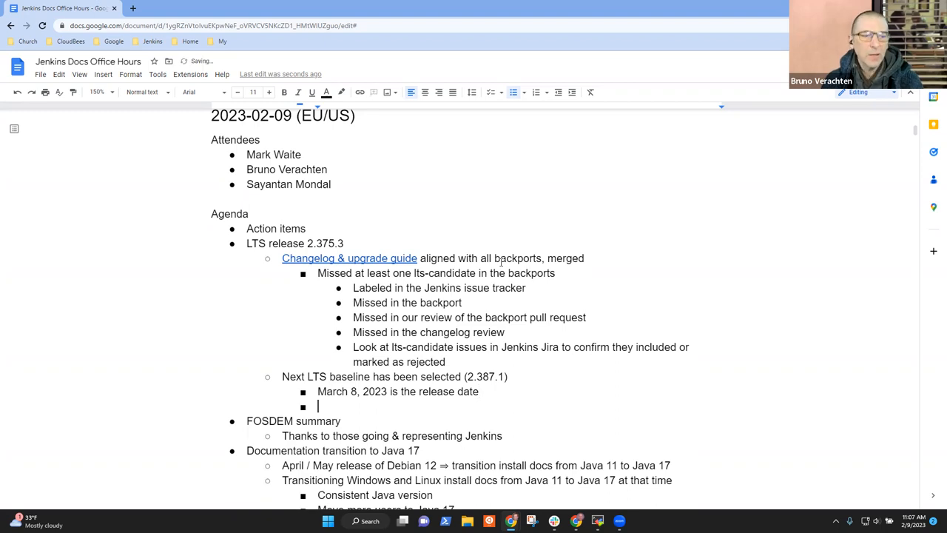
type("Rel")
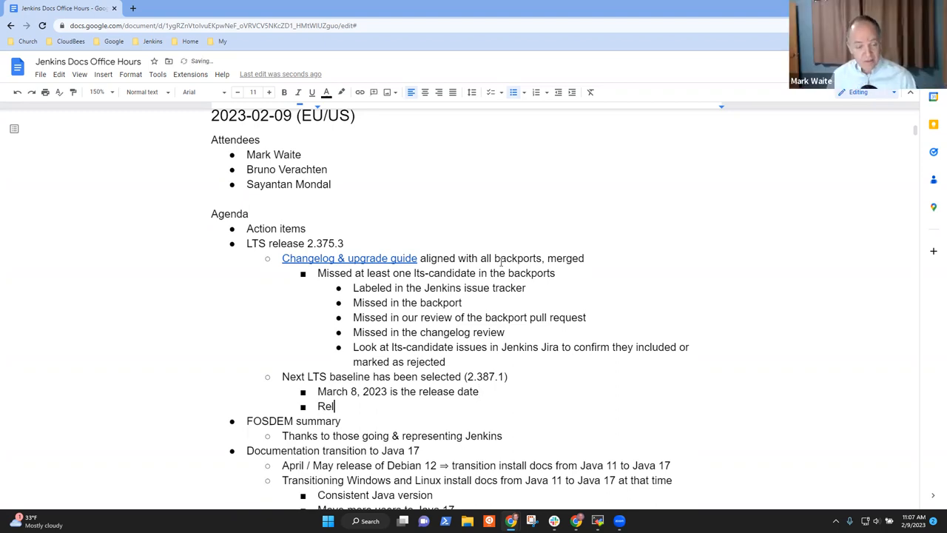
type("eas")
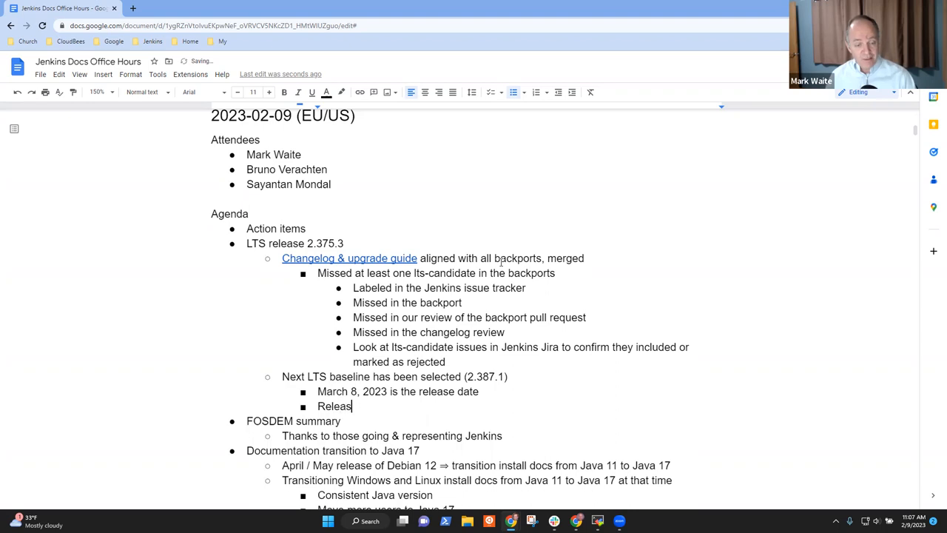
type("e officer prop")
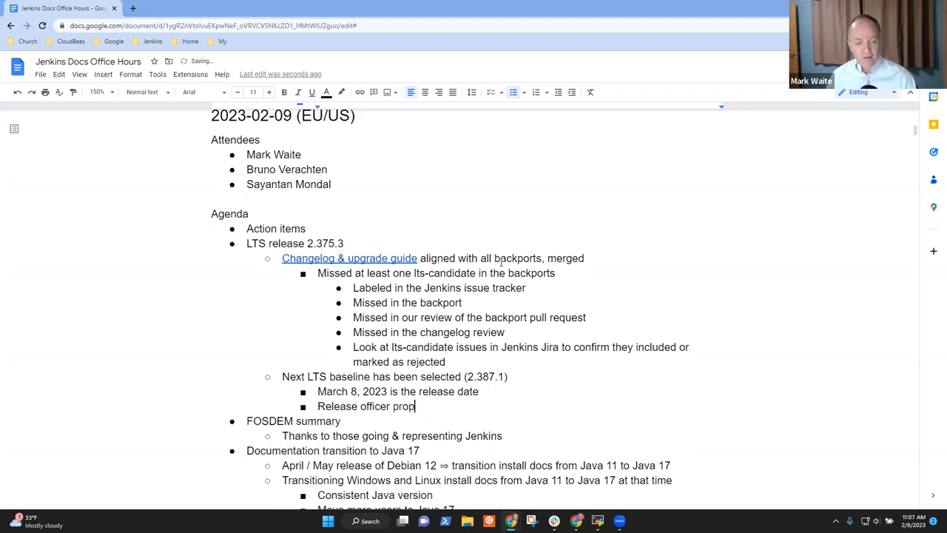
type("osed the")
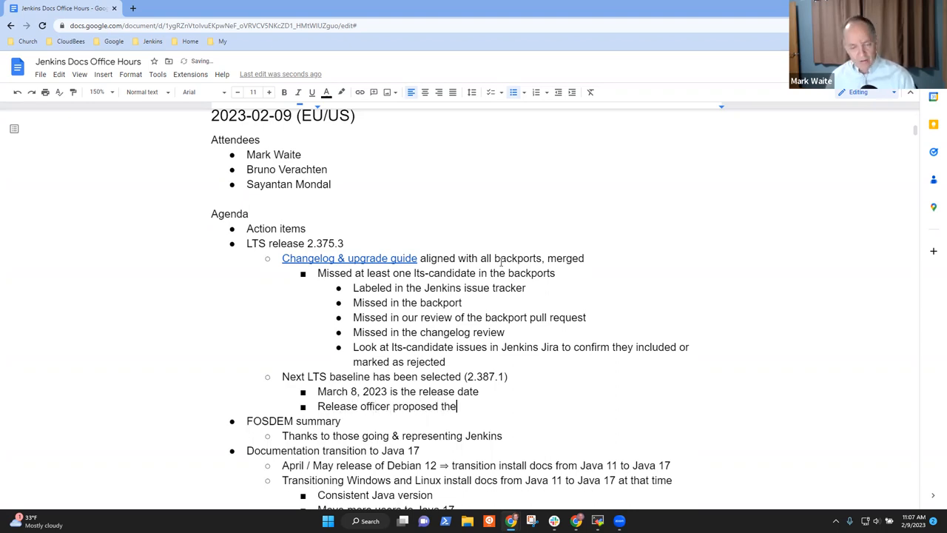
type("version based on ra")
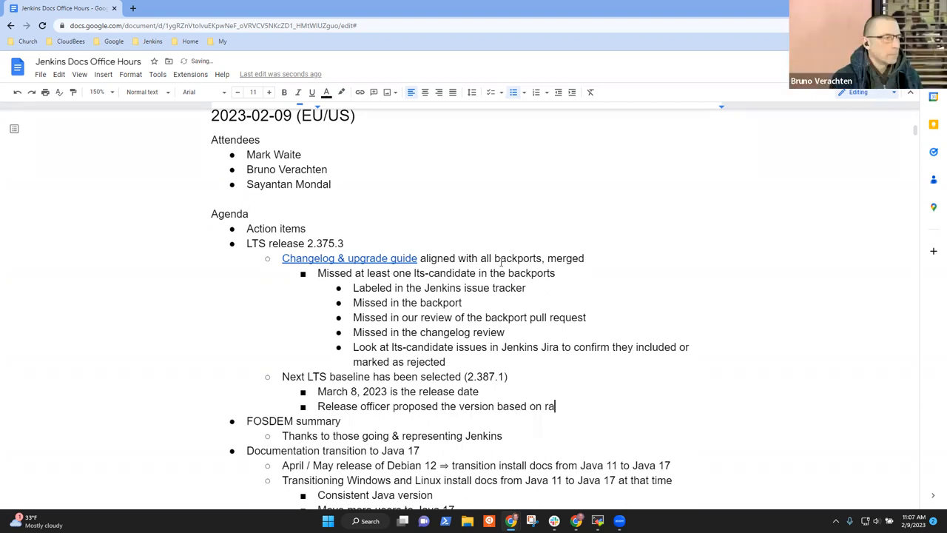
type("tings results")
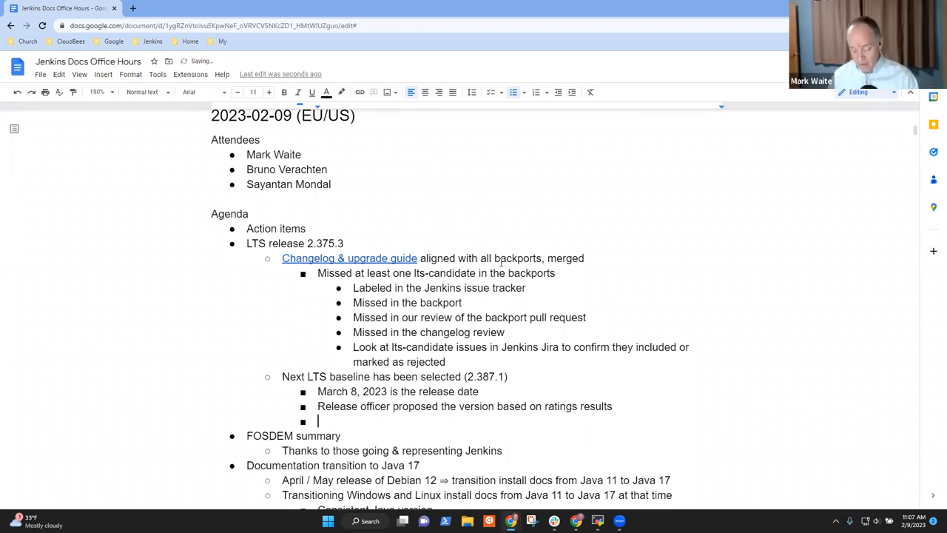
type("Community")
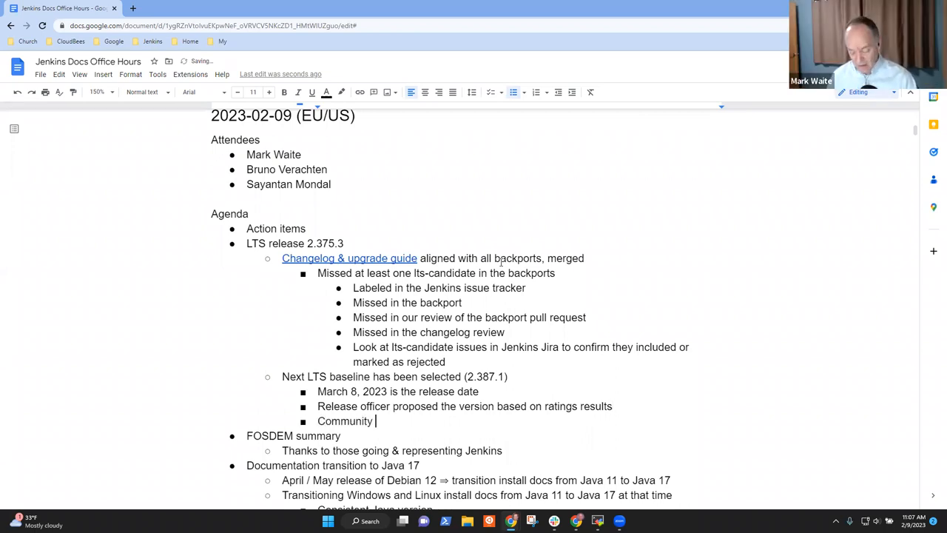
type("thread discussed")
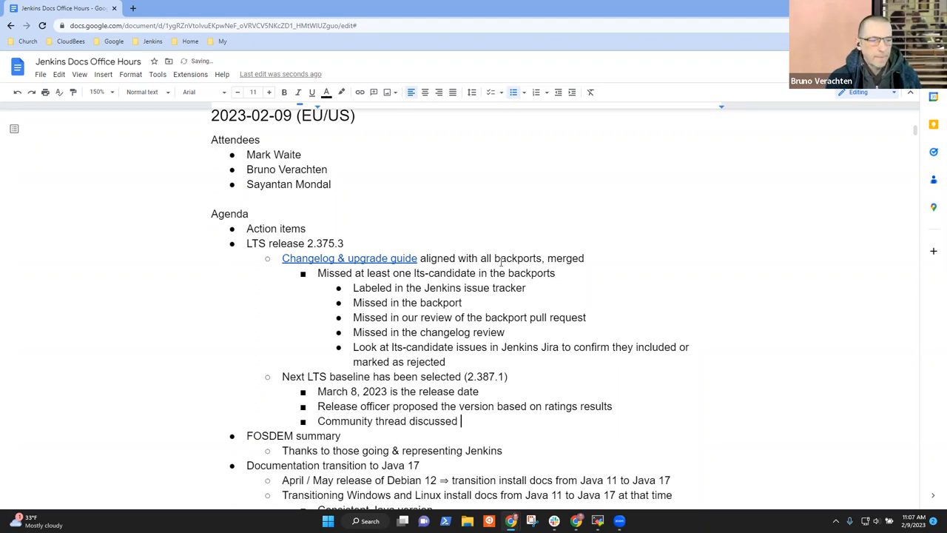
type("and agreed")
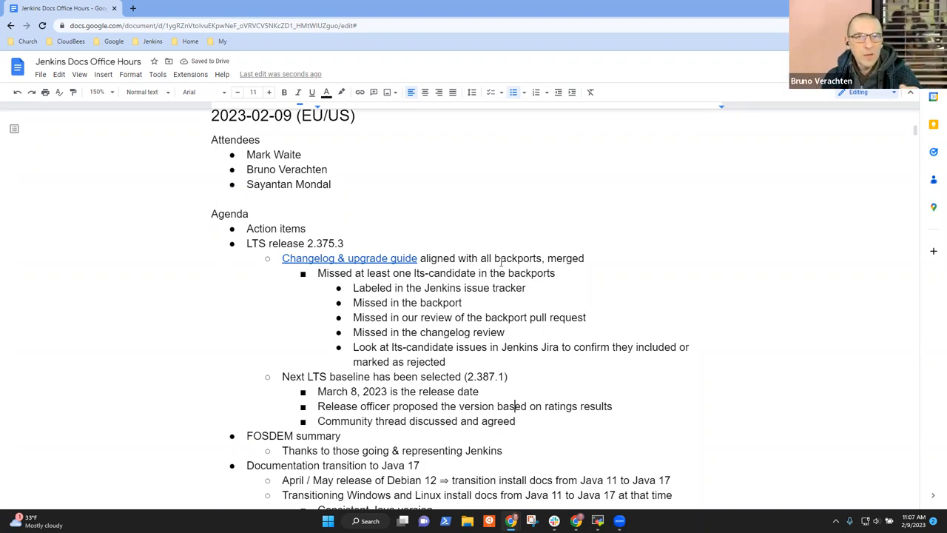
double_click(596, 406)
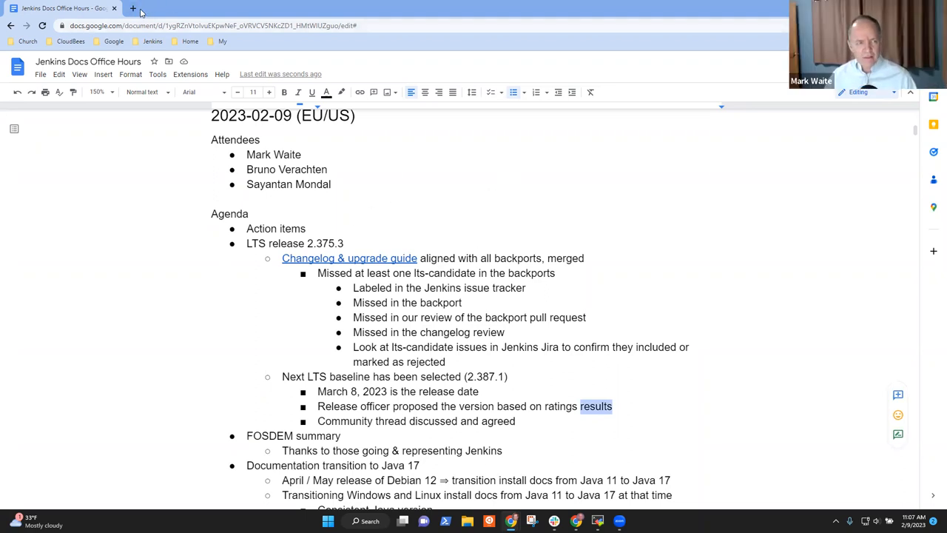
Open jenkins.io's changelog in a new tab, copy its address and return to the notes.
left_click(133, 8)
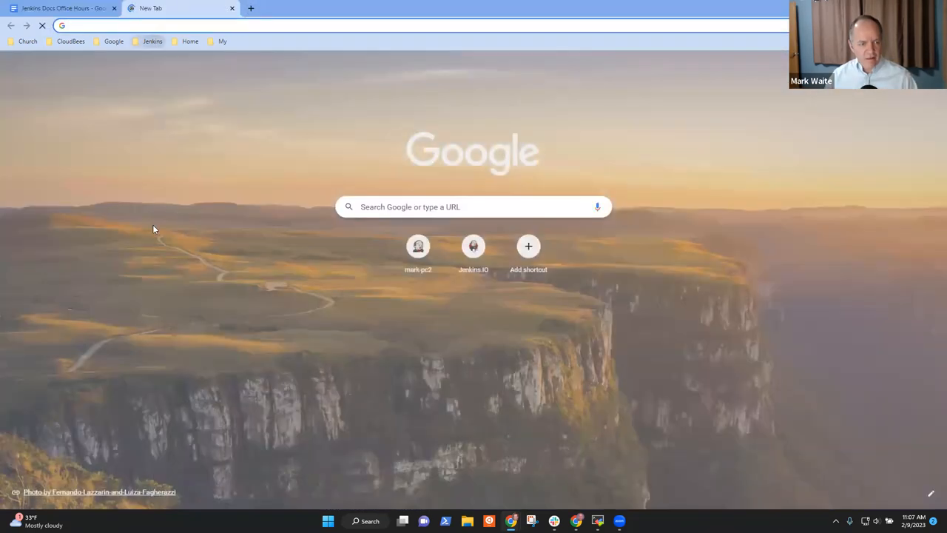
left_click(473, 245)
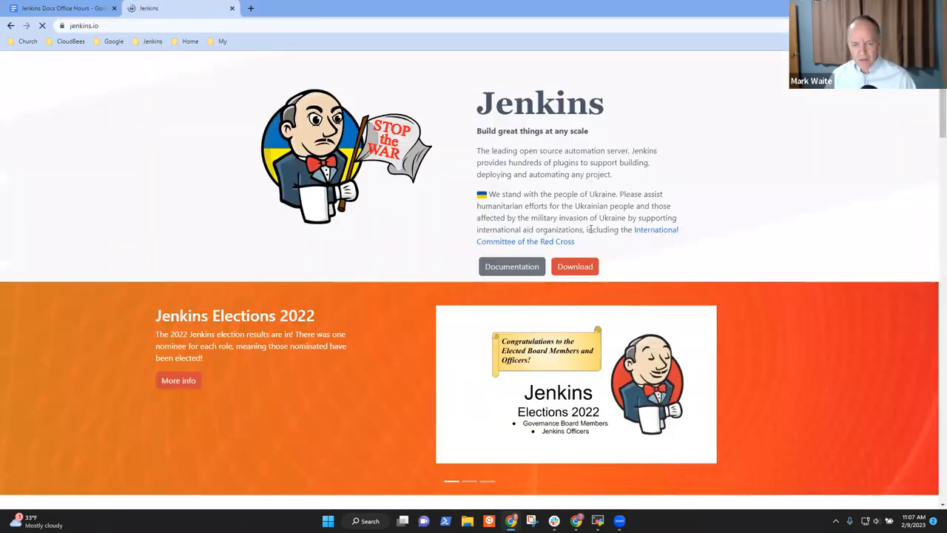
left_click(574, 266)
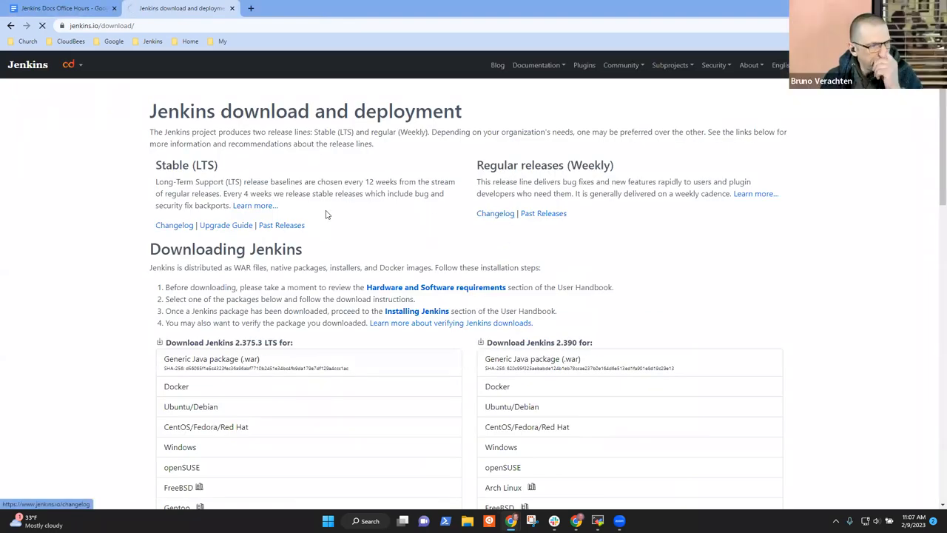
left_click(174, 224)
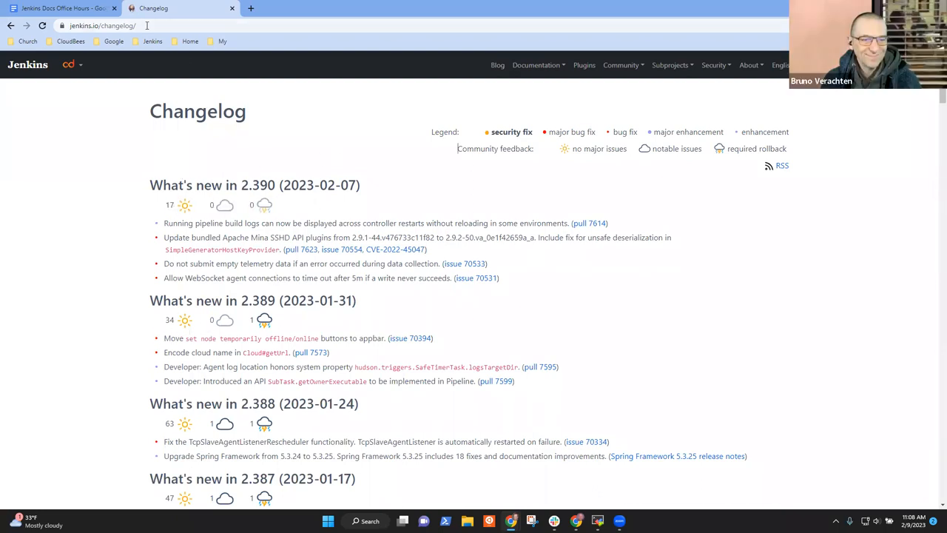
left_click(104, 25)
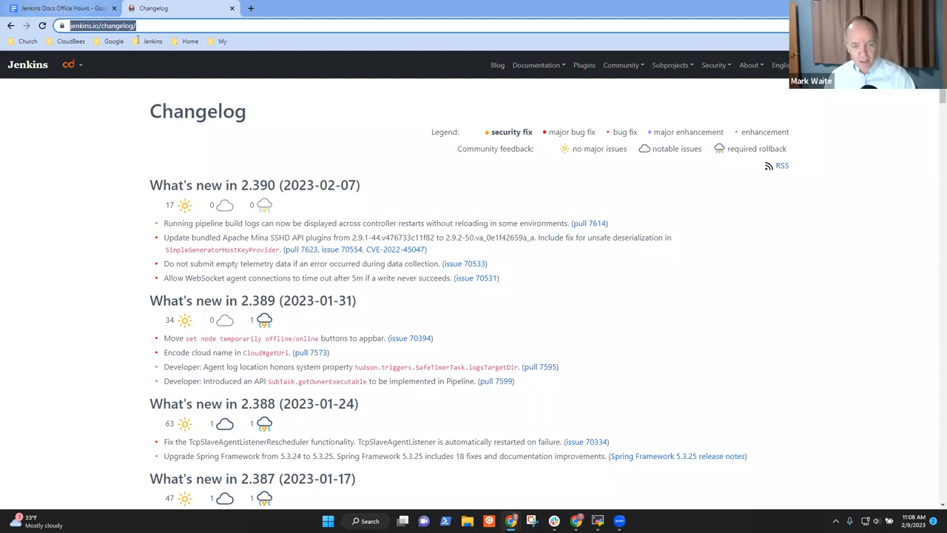
left_click(62, 9)
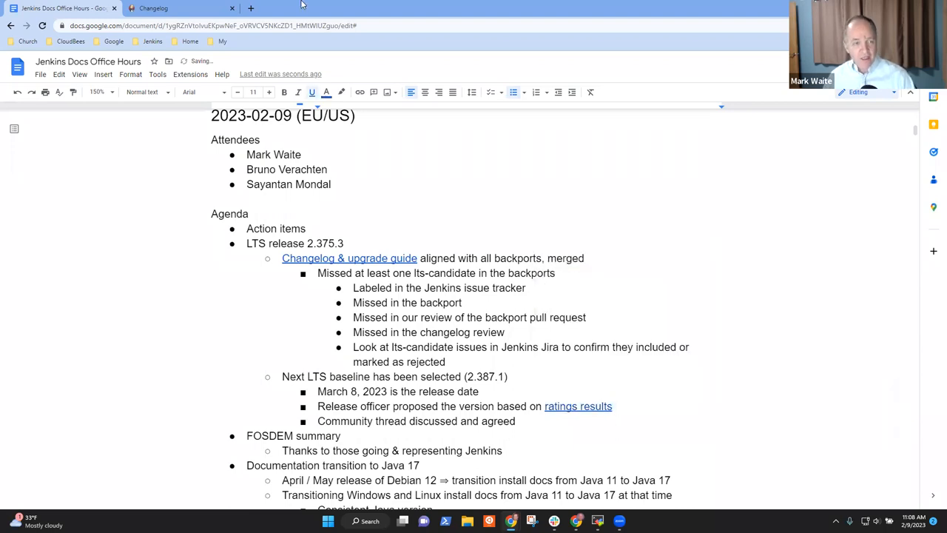
Scroll the Jenkins changelog to review weekly release ratings, then return to the notes tab.
left_click(178, 9)
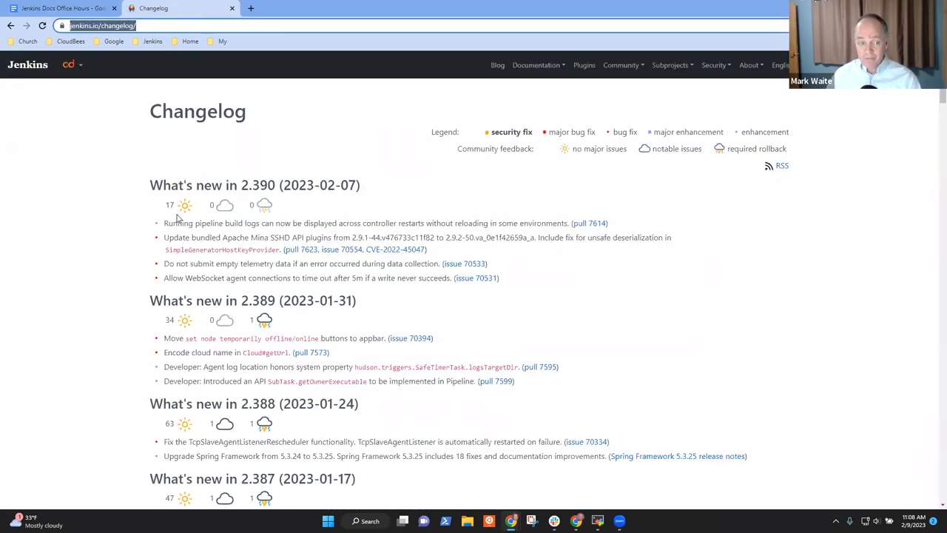
mouse_move(183, 204)
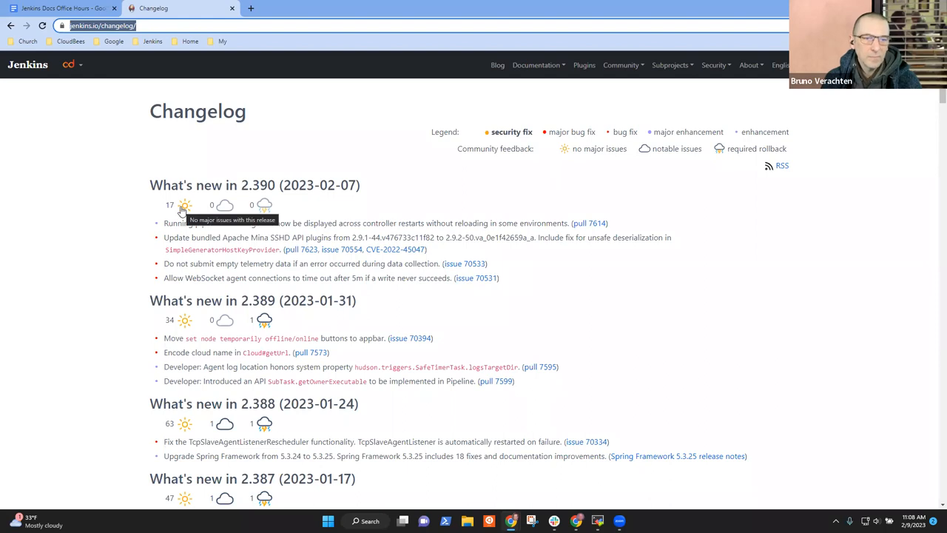
mouse_move(364, 337)
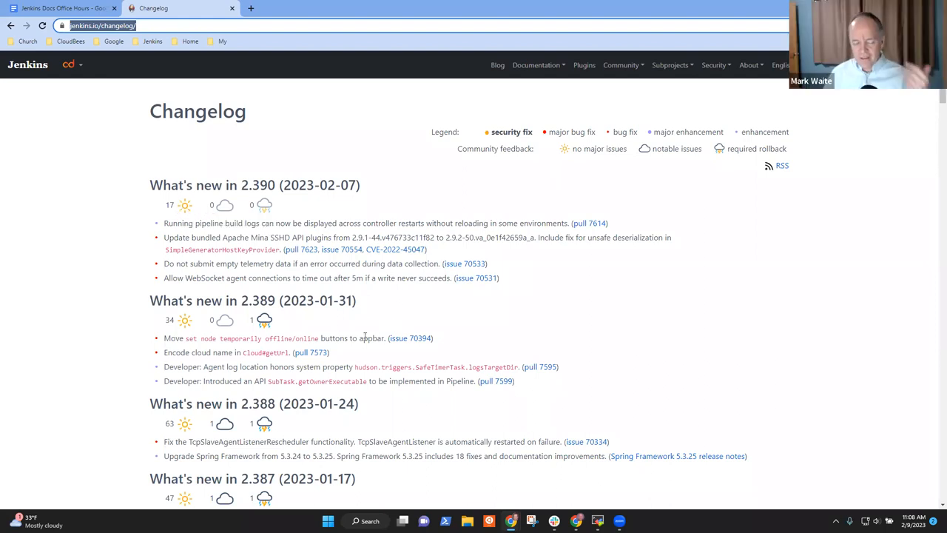
scroll("down", 3)
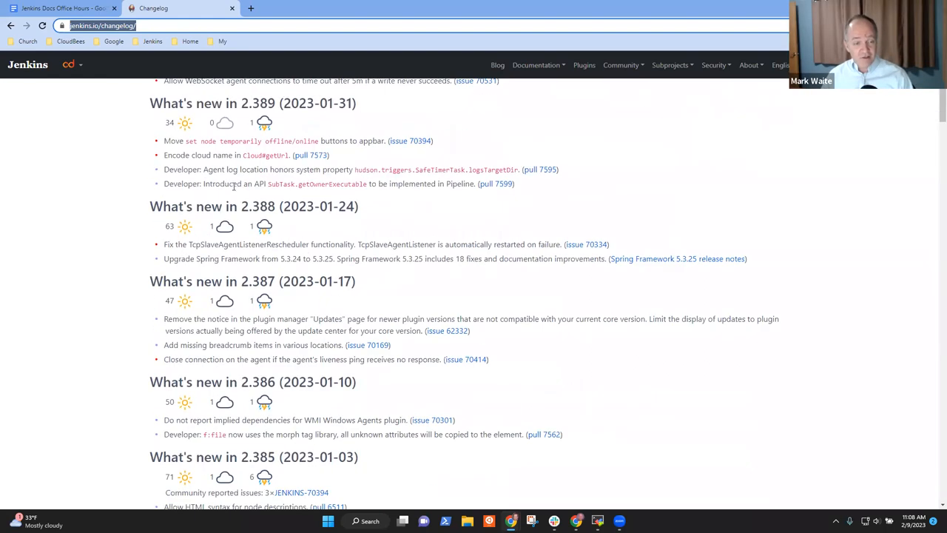
scroll("up", 3)
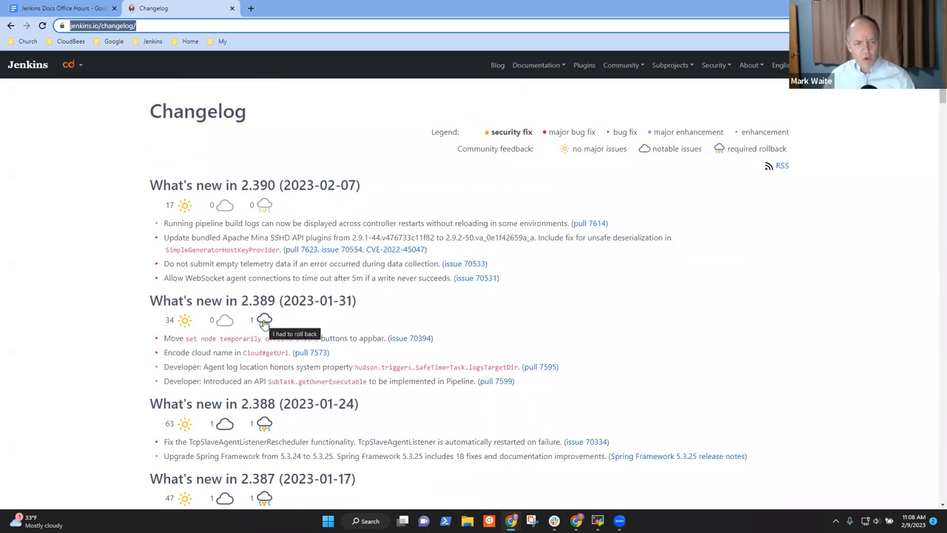
scroll("down", 3)
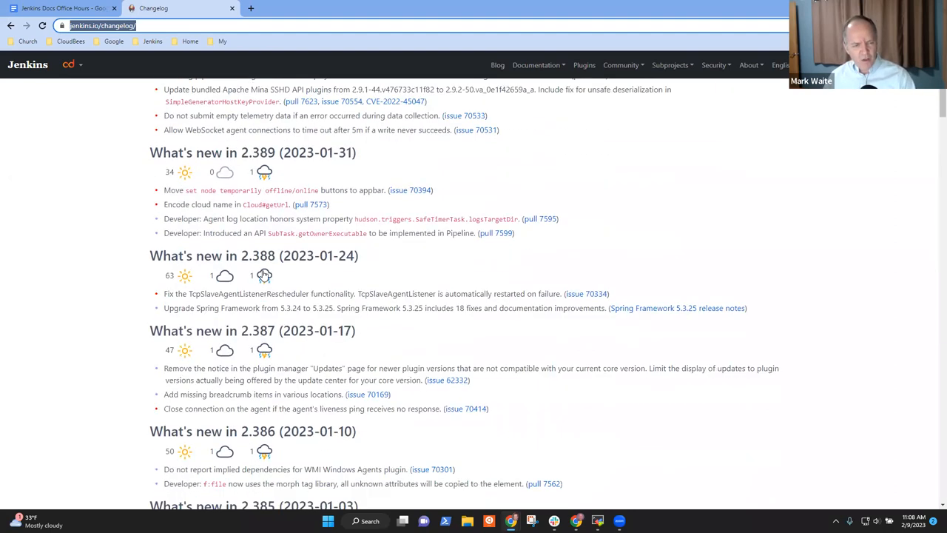
mouse_move(264, 349)
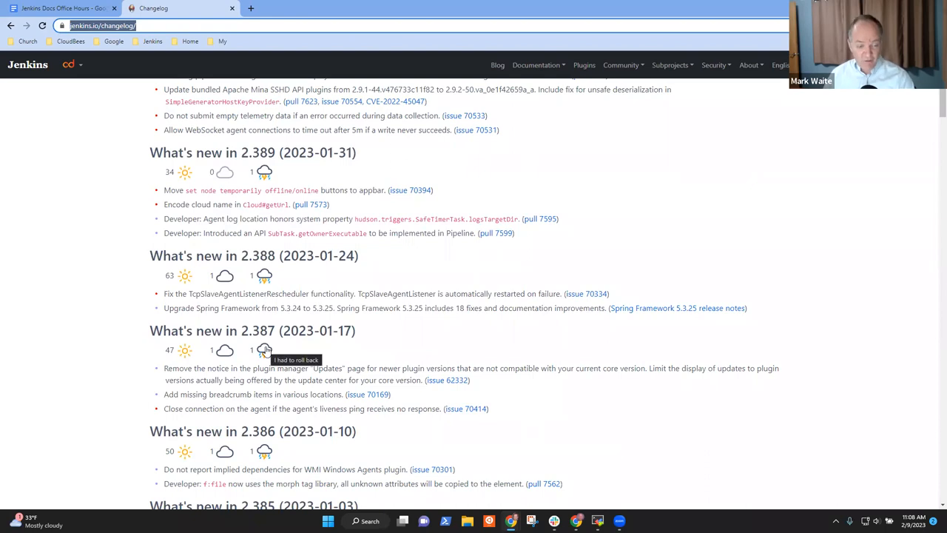
mouse_move(196, 193)
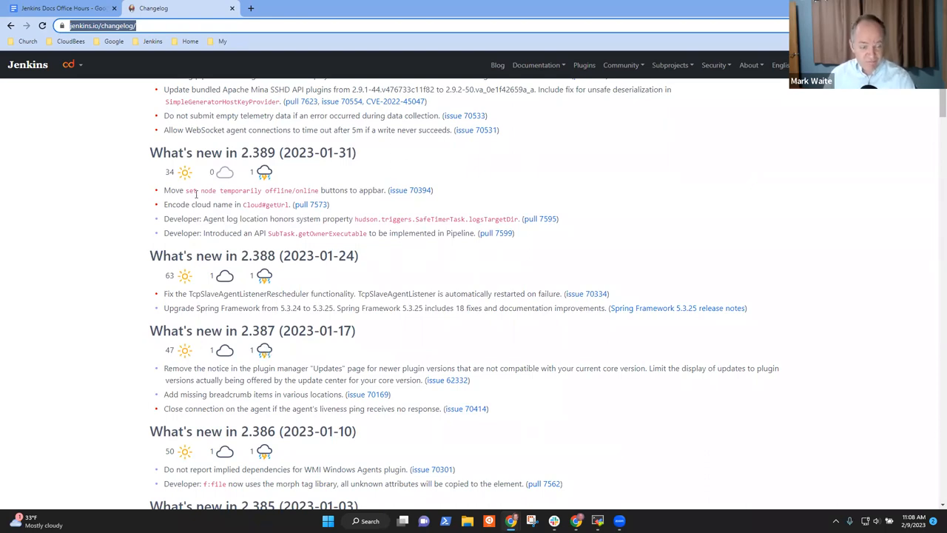
scroll("down", 3)
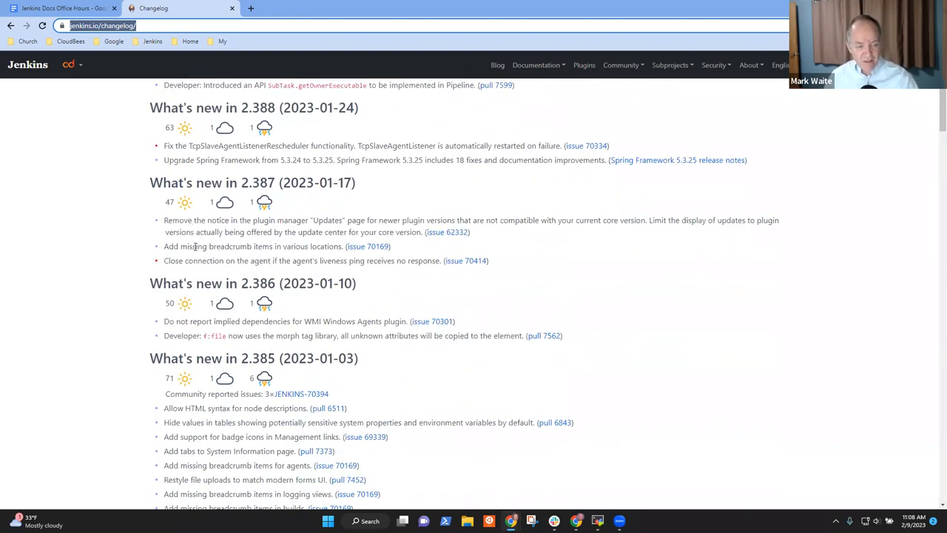
scroll("down", 3)
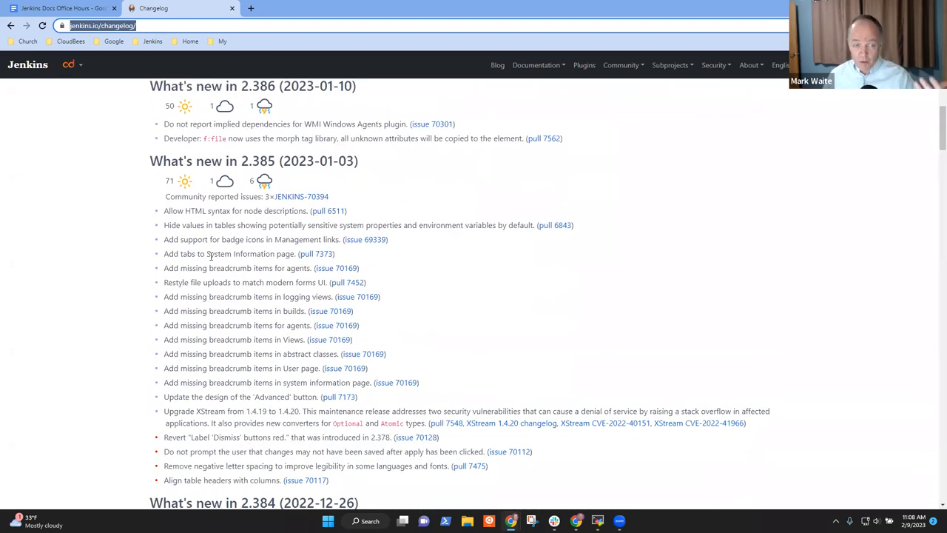
mouse_move(299, 197)
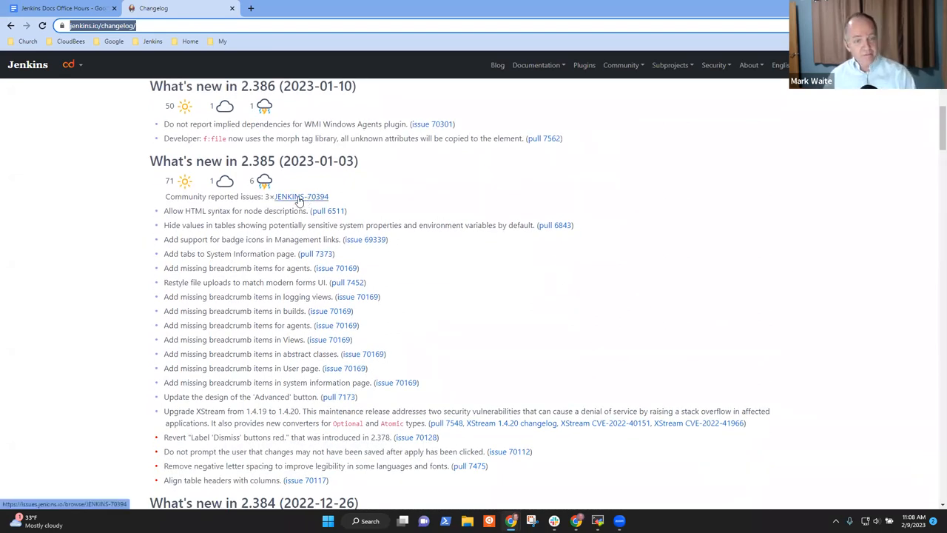
left_click(62, 9)
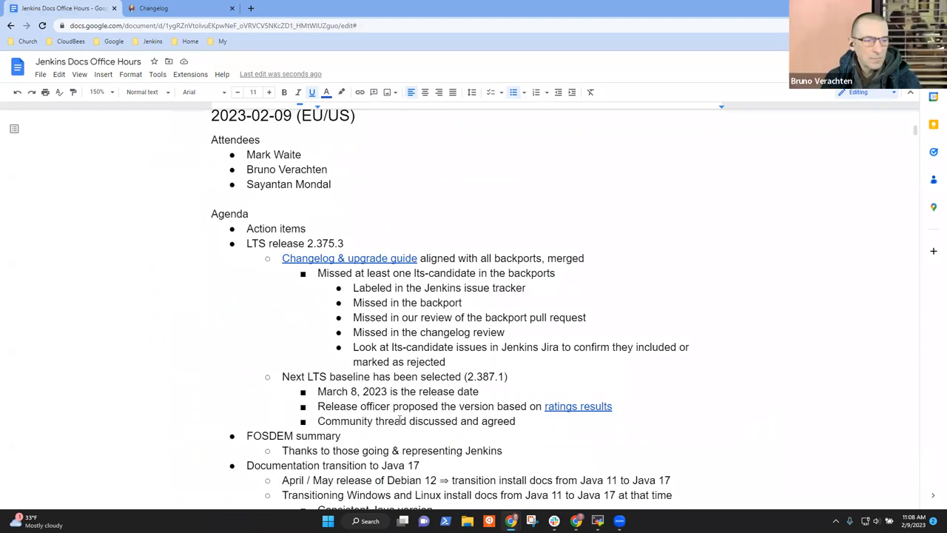
left_click(247, 435)
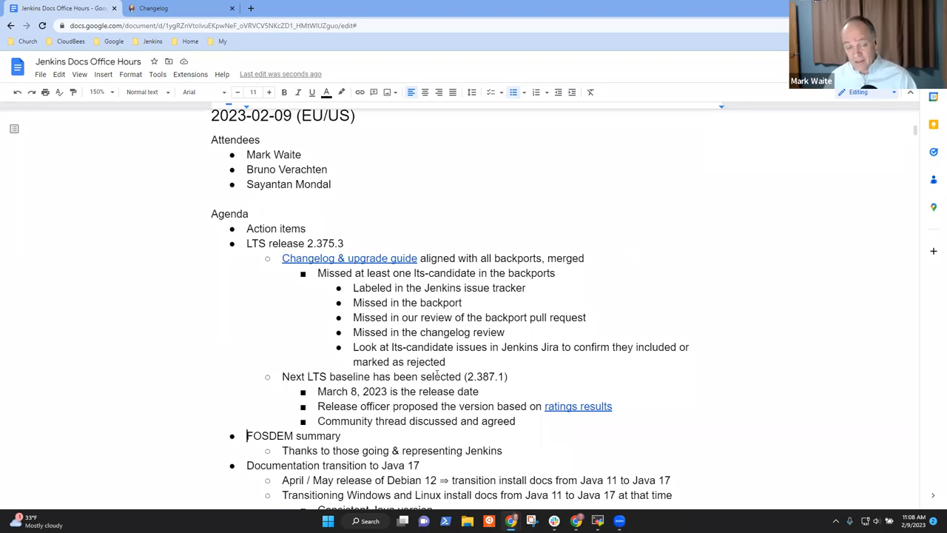
mouse_move(361, 239)
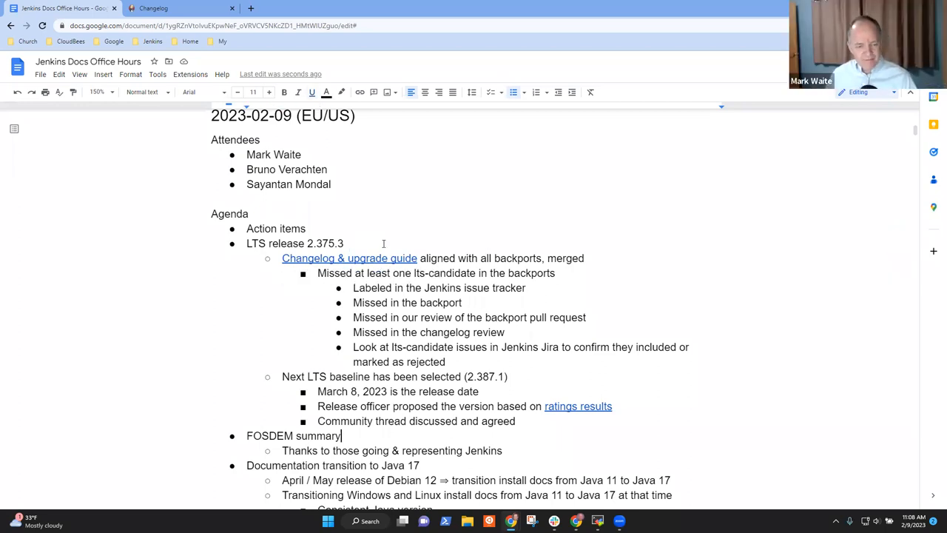
double_click(293, 435)
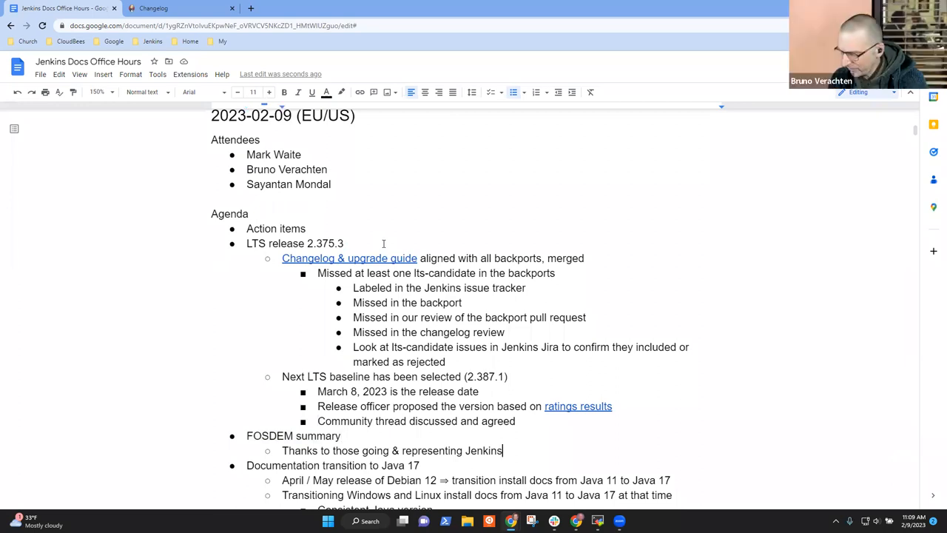
Describe FOSDEM as a 2 day conference in Brussels Belgium.
type("Conference")
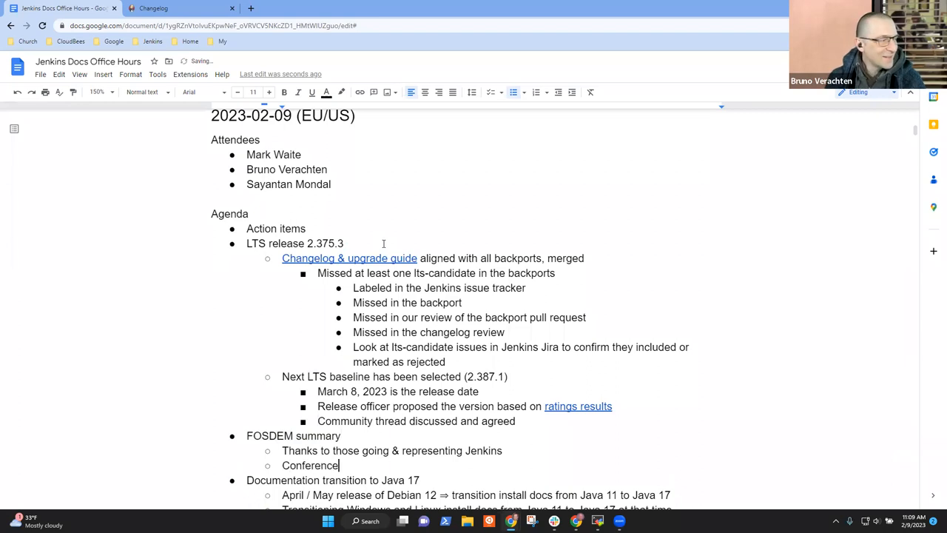
type("in Bru")
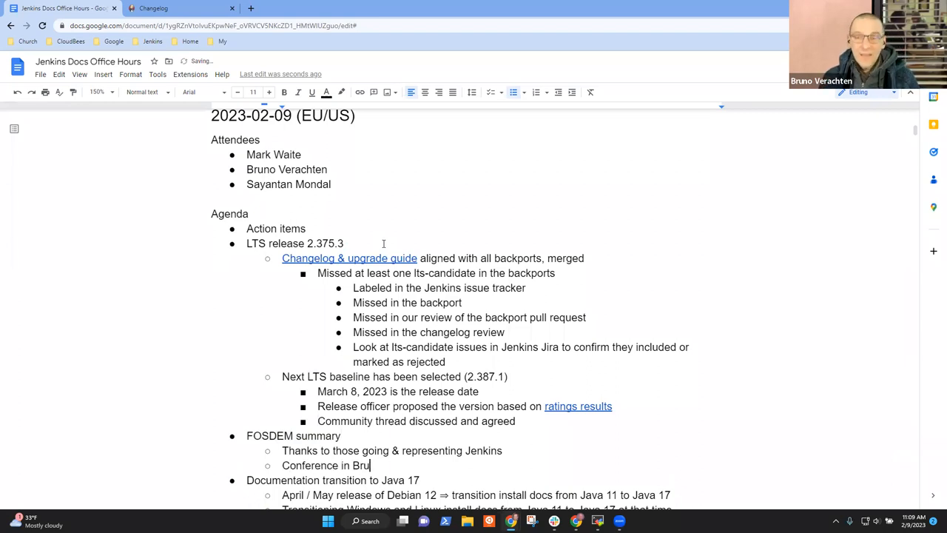
type("ssels Bel")
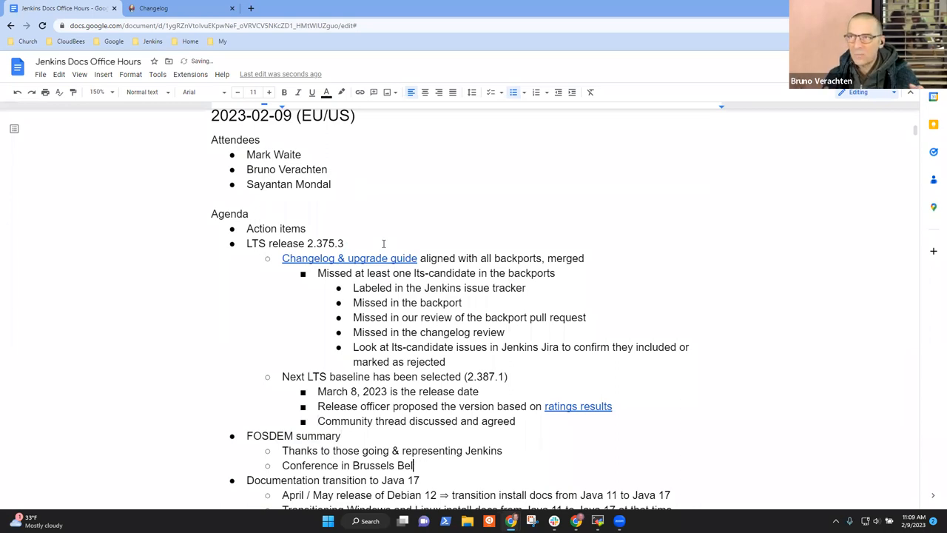
type("gium")
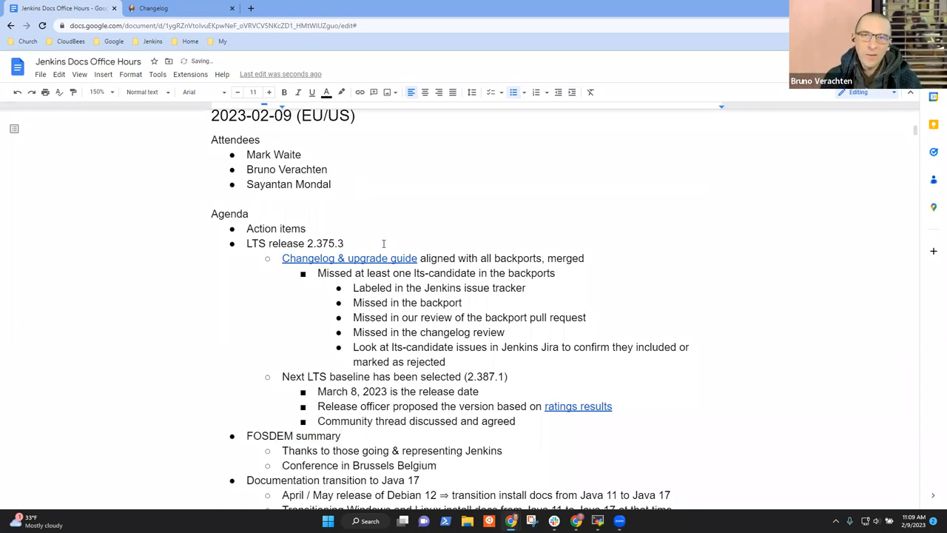
type("2 day cnference in Brussels Belgium")
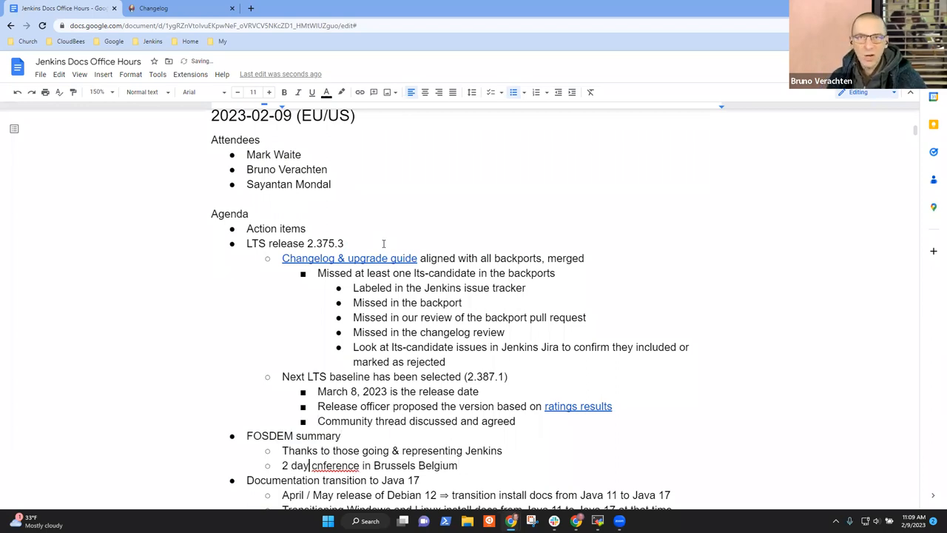
type("for open source")
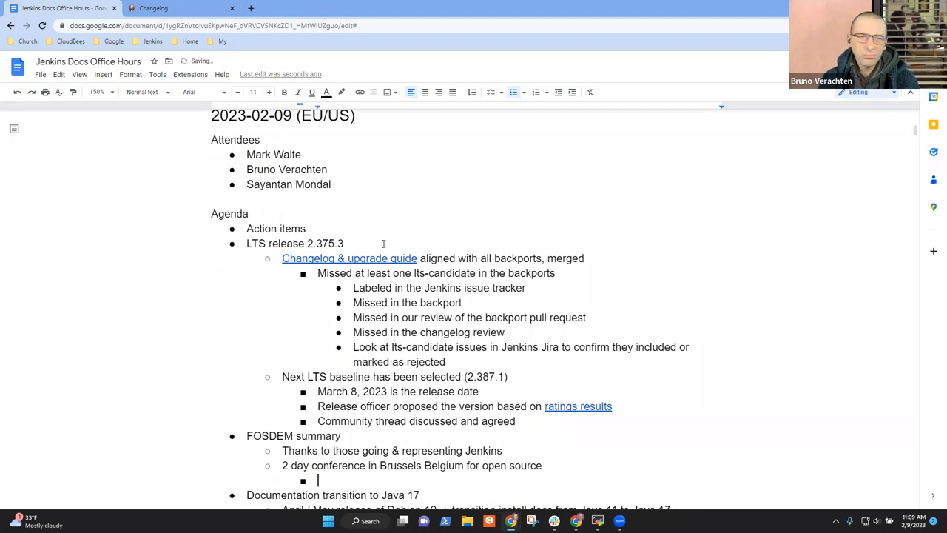
key("shift+tab")
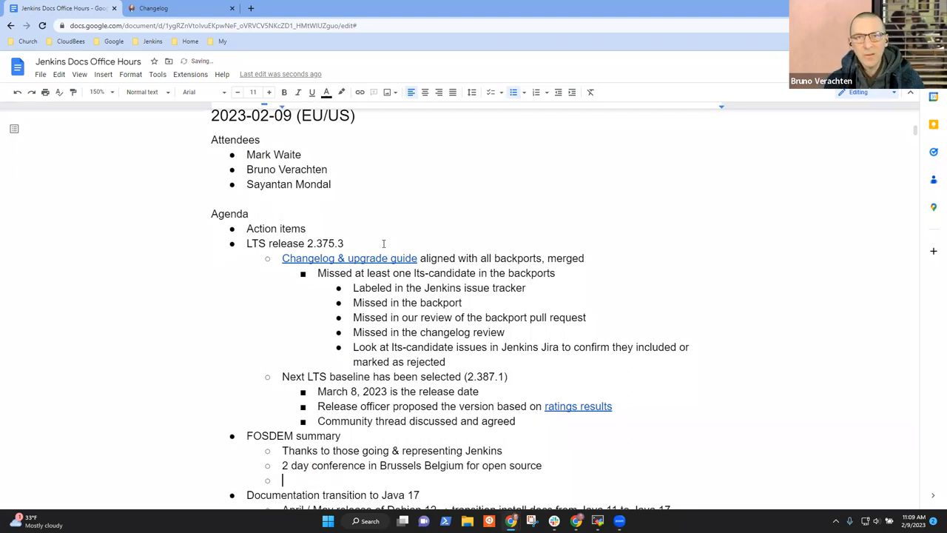
Add a bullet about the booth for the Jenkins project, answering questions, discussing, etc.
type("Booth")
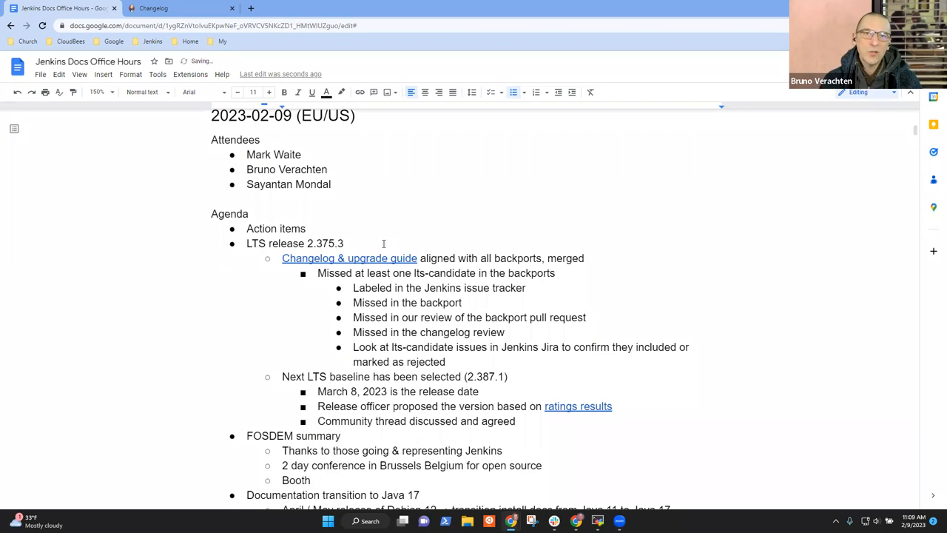
type("for Jenkins pr")
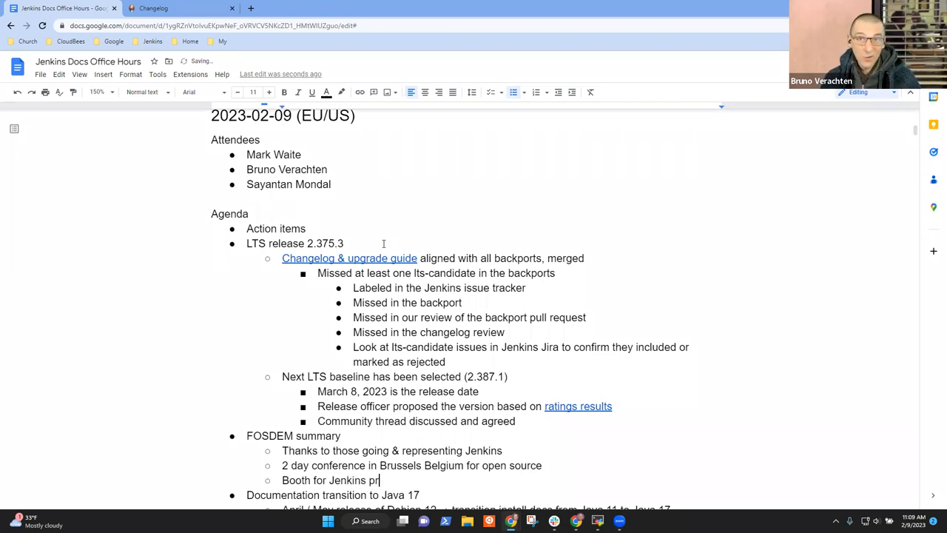
type("oject, answering")
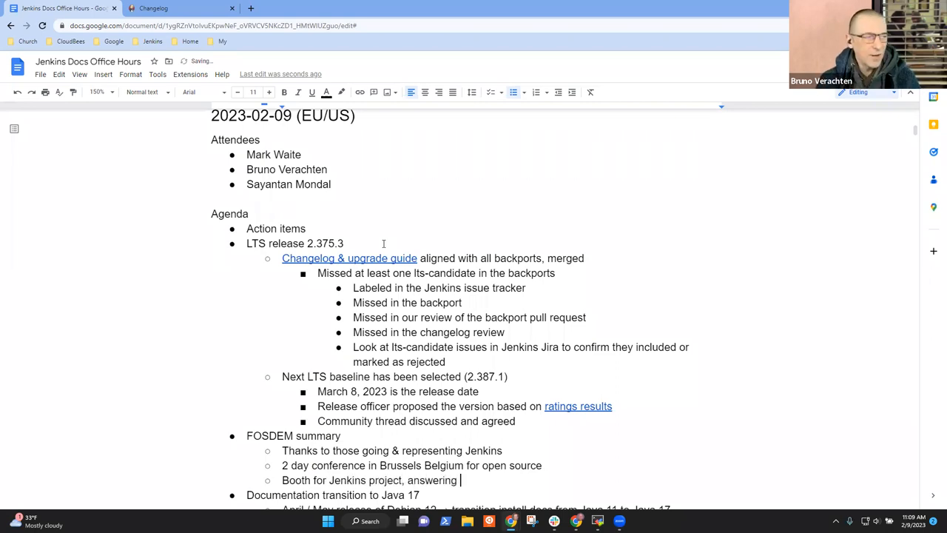
type("questions,")
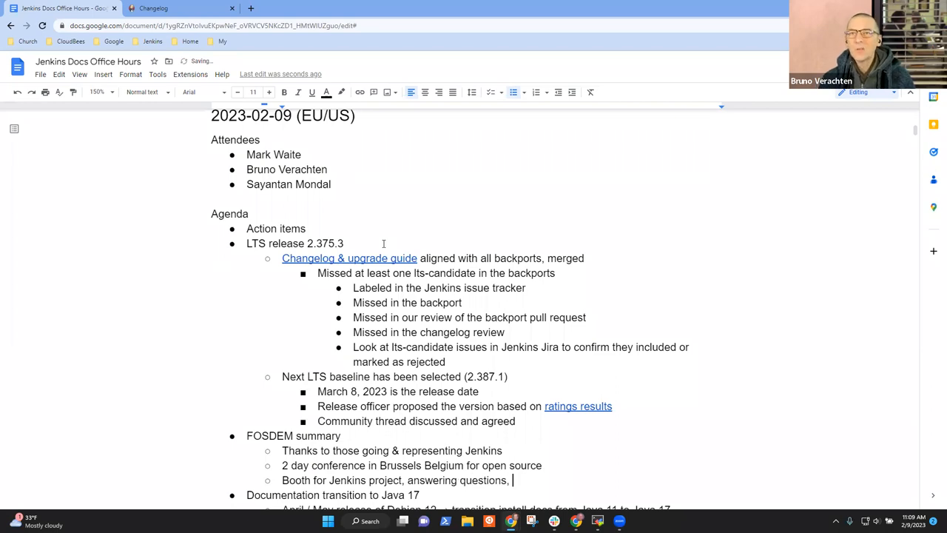
type("discussing,")
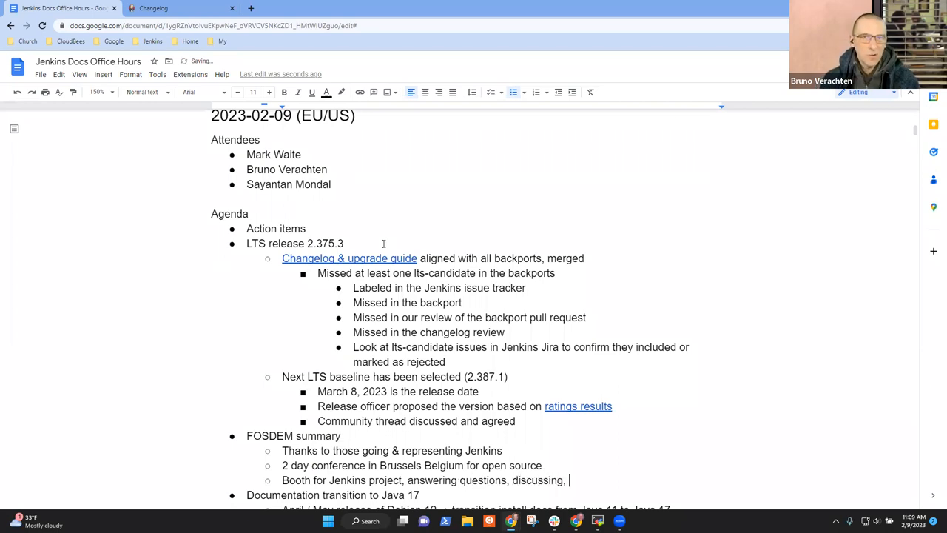
type("etc")
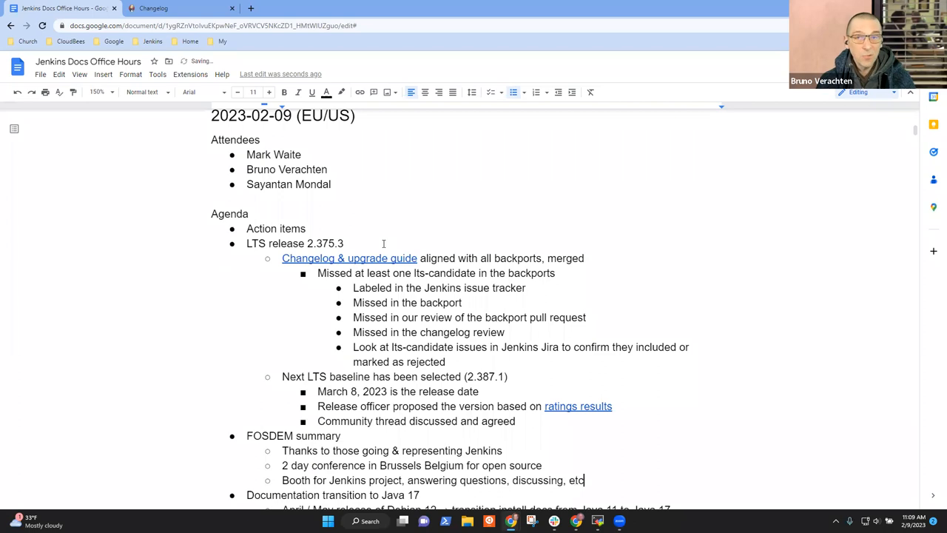
scroll("down", 3)
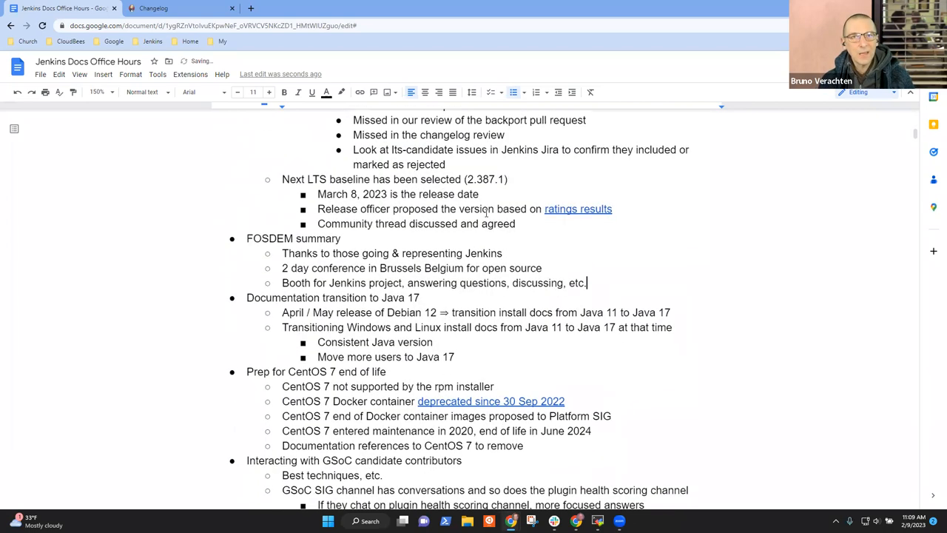
scroll("down", 3)
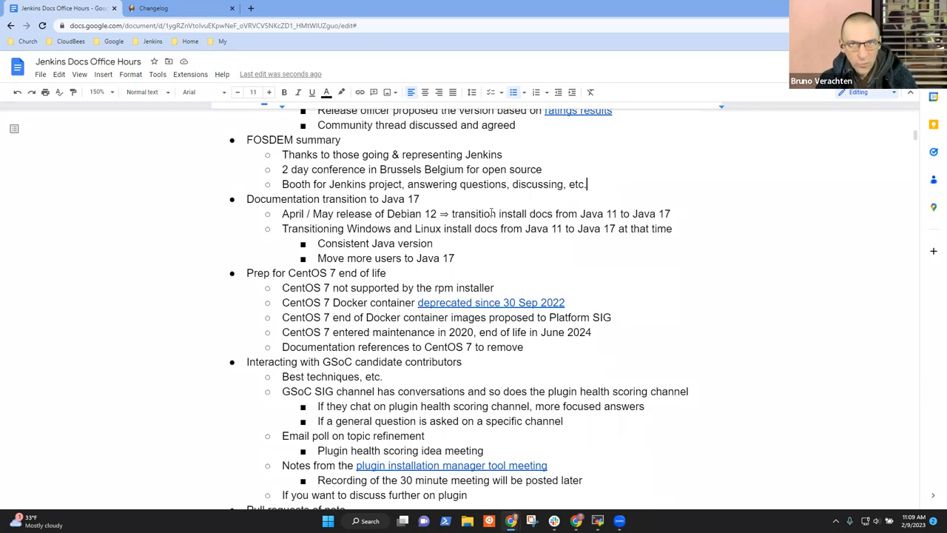
type("What")
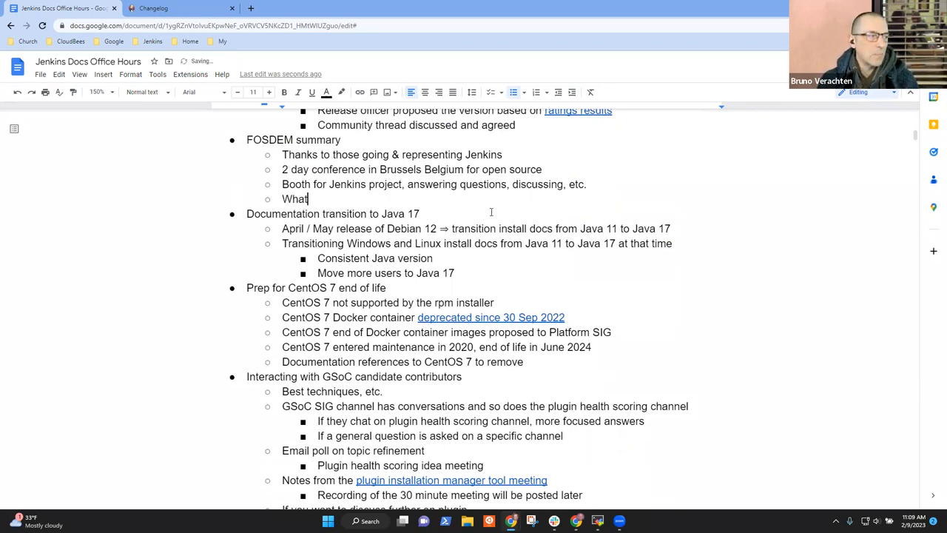
key("backspace")
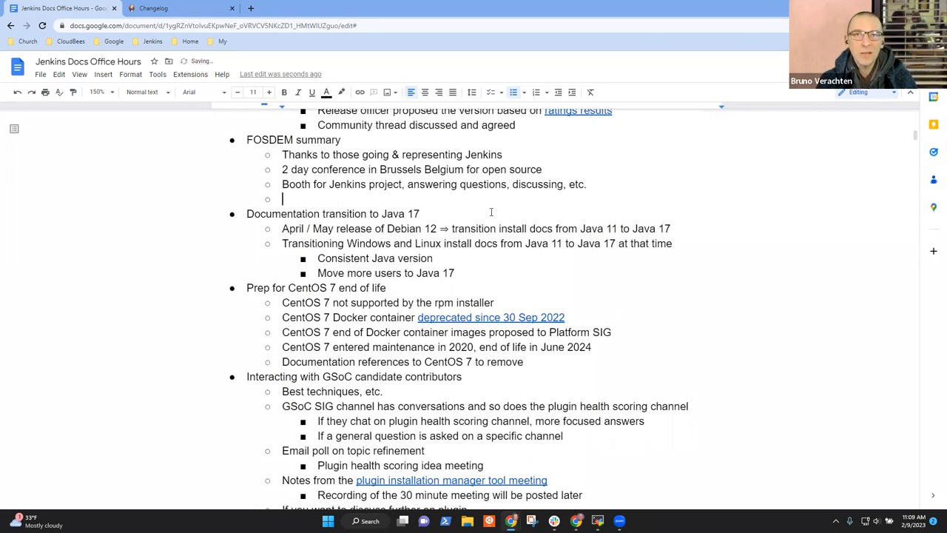
type("Many questions about “What's")
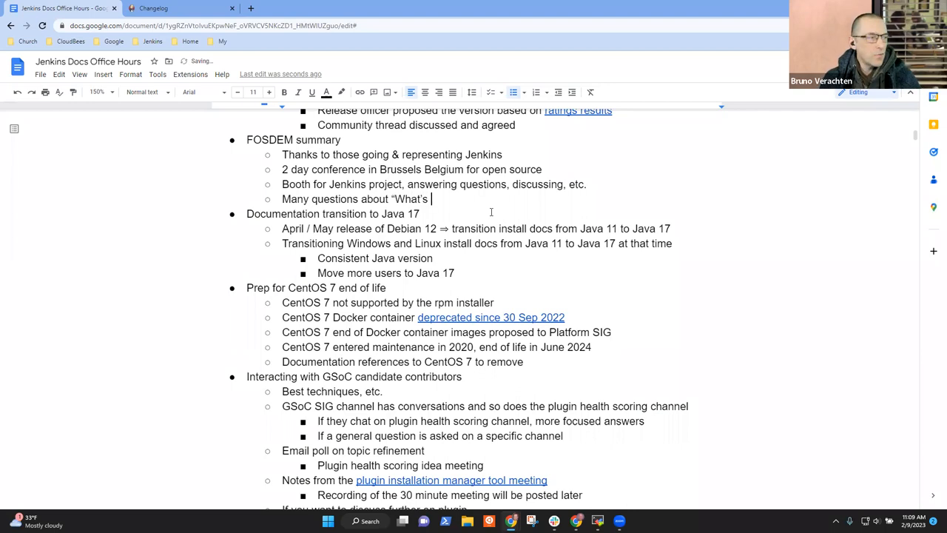
type("coming in the future?”")
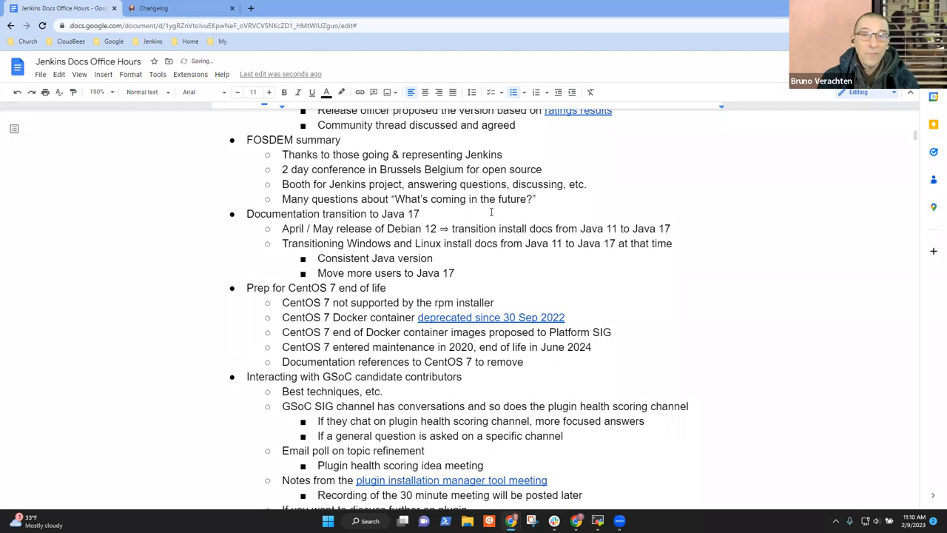
type("Sh")
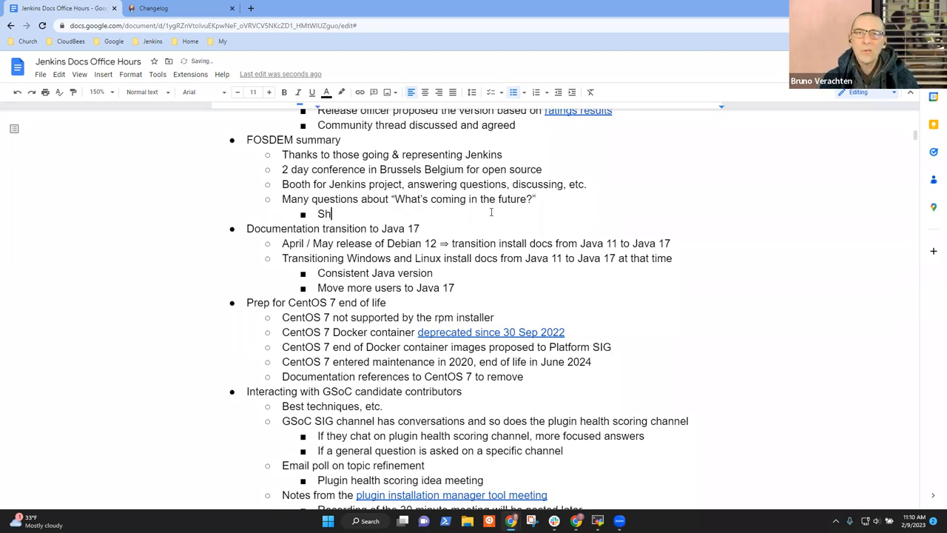
type("owed a")
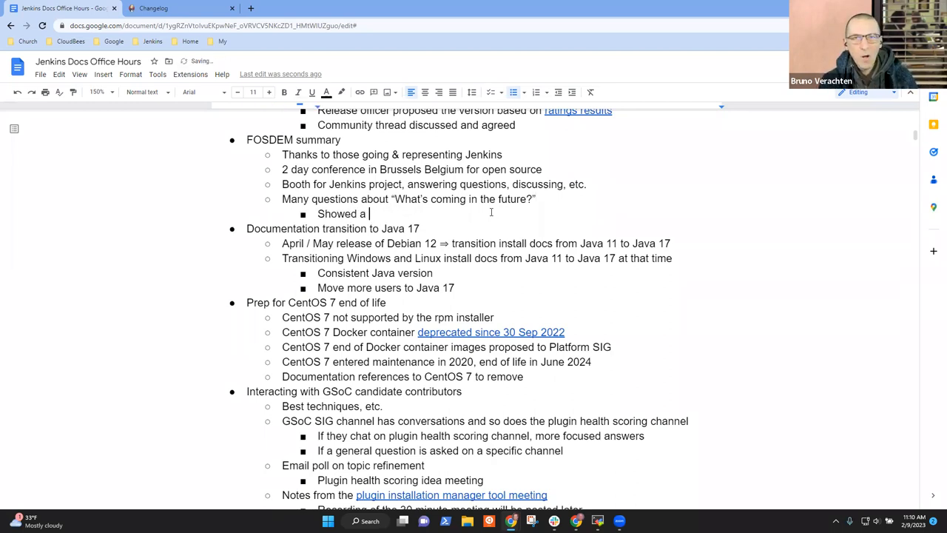
type("proof")
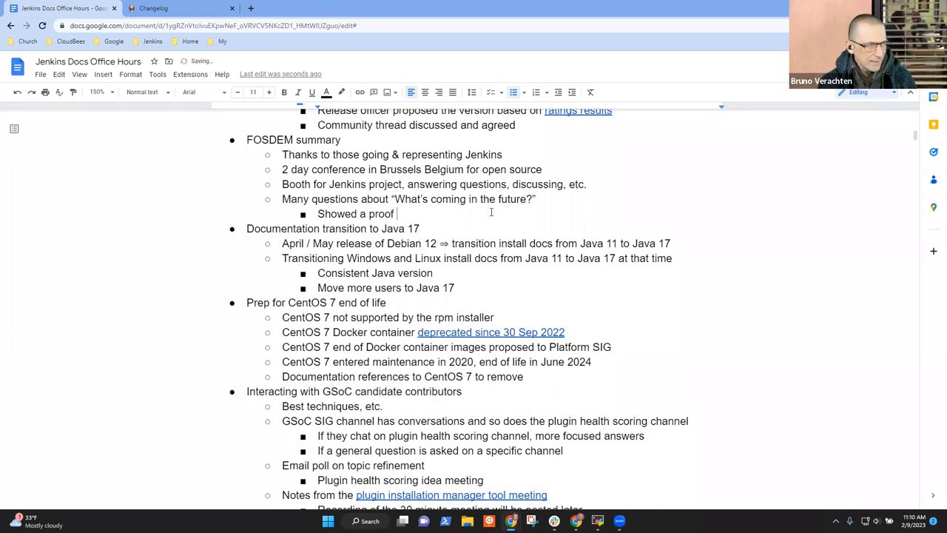
type("of concept")
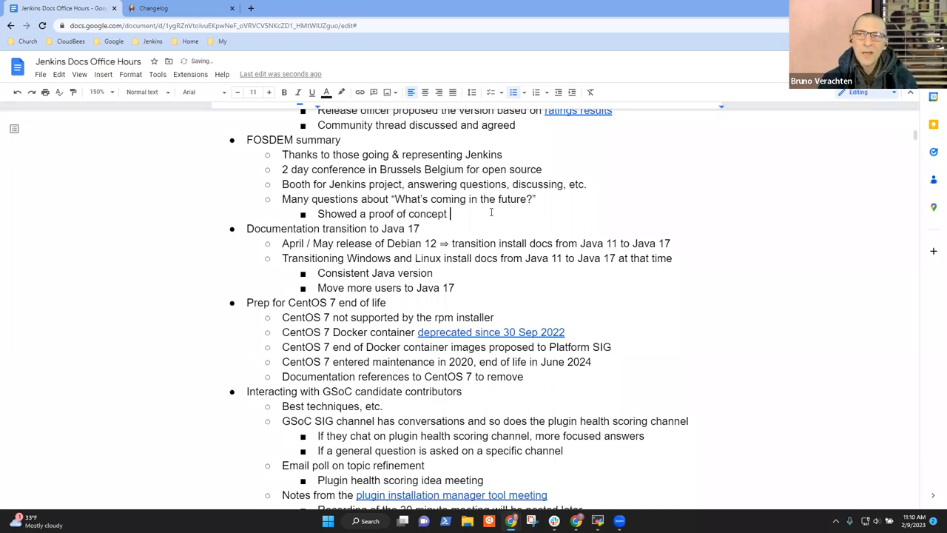
type("from Jan Faracik and Tim C")
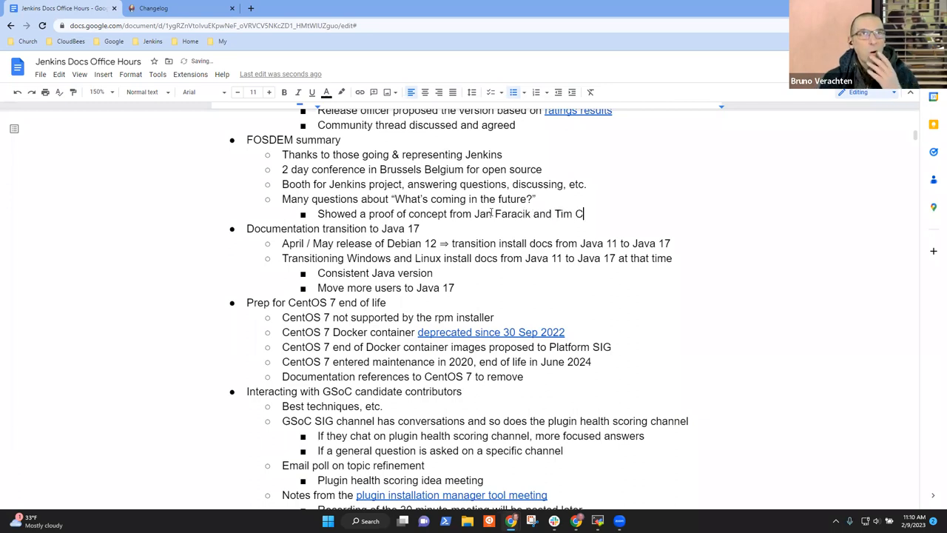
type("acomb")
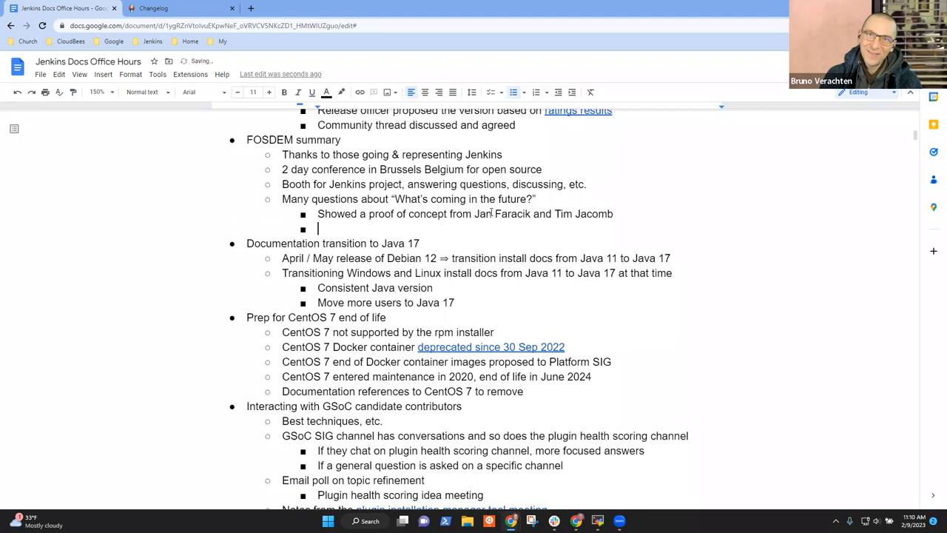
Note Blue Ocean is receiving no new features and people love new user experience ideas.
type("Blue o")
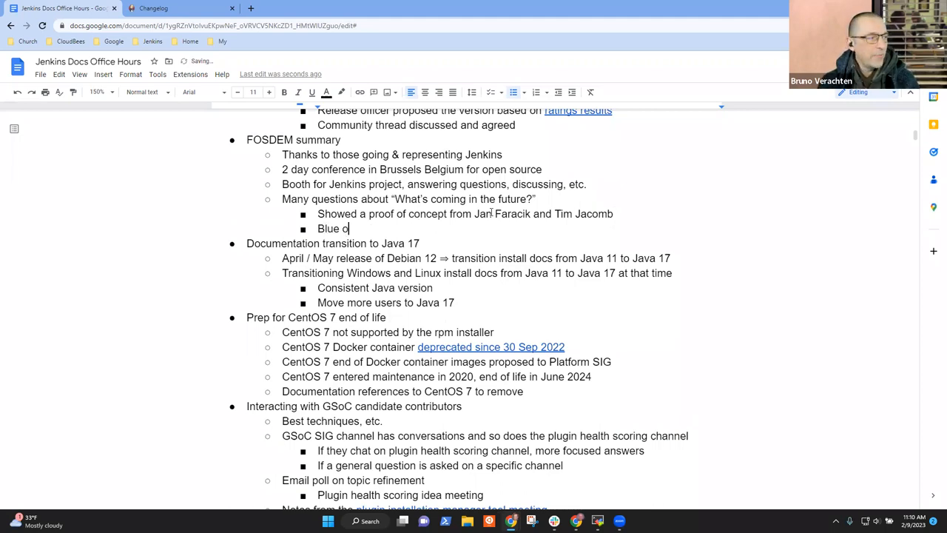
type("cean was a topic")
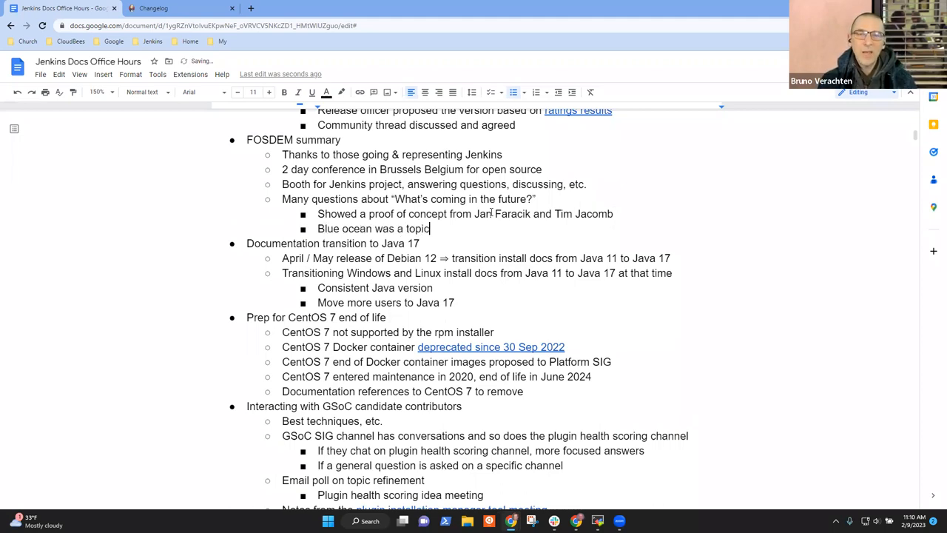
type(", noting that")
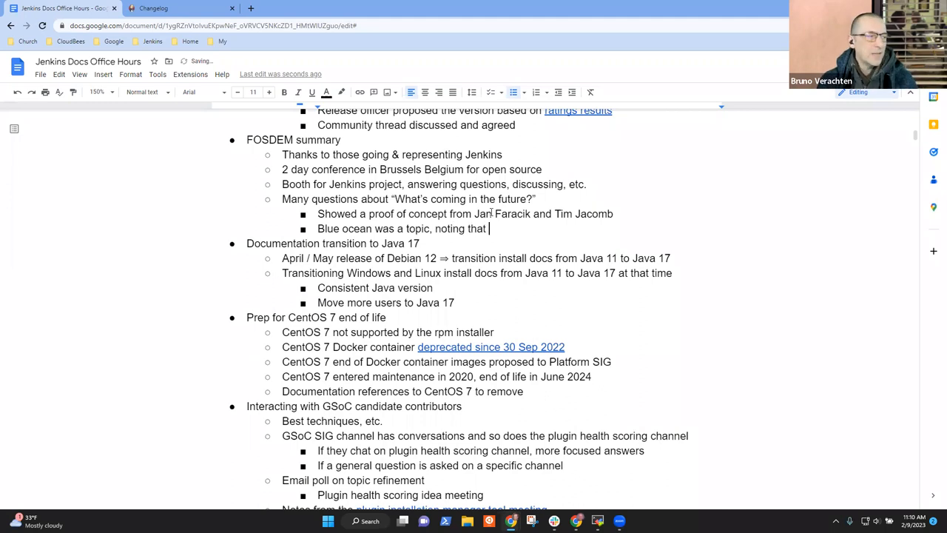
type("it is receiving no new")
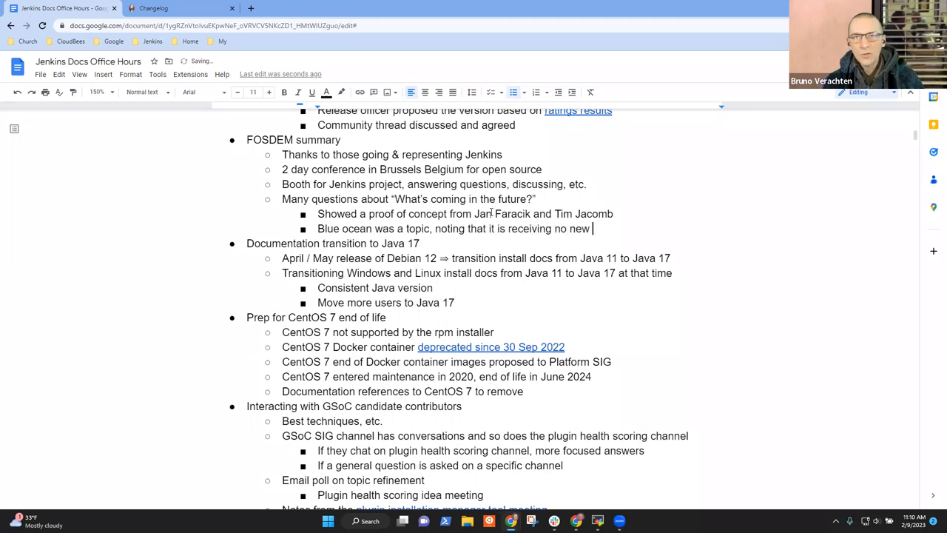
type("features")
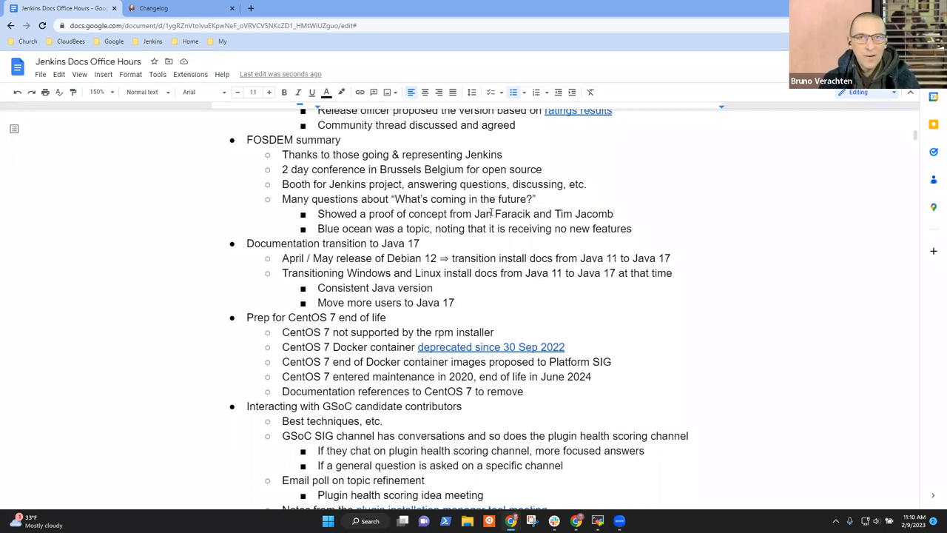
left_click(633, 228)
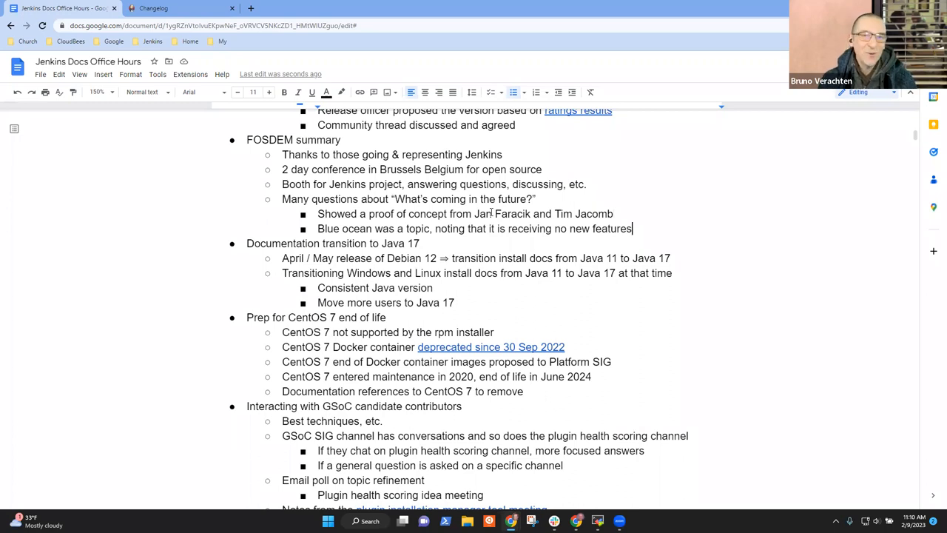
type("Lots of interest in th")
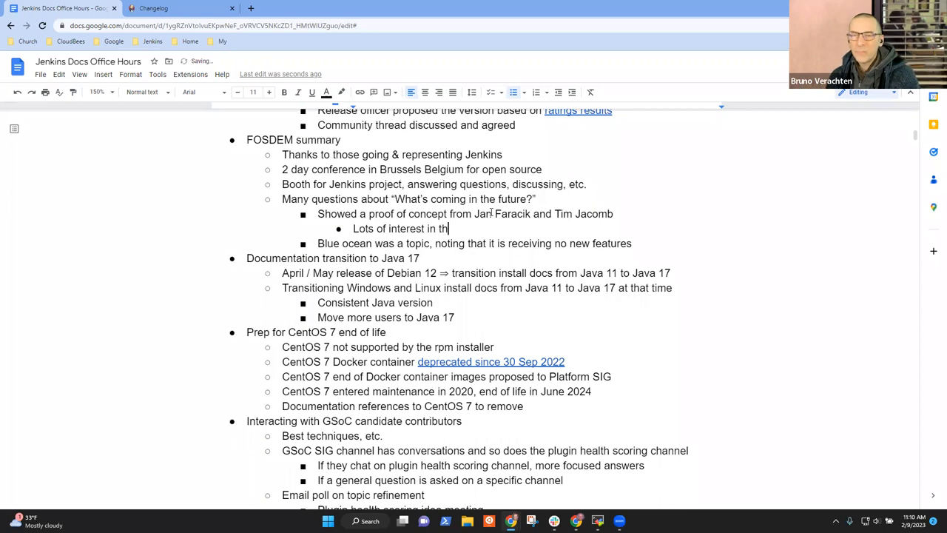
type("e new")
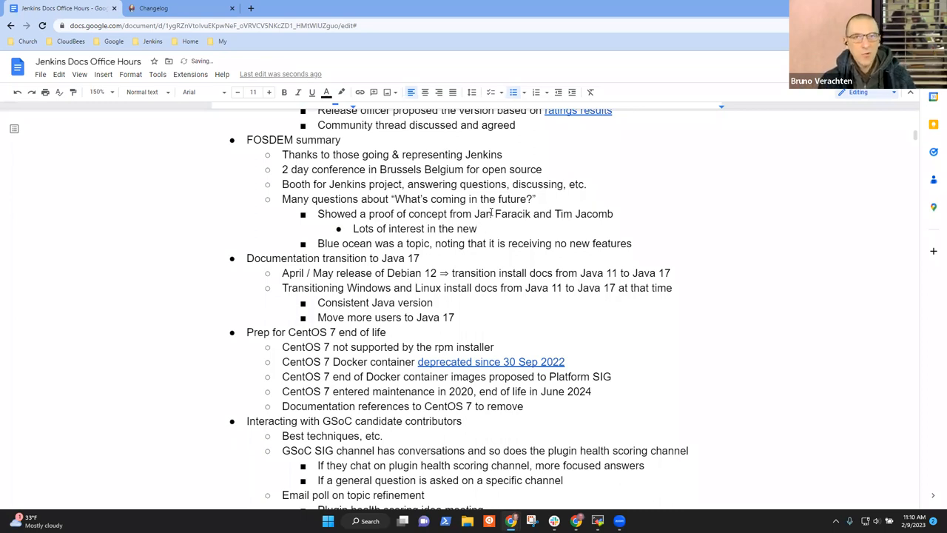
type("user")
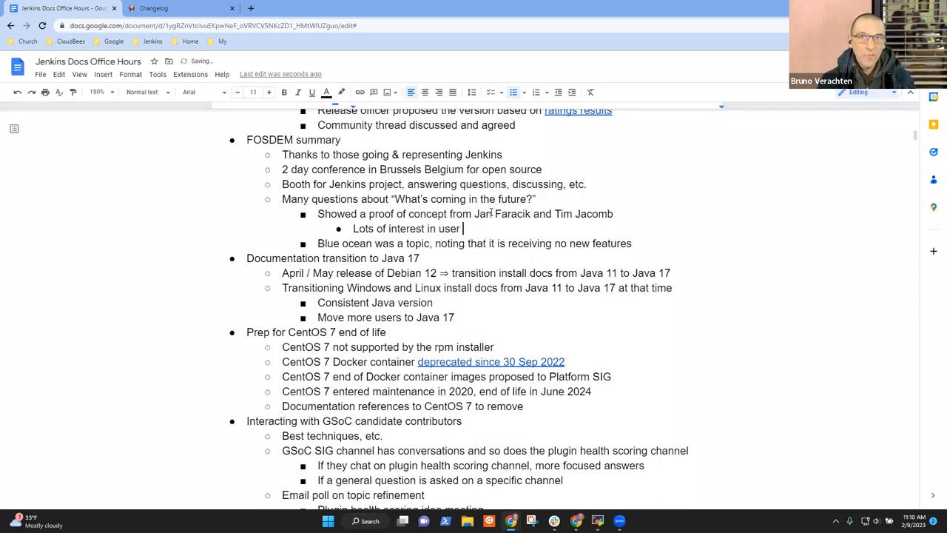
type("experience ideas")
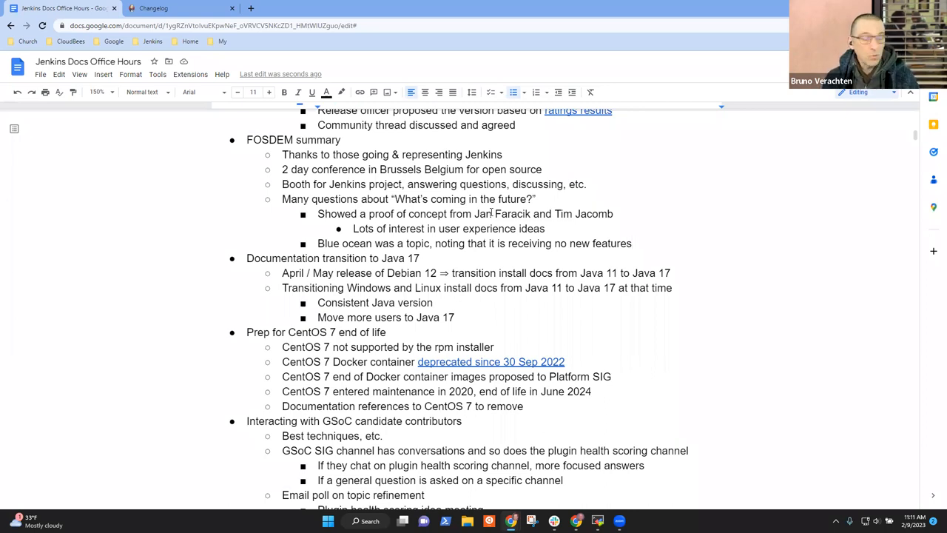
Add a bullet on many improvements within Jenkins UI over 18 months.
type("Many im")
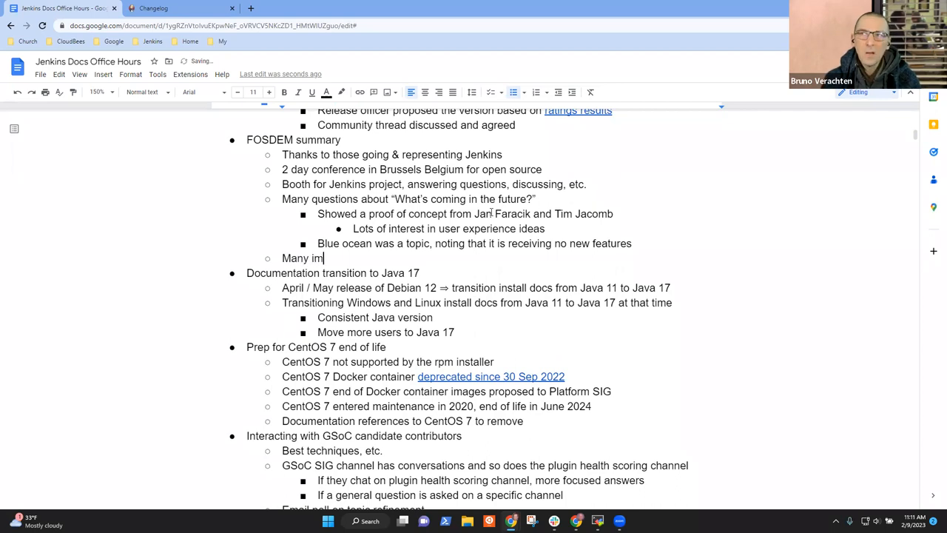
type("provements with")
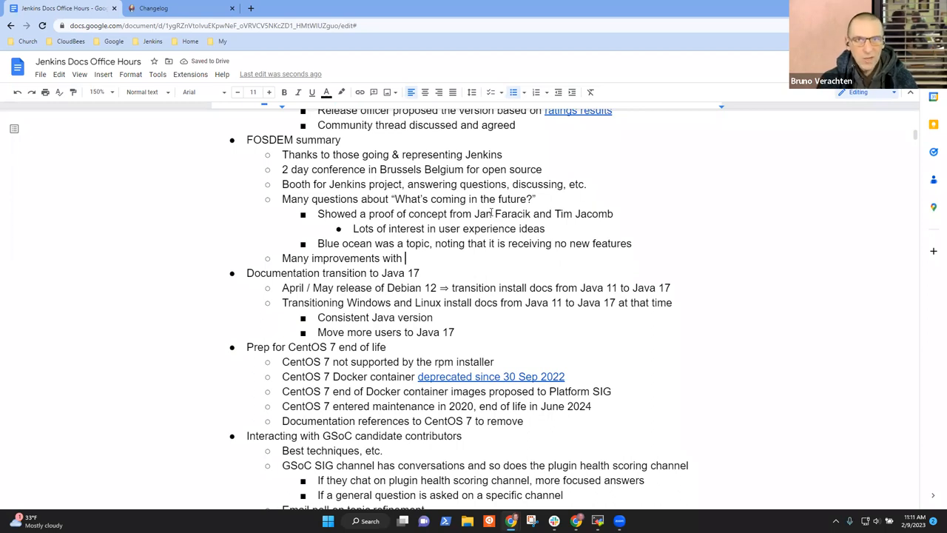
type("in Jenkins")
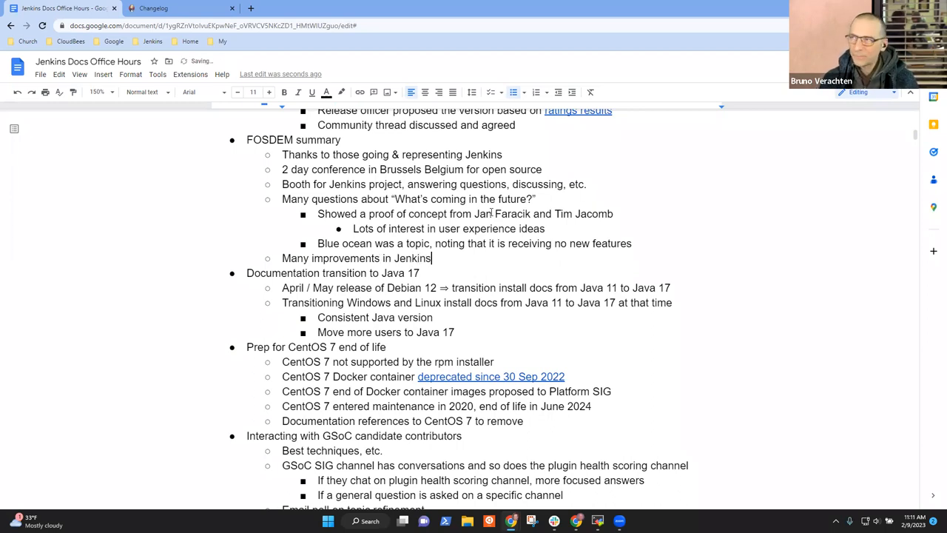
type("UI over last")
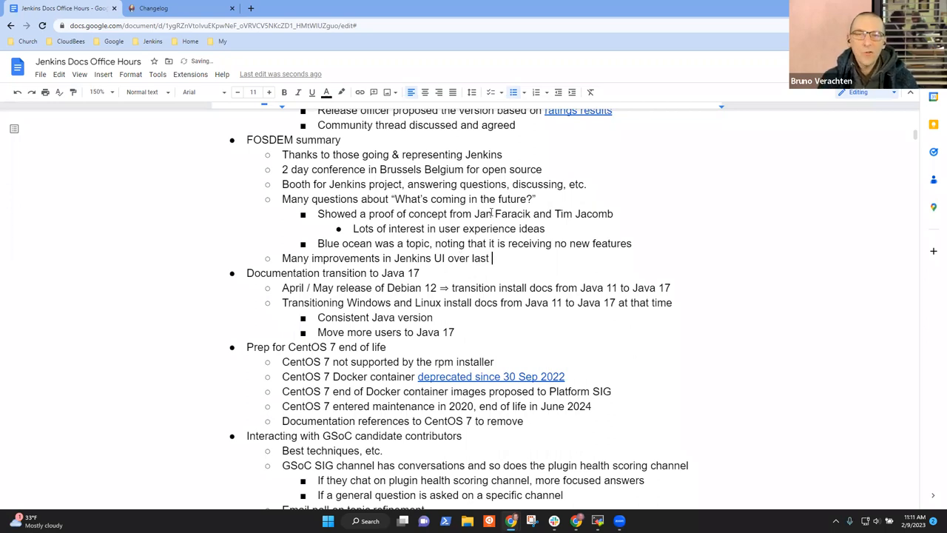
type("18 months")
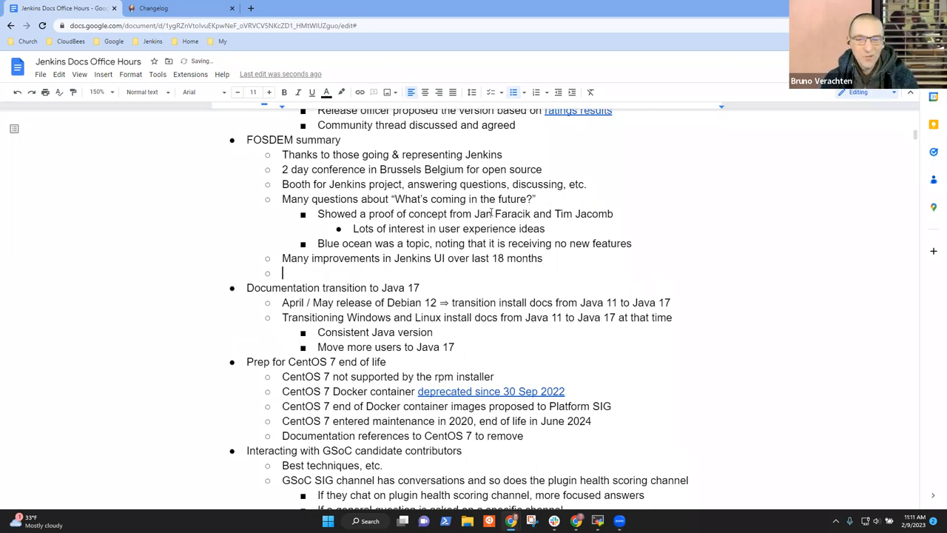
Add 'No angry people. Many loved the "Jenkins crashed" sticker'.
type("No angry p")
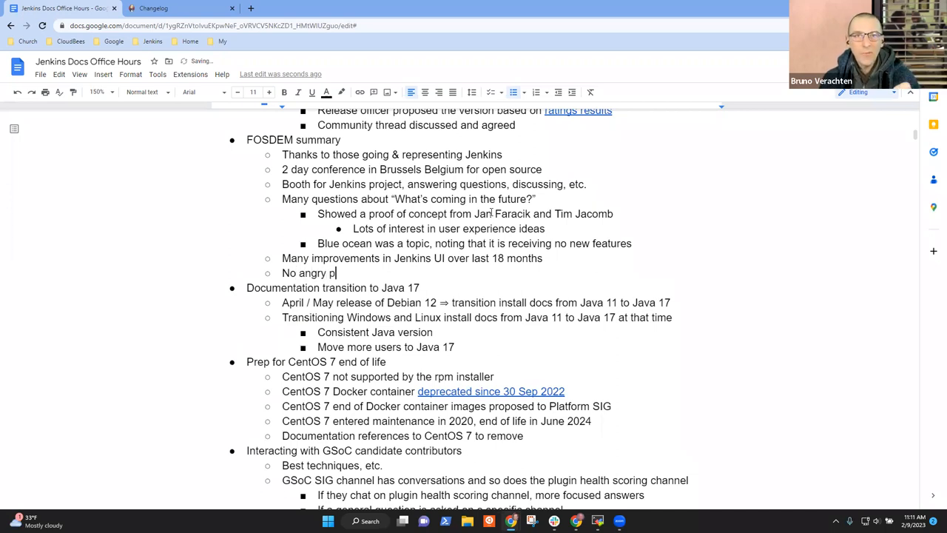
type("eople, but man")
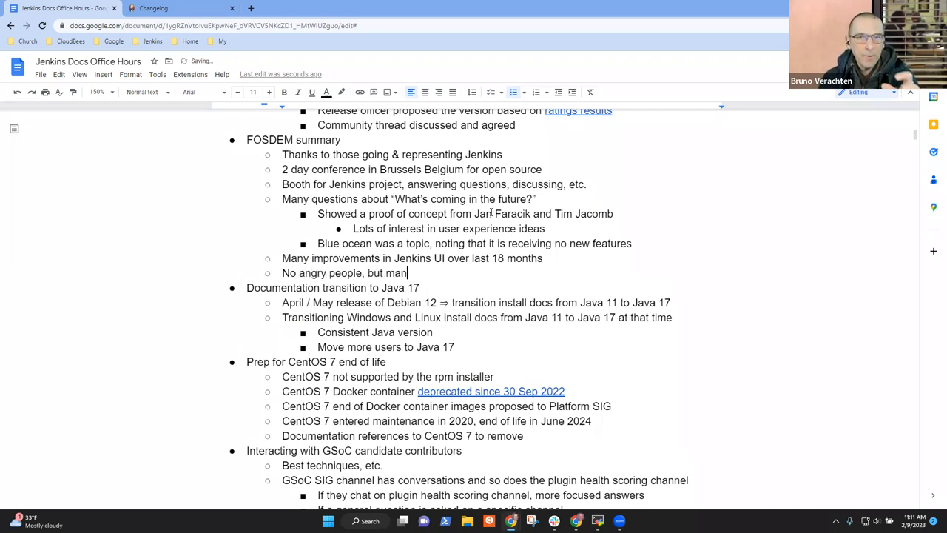
type("y")
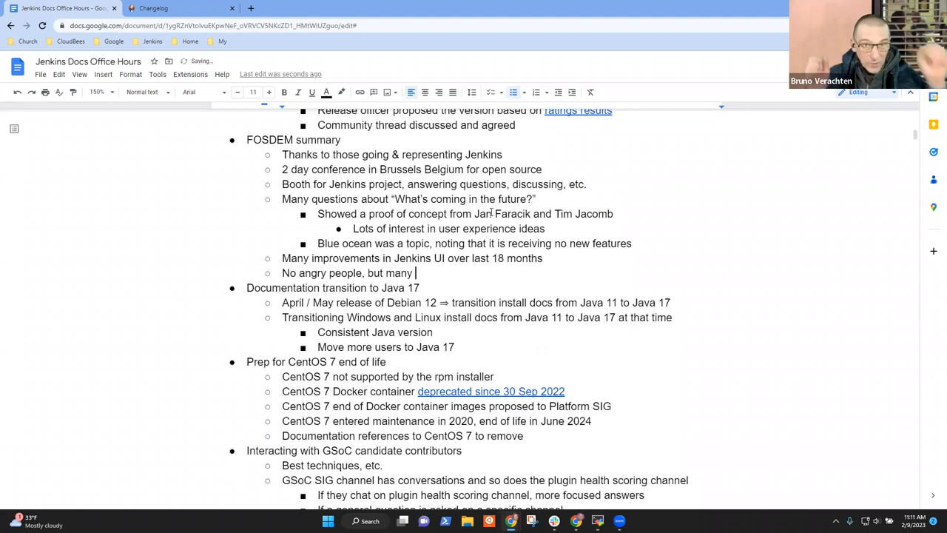
key("BackSpace")
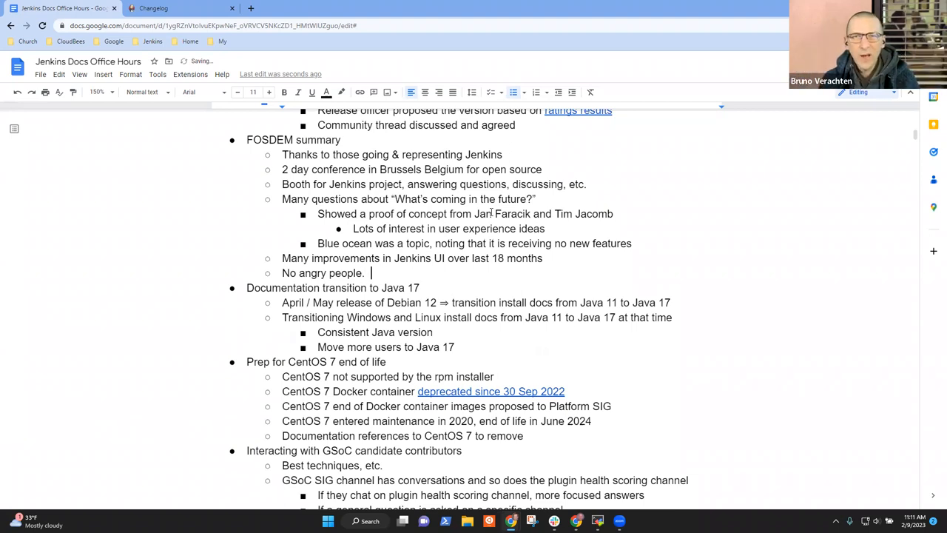
type("Many lov")
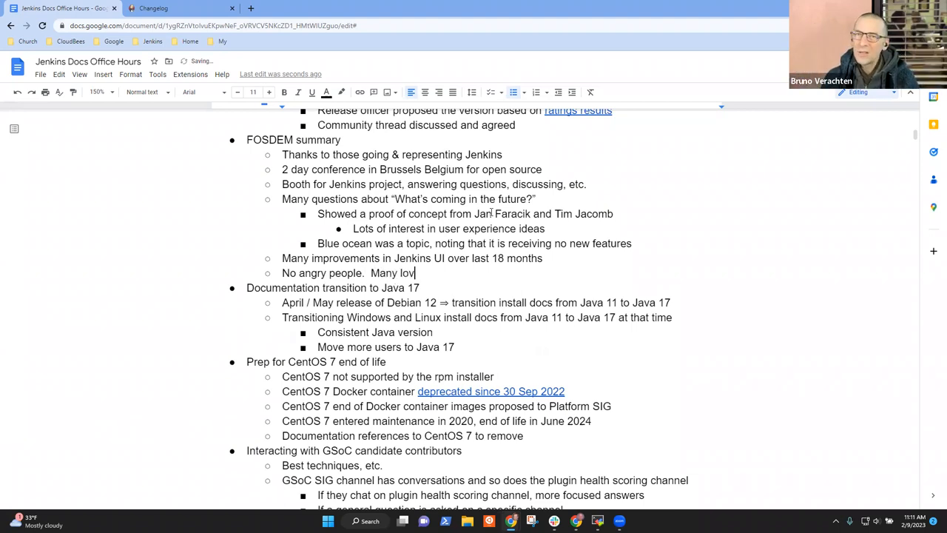
type("ed the '")
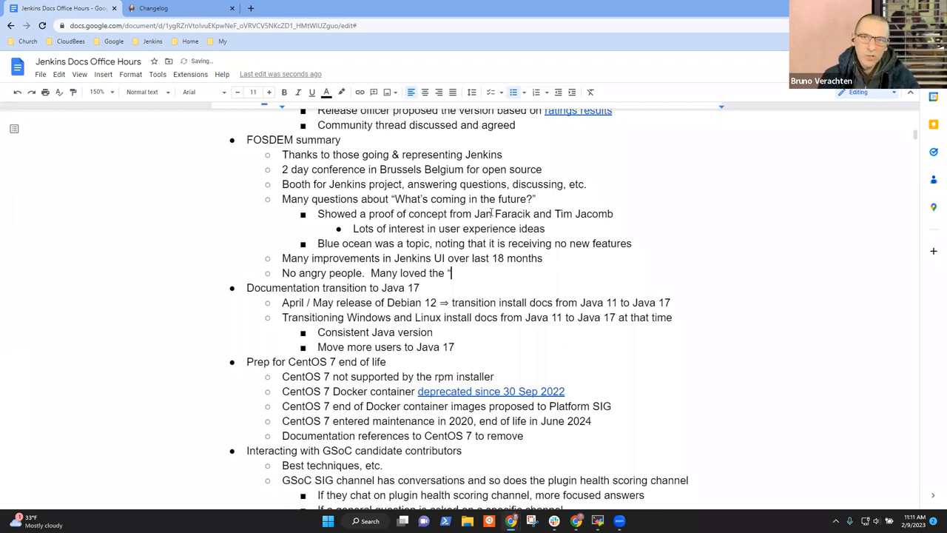
type("\"Jenkins cras\"")
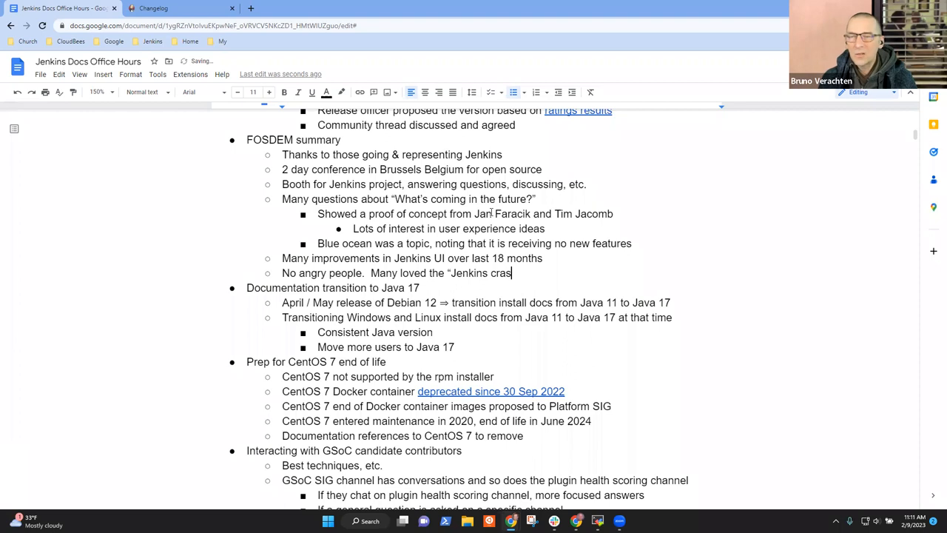
type("hed\" st")
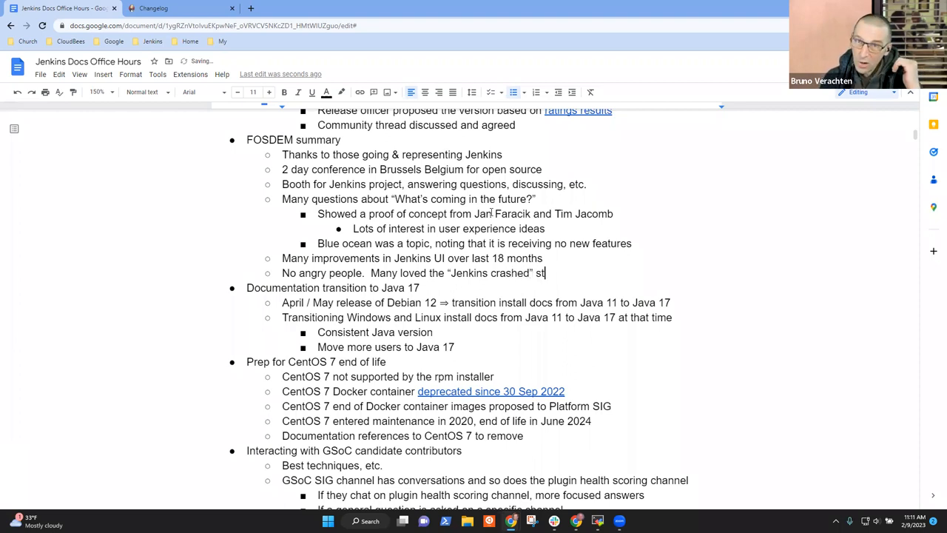
type("cker")
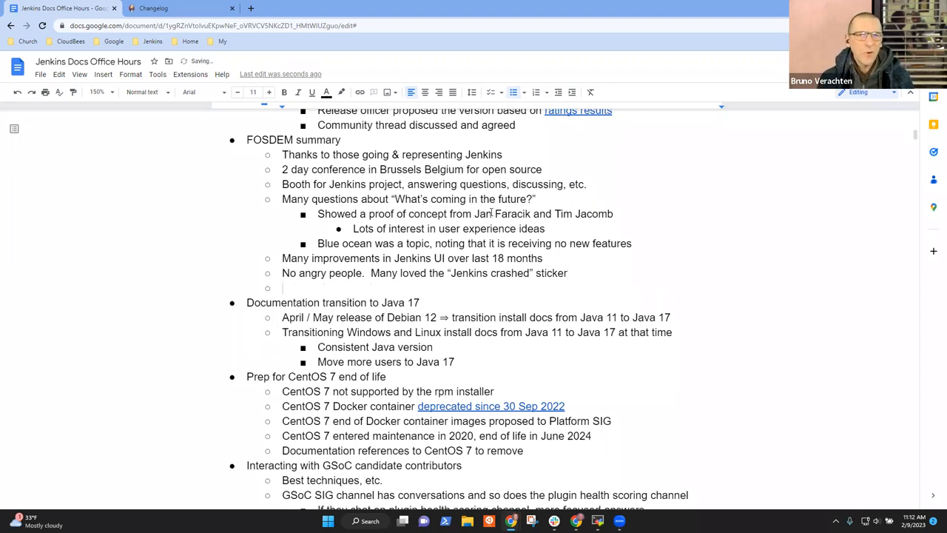
Replace the draft bullet with a note that CERN visitors noted IoT data handled with Jenkins.
type("Interest in")
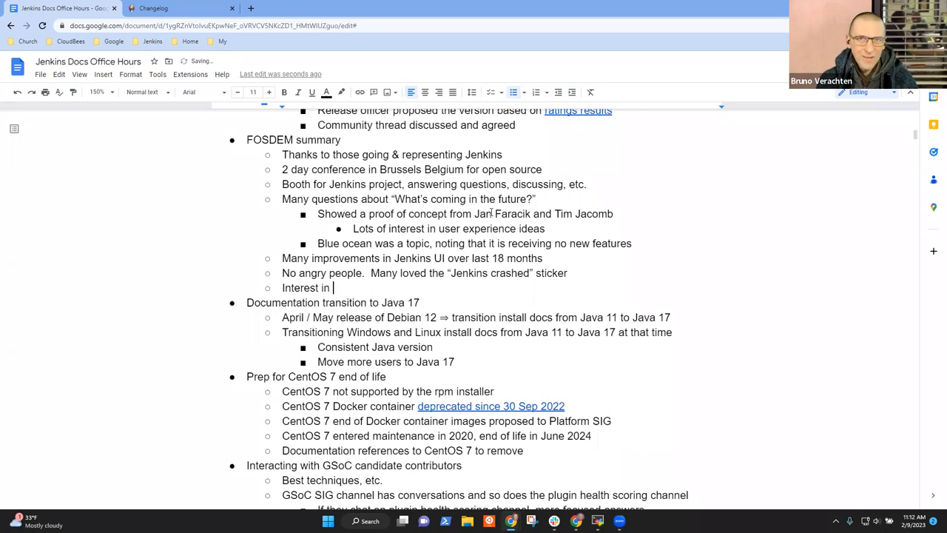
key("Backspace")
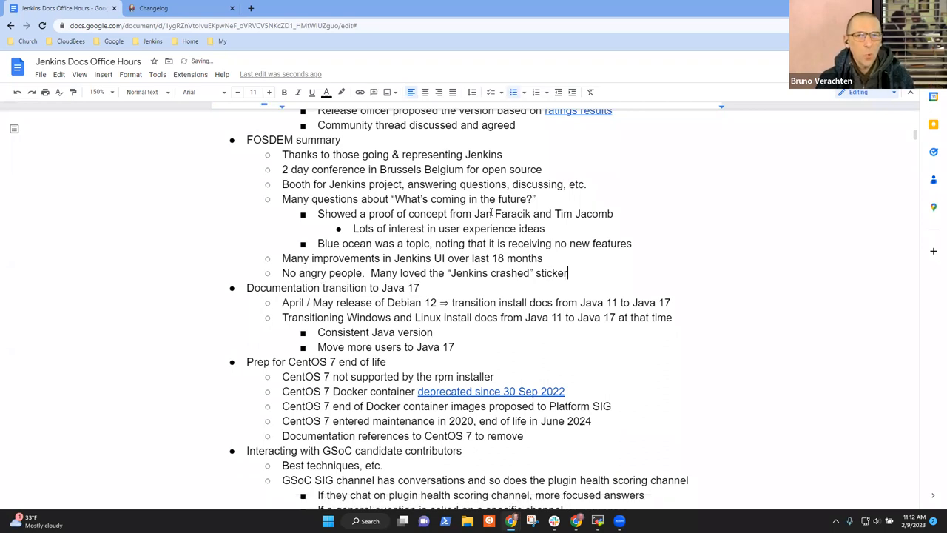
type("Visio")
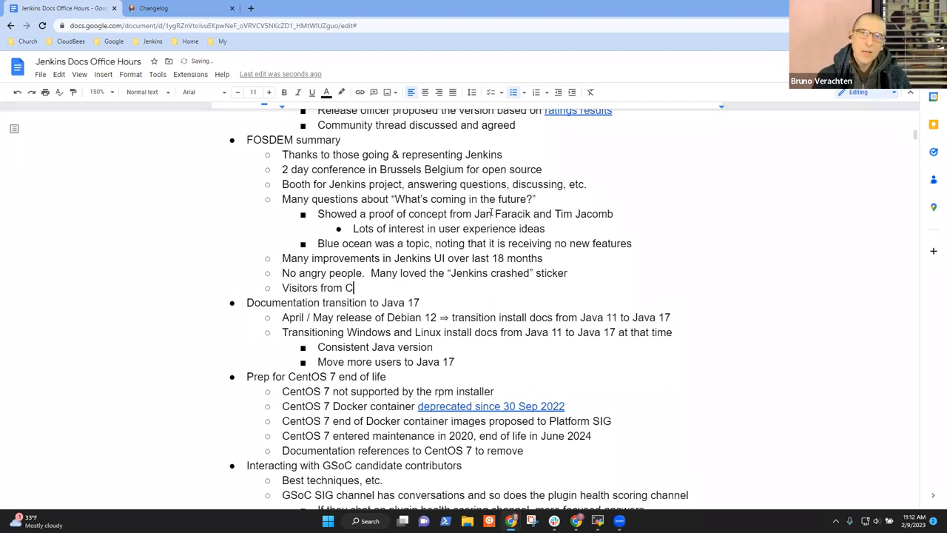
type("ERN noted they were gathering")
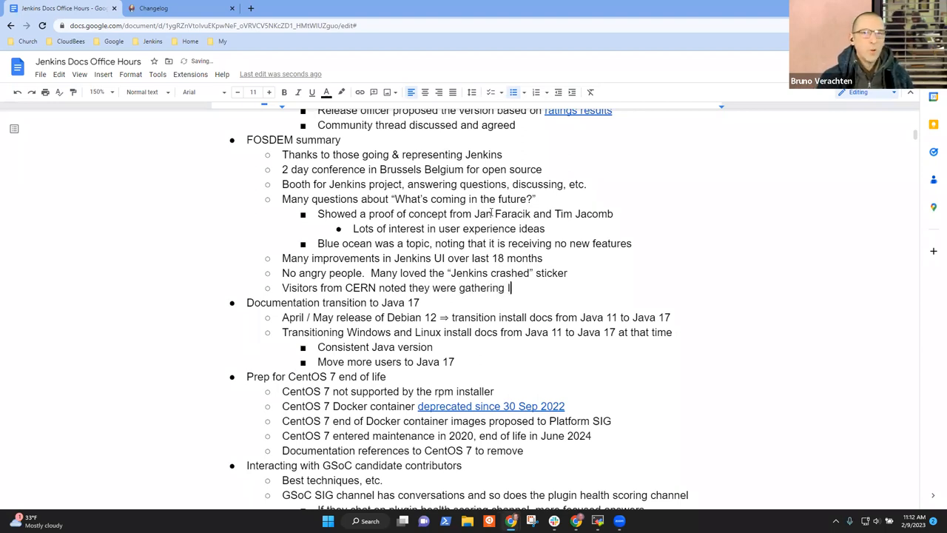
type("IoT data from")
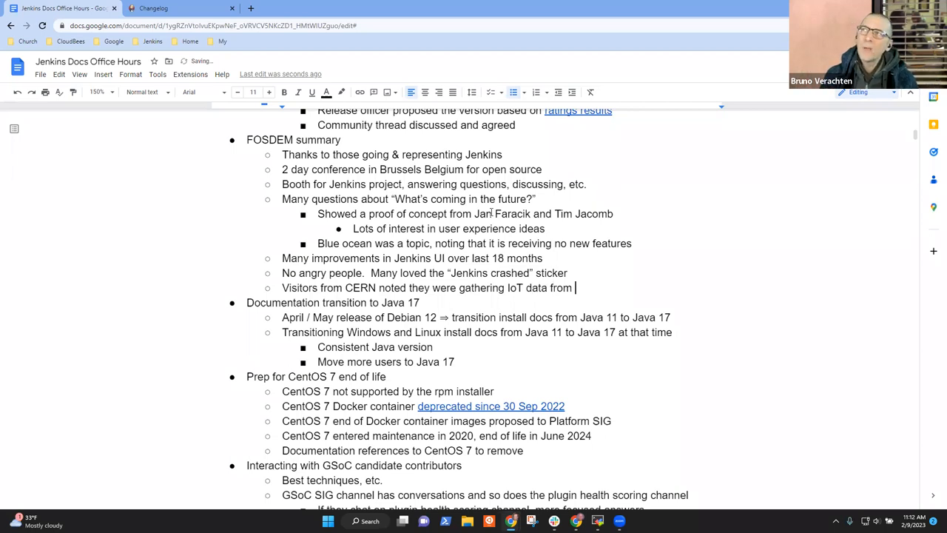
type("with Jank")
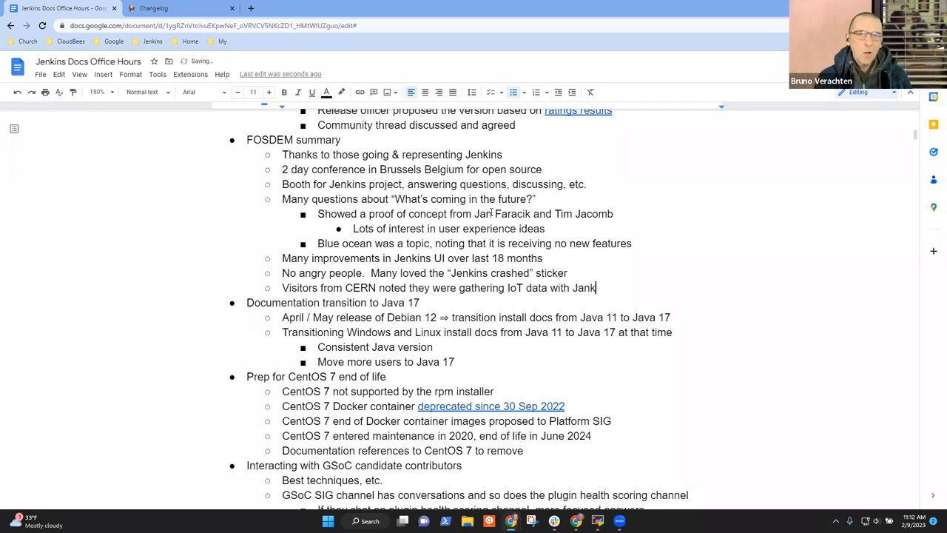
Add bullets on large automotive companies and many different industries using Jenkins.
type("L")
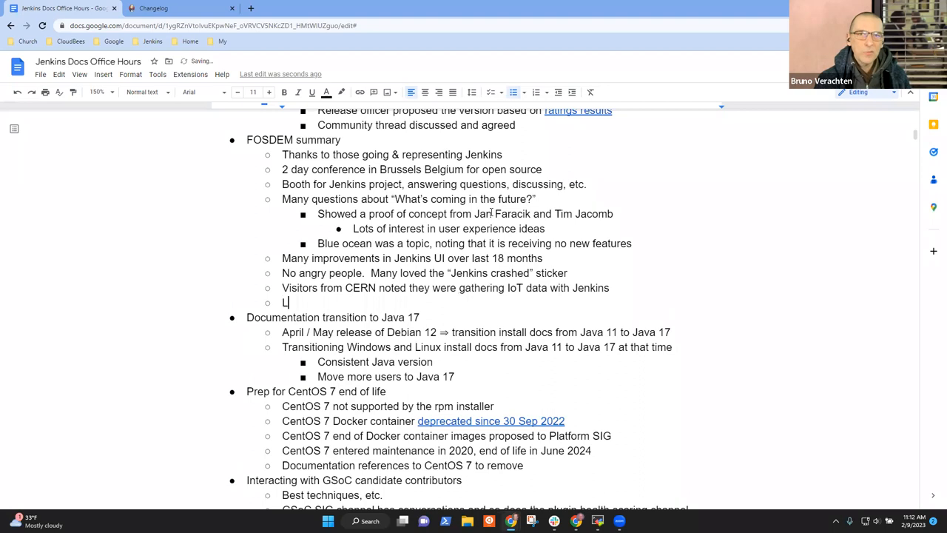
type("arge automative compan")
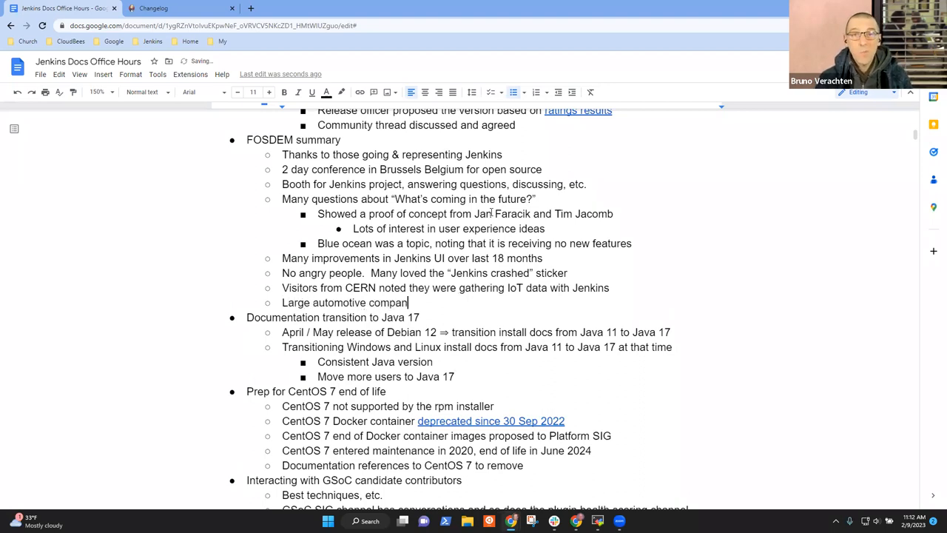
type("ies using Jenkins")
type("Man")
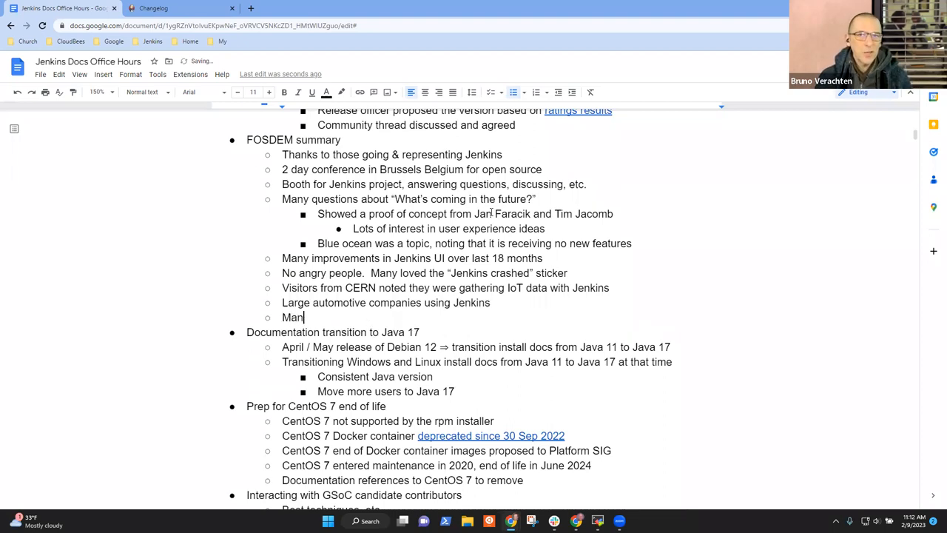
type("y di")
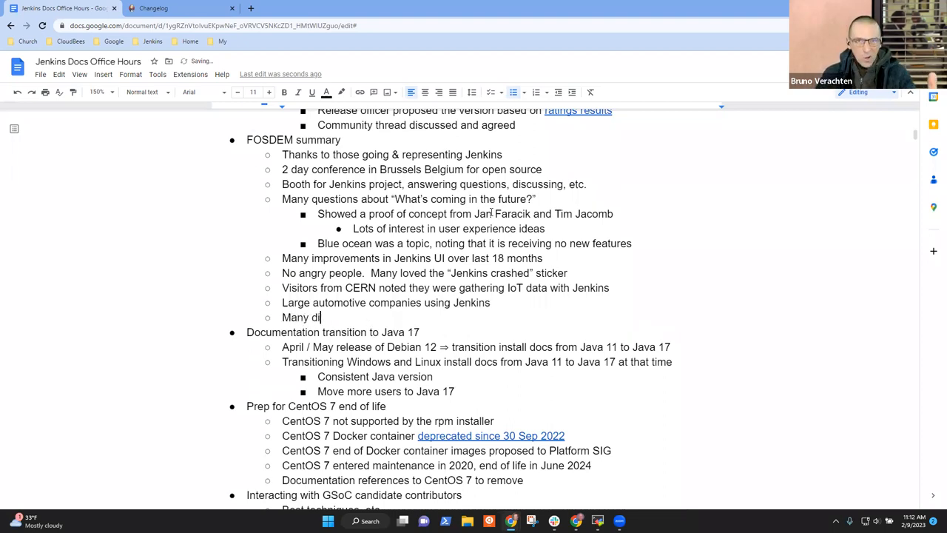
type("fferent industries")
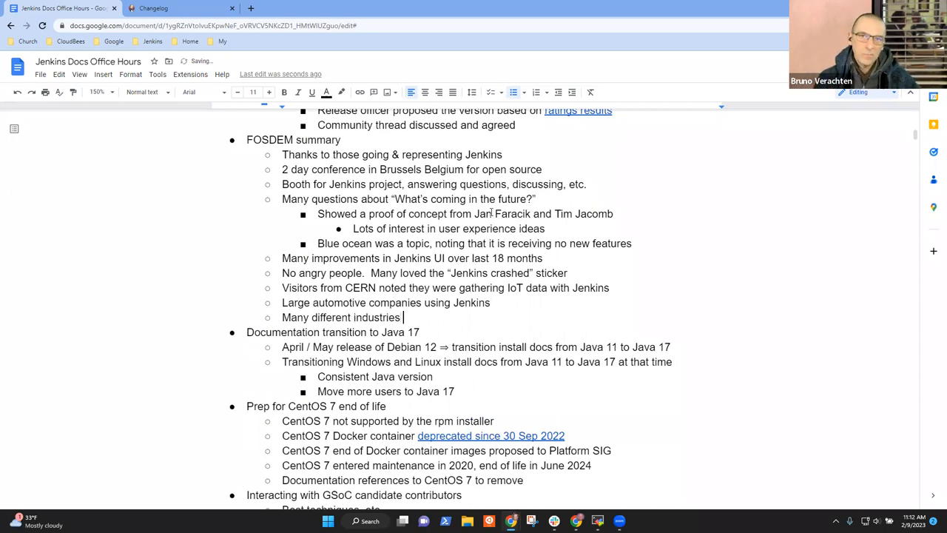
type("use Jenkins")
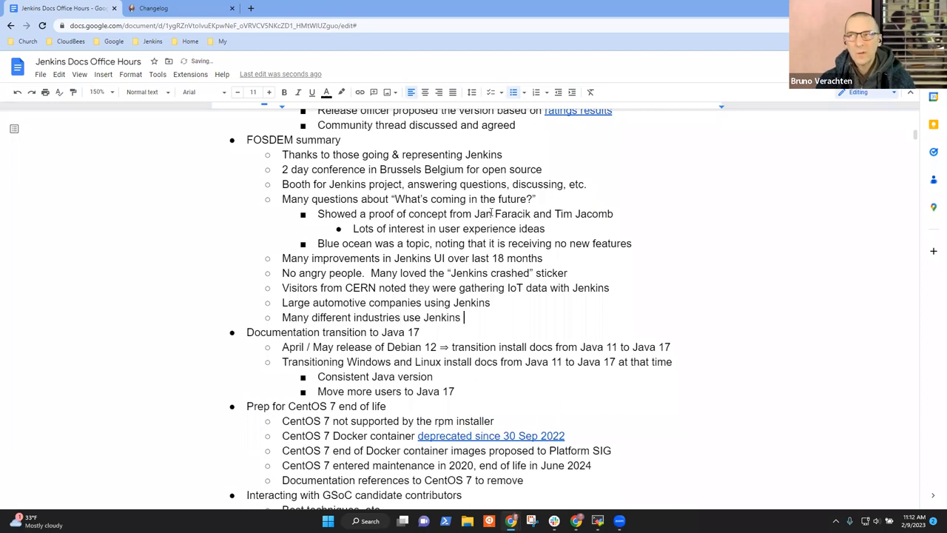
Add 'Also enjoyed the interactions, sharing, and help'.
scroll("down", 3)
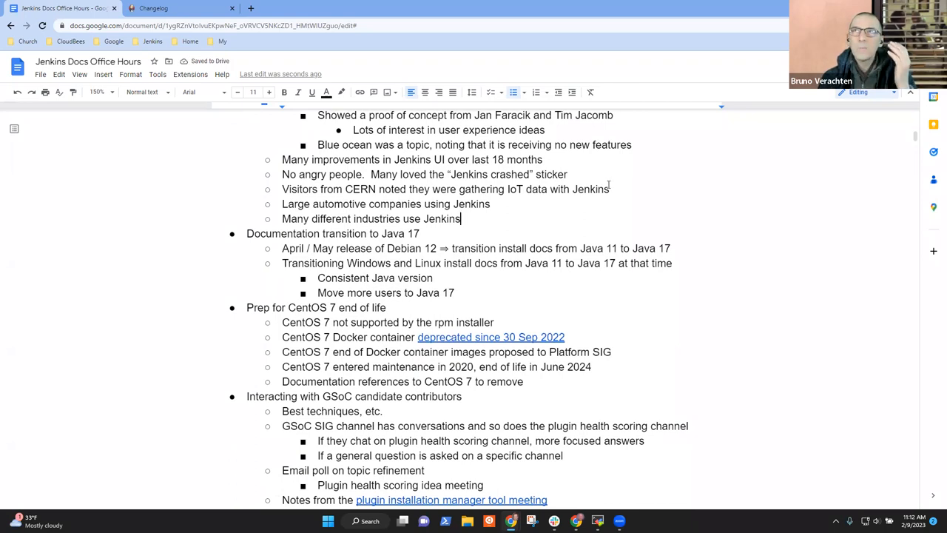
type("Also")
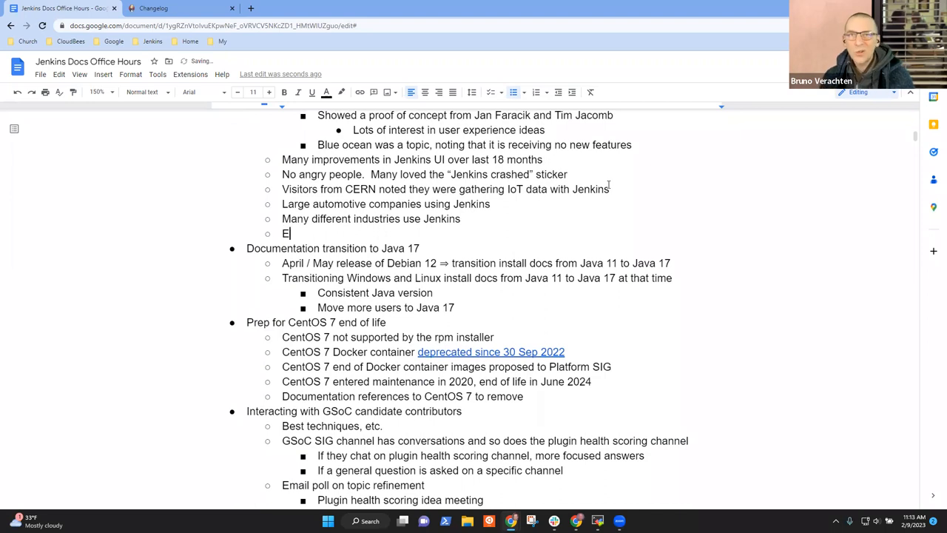
type("njoyed")
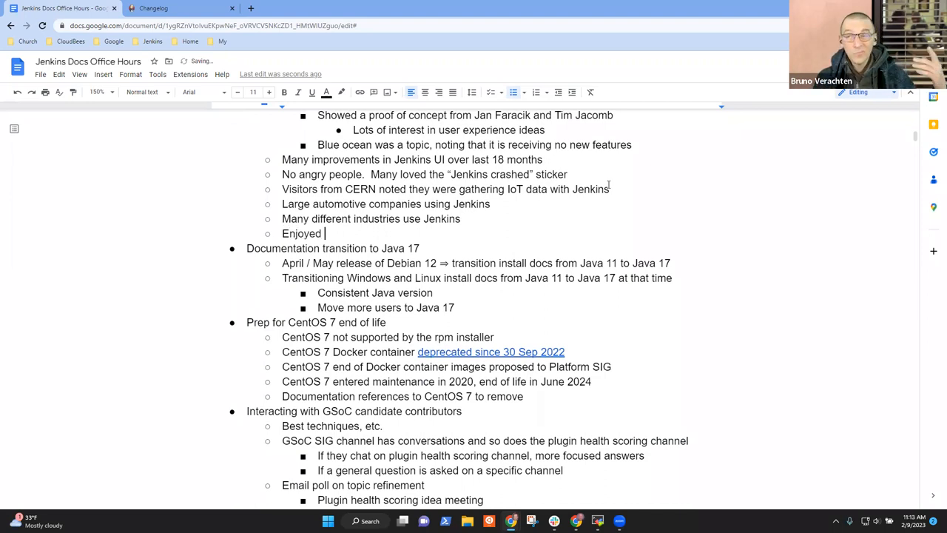
type("the interactions, s")
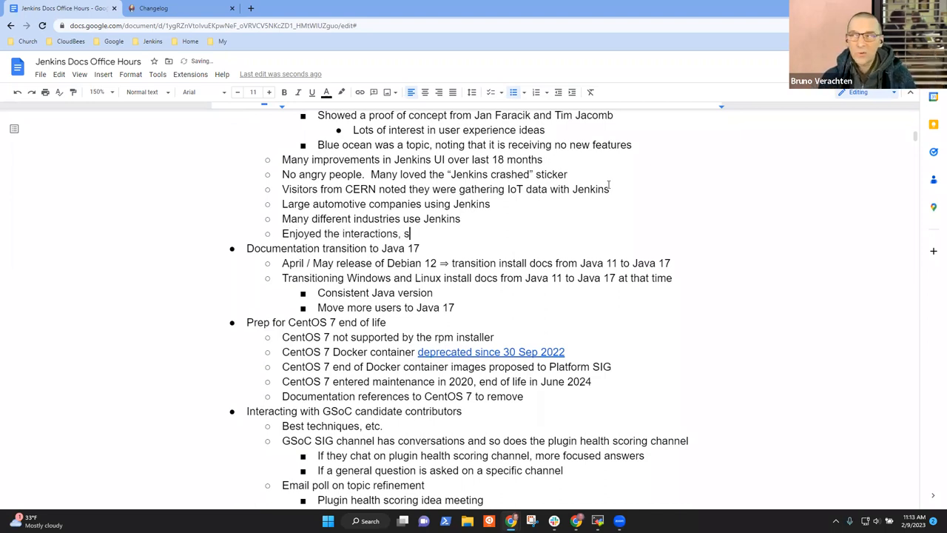
type("haring, and help")
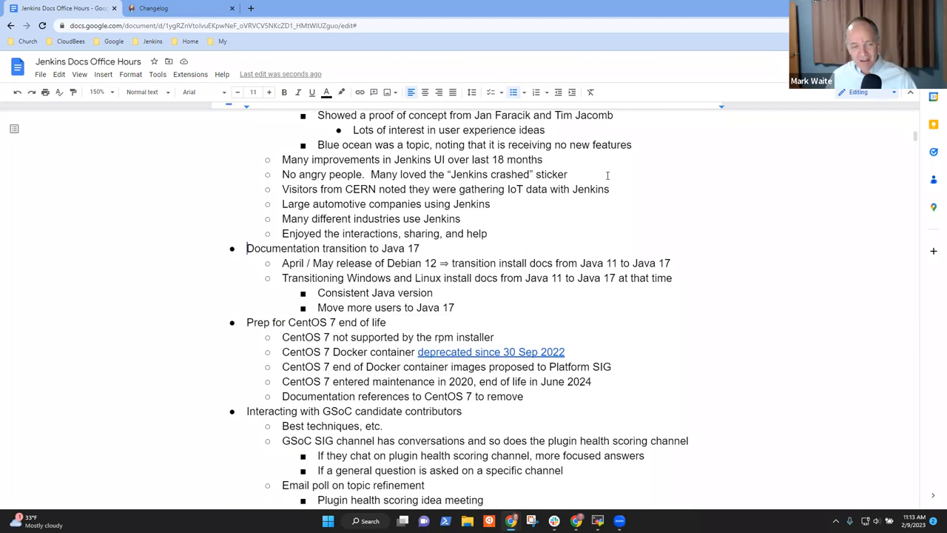
Make the Debian 12 release note under the Java 17 item read April / May 2023.
double_click(331, 248)
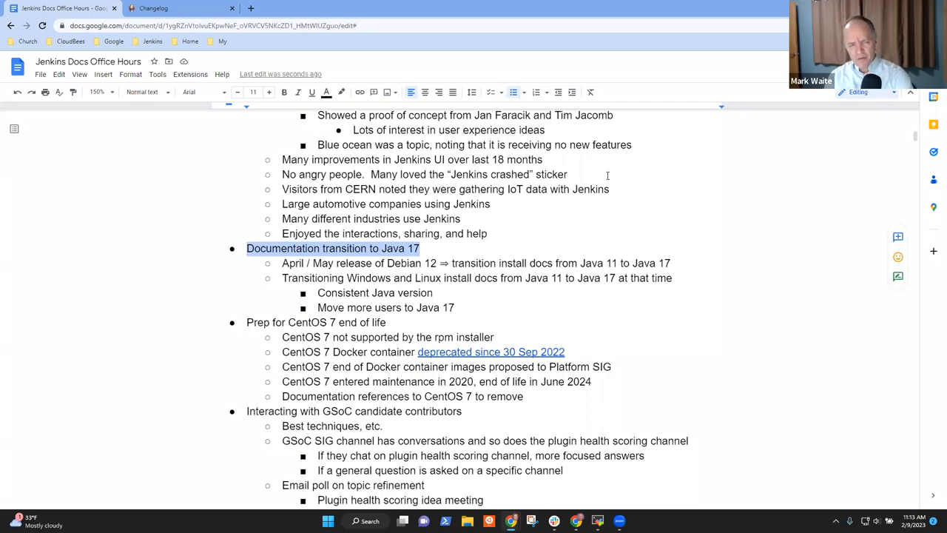
left_click(386, 263)
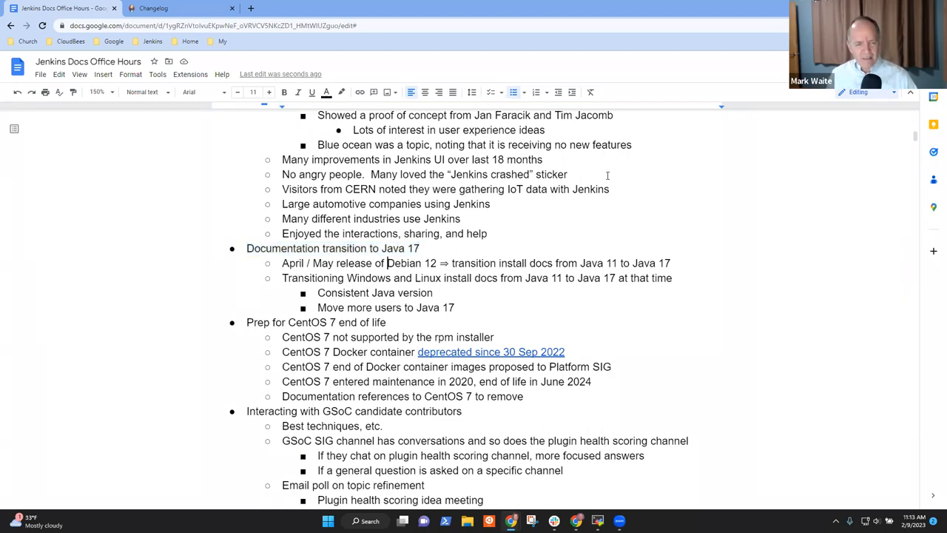
double_click(411, 263)
type("20")
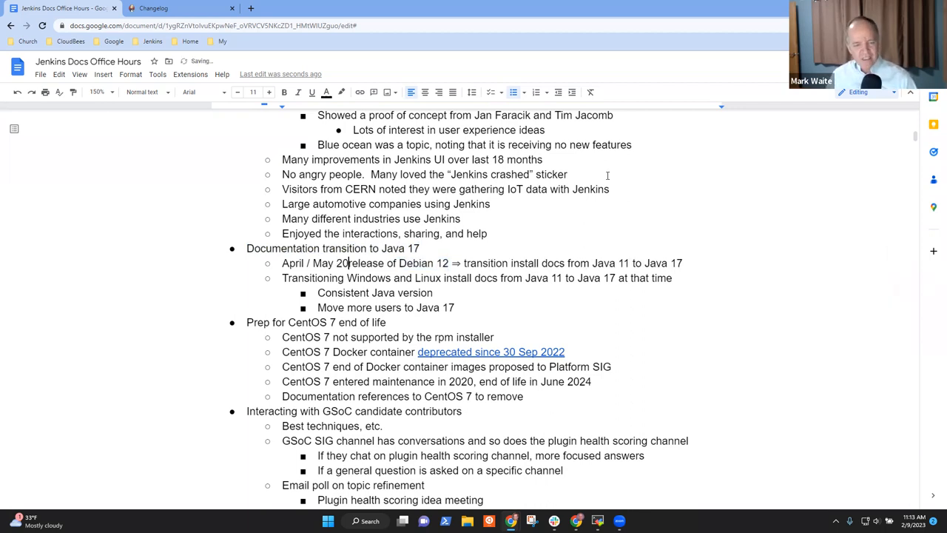
type("23")
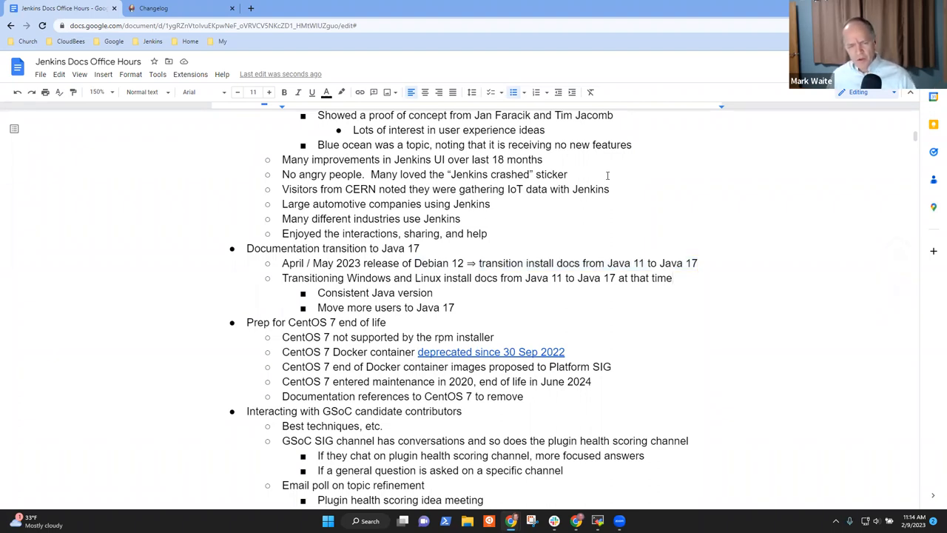
triple_click(476, 278)
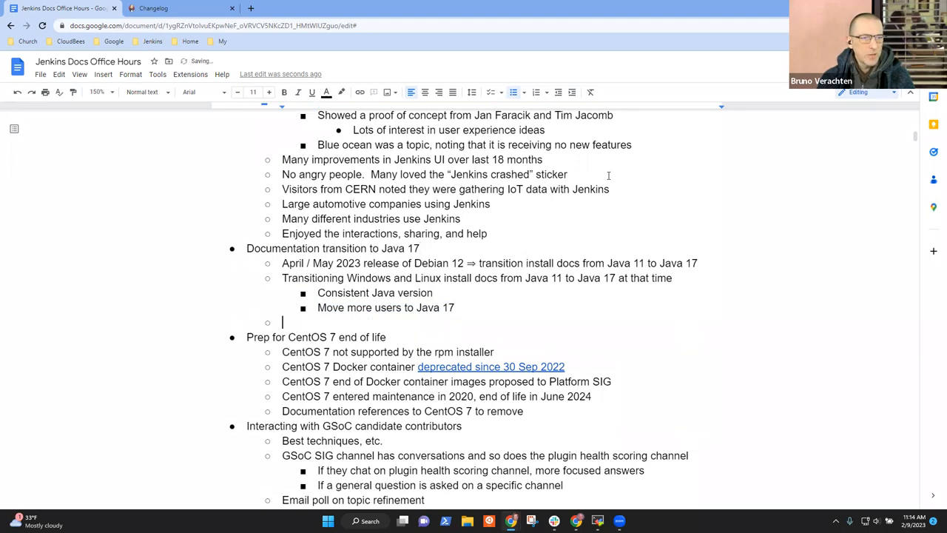
Note some hints of better performance under the Java 17 documentation transition item.
type("Bruno has also s")
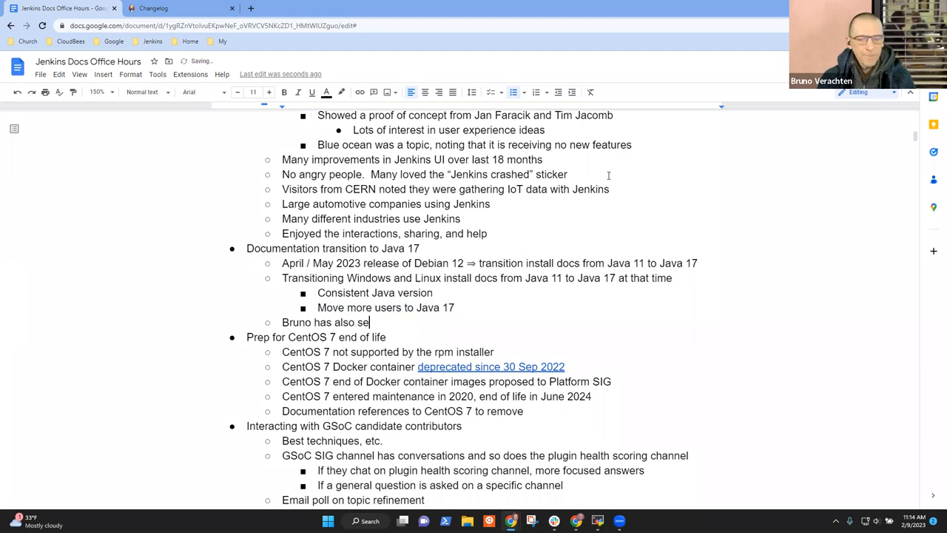
type("en performance")
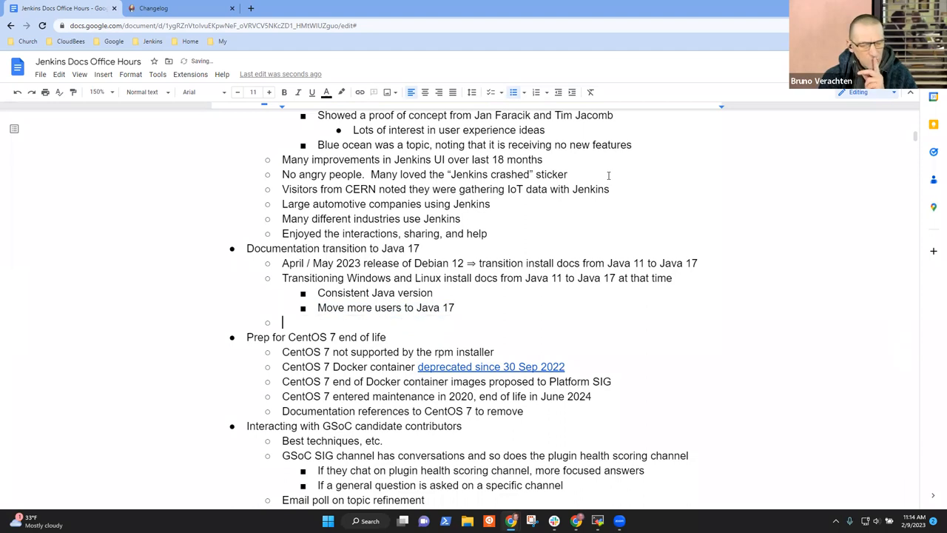
type("Some hi")
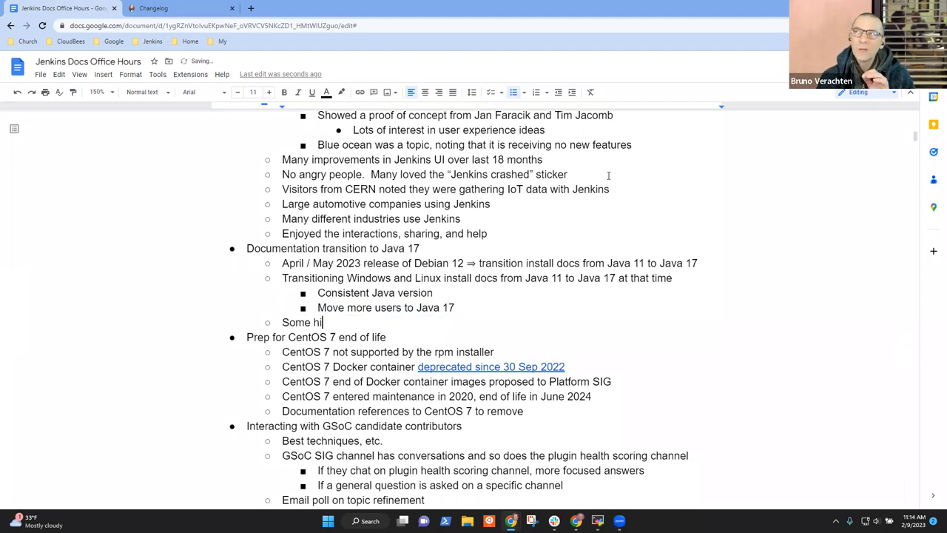
type("nts of better")
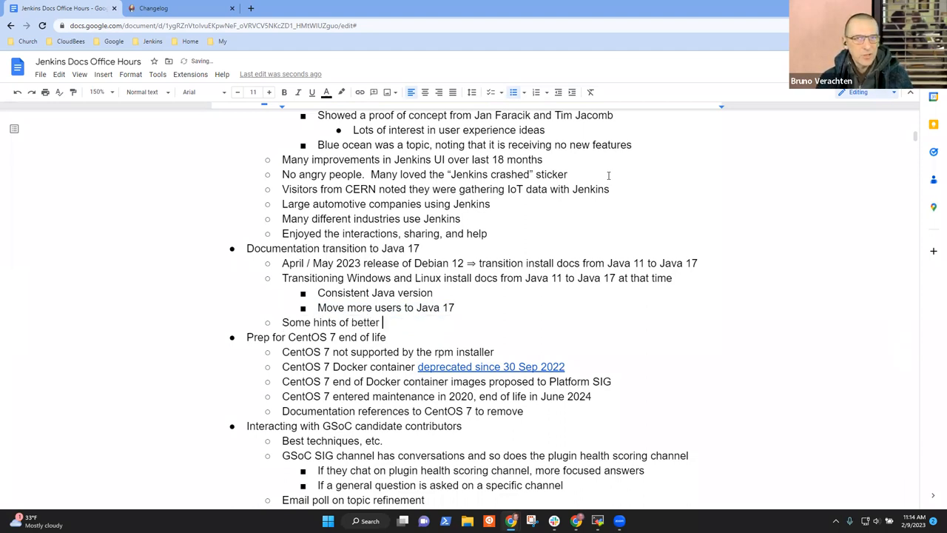
type("performance")
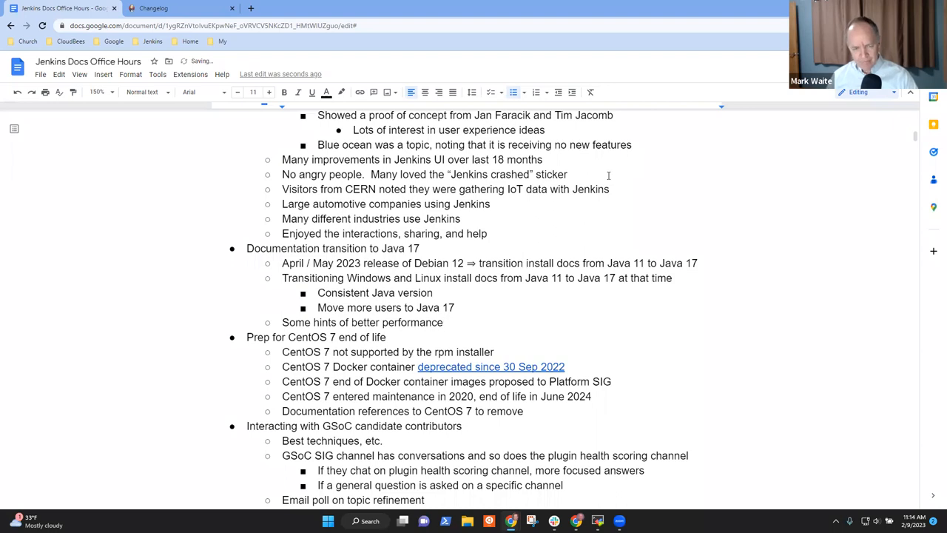
Add the sub-bullet 'No mention of Temurin in the Jenkins documentation'.
type("No")
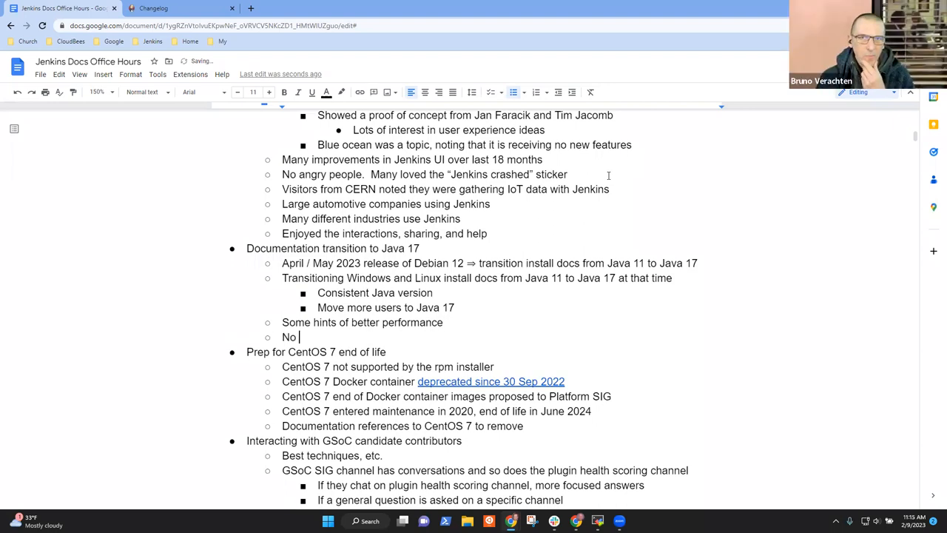
type("mention of Temur")
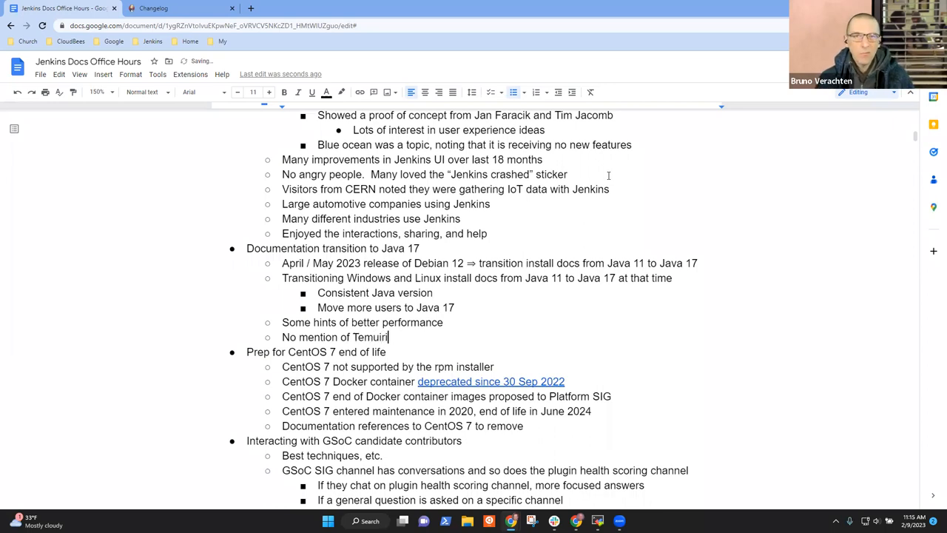
type("in the J")
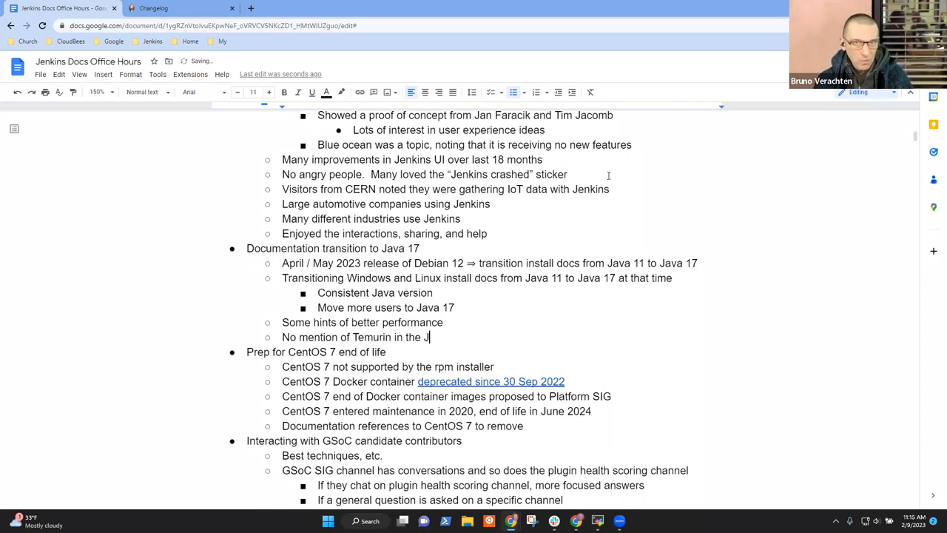
type("enkins documentation")
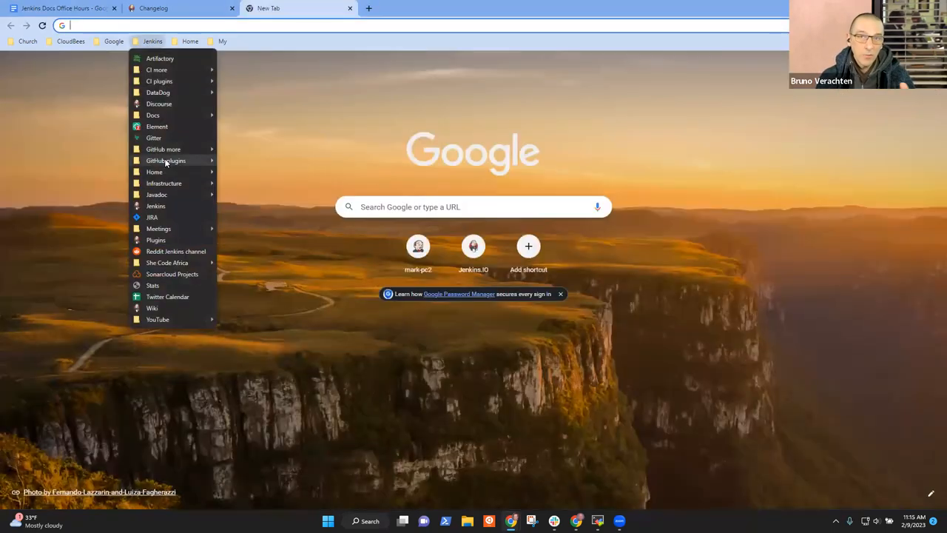
Search the jenkinsci/jenkins pull requests on GitHub for 'Temurin'.
left_click(155, 205)
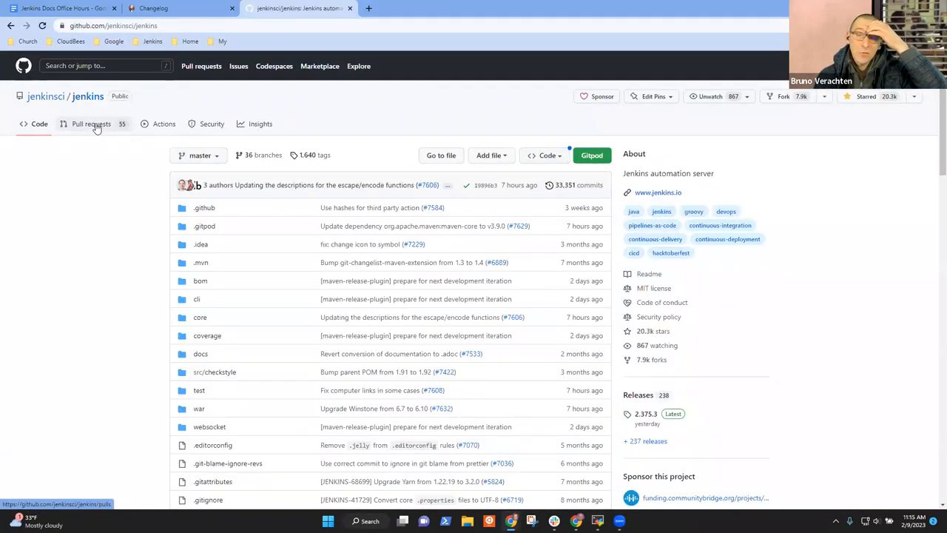
mouse_move(361, 152)
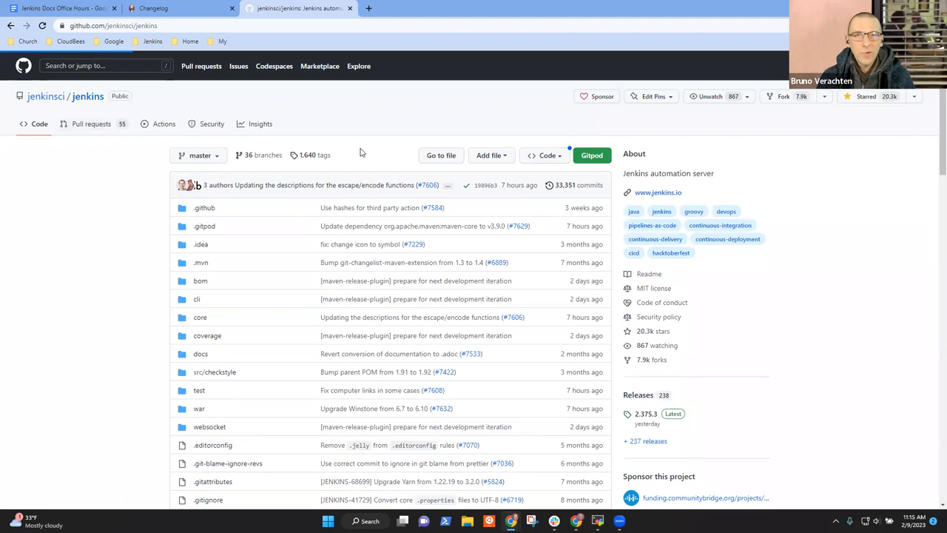
mouse_move(92, 124)
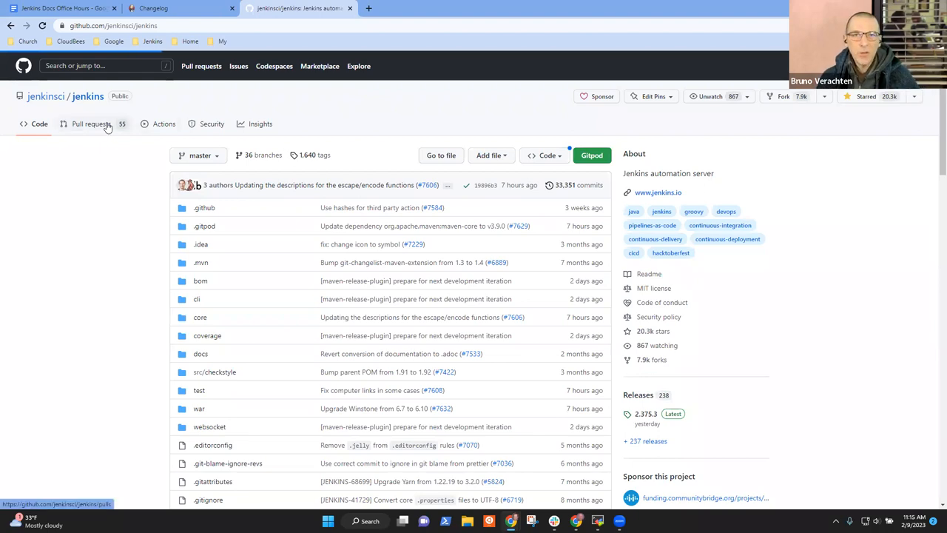
left_click(91, 124)
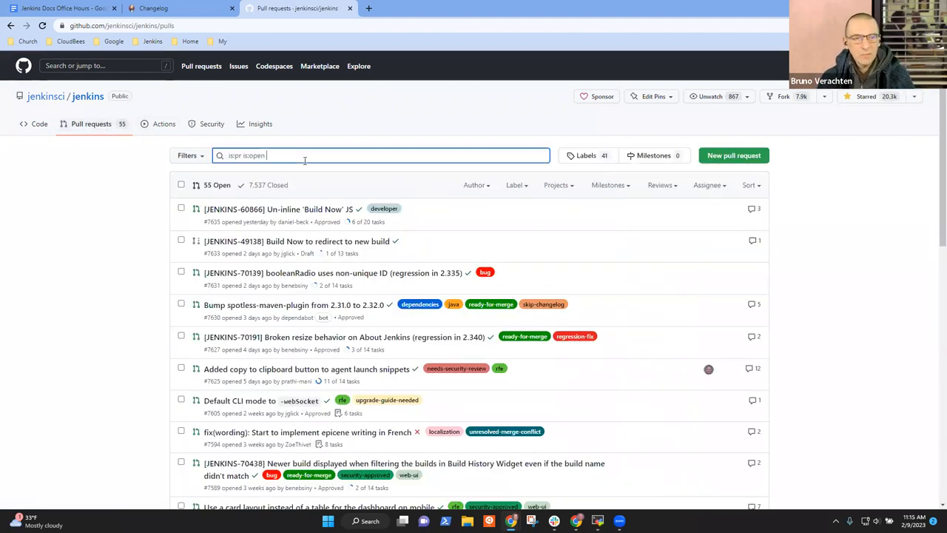
type("Temurin")
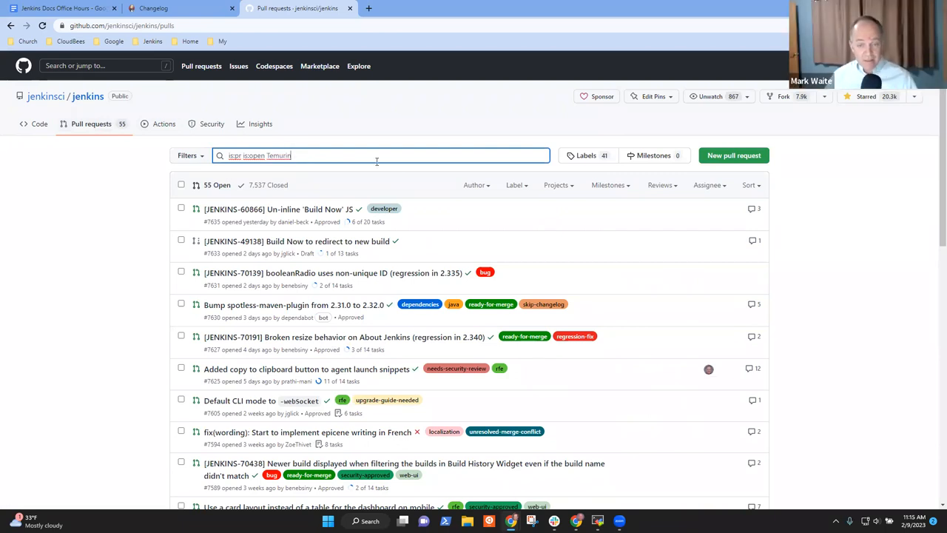
key("Return")
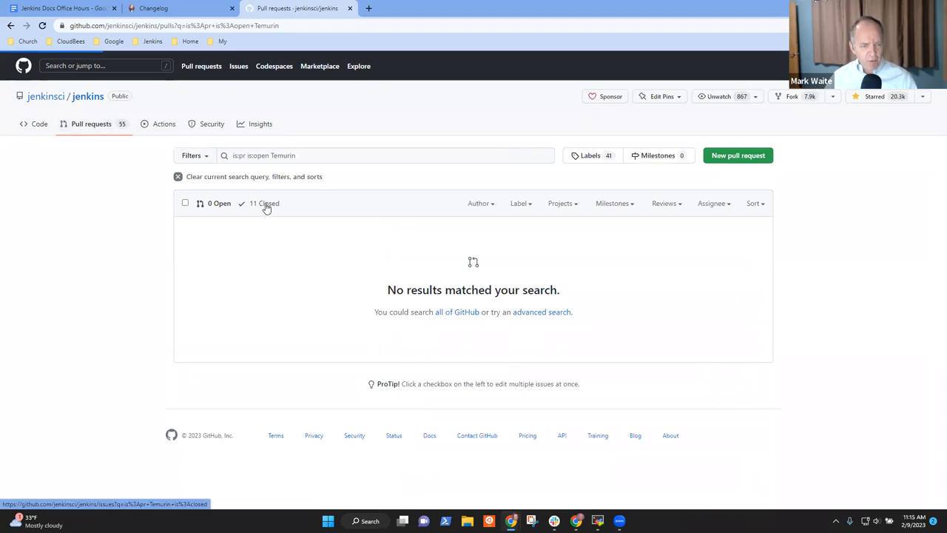
Check closed (11) and open (none) Temurin pull requests, then return to the notes.
left_click(263, 203)
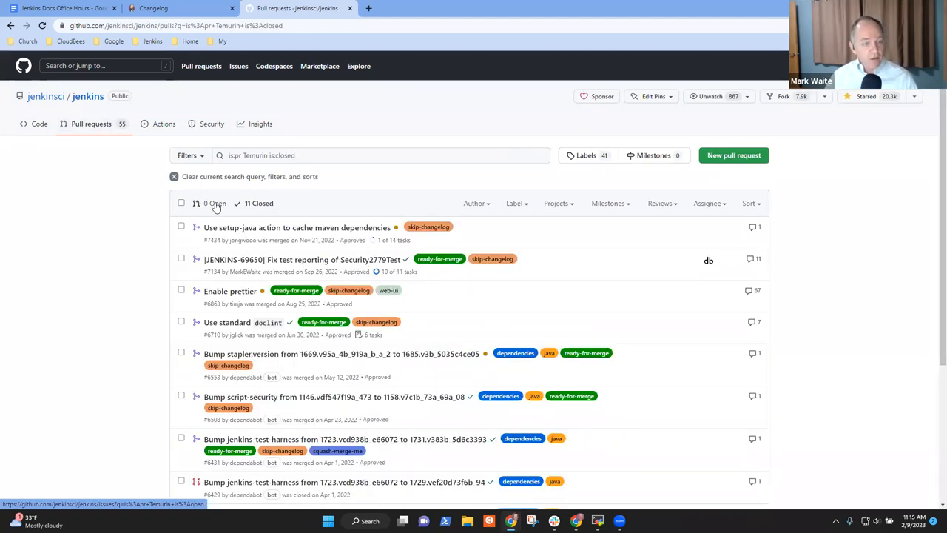
left_click(219, 203)
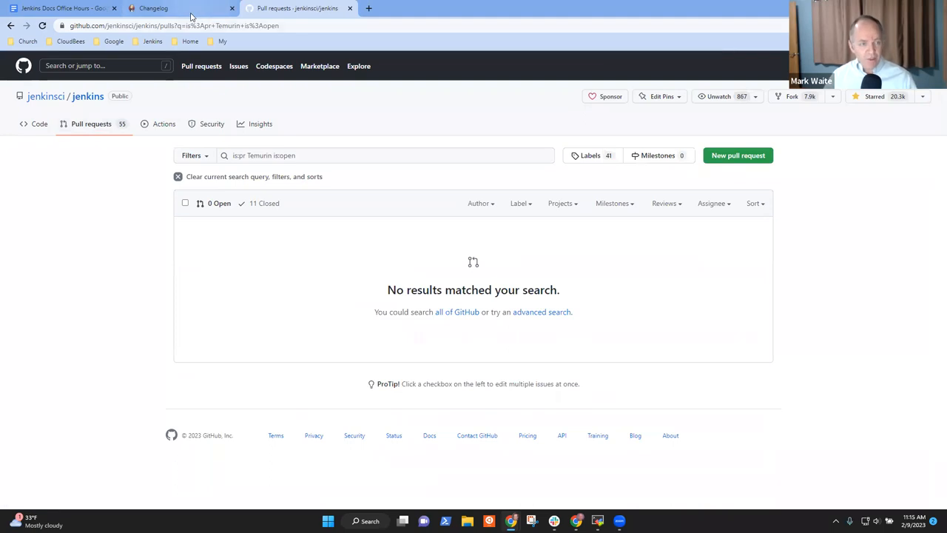
left_click(62, 9)
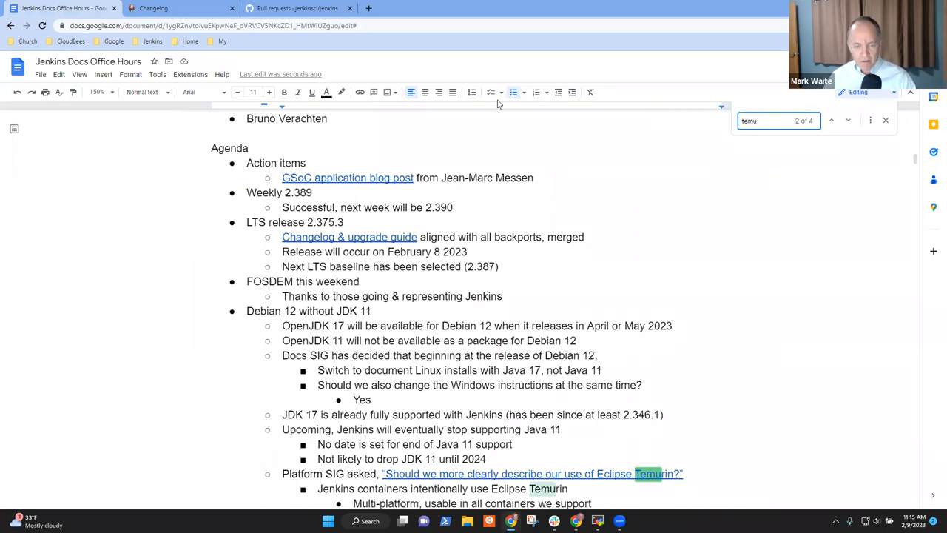
Scroll through the Platform SIG meeting agenda, briefly glancing at the GitHub search.
scroll("down", 3)
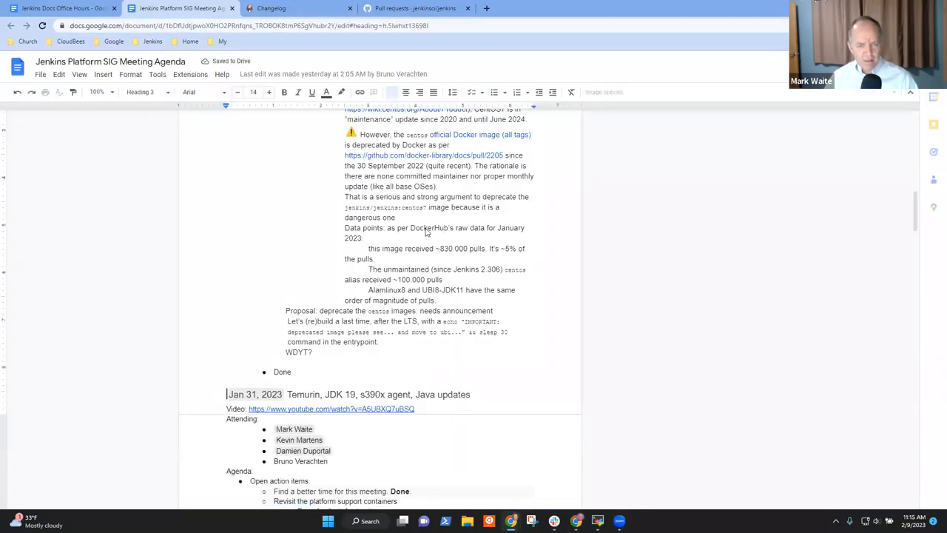
scroll("down", 3)
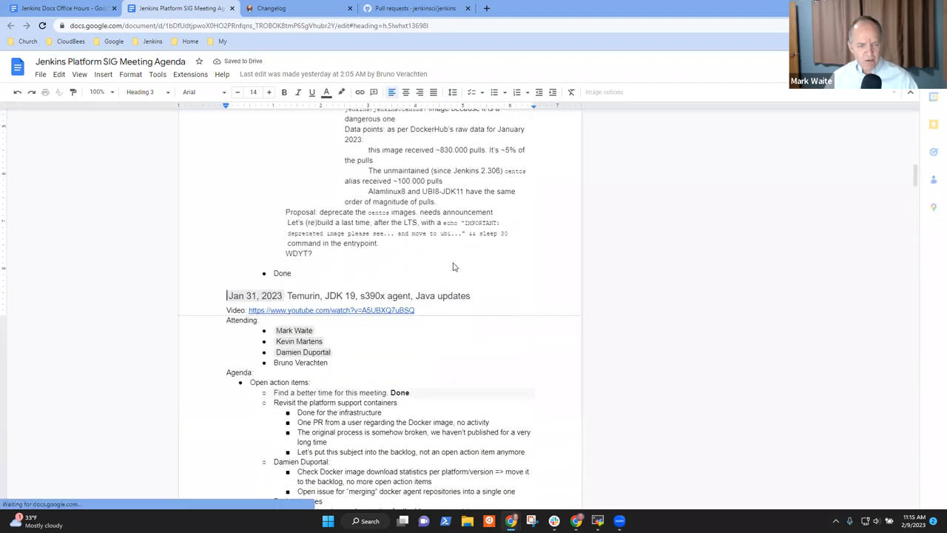
scroll("down", 3)
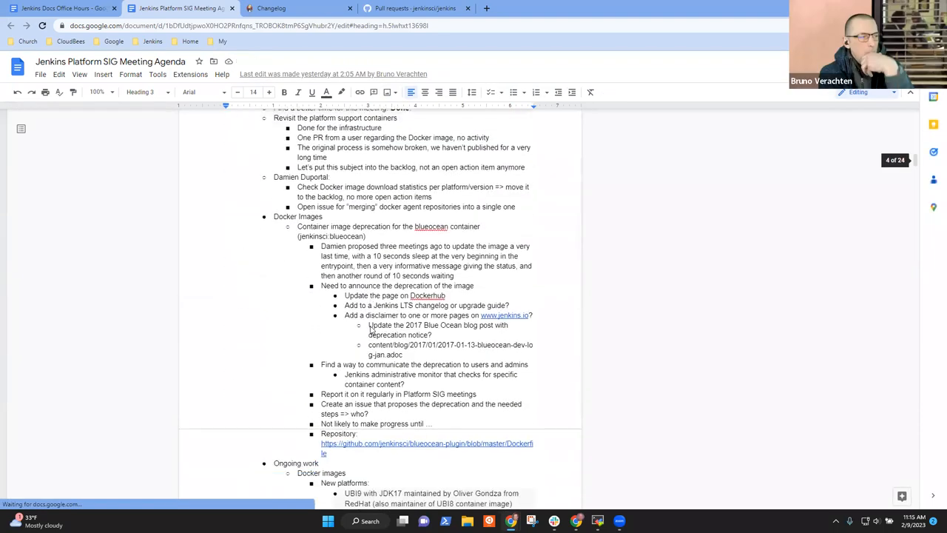
scroll("down", 3)
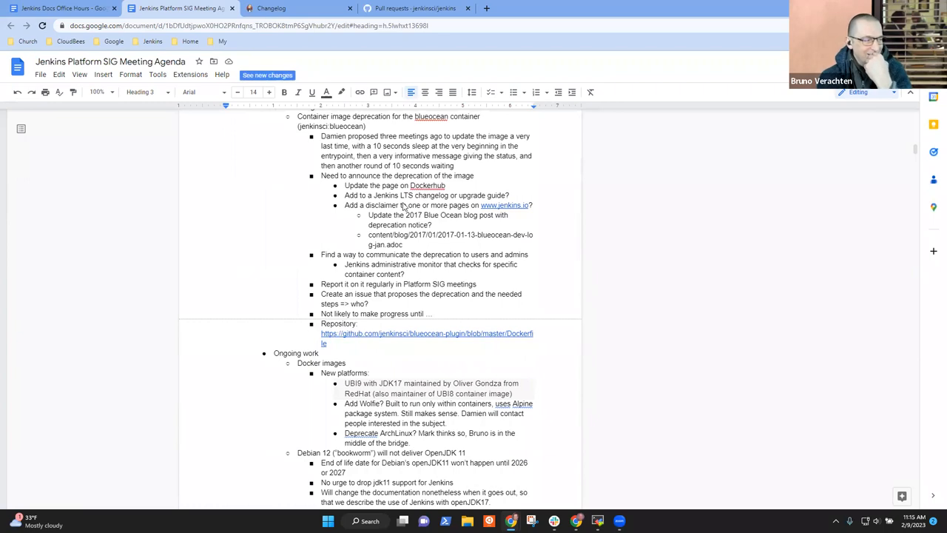
scroll("up", 3)
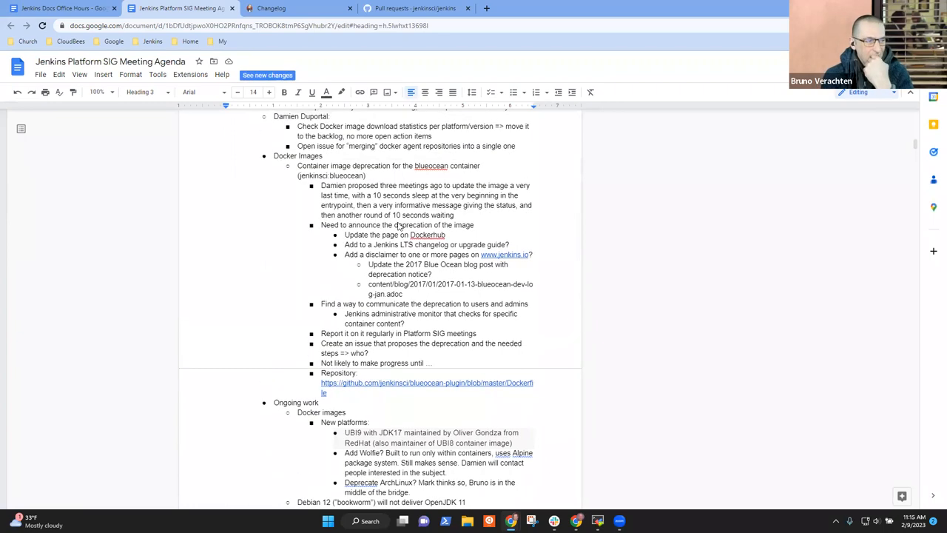
scroll("up", 3)
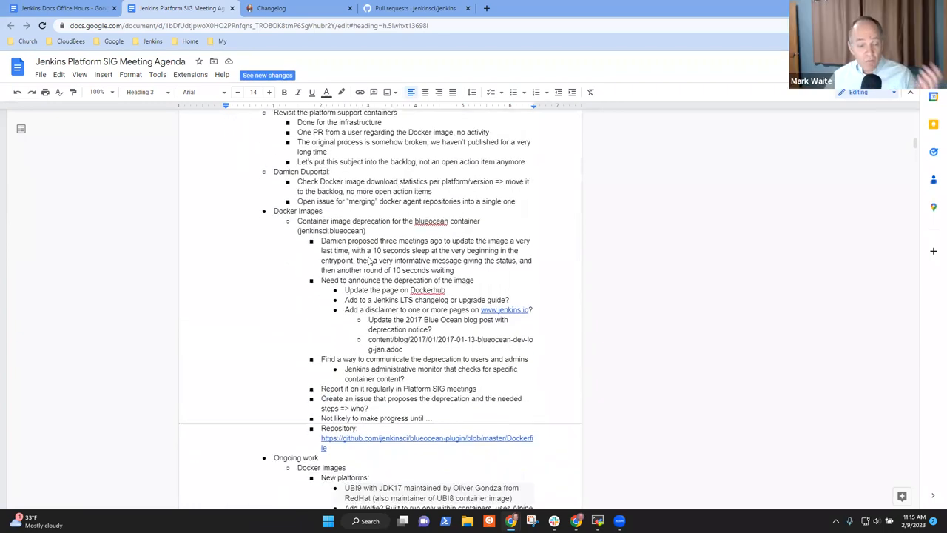
scroll("down", 3)
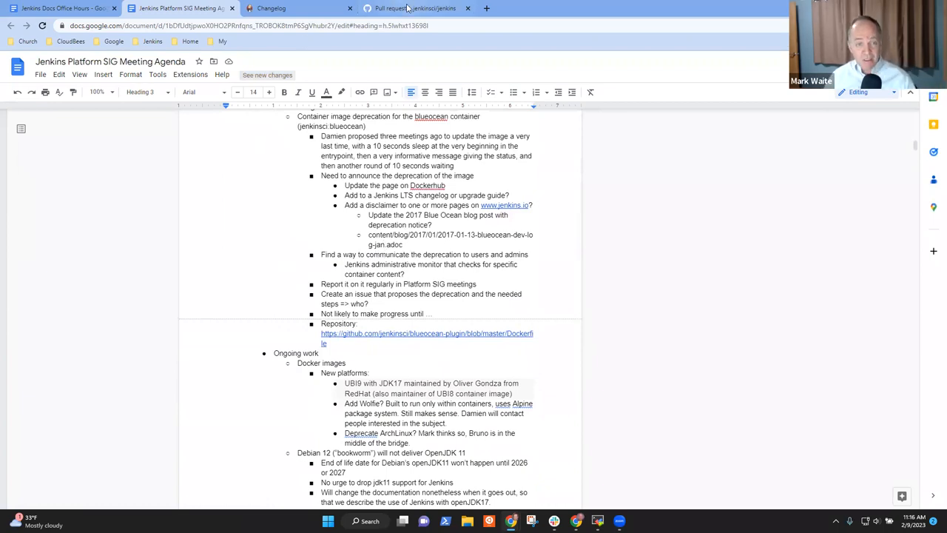
left_click(414, 8)
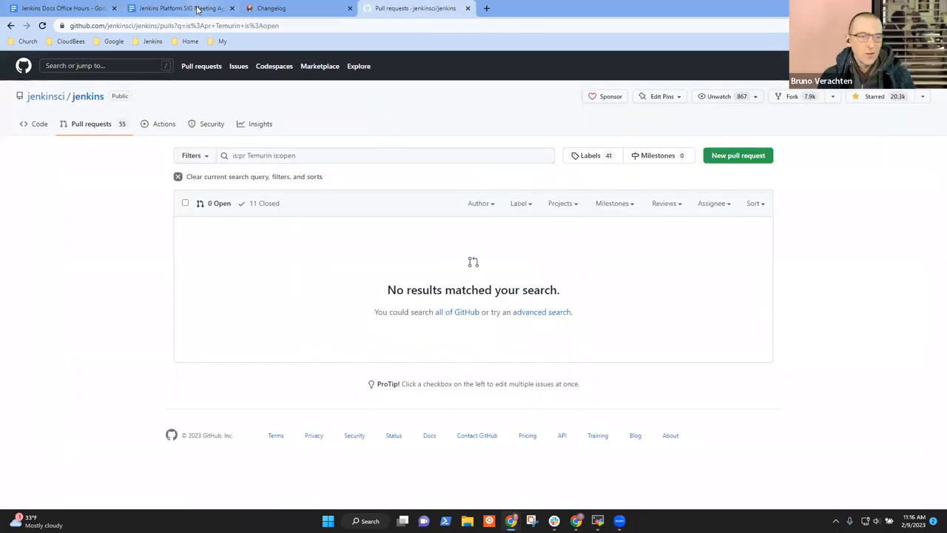
left_click(181, 9)
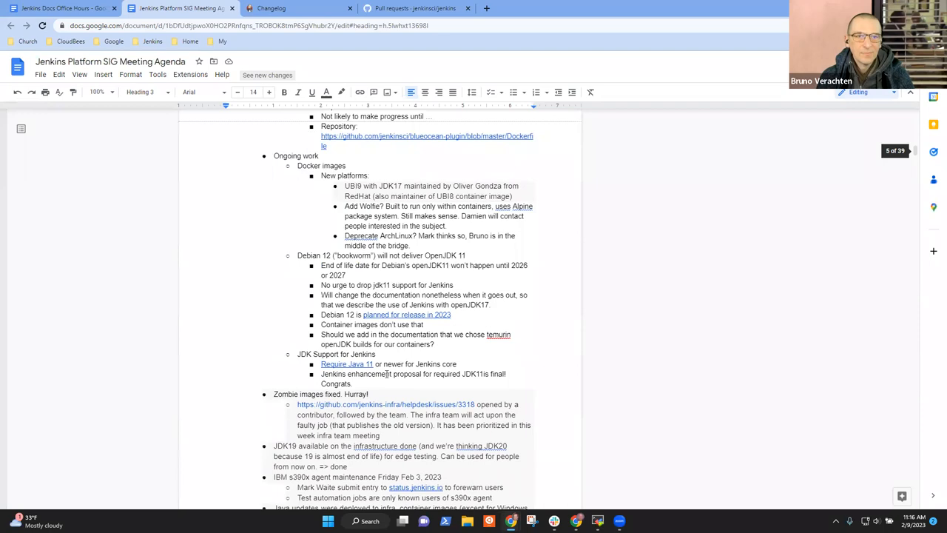
scroll("up", 3)
type("Temurin")
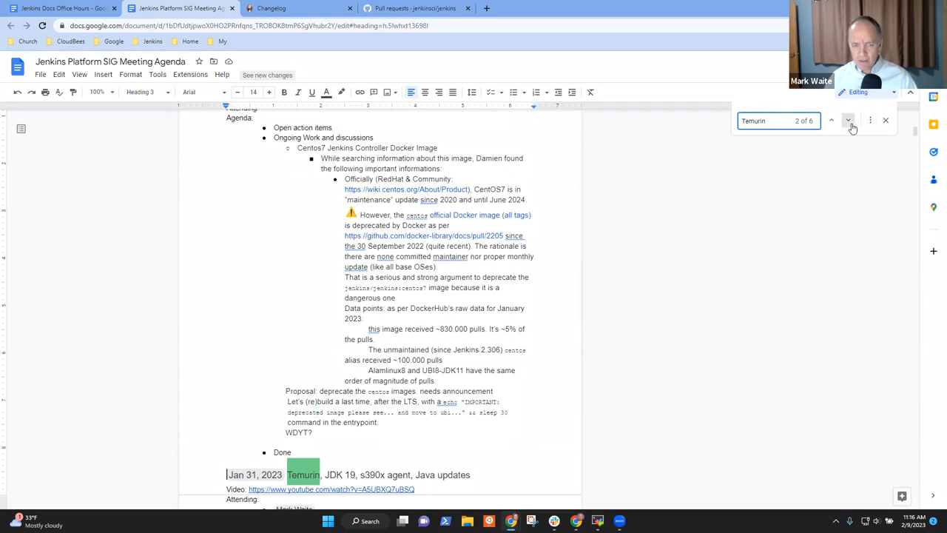
Step through the Temurin find matches in the agenda, then return to the GitHub PR search.
left_click(847, 120)
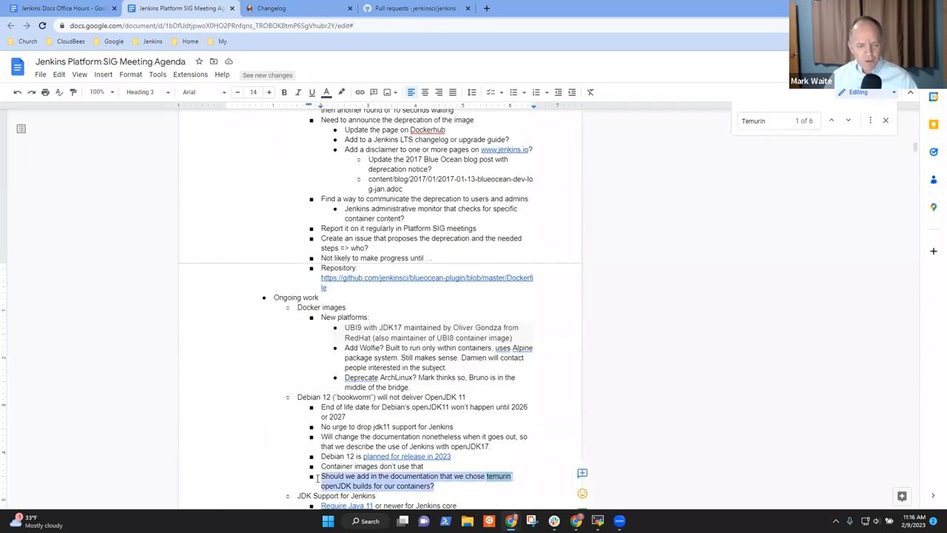
left_click(847, 120)
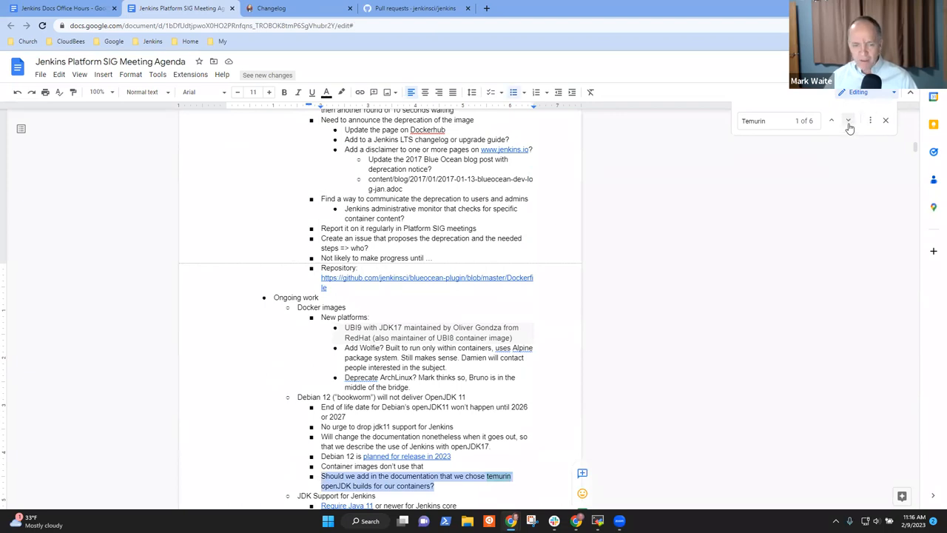
left_click(848, 121)
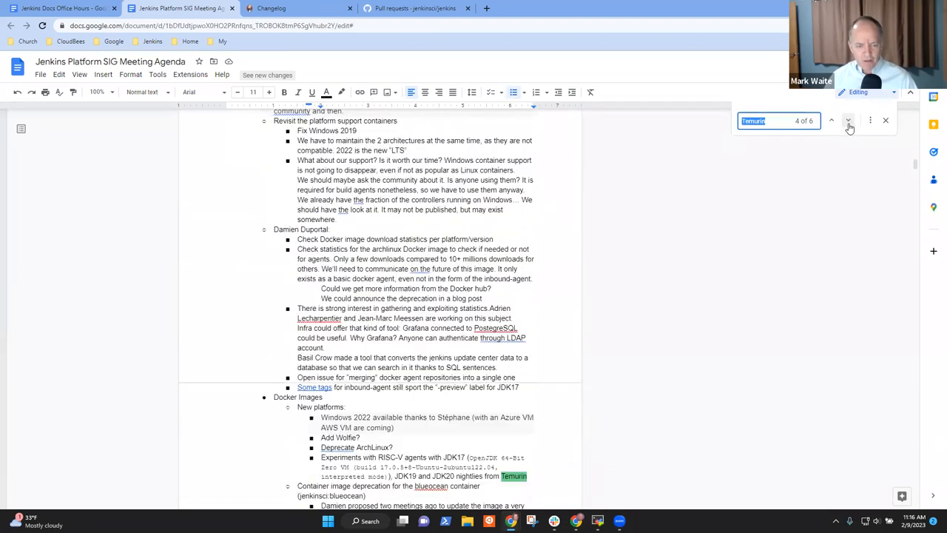
left_click(831, 120)
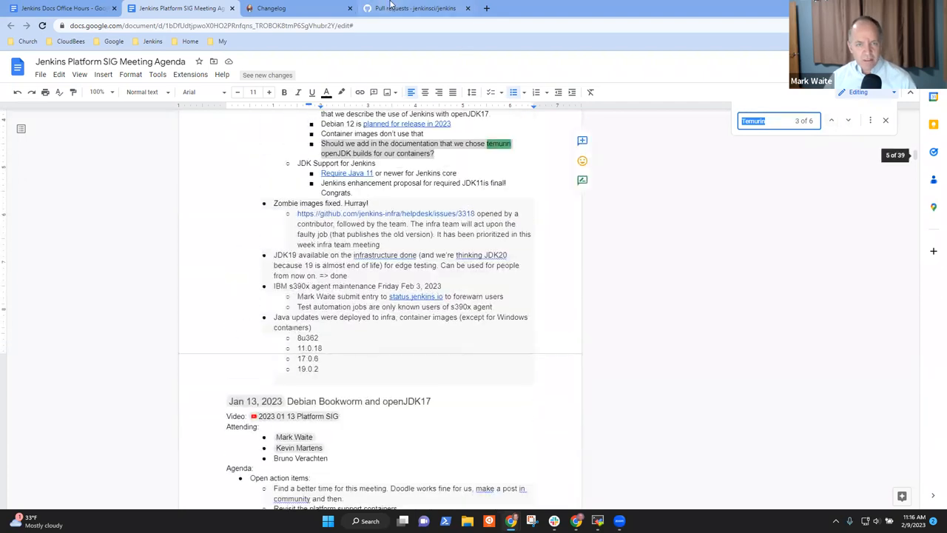
left_click(416, 9)
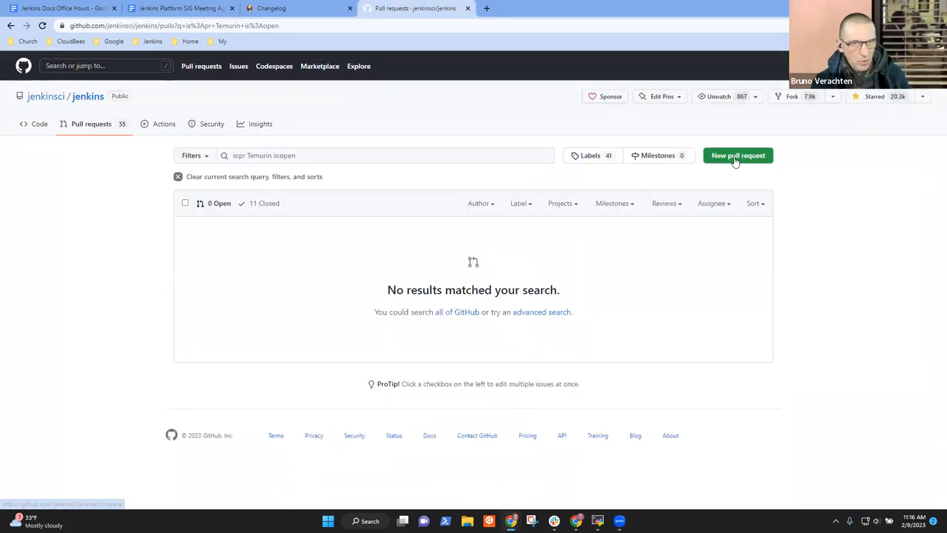
Search the jenkins-infra/jenkins.io issues list for existing 'temur' issues.
left_click(737, 155)
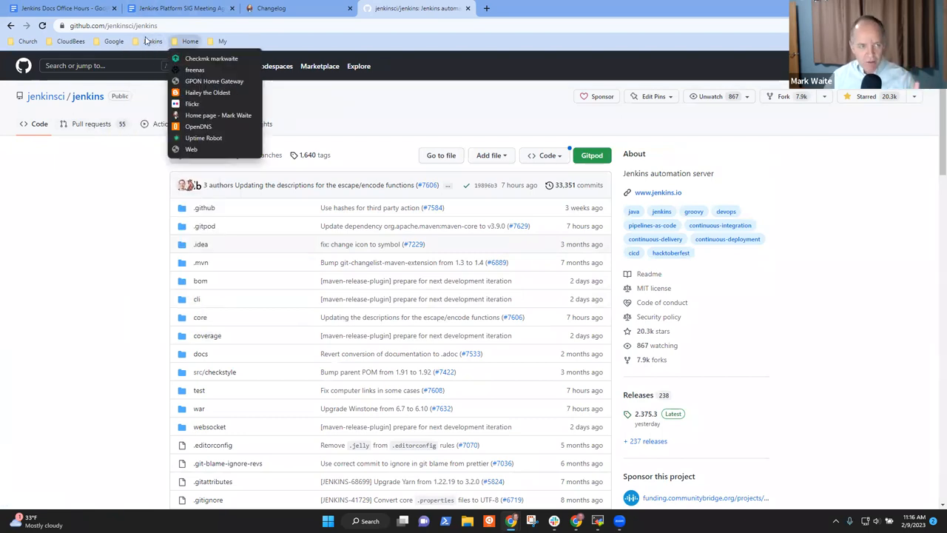
left_click(152, 41)
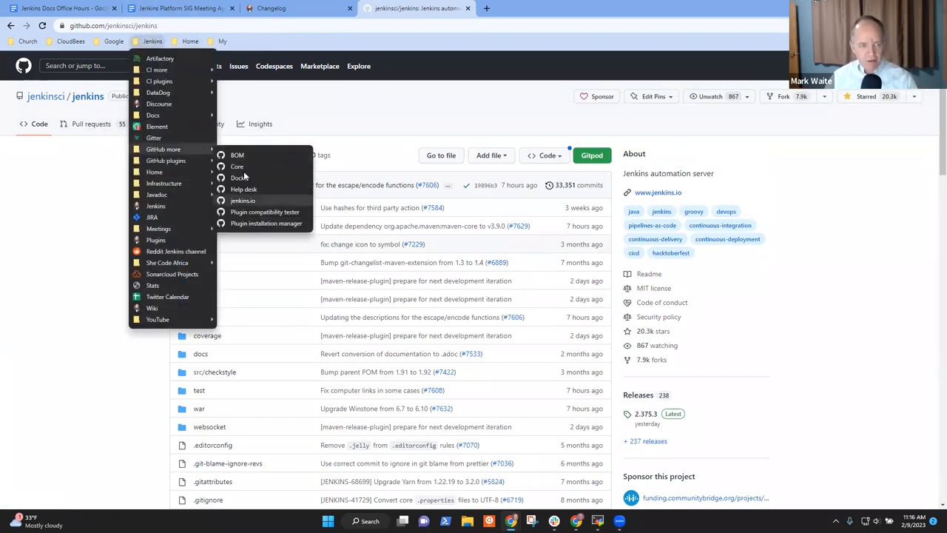
left_click(243, 201)
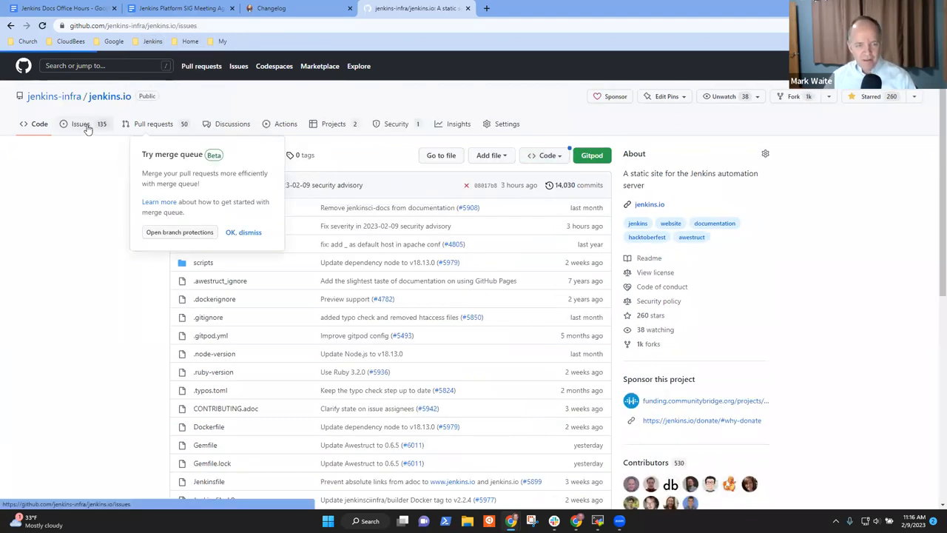
left_click(80, 124)
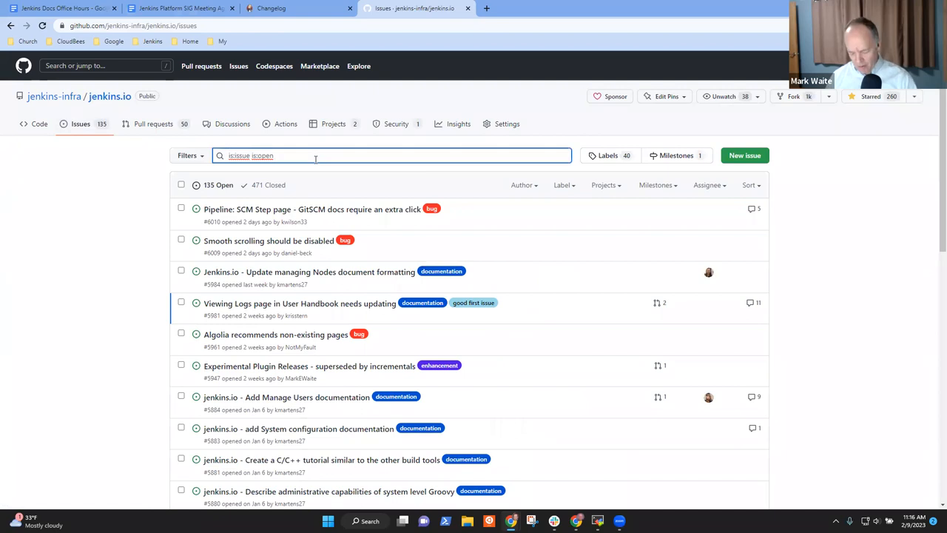
type("temur")
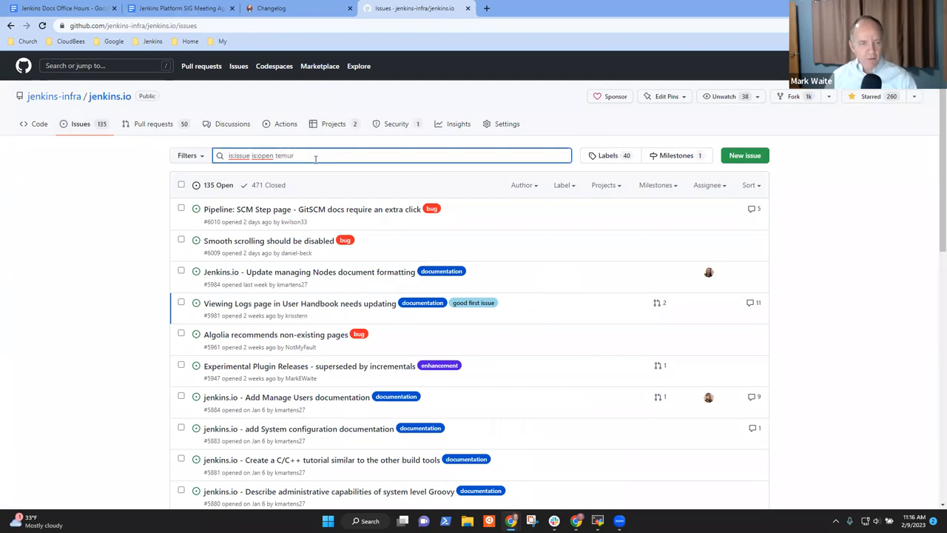
key("Return")
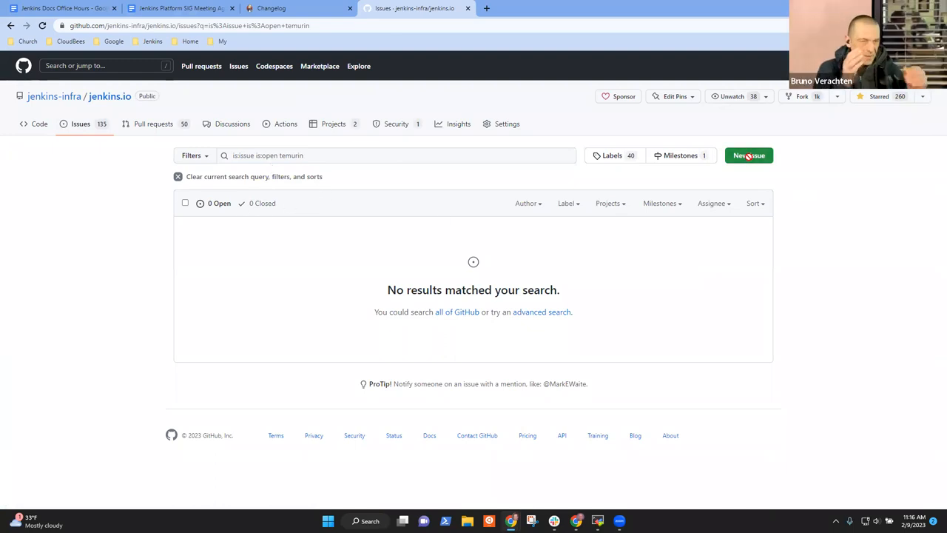
Start a new Documentation issue titled 'Describe Temurin preference of the Jenkins project'.
left_click(748, 156)
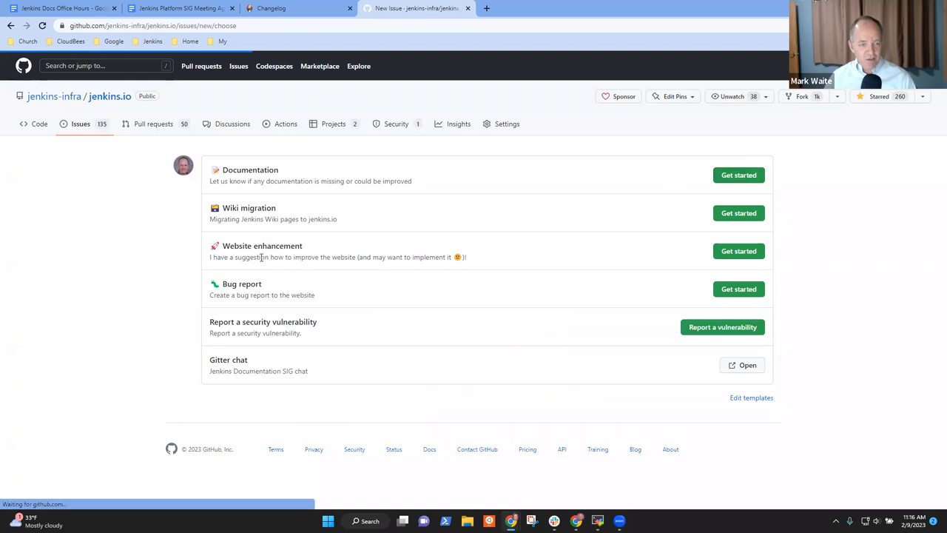
left_click(737, 174)
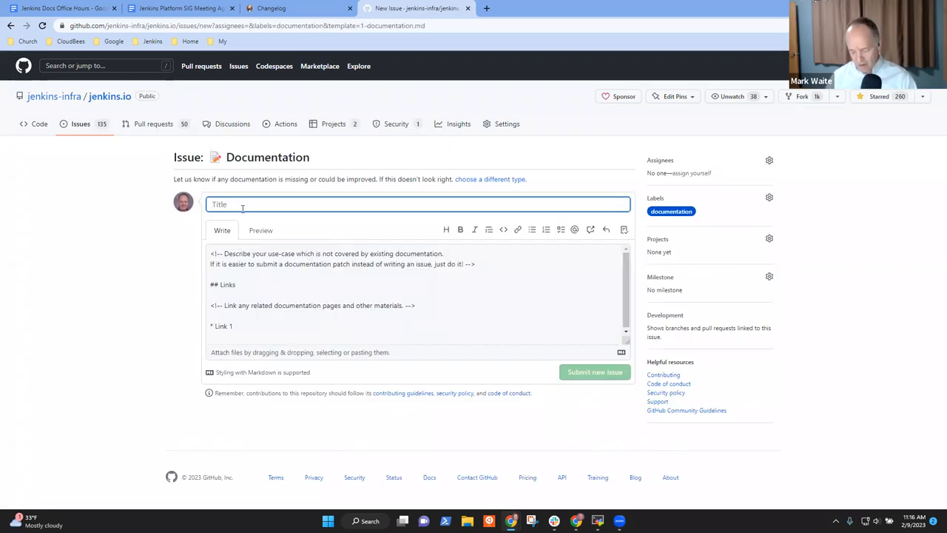
type("Note the")
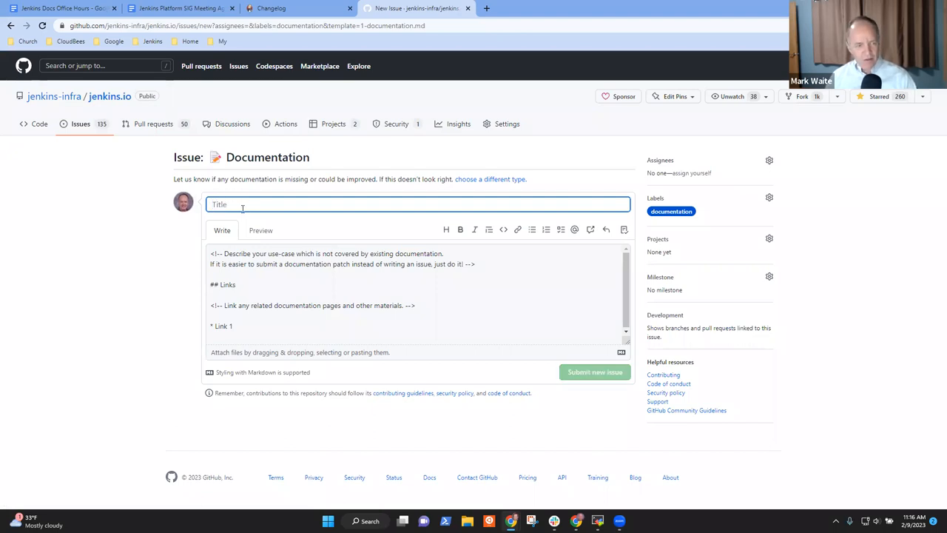
type("Describe")
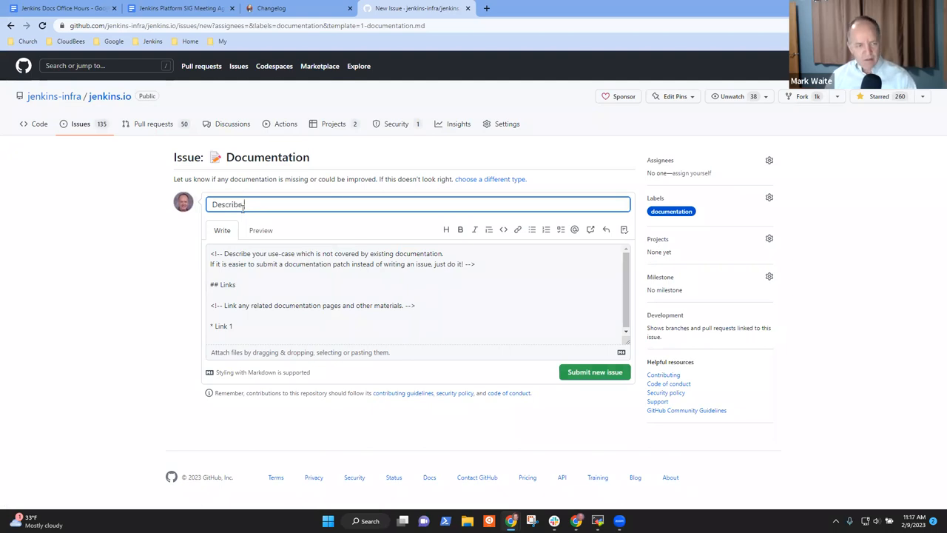
type("Temurin pre")
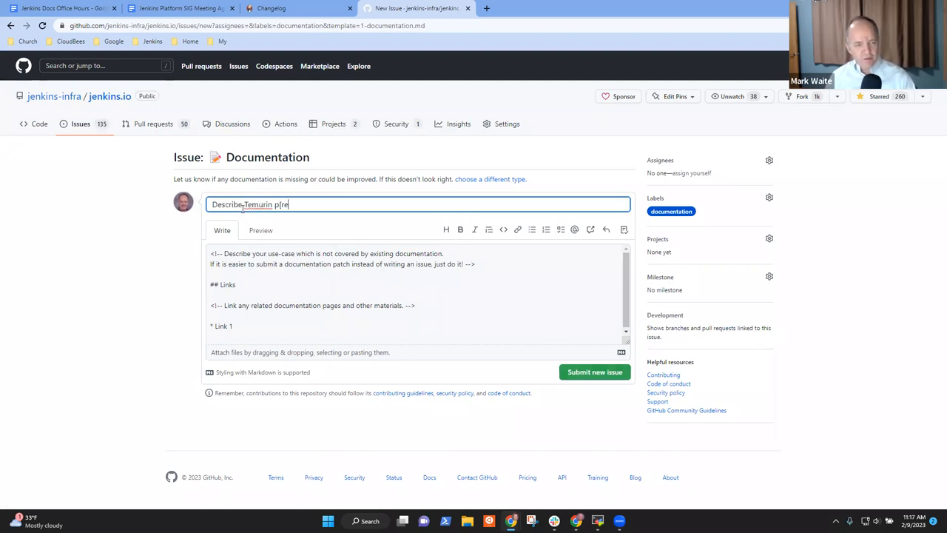
type("reference")
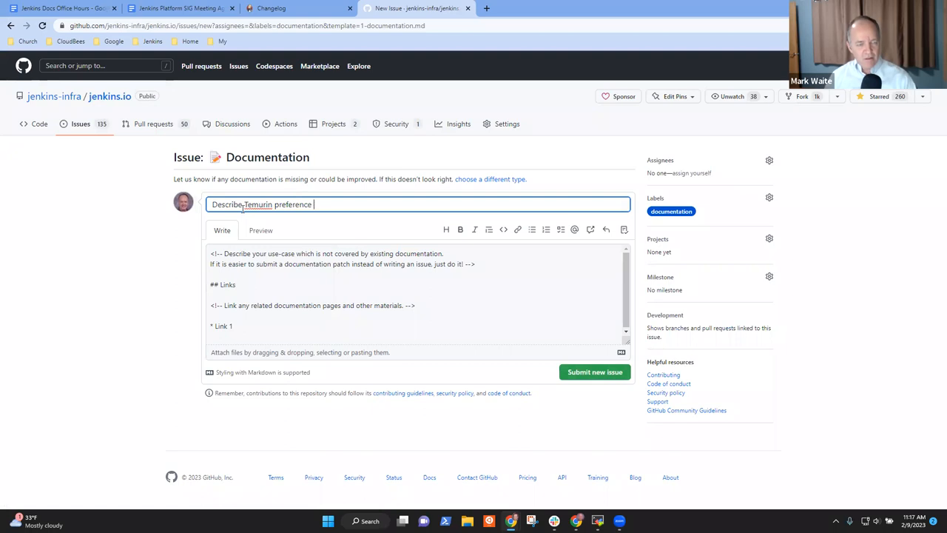
type("of the Jenkins")
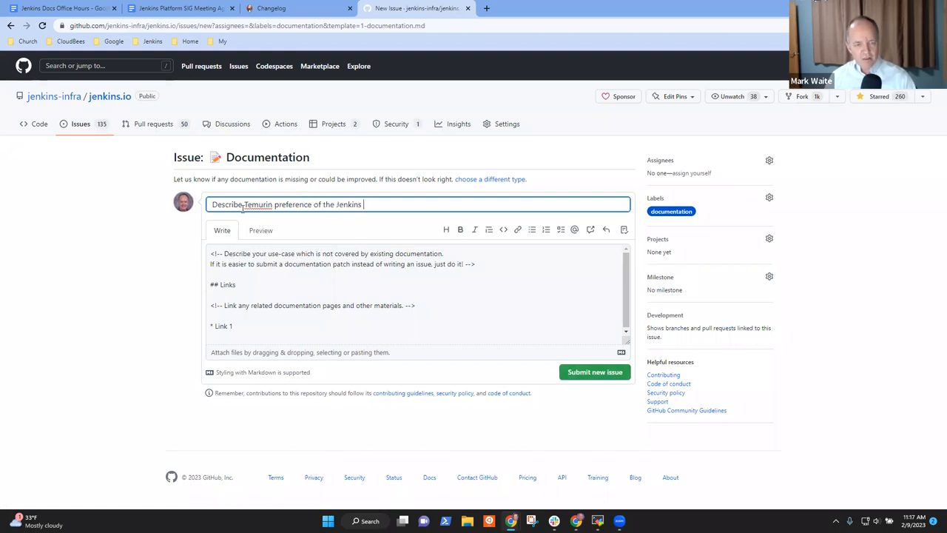
type("project")
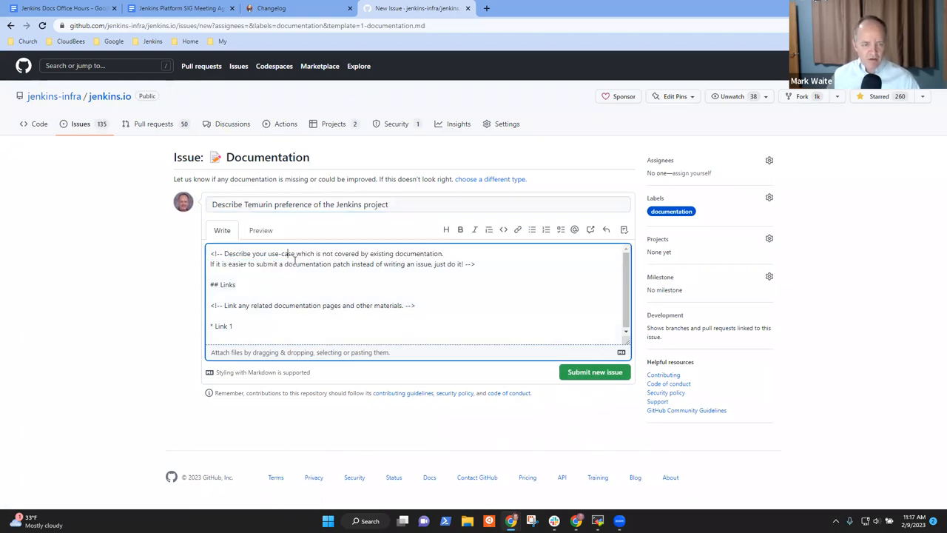
Replace the template comment with text on Temurin use in container images, infrastructure, builds and tests.
left_click_drag(210, 253, 476, 264)
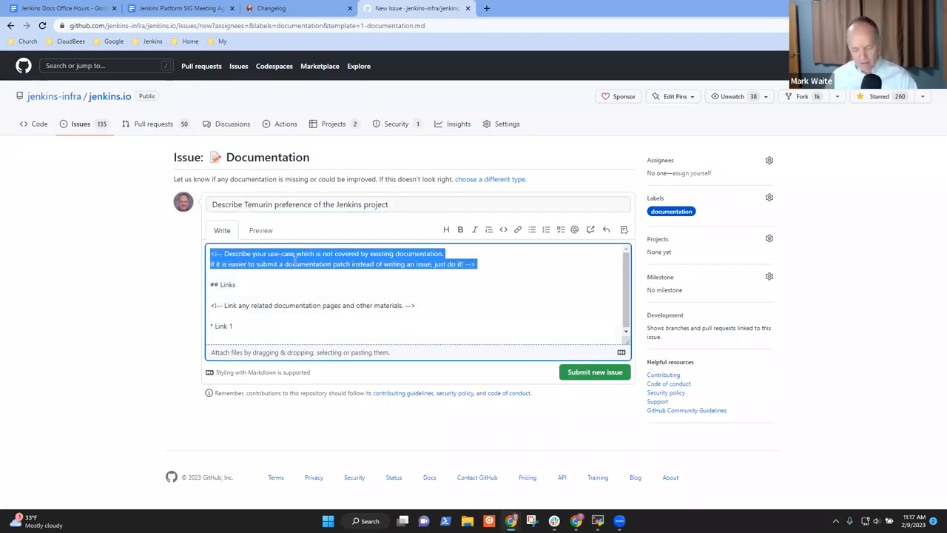
type("The Jenkins")
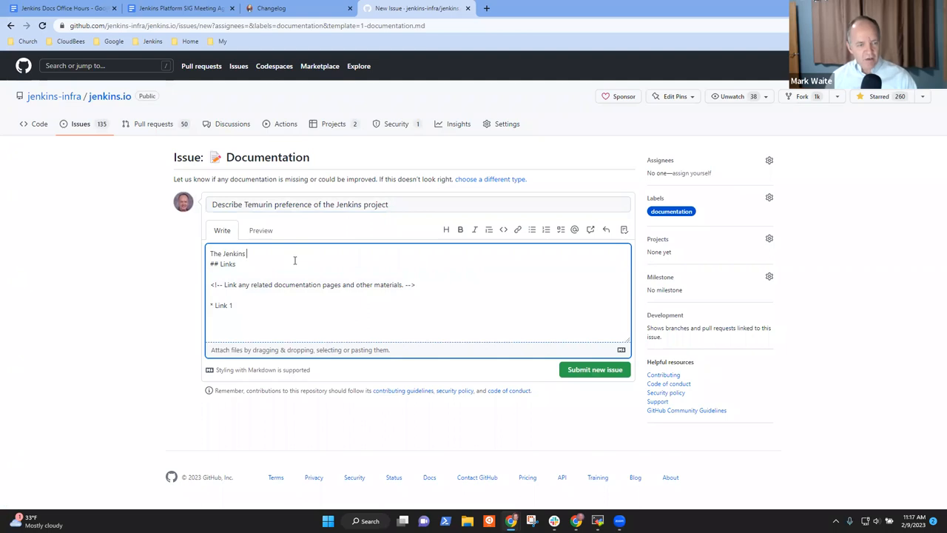
type("container images")
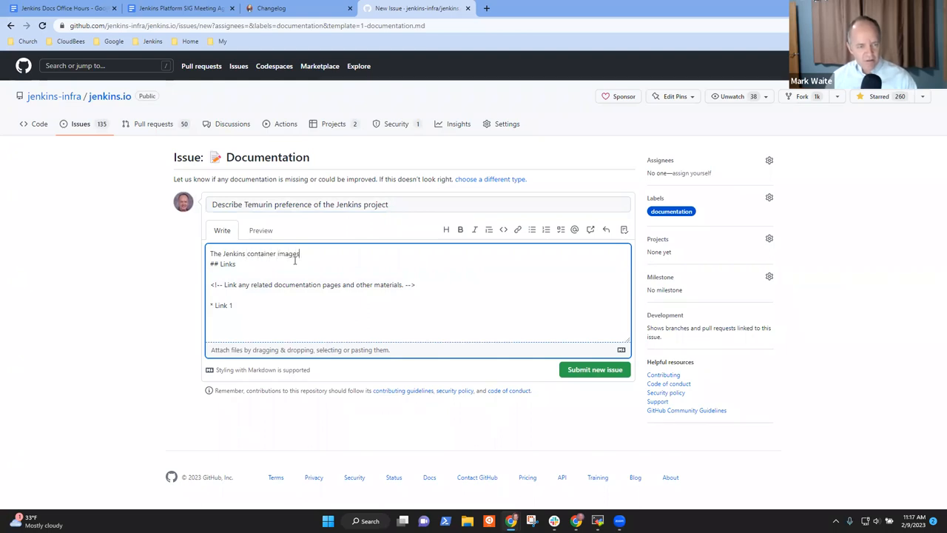
type("(controllers and agents)O")
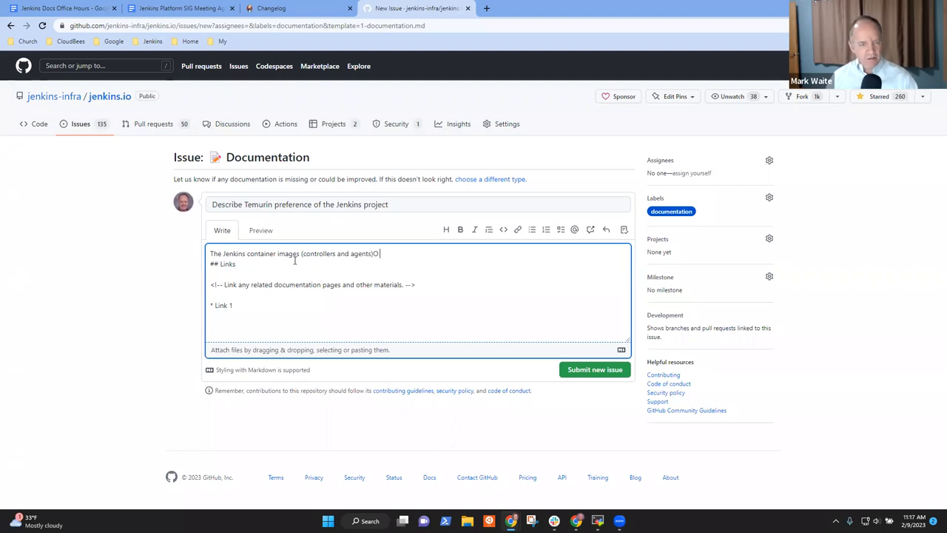
type("include Eclipse Temurin as their")
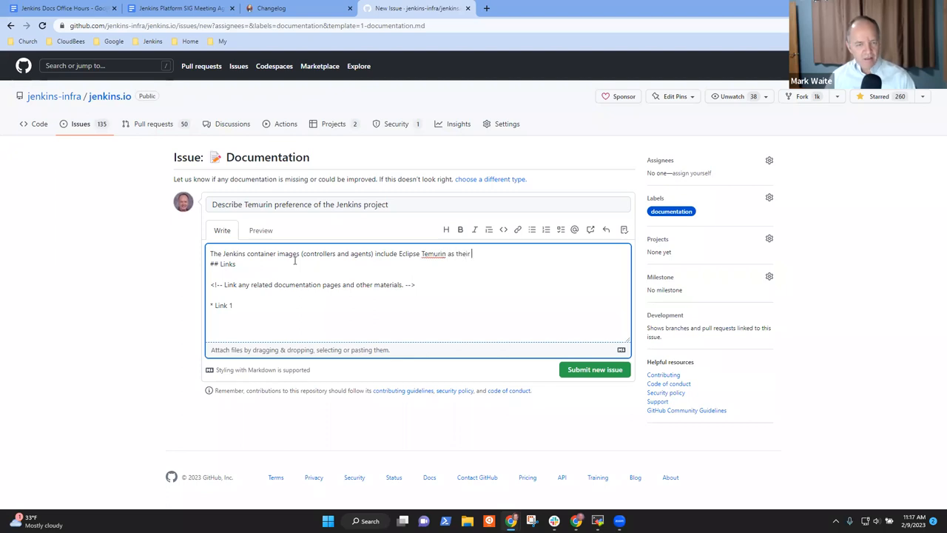
type("JDK.")
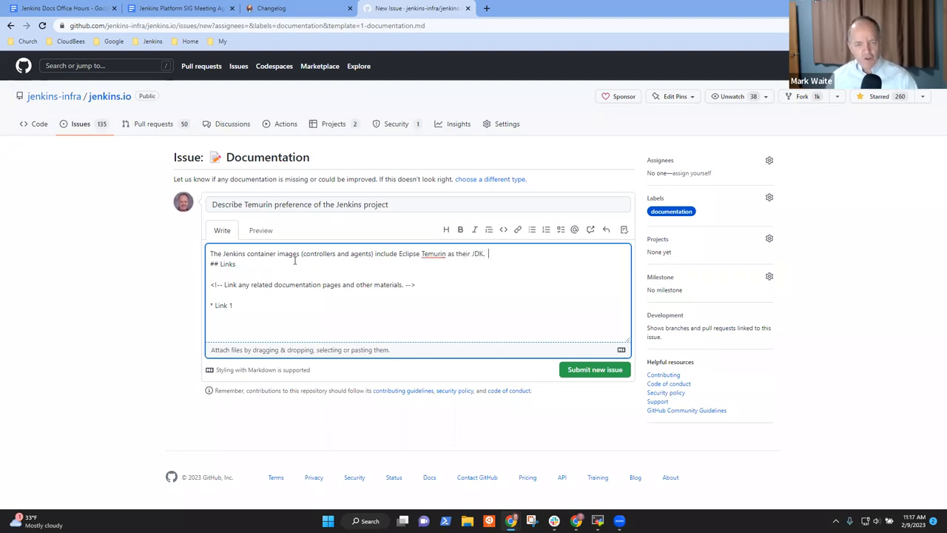
type("Jenkins infrastructure uses E")
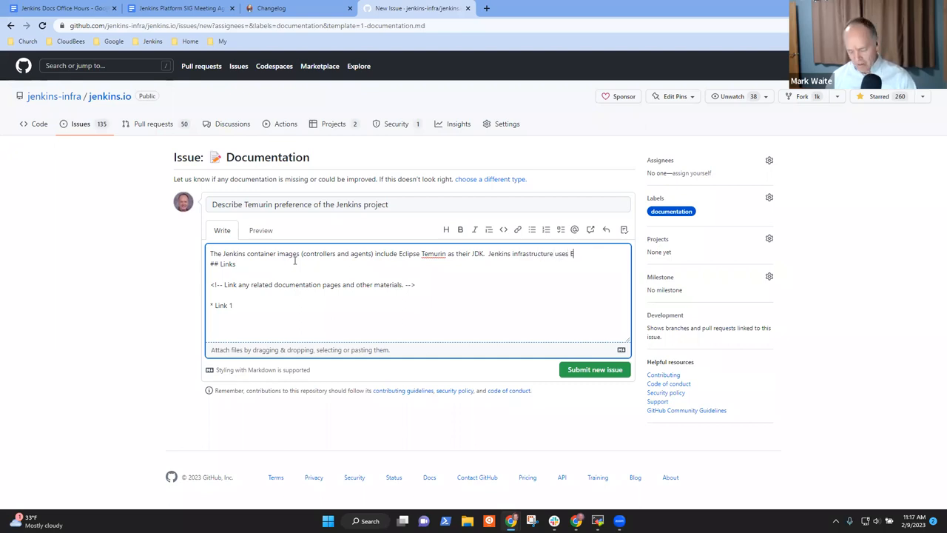
type("clipse")
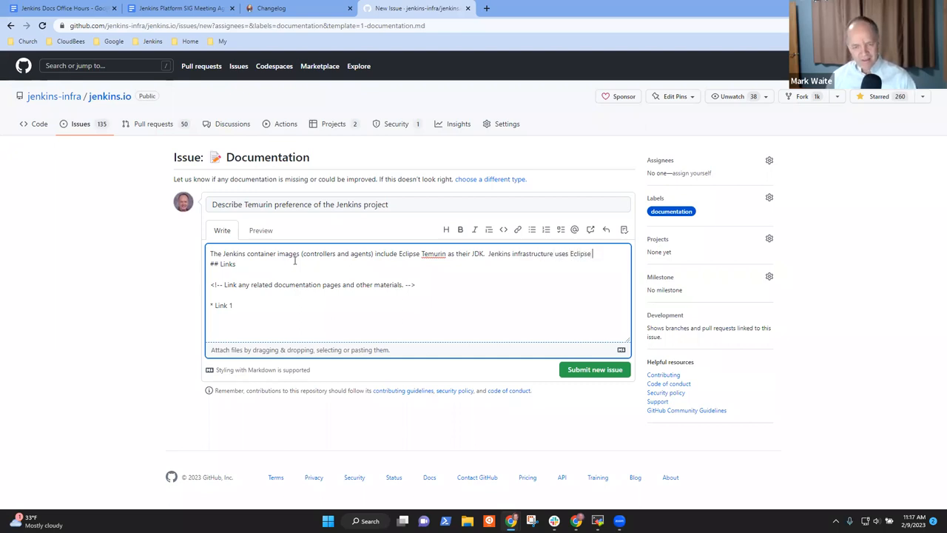
type("Temurin")
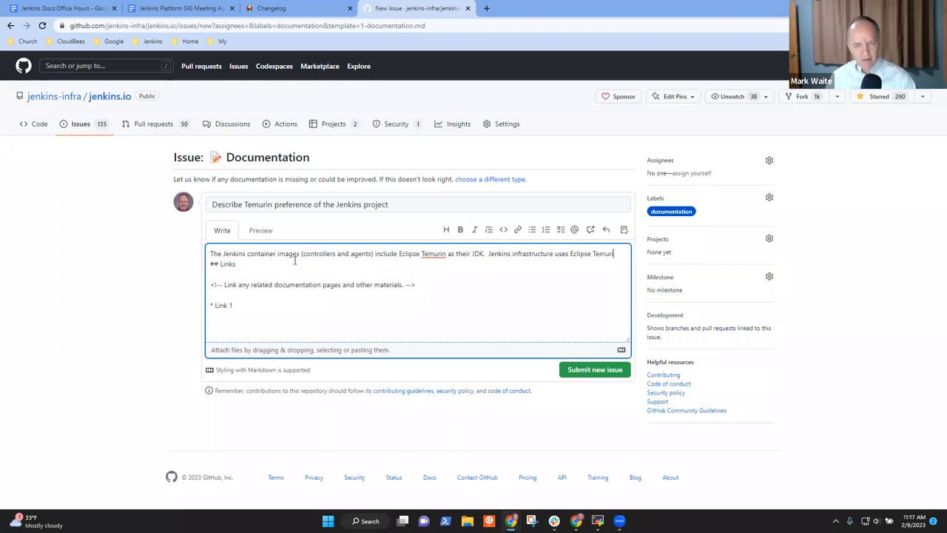
type("for builds a")
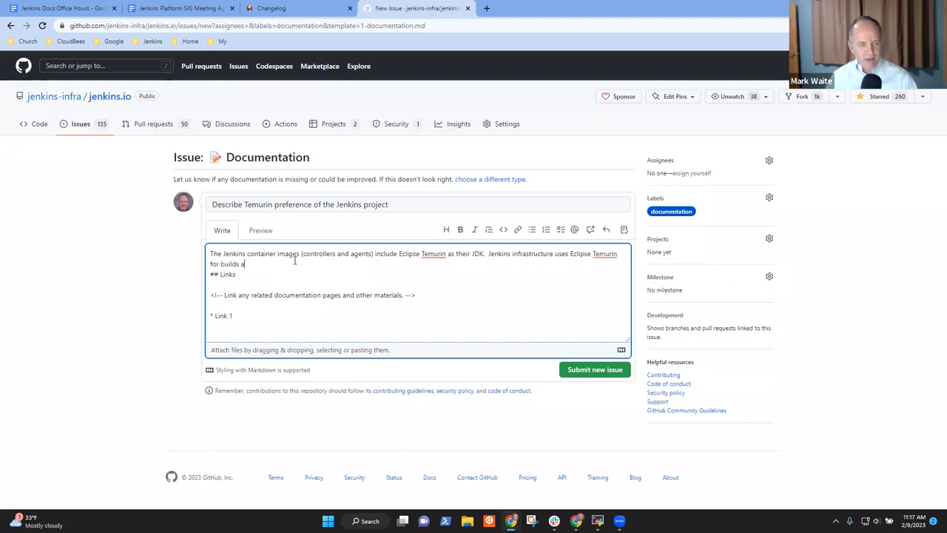
type("nd tests.")
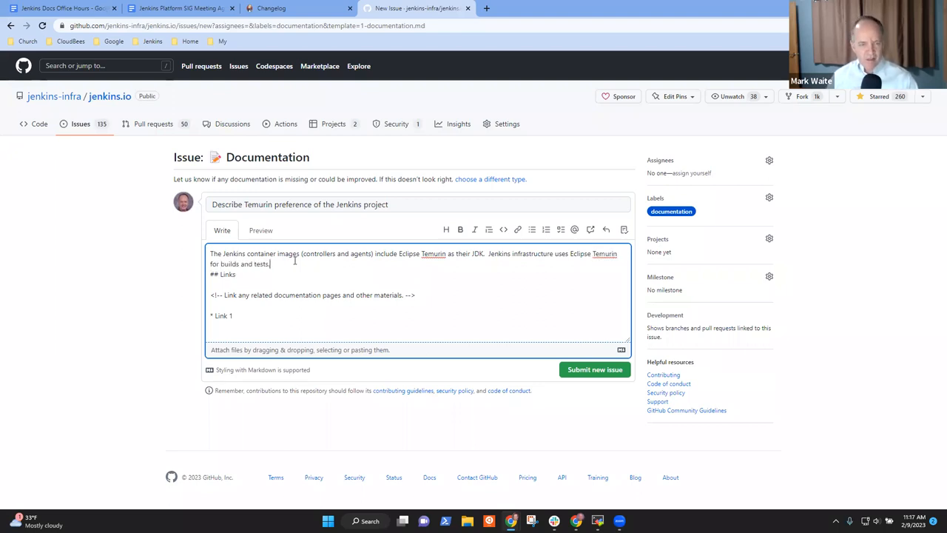
Add that controller builds use Temurin and the relationship should be described on the Java Requirements page or elsewhere.
type("The")
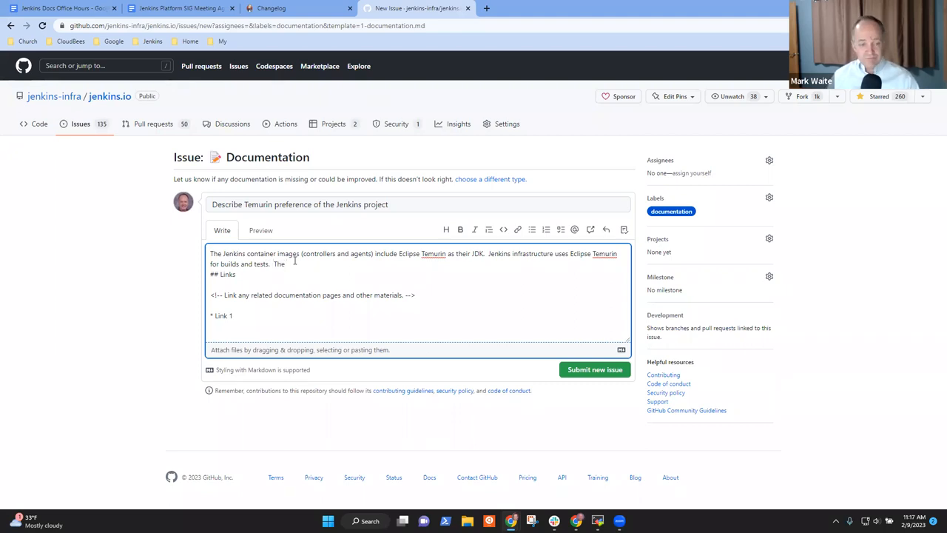
type("controller")
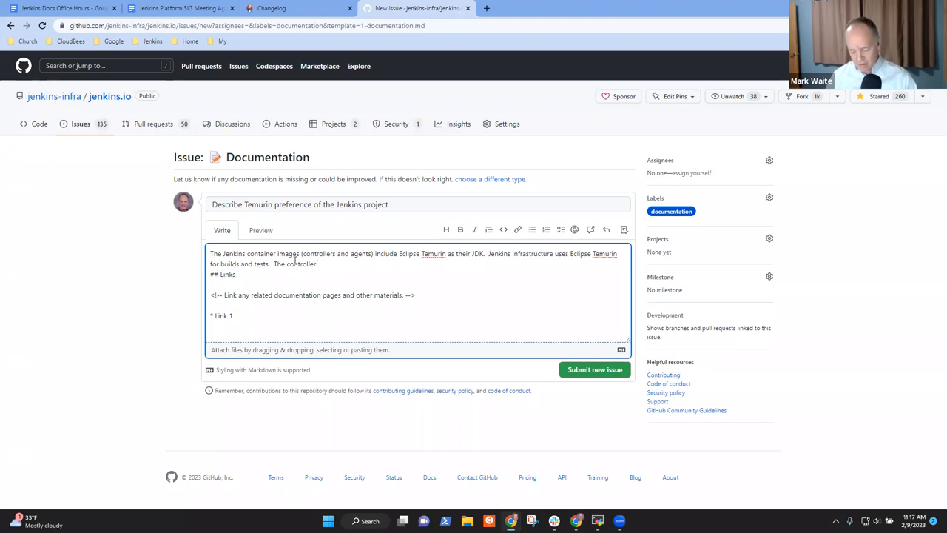
type("builds are done wi")
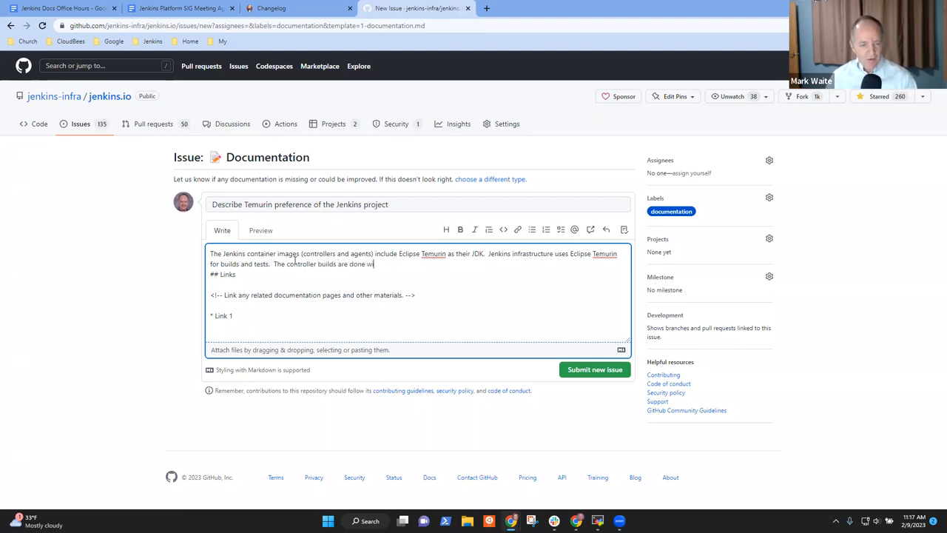
type("th Temurin.  We shoul")
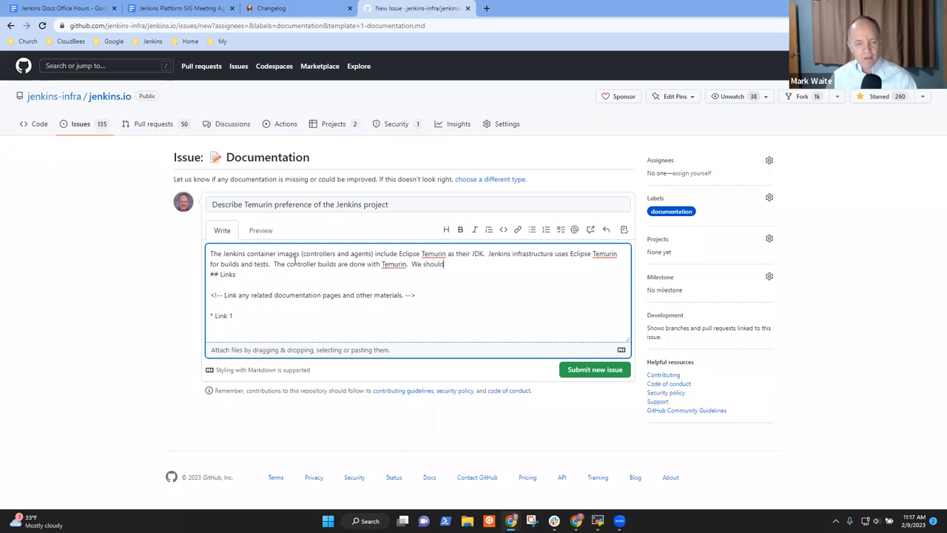
type("describe o")
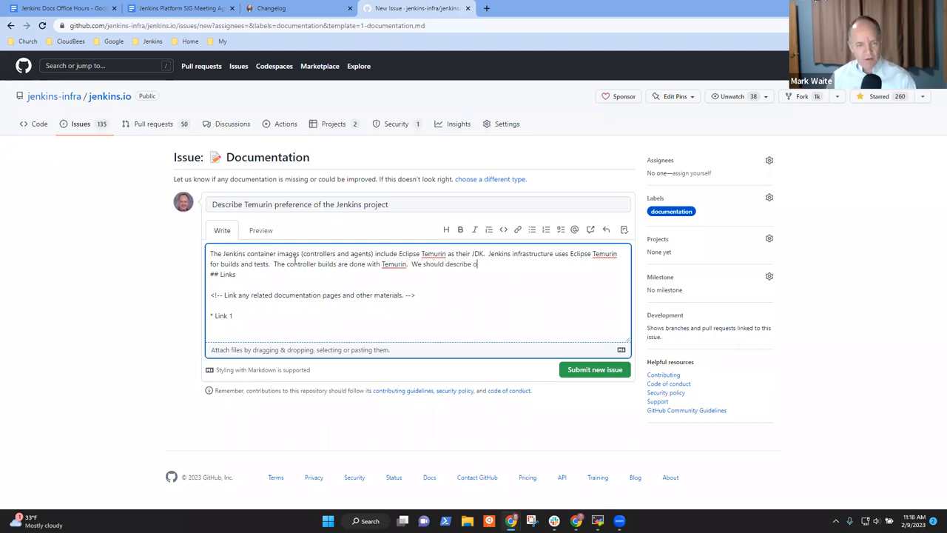
type("ur relation")
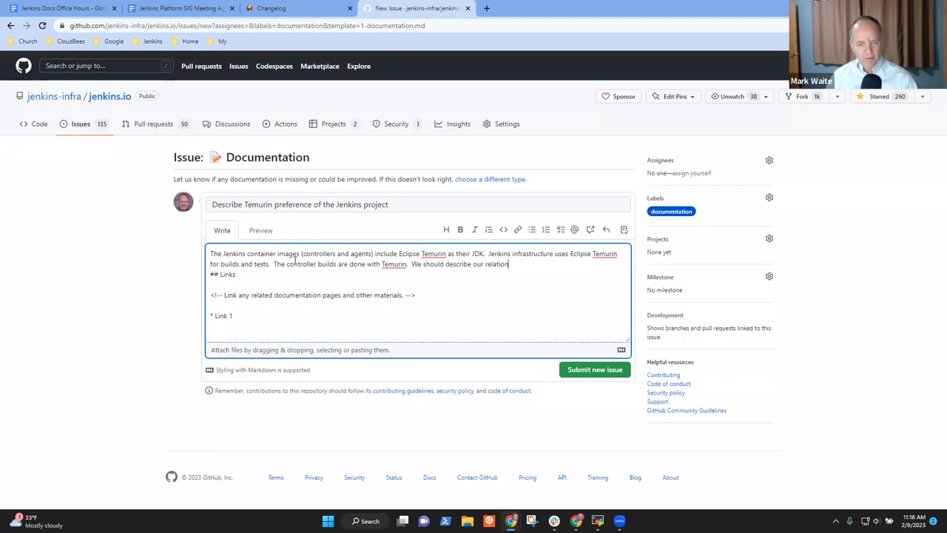
type("ship with Termu")
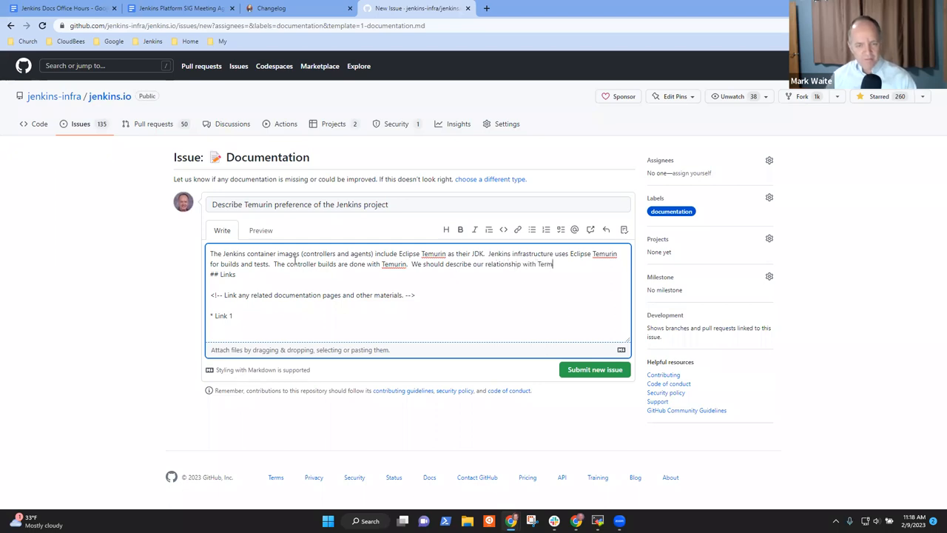
type("and our use")
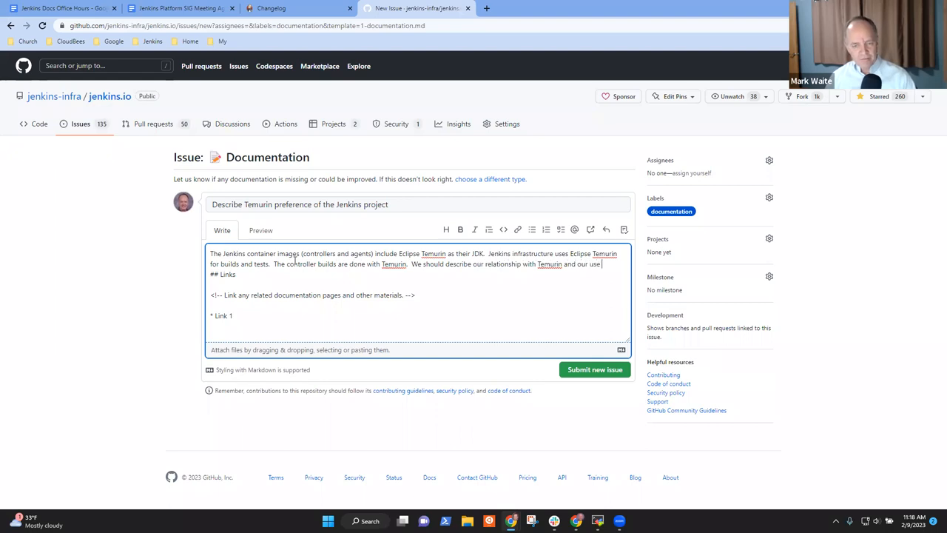
type("on the")
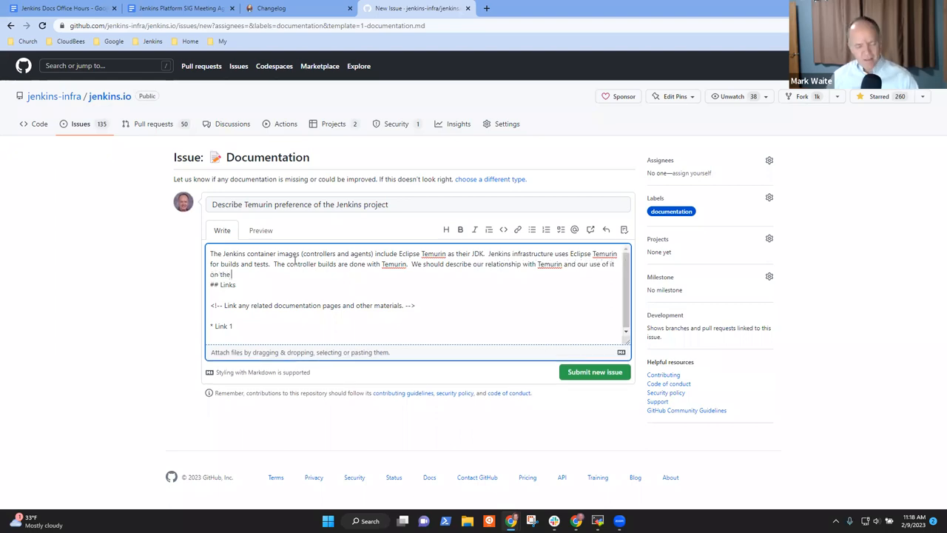
type("Java Requirements page")
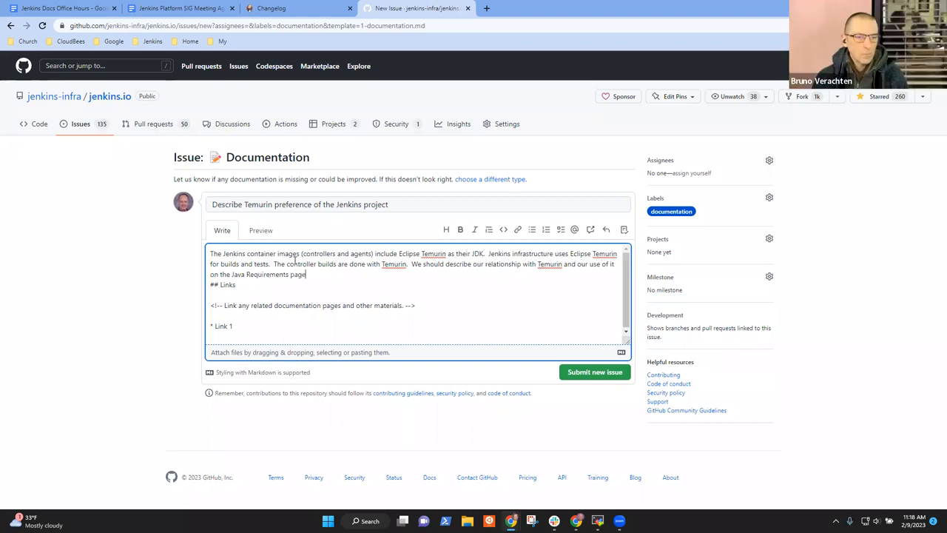
type("or elseghw")
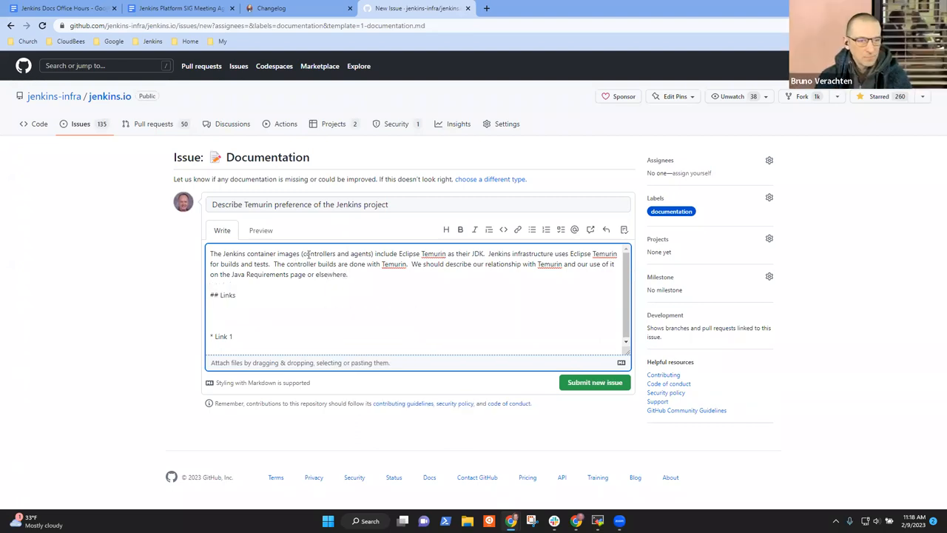
left_click(604, 9)
type("jenkins.io")
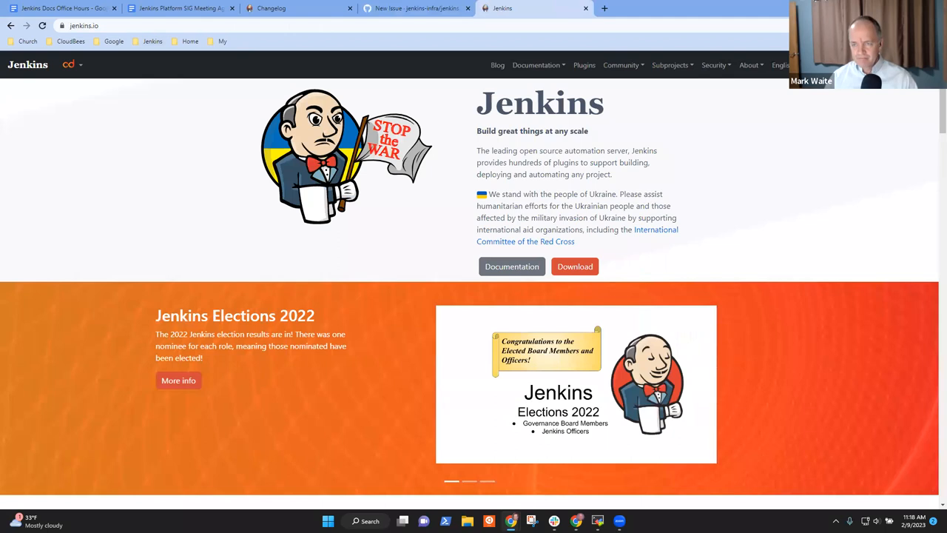
Search jenkins.io for 'java requirements' to reach the Java requirements page.
type("java require")
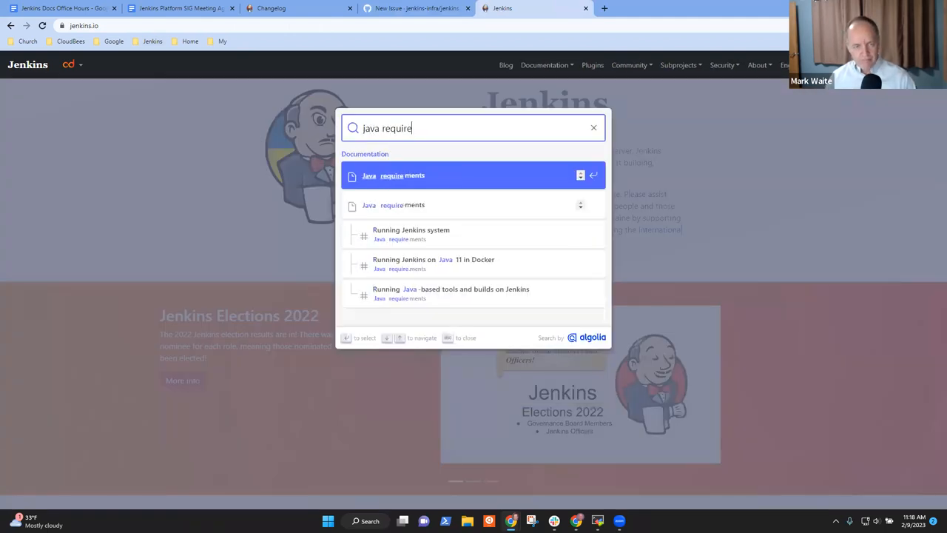
type("ments")
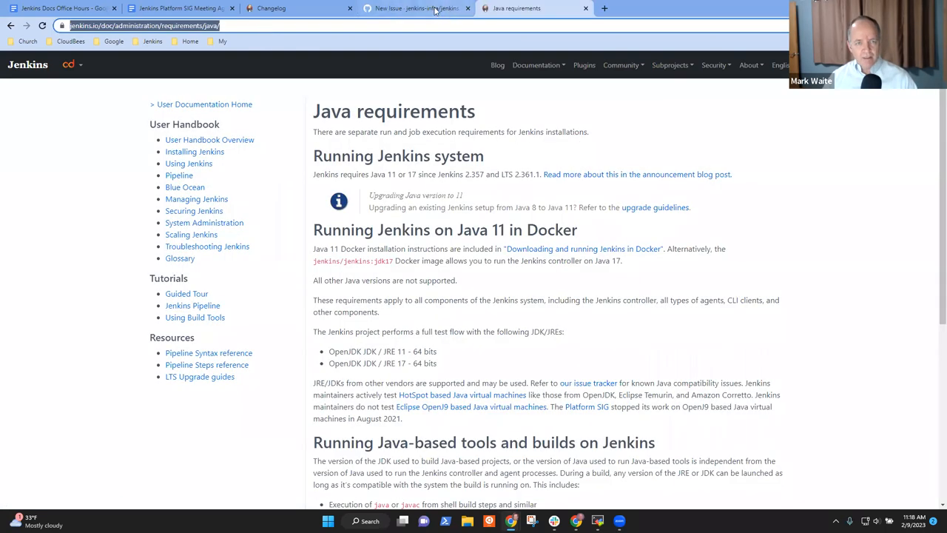
left_click(417, 9)
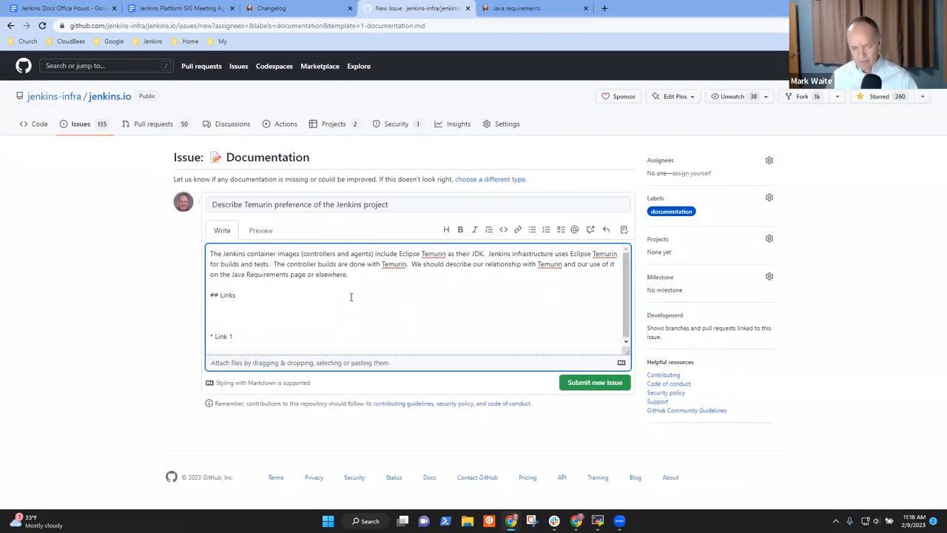
double_click(259, 274)
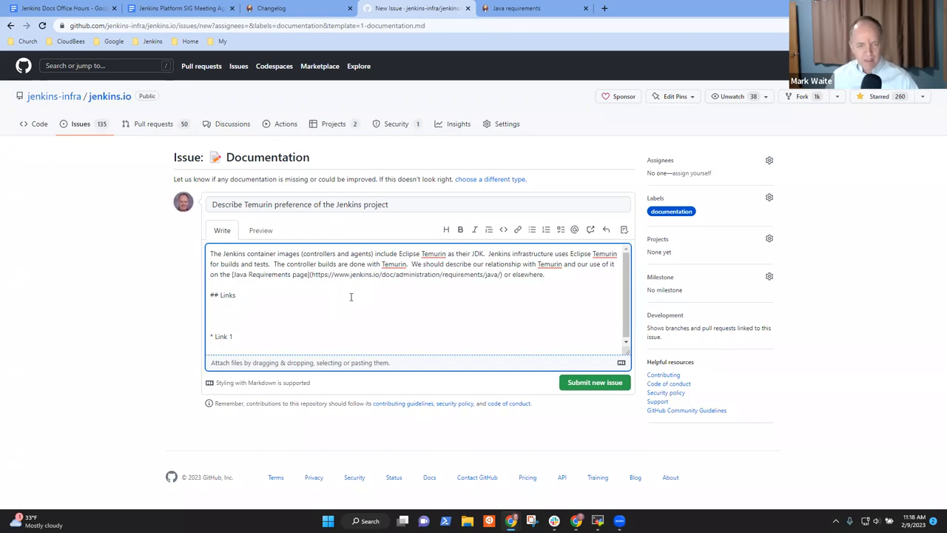
left_click_drag(230, 274, 545, 273)
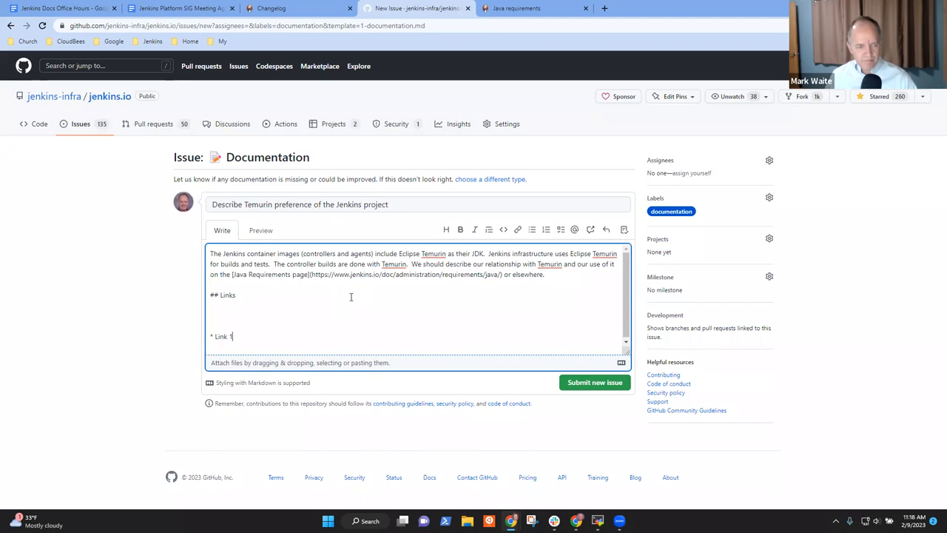
double_click(220, 336)
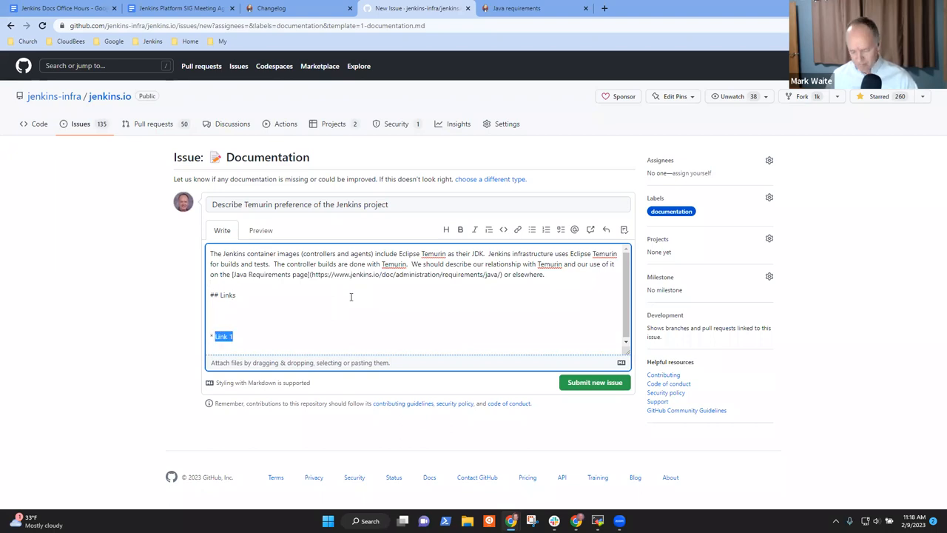
type("[Java Requirements page](https://www.jenkins.io/doc/administration/requirements/java/)")
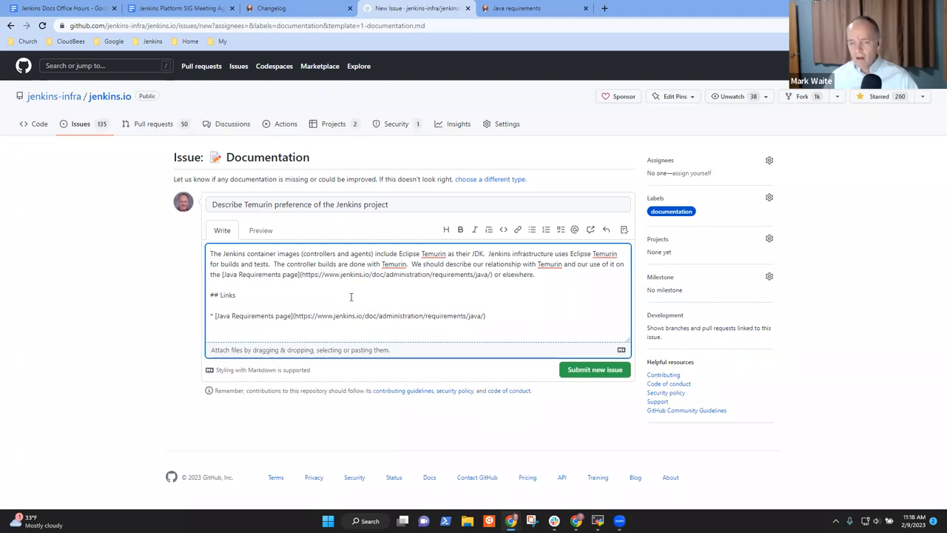
Submit the new documentation issue and select its address to copy.
left_click(594, 370)
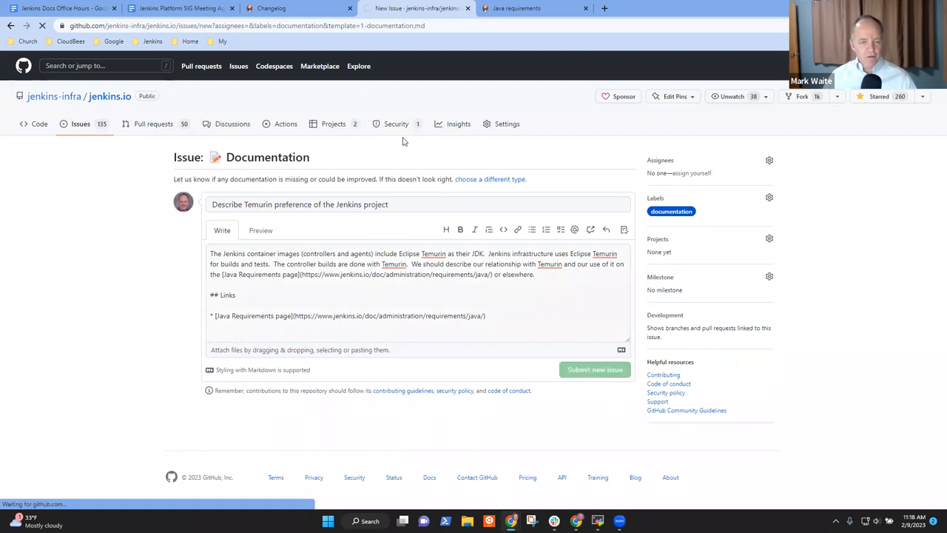
left_click(595, 370)
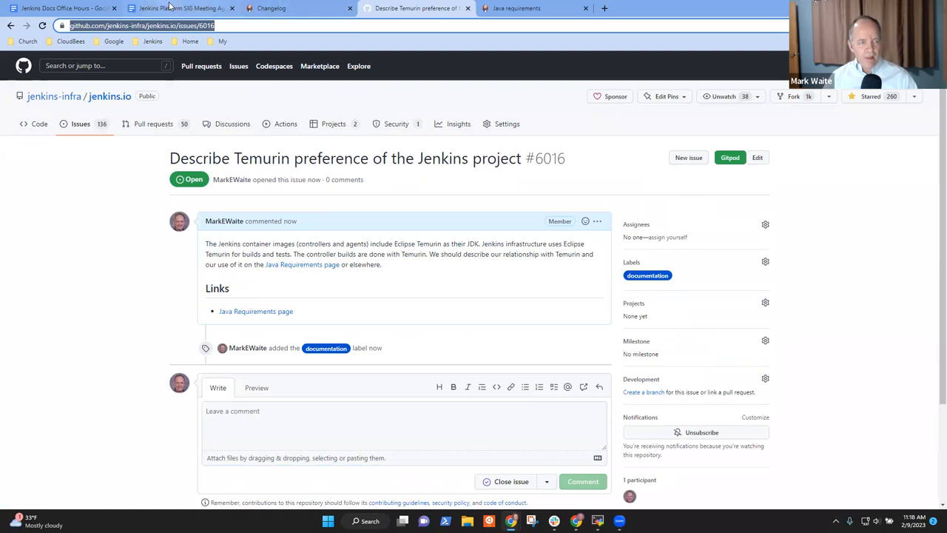
Return to the office hours notes and scroll to the Temurin bullet.
left_click(62, 9)
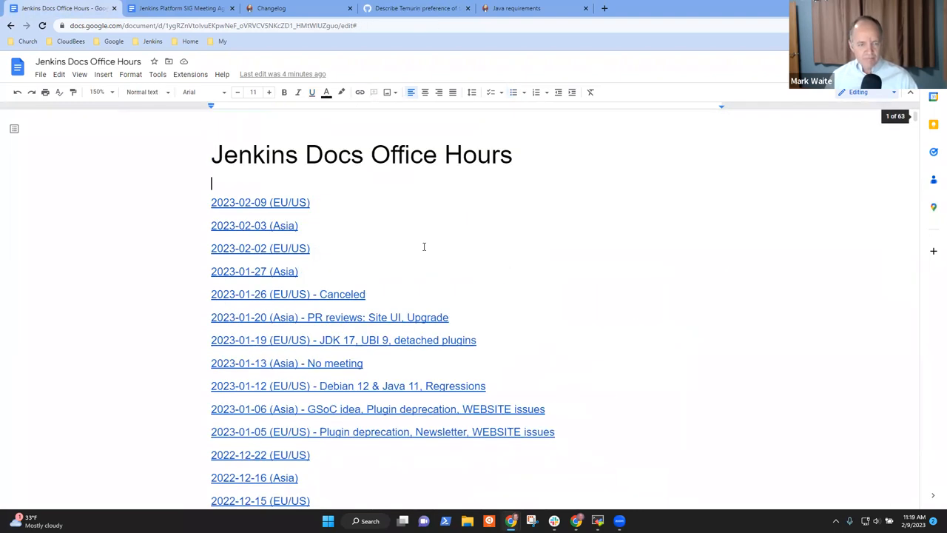
scroll("down", 3)
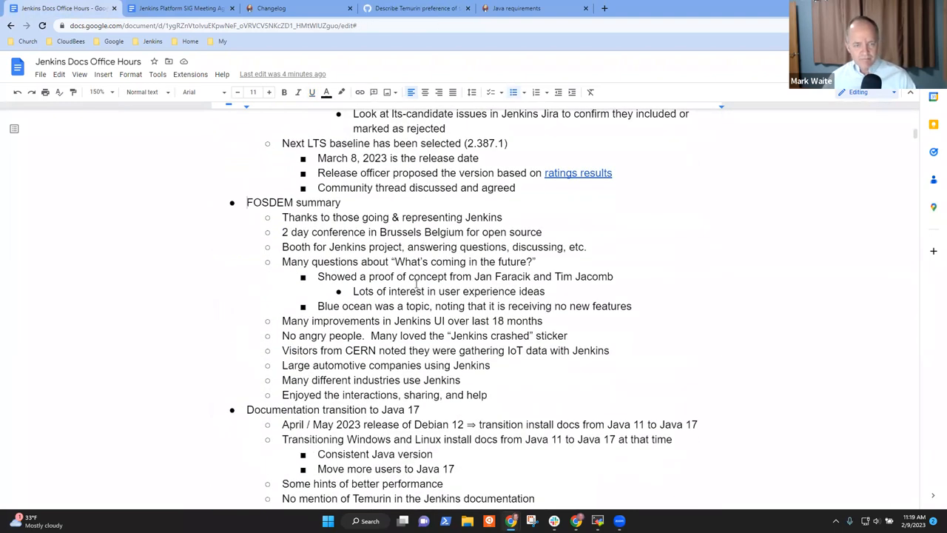
scroll("down", 3)
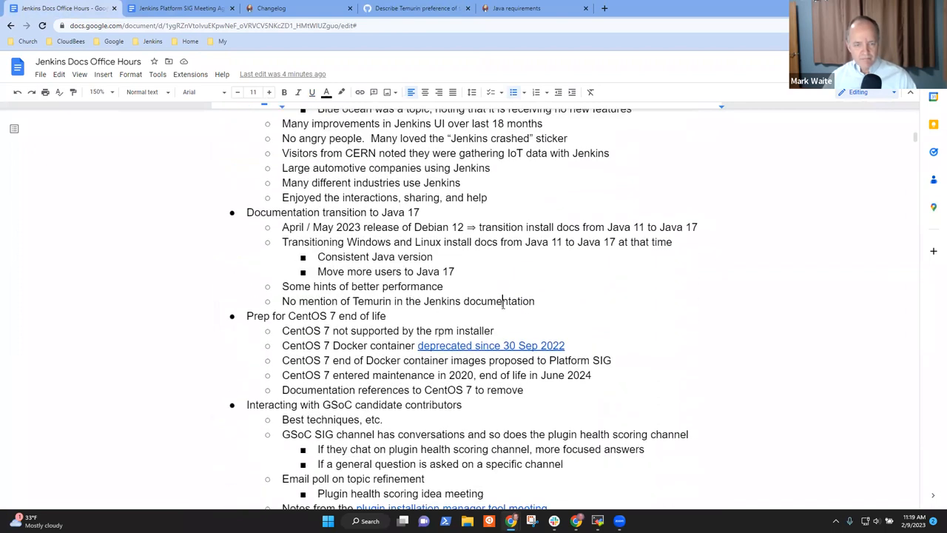
scroll("down", 3)
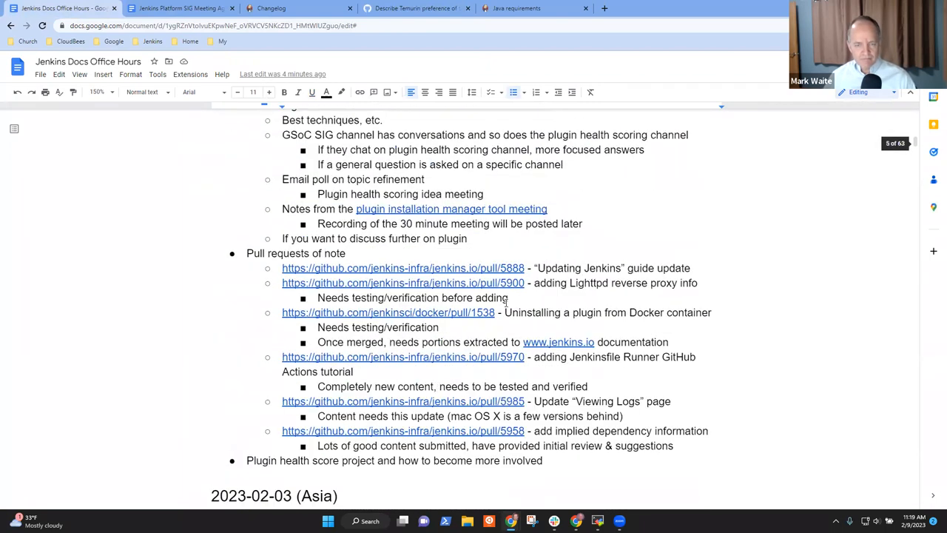
scroll("up", 3)
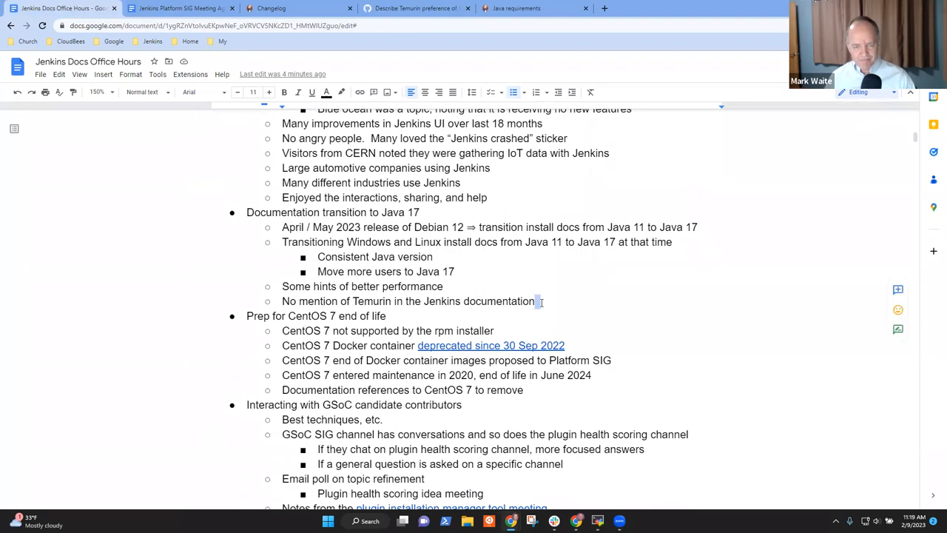
Add a nested bullet 'Issue submitted to Docs repo' under the Temurin note.
key("enter")
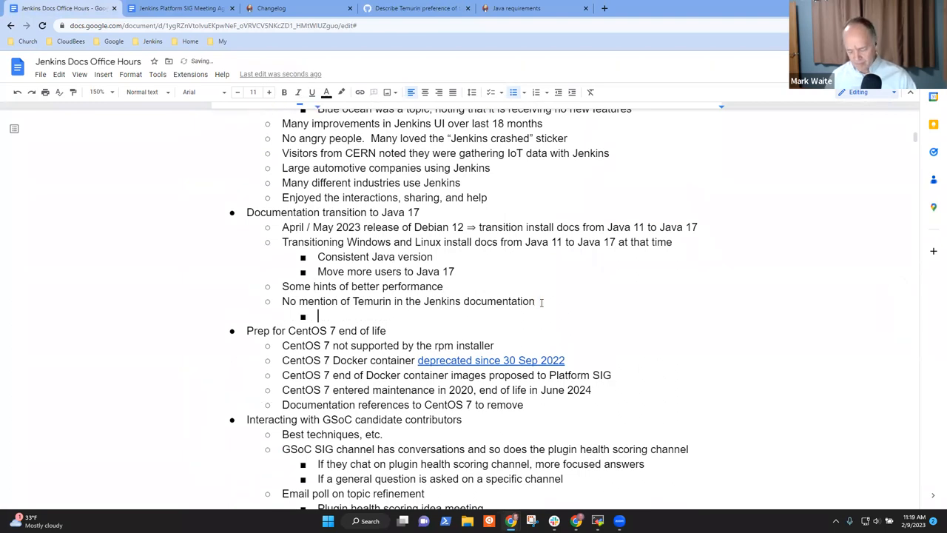
type("PR submi")
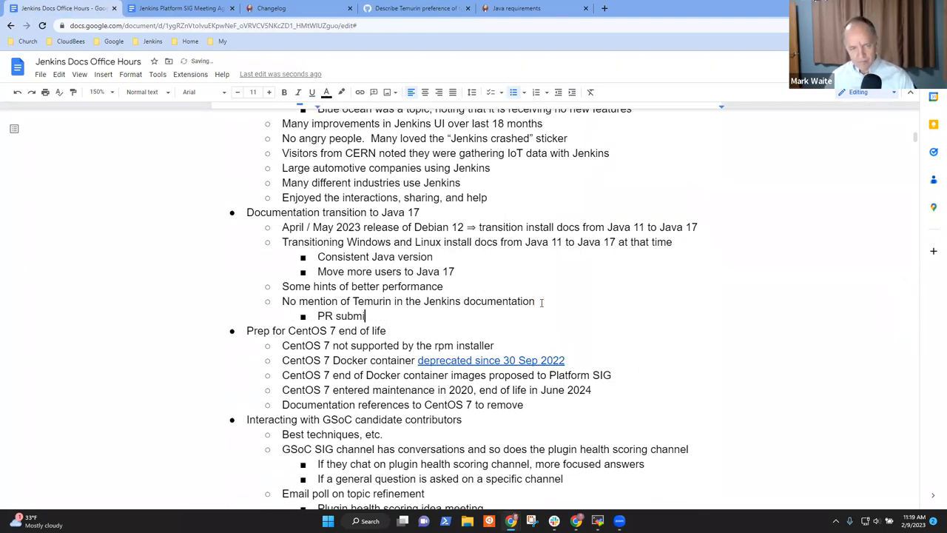
type("Issue su")
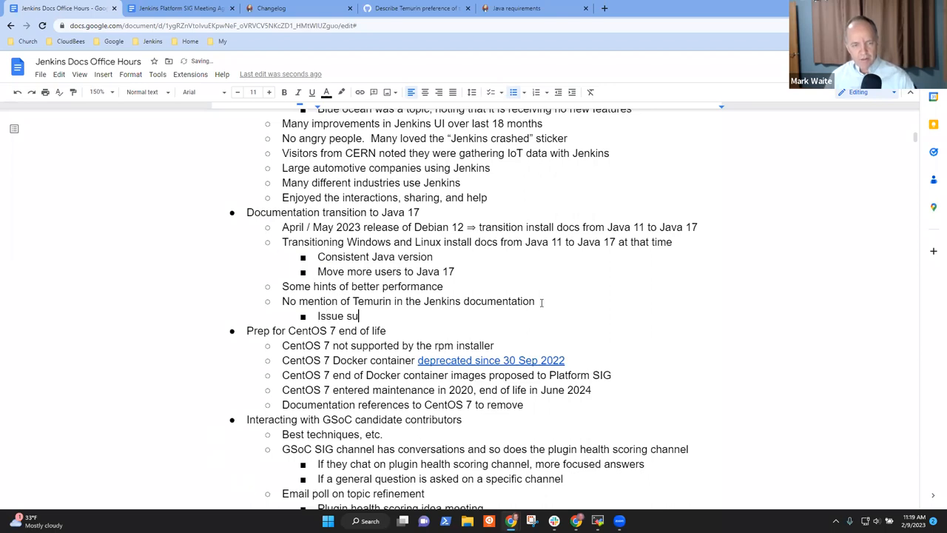
type("bmitted to Docs repo")
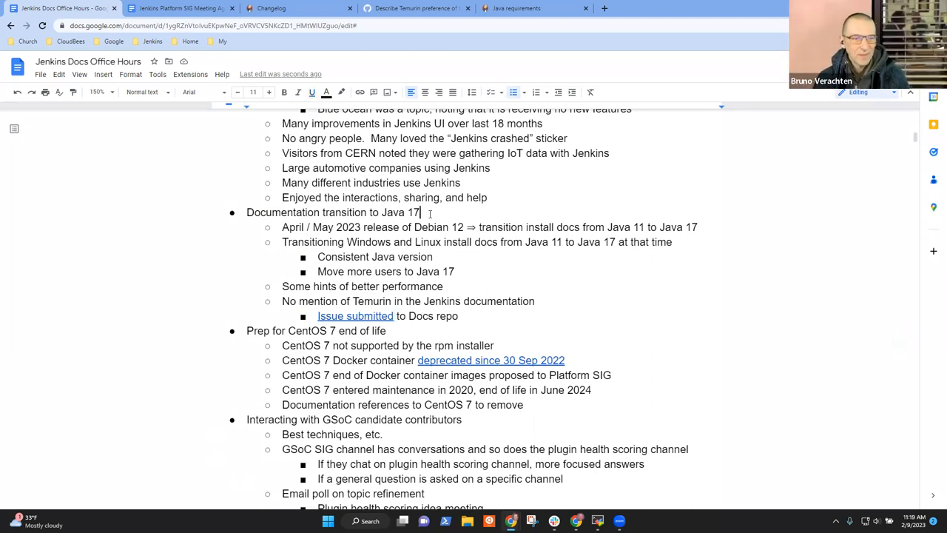
Note a strong bias against CentOS with sub-bullet 'Ancient command line git (1.8)'.
triple_click(332, 213)
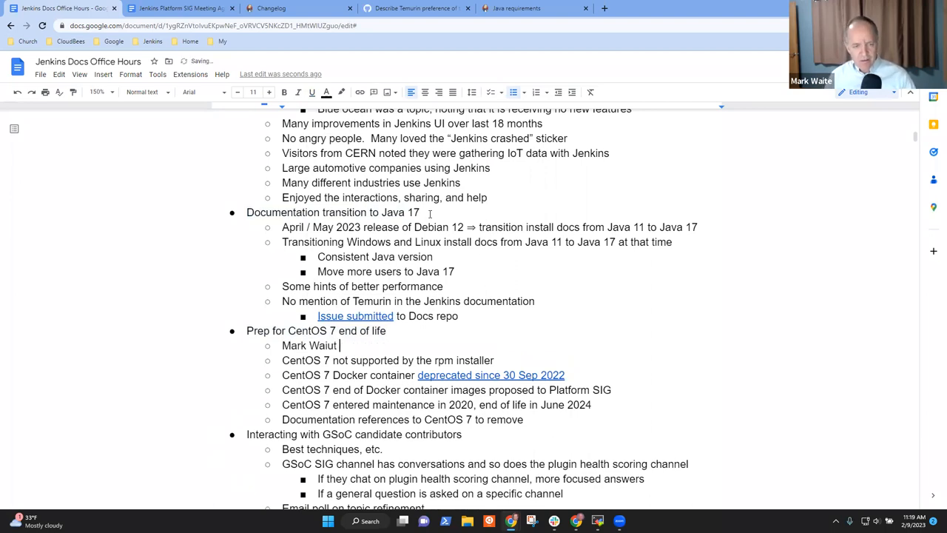
type("has")
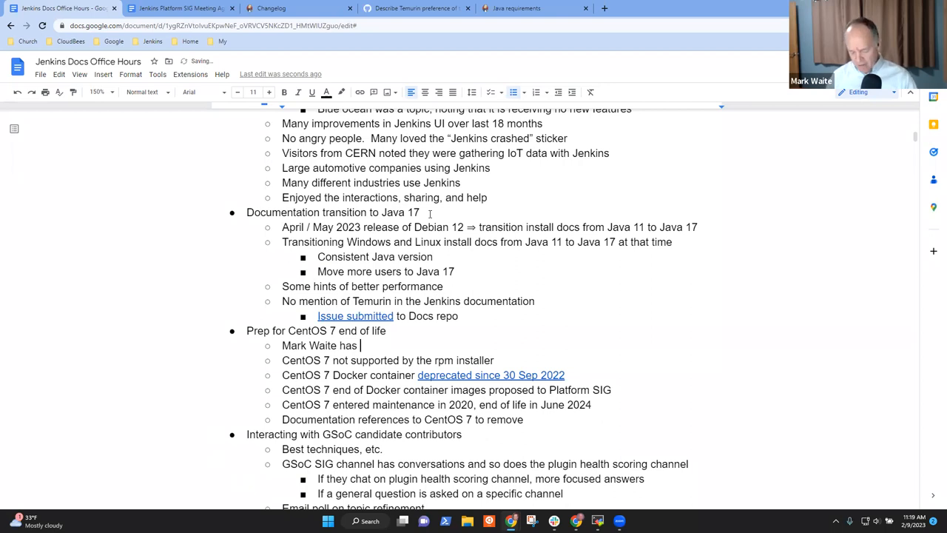
type("strong bias")
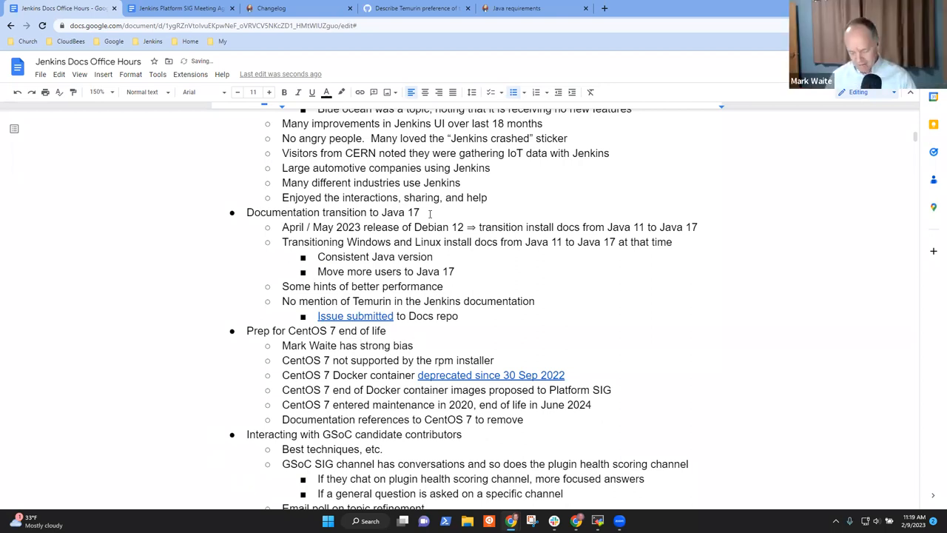
type("against CentOS")
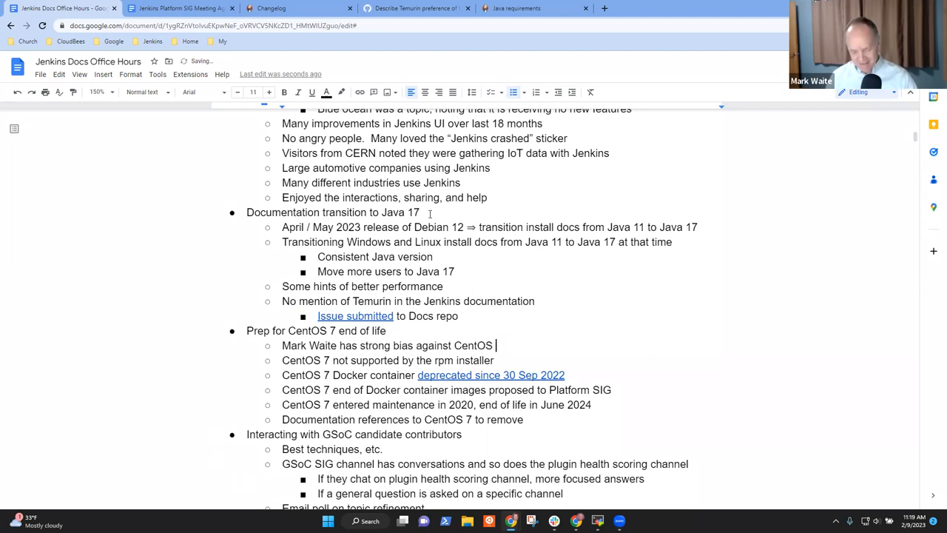
key("enter")
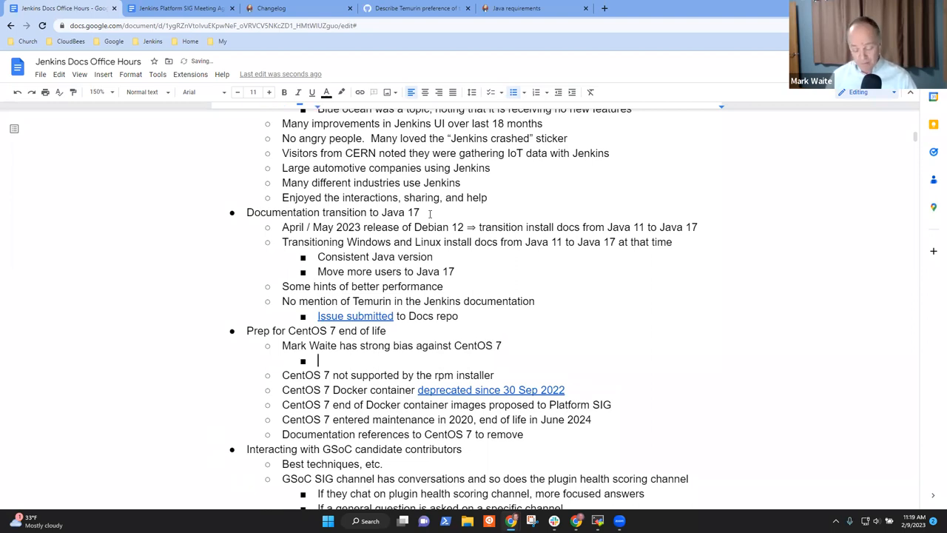
type("Ancient")
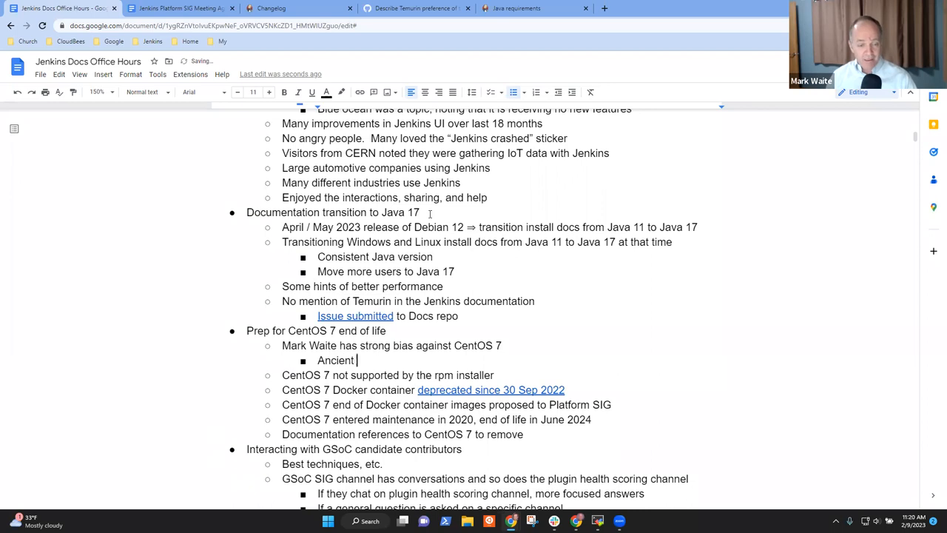
type("command line g")
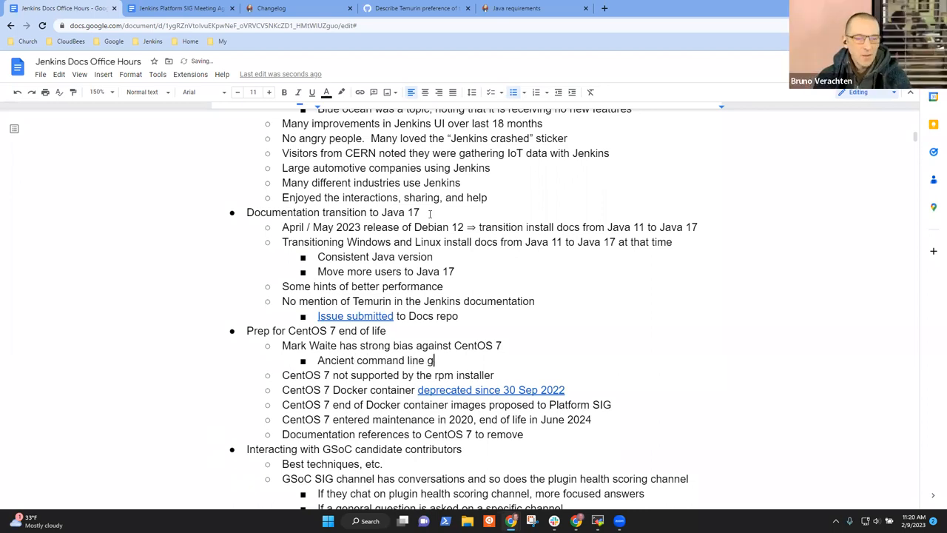
type("it (1.8)")
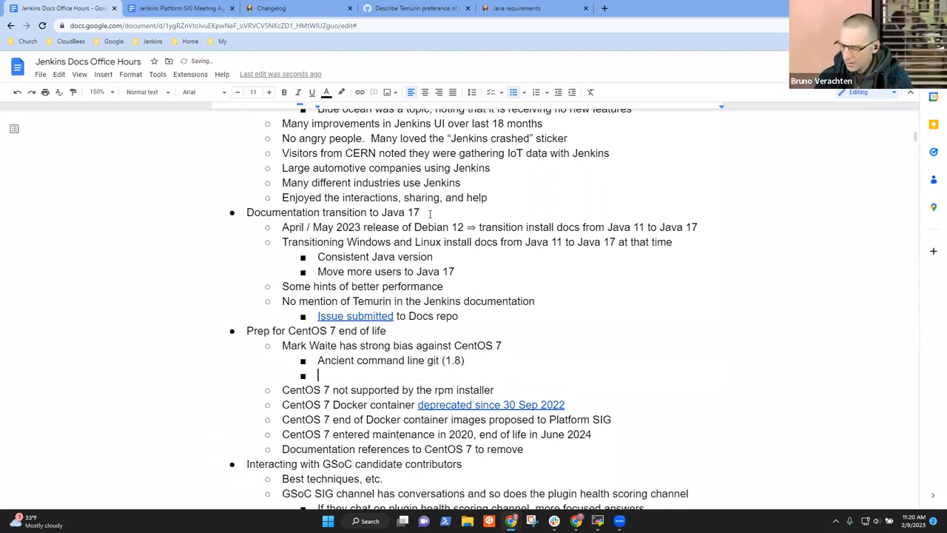
Add 'Ancient SSH (7.4)' to the CentOS 7 notes.
type("Ancient")
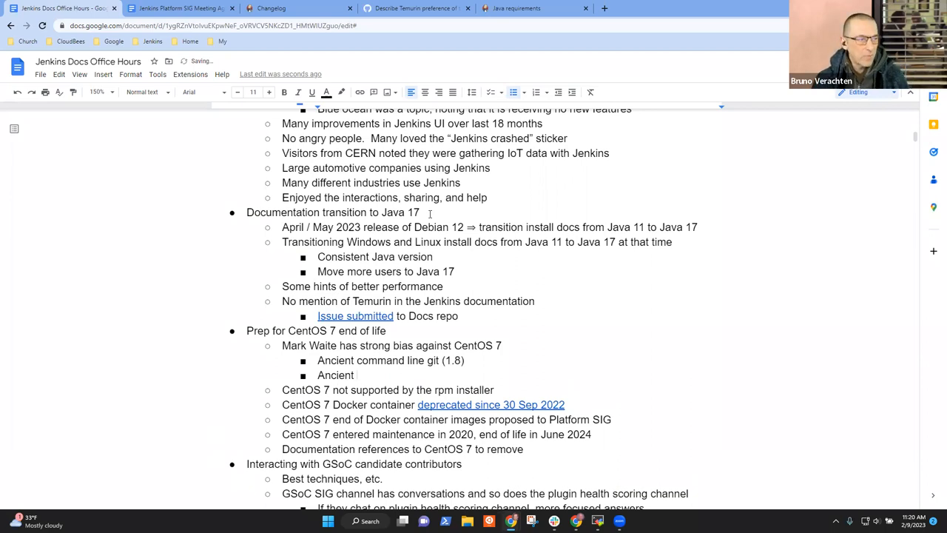
type("SSH")
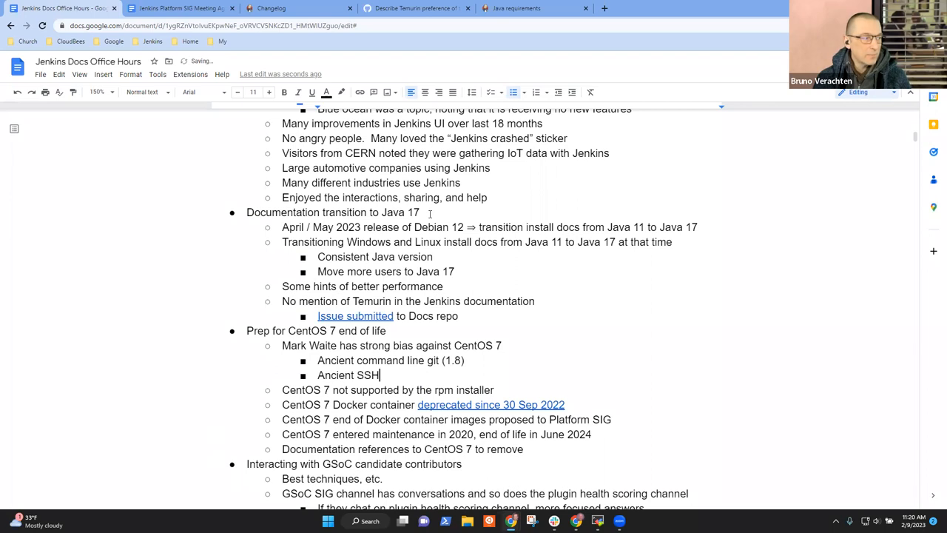
type("(7")
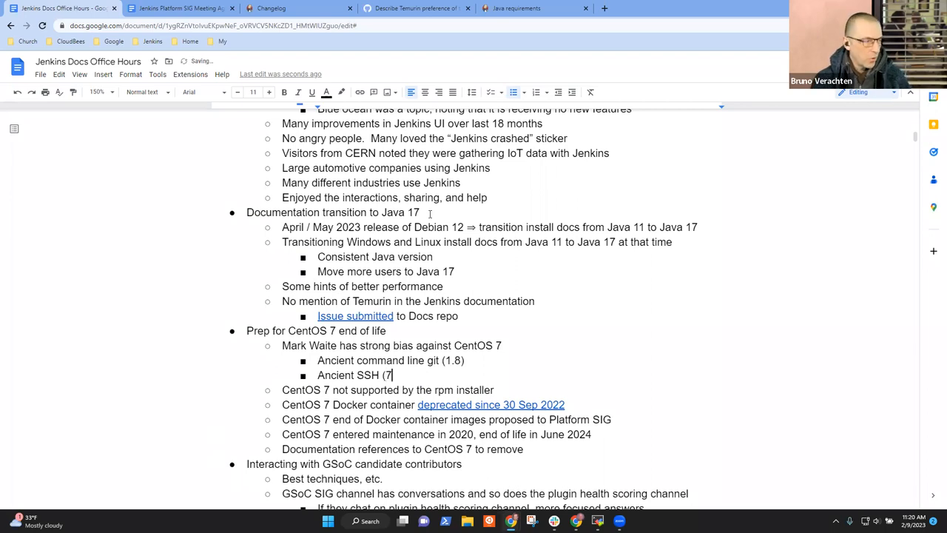
type(".4)")
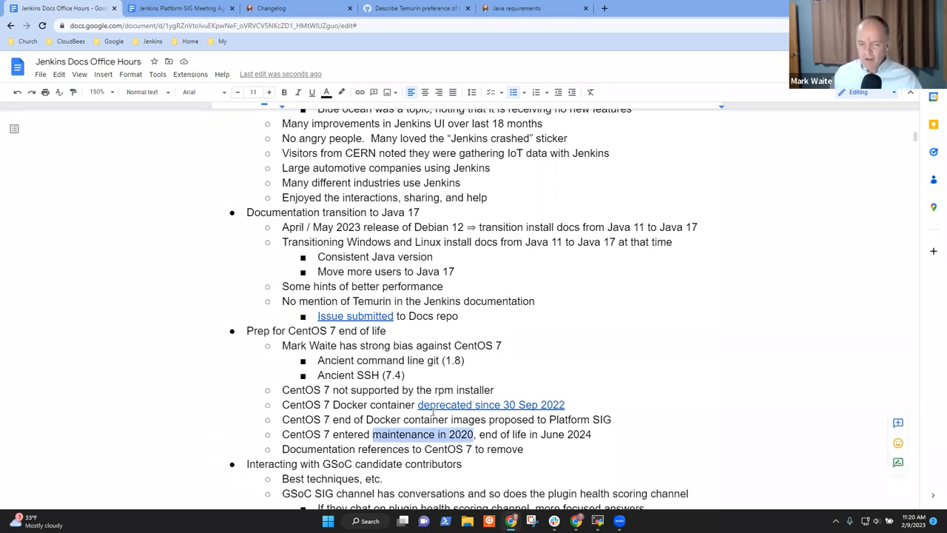
Append '(since the change to systemd)' to the rpm installer line.
left_click(500, 435)
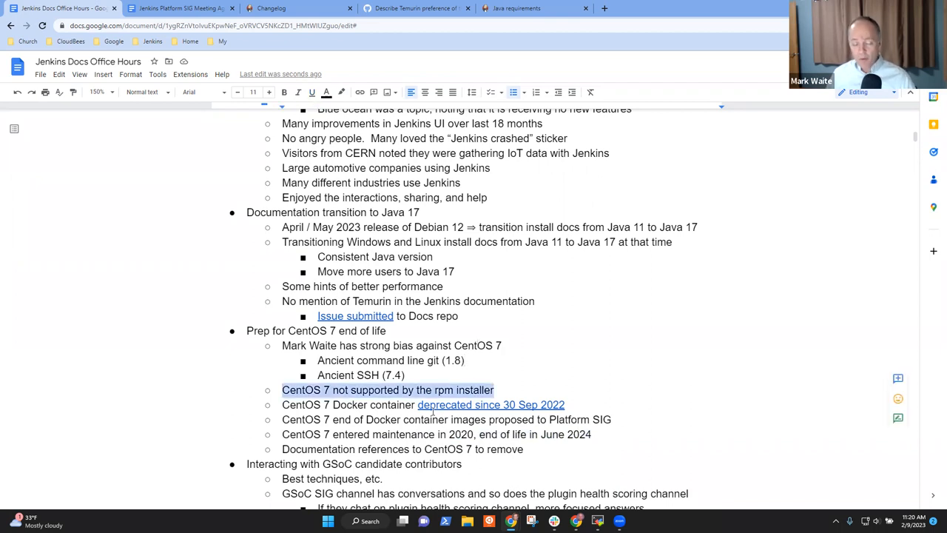
type("(")
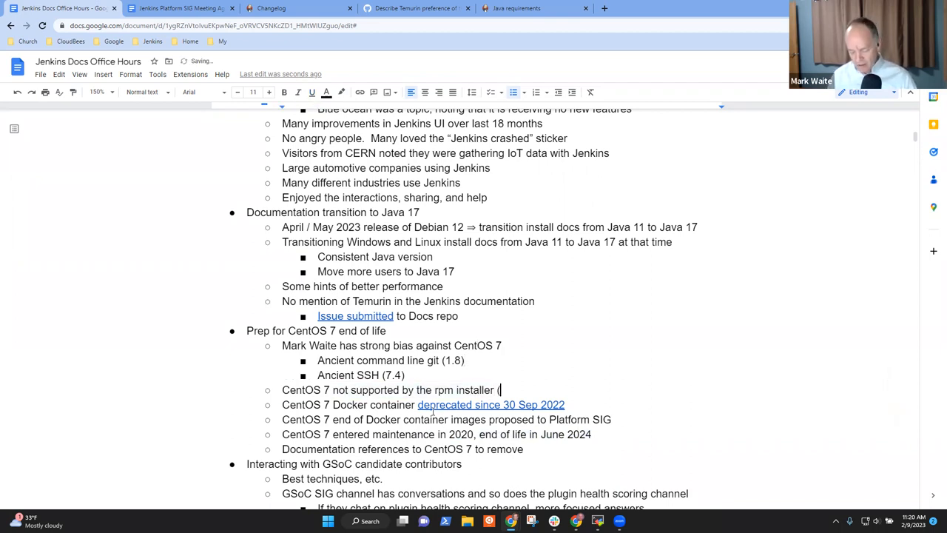
type("since the change t")
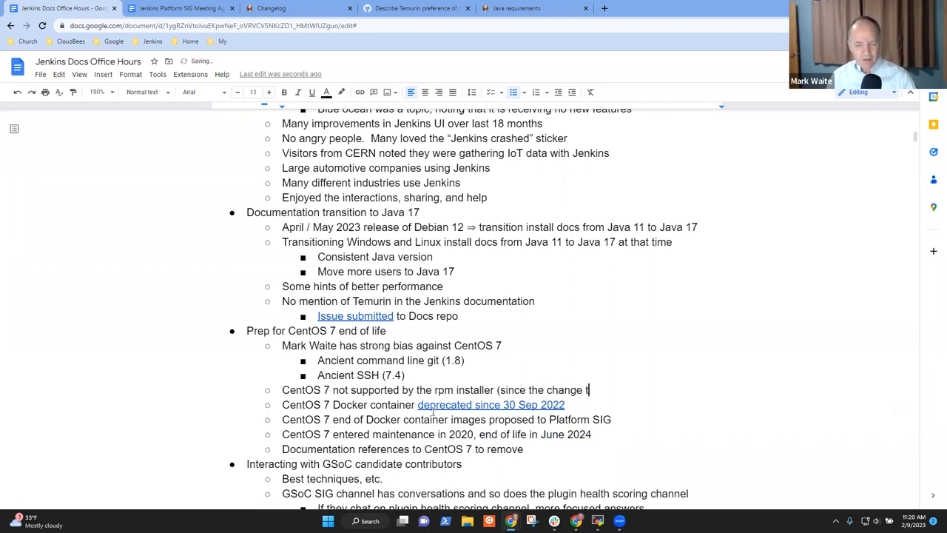
type("o systemd)")
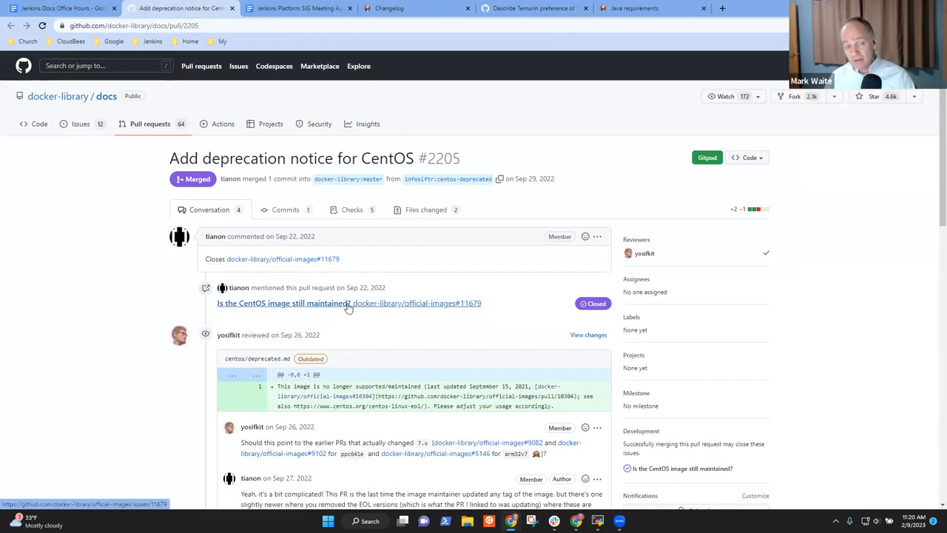
mouse_move(318, 302)
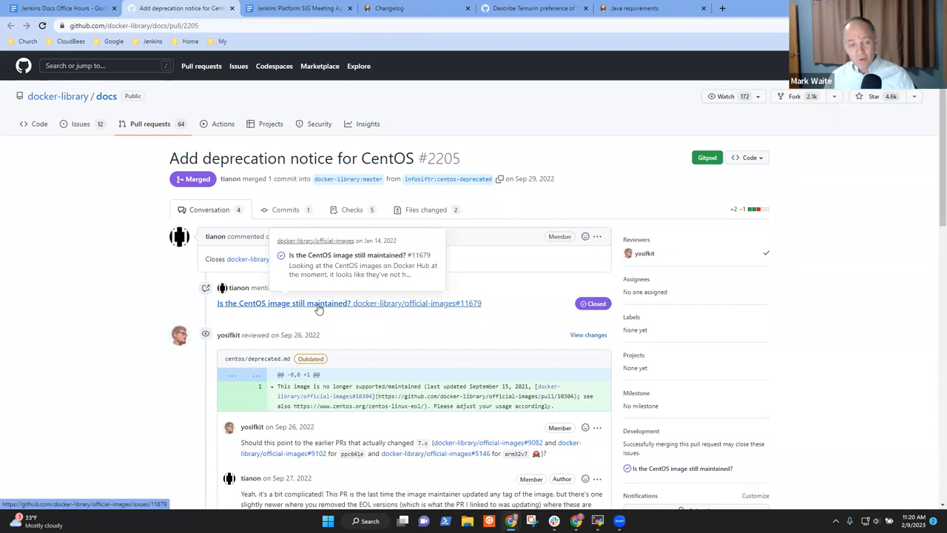
mouse_move(324, 287)
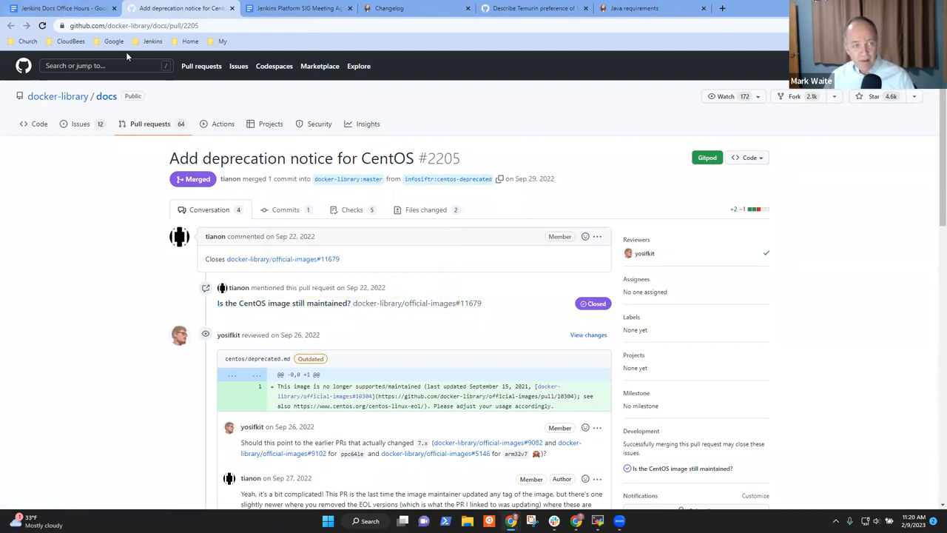
Switch back to the office hours notes after viewing the docker-library CentOS deprecation PR.
left_click(62, 9)
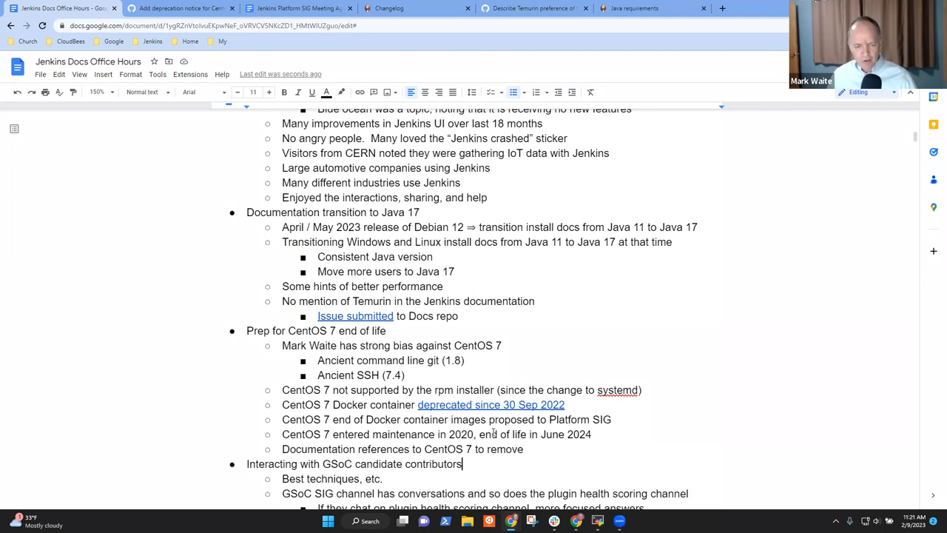
Add the bullet "Replacements include:" under the CentOS 7 item.
type("Ar")
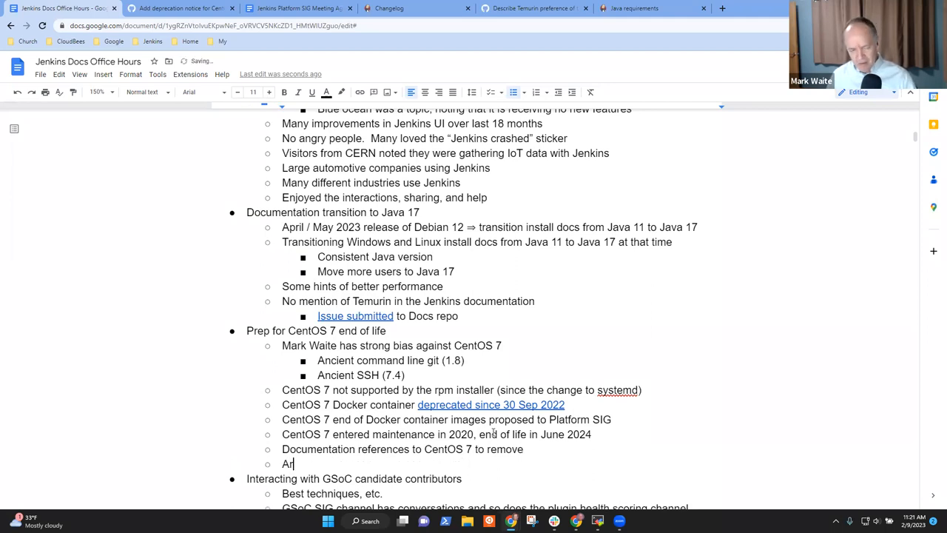
key("backspace")
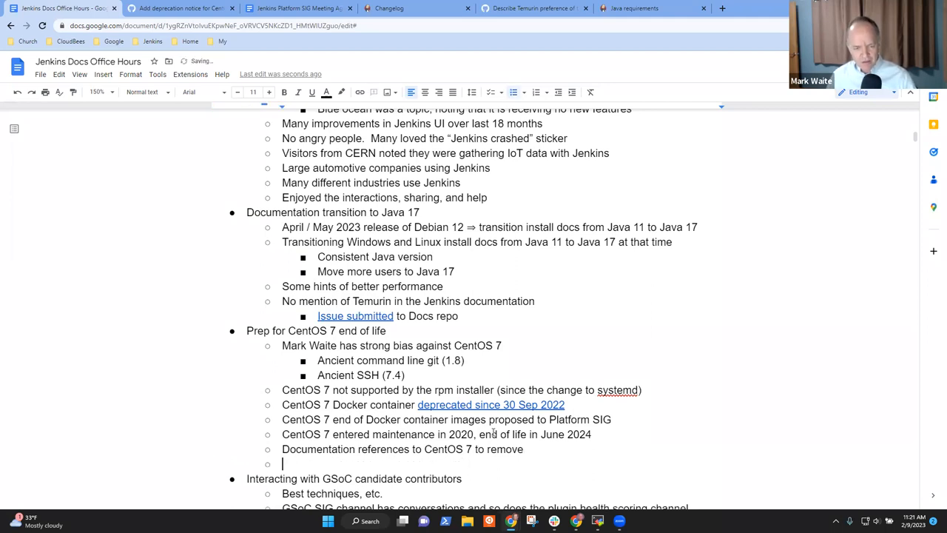
type("Replacements i")
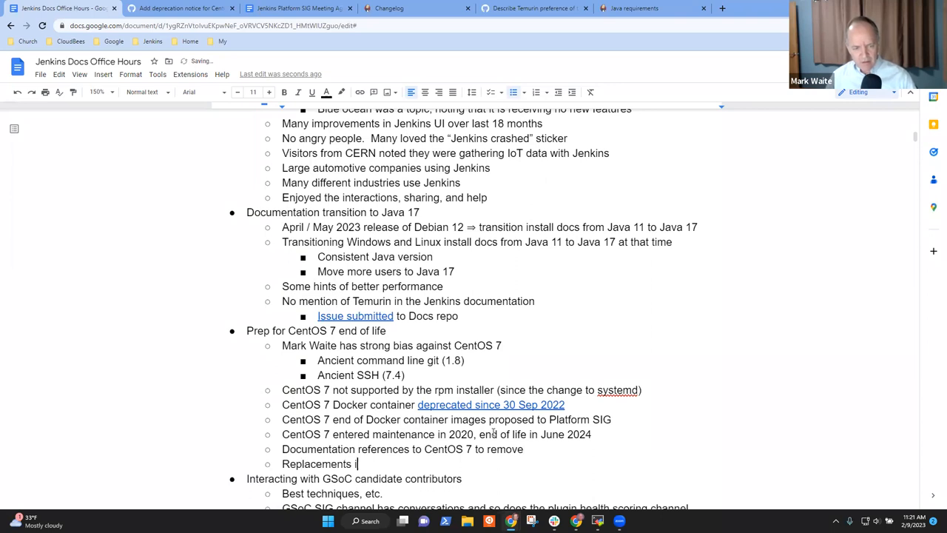
type("nclude:")
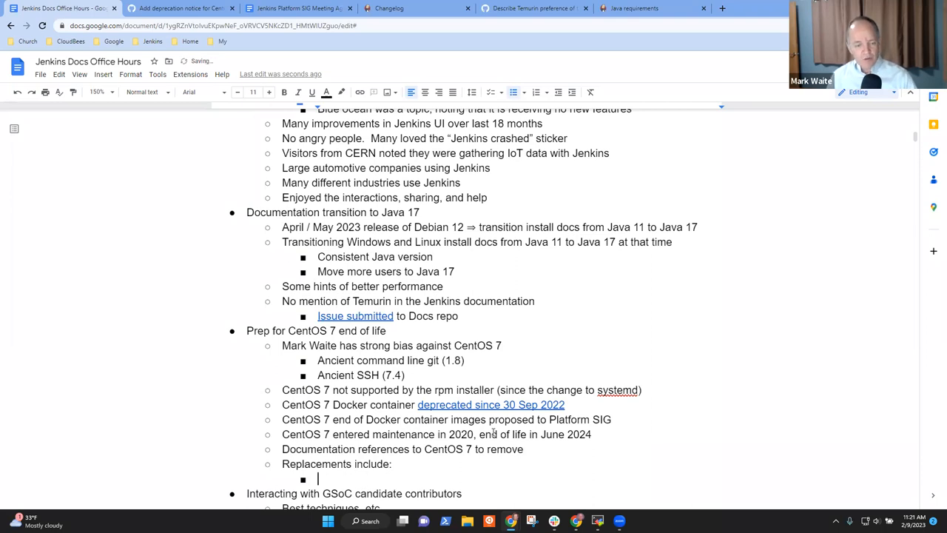
Add sub-bullet "Desktop or server operating system - Alma Linux 8 or 9, Rocky Linux 8 or 9, RHEL 8 or 9, Oracle Linux".
type("Desktop or")
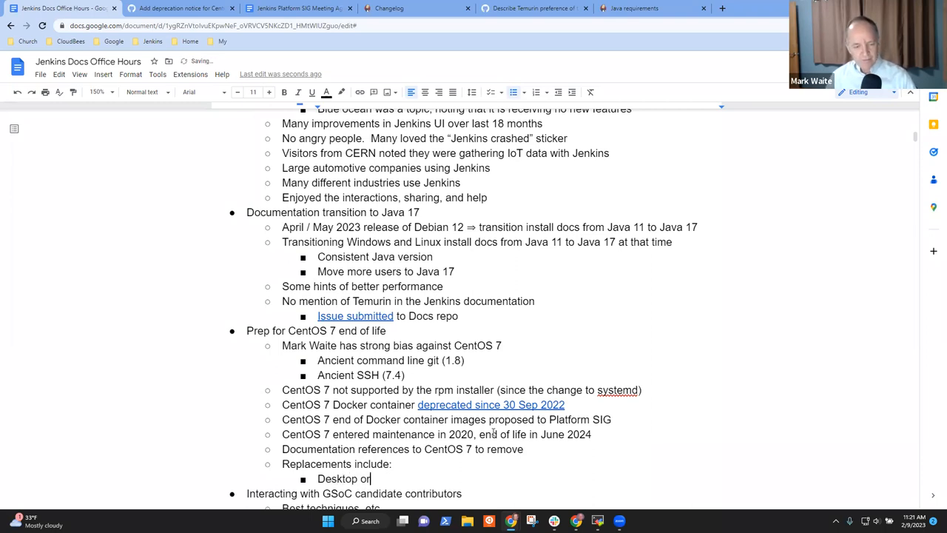
type("server")
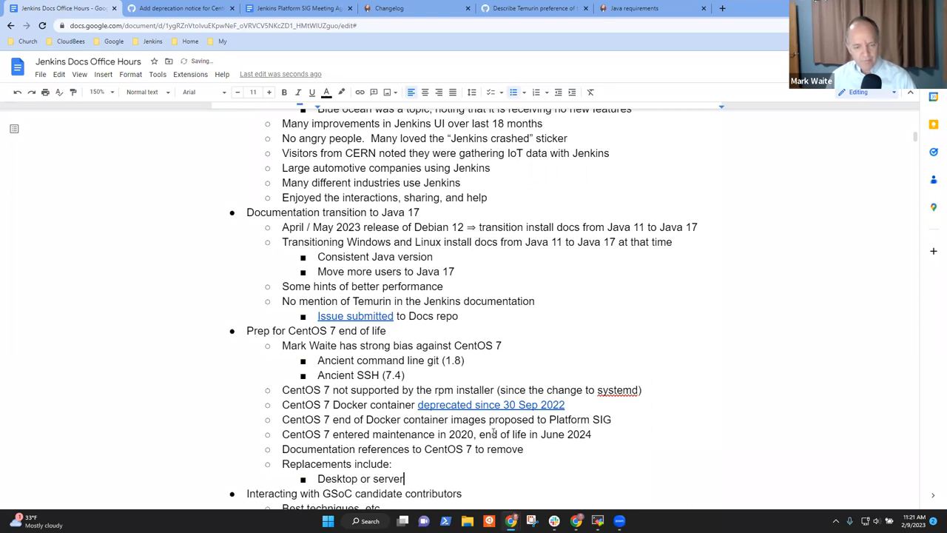
type("operat")
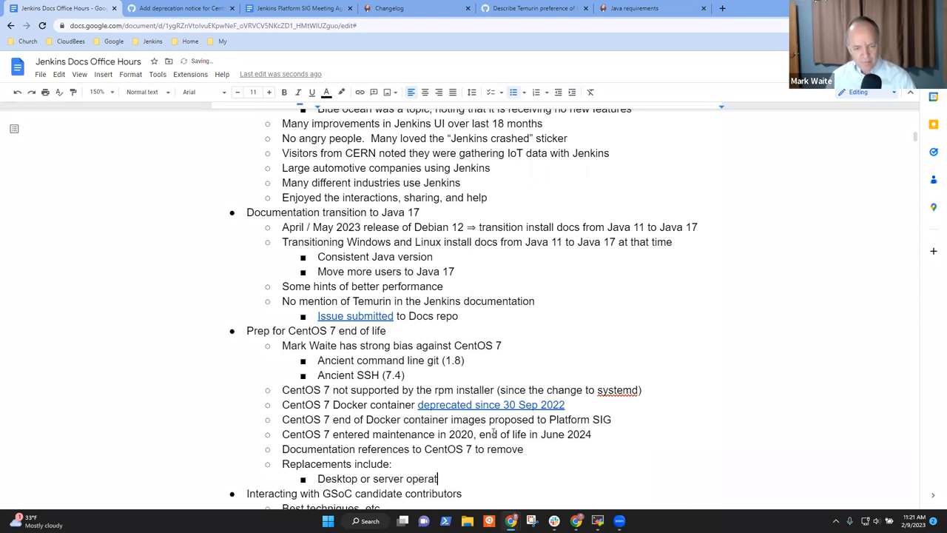
type("ing system -")
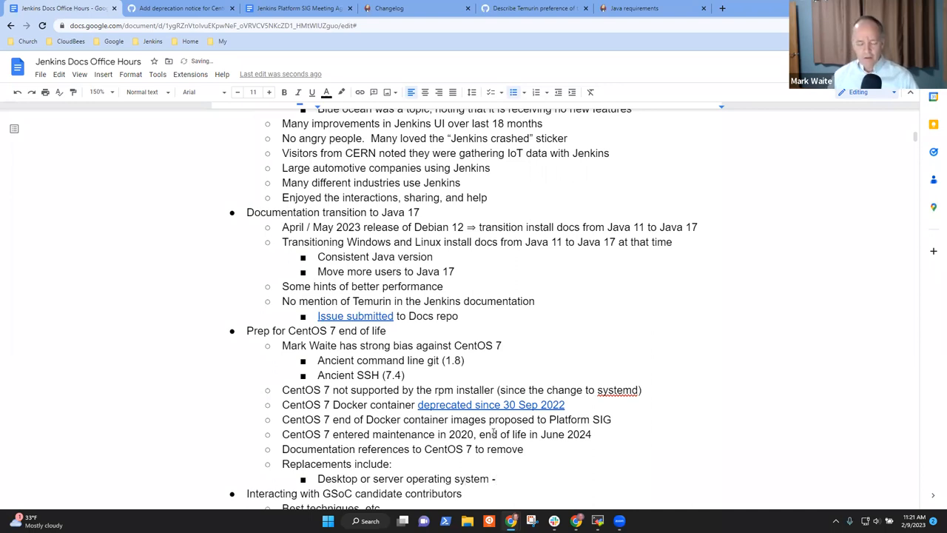
type("Alm")
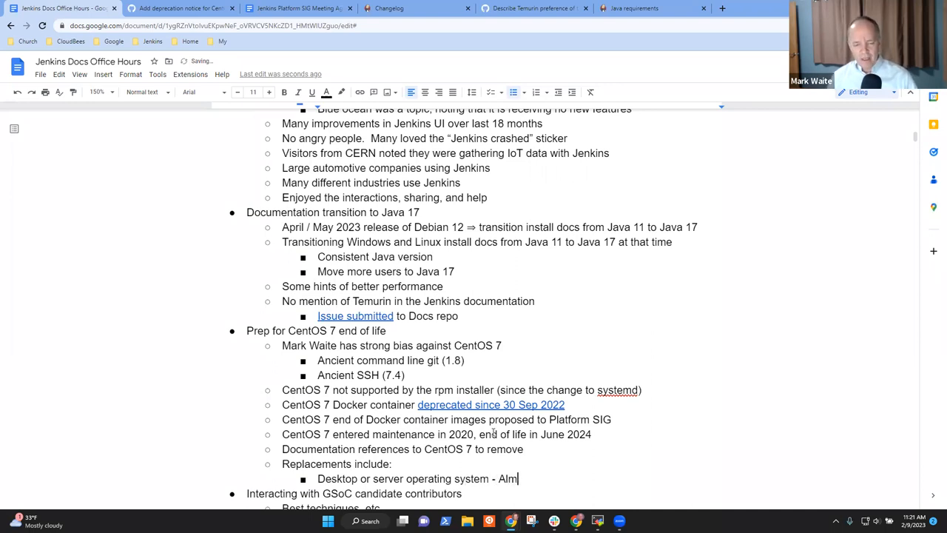
type("a Linux 8")
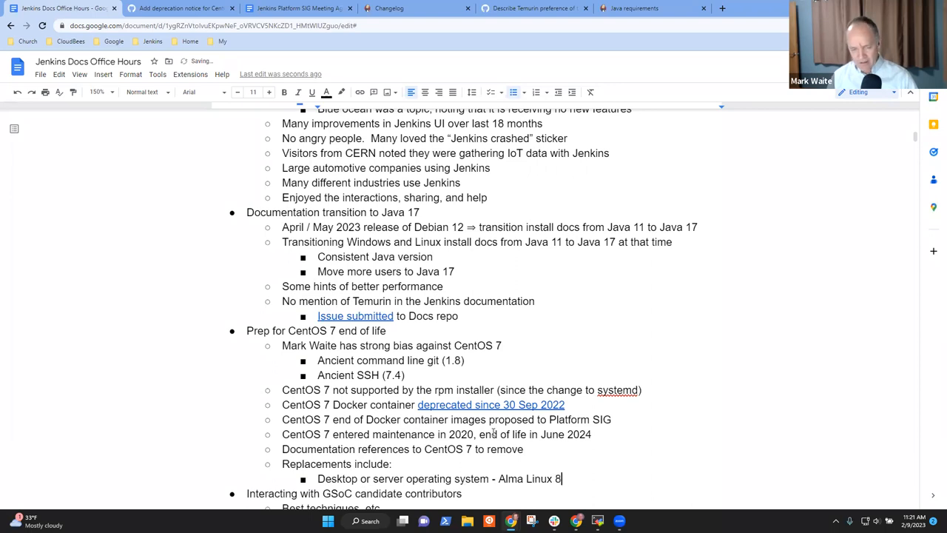
type("or")
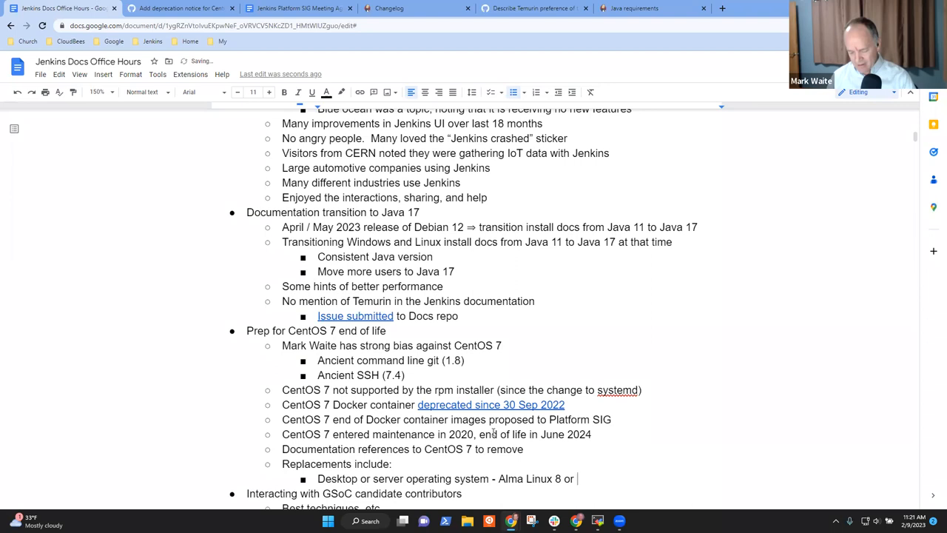
type("9, Rocky Linux 8 or 9, RHEL 8")
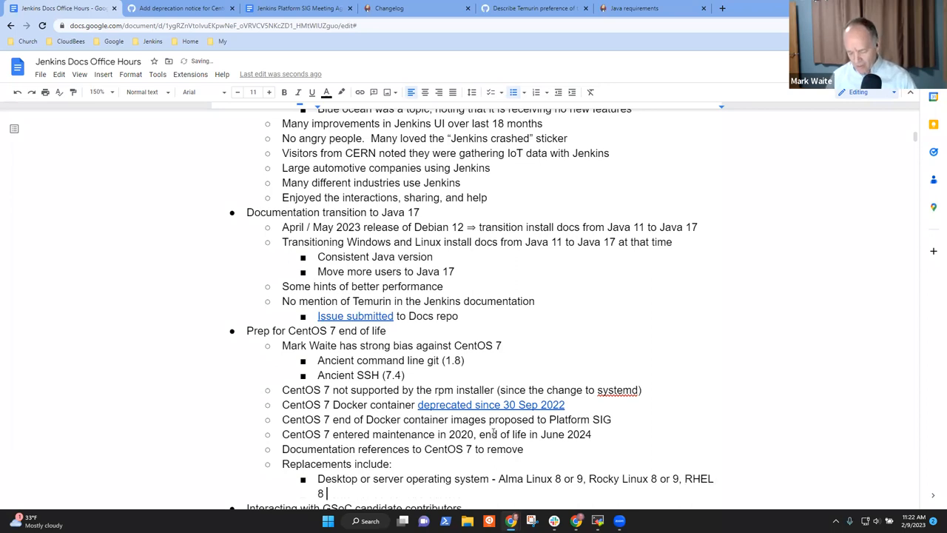
type("or 9,")
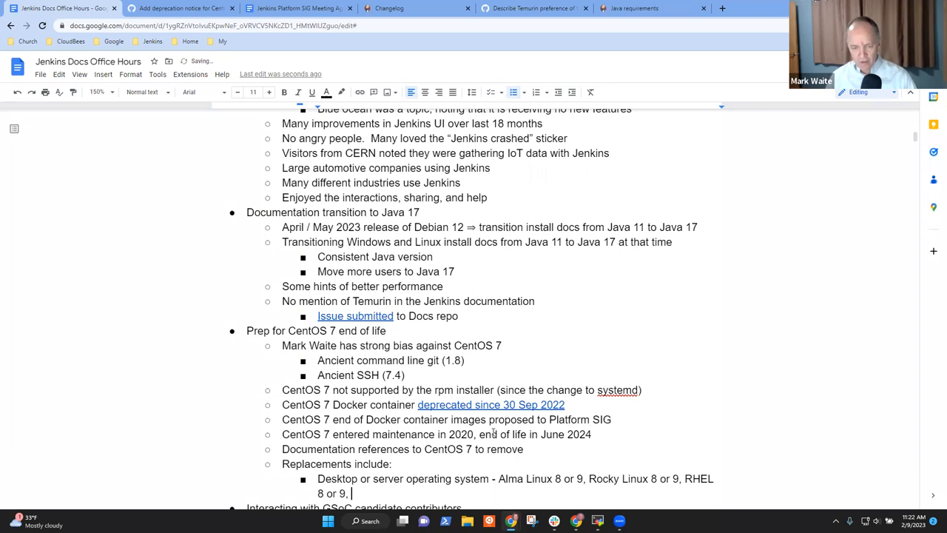
type("Oracle Linux 8 or 9")
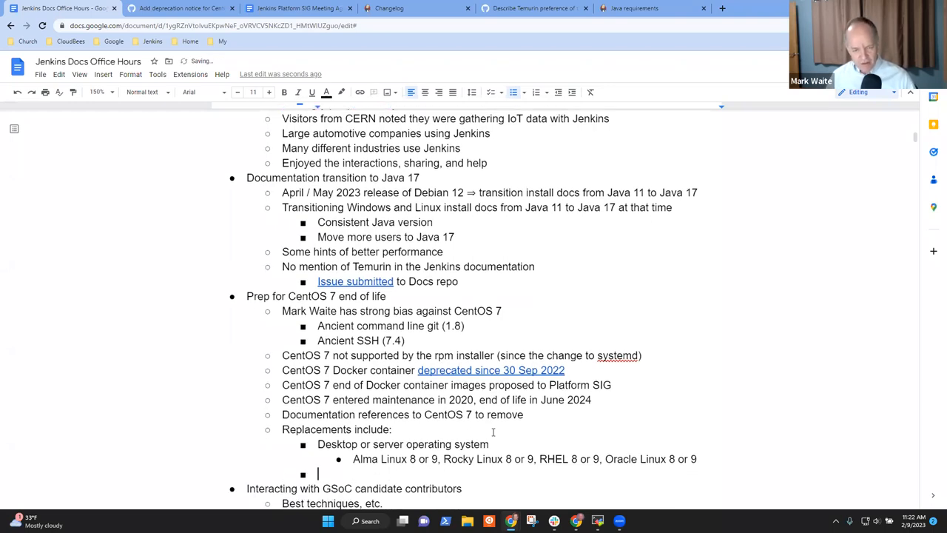
type("Containers")
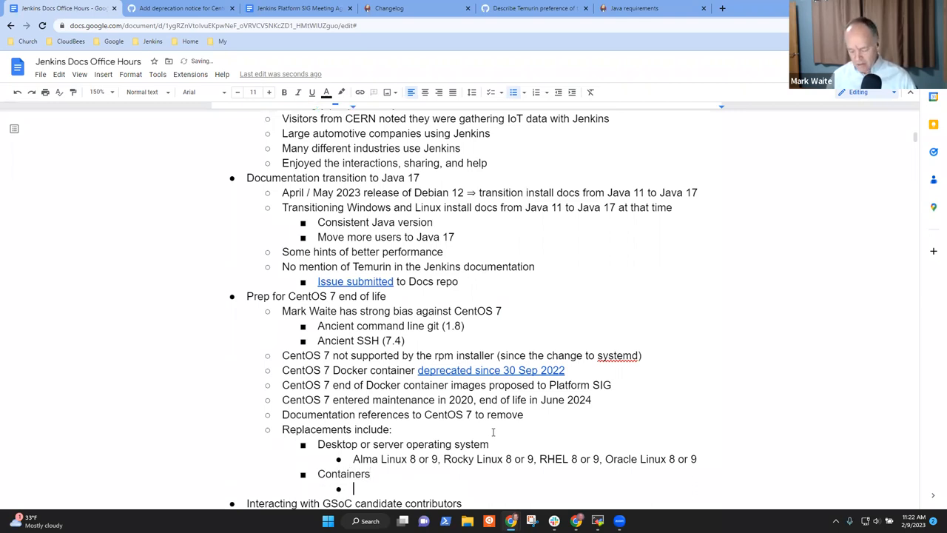
type("Ubi 8")
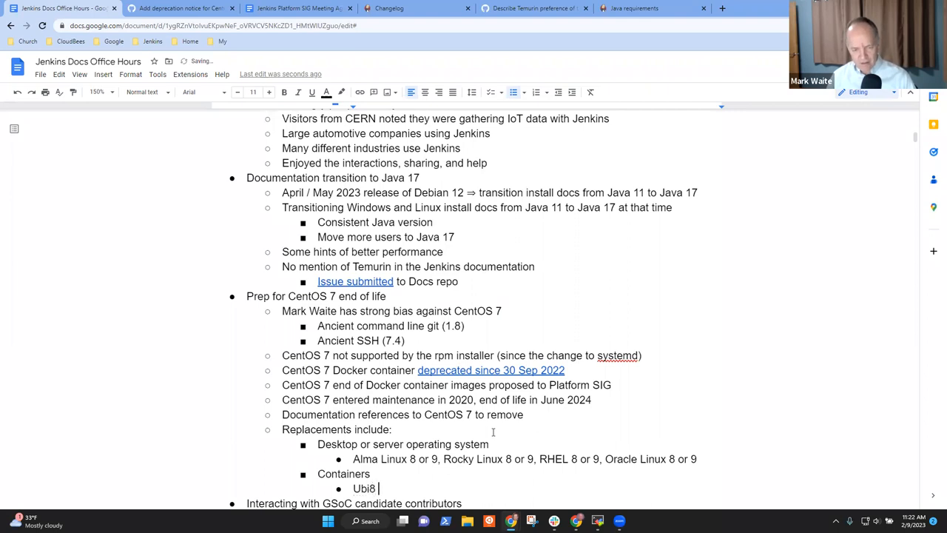
type(", ub")
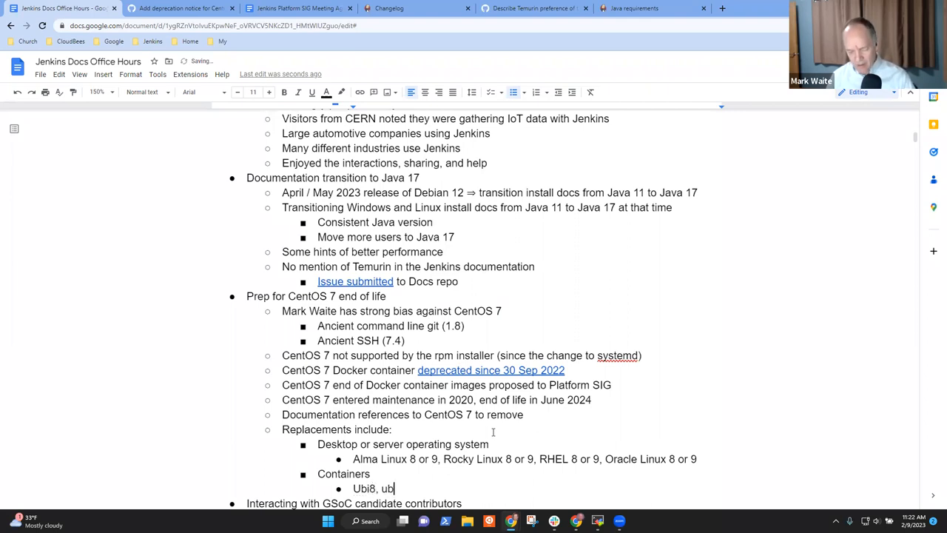
type("9,")
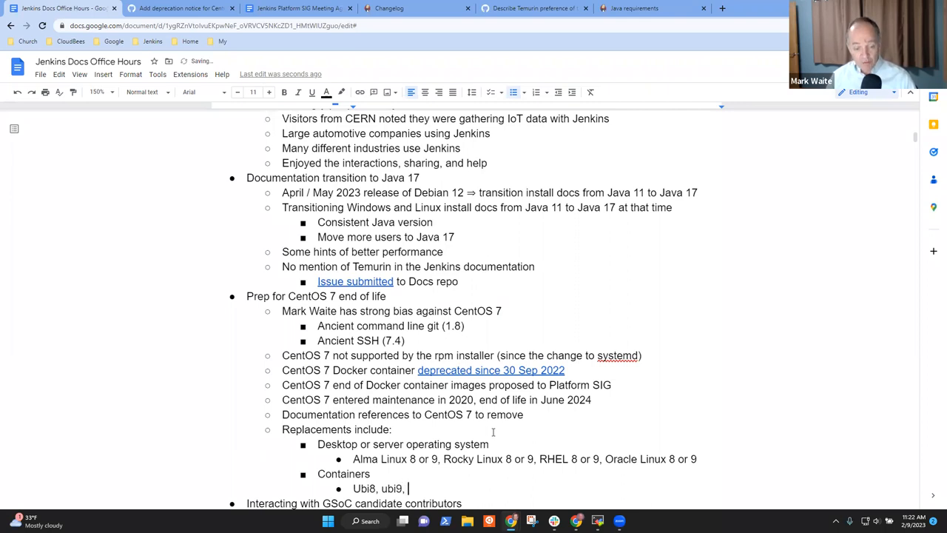
type("Alma,")
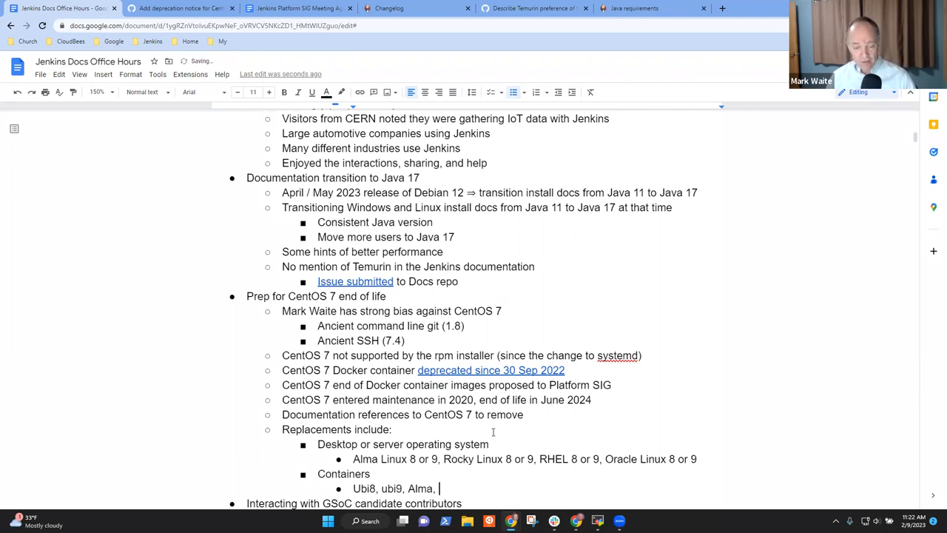
type("Rock")
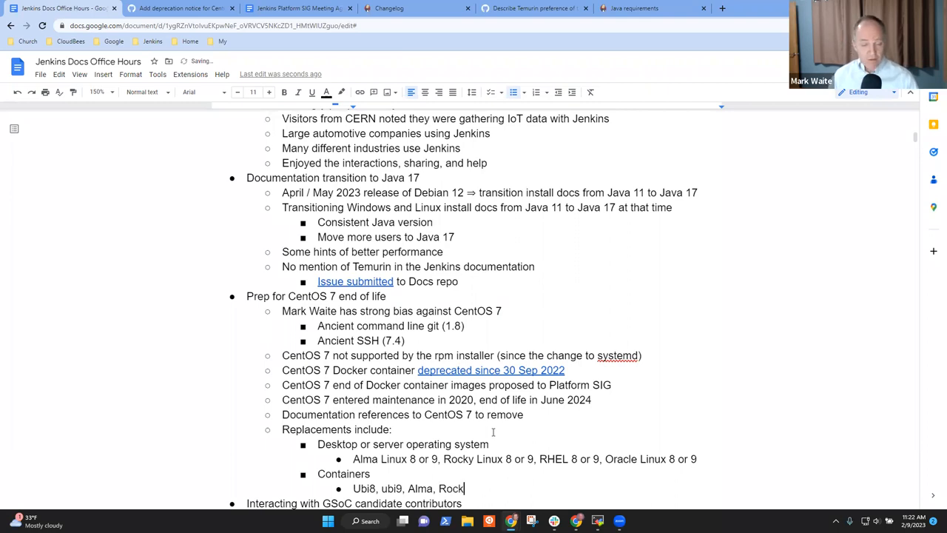
type("y")
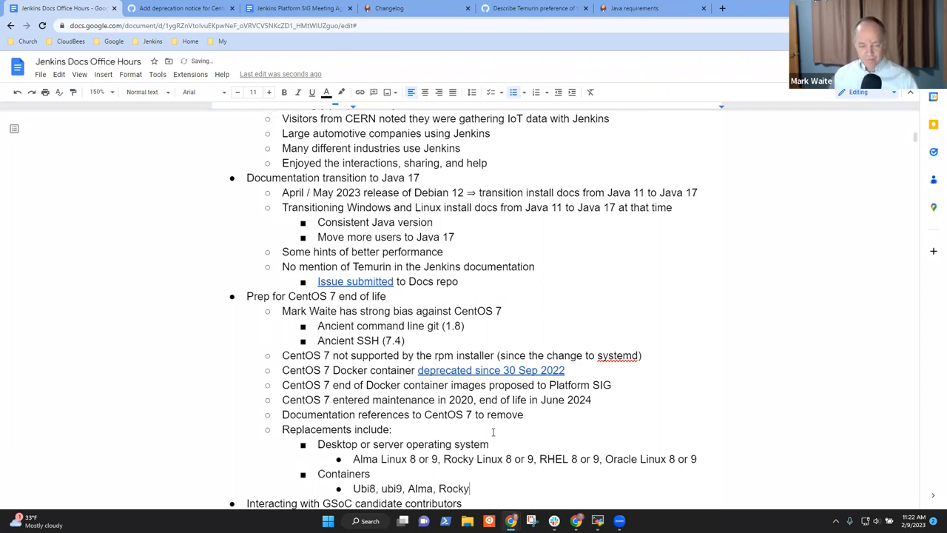
type("all provide")
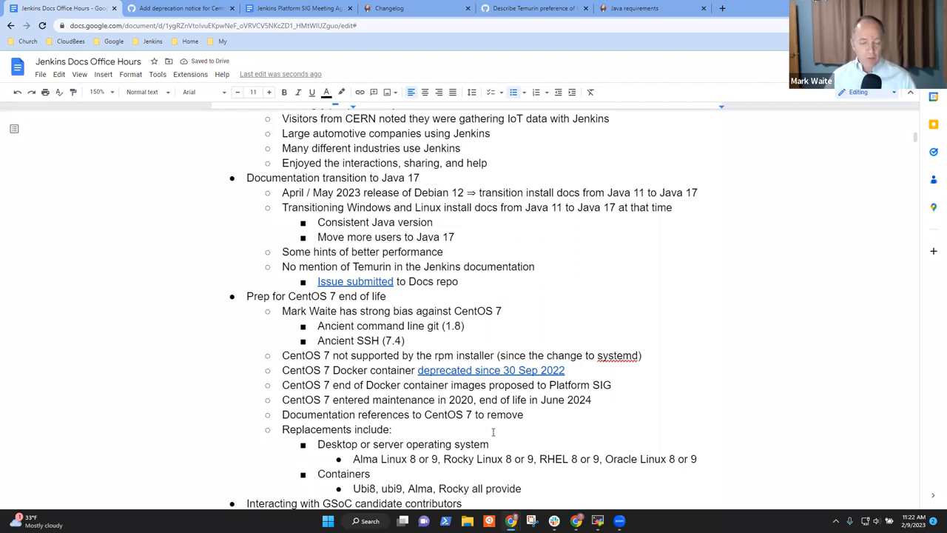
scroll("down", 3)
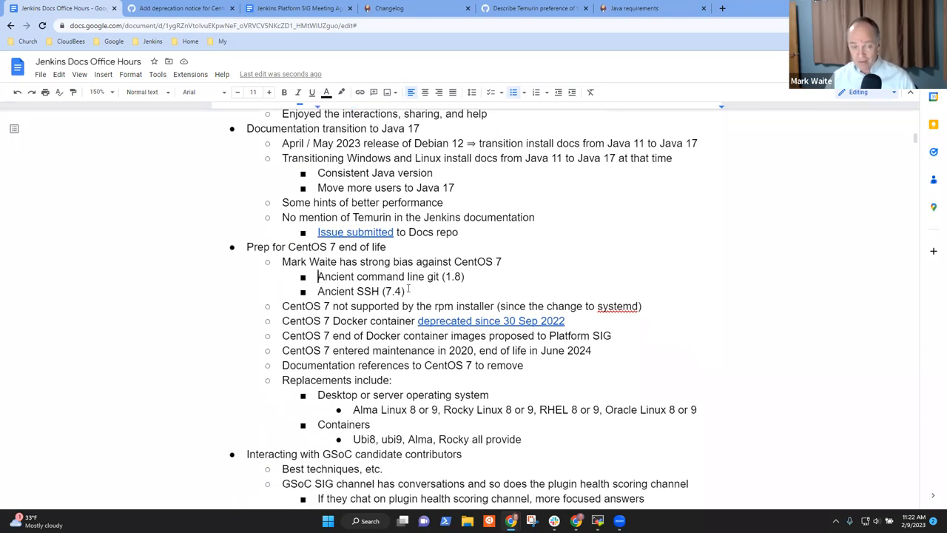
double_click(334, 290)
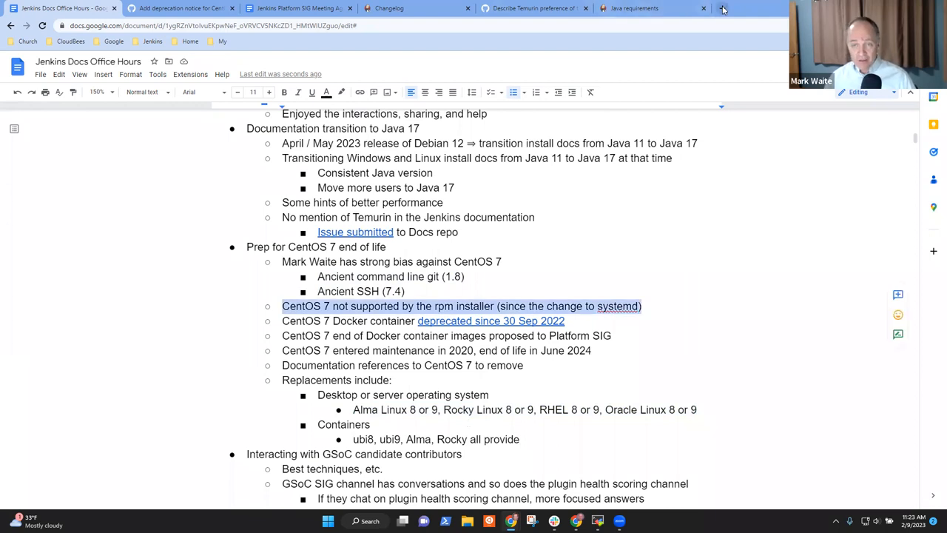
In a new tab, reach the Jenkins Linux installation page and scroll to Red Hat / CentOS.
left_click(722, 9)
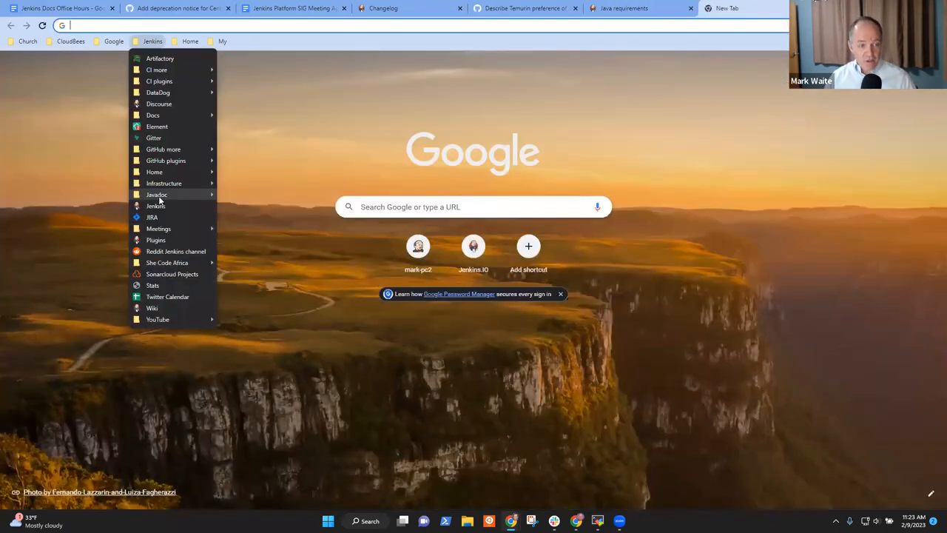
left_click(156, 206)
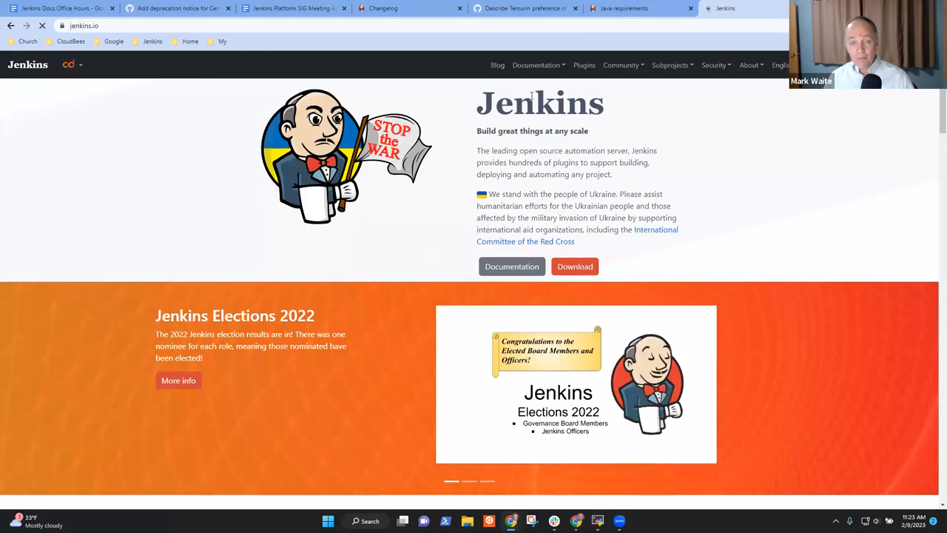
left_click(536, 65)
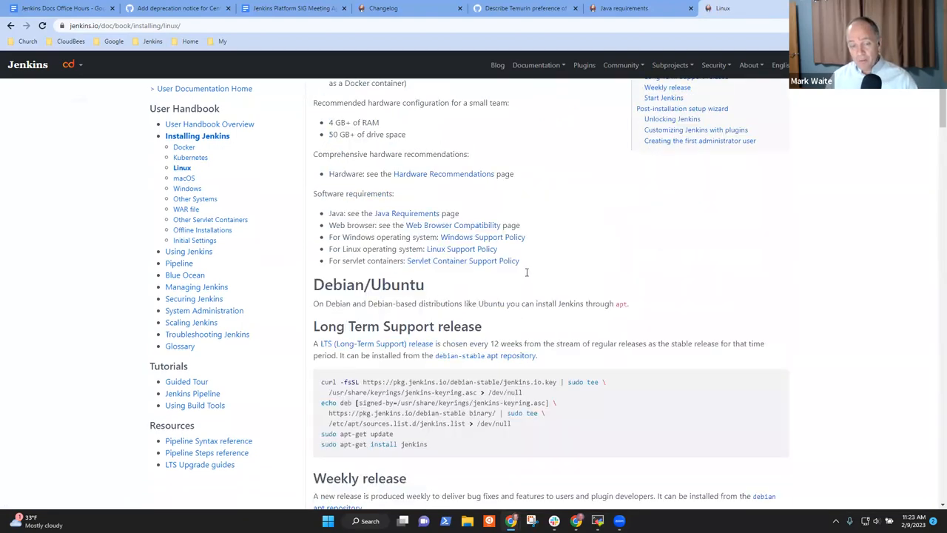
scroll("down", 3)
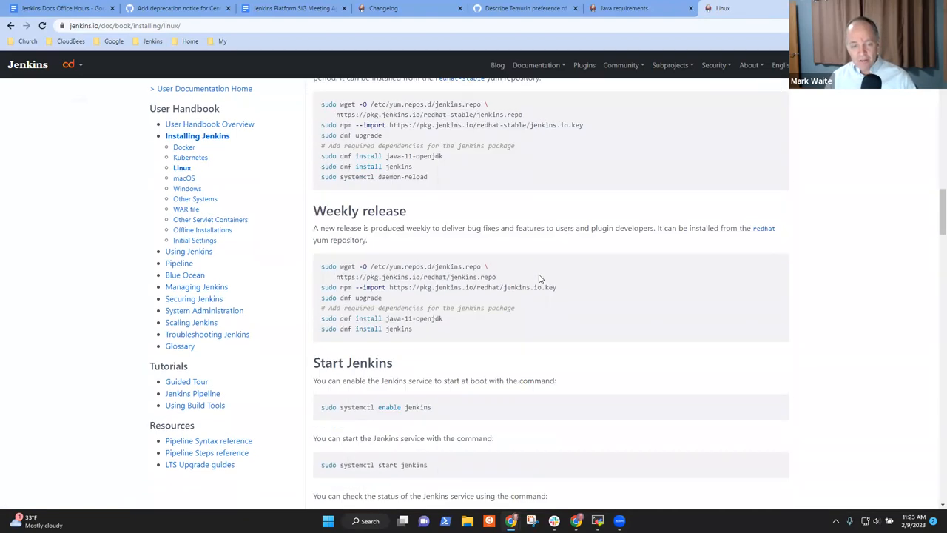
scroll("up", 3)
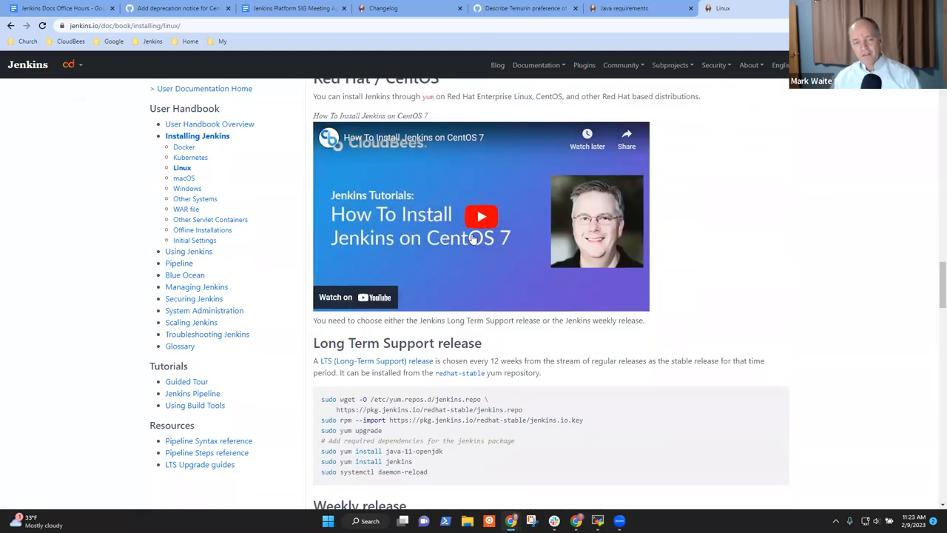
mouse_move(462, 245)
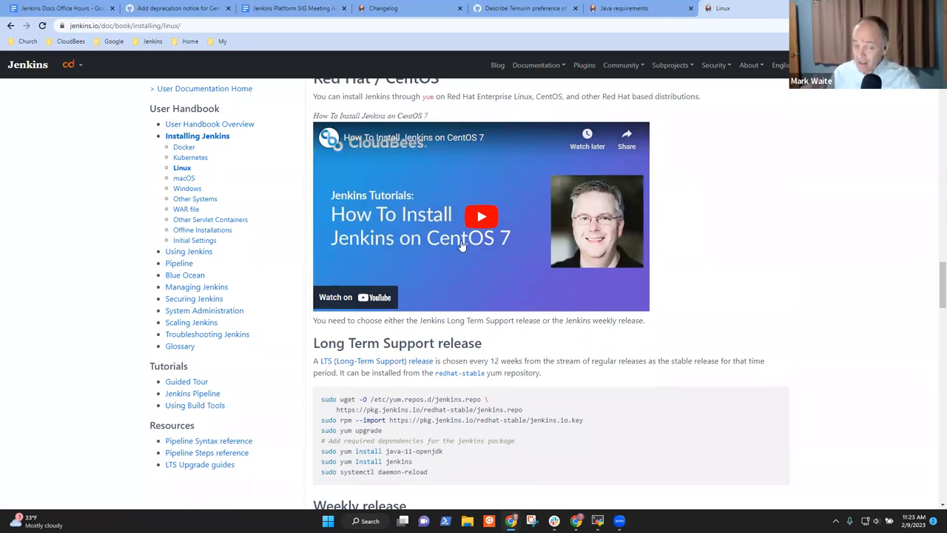
mouse_move(403, 230)
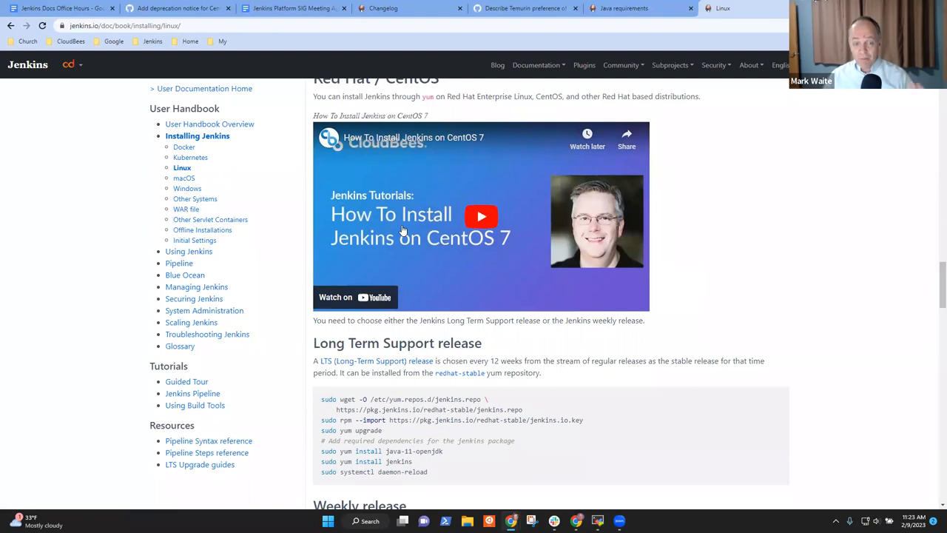
scroll("up", 3)
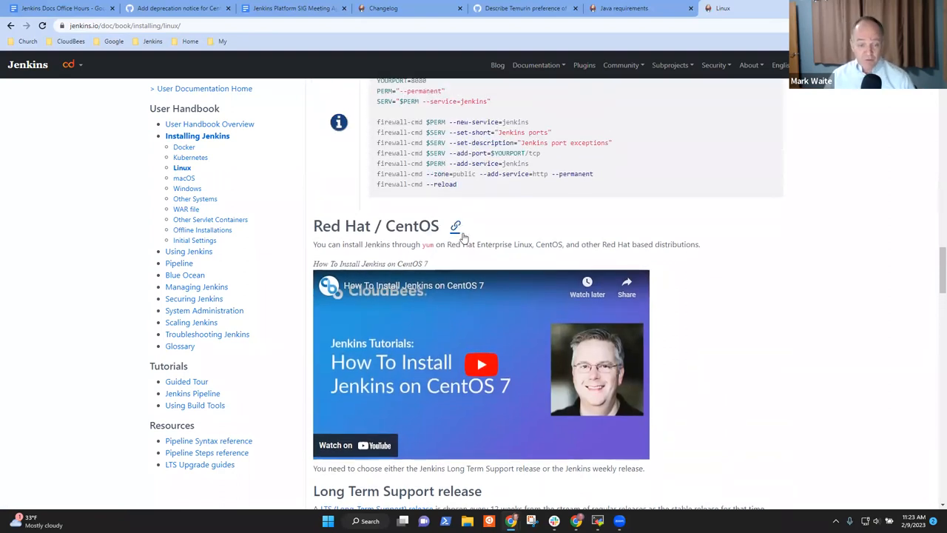
Get the Red Hat / CentOS section's anchor link, glancing at the Java requirements page.
left_click(456, 225)
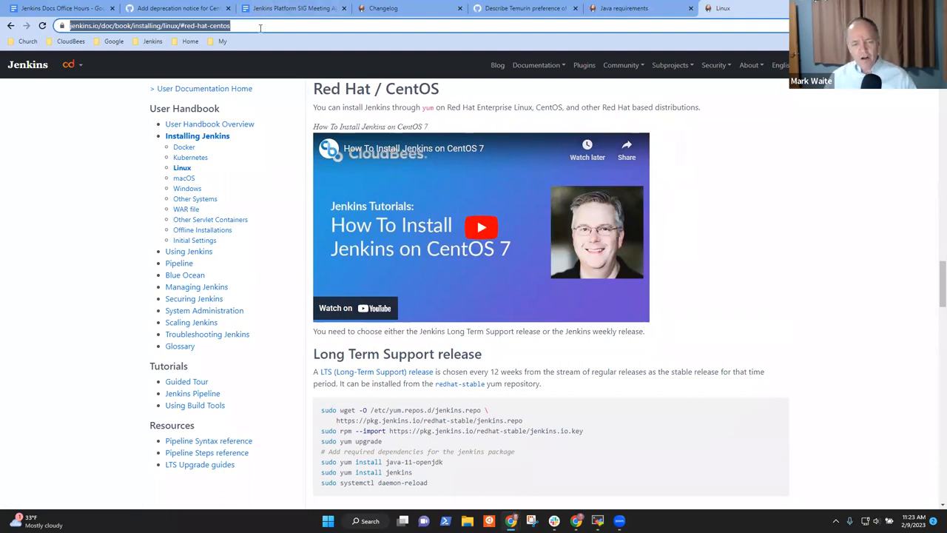
mouse_move(259, 42)
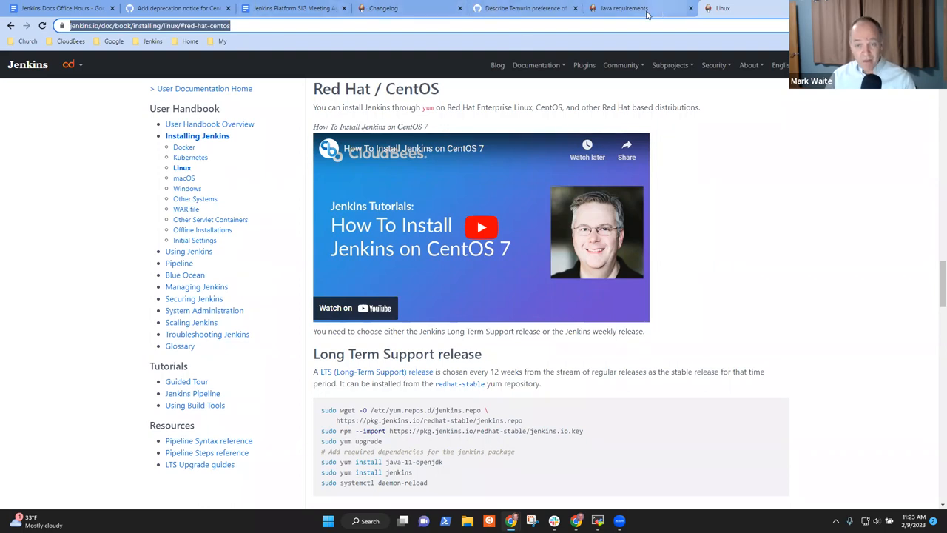
left_click(621, 9)
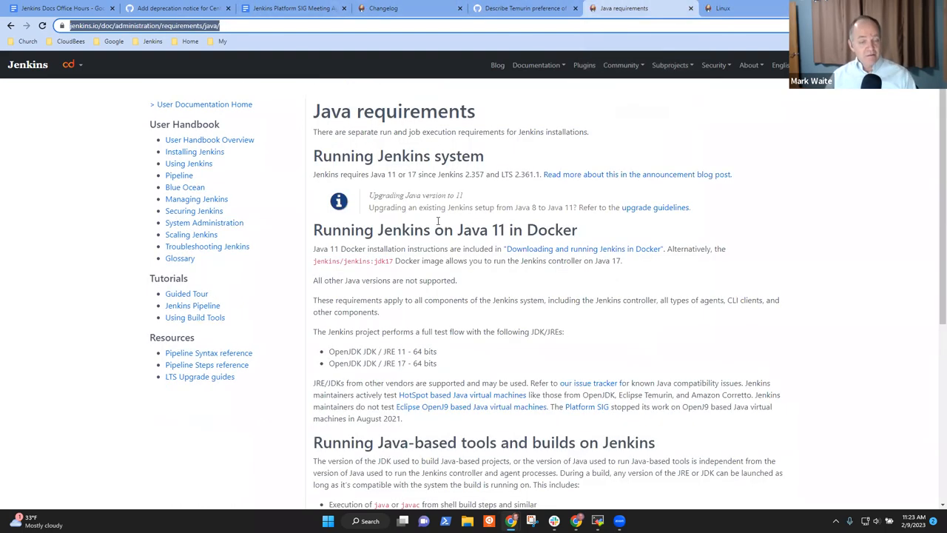
left_click(722, 9)
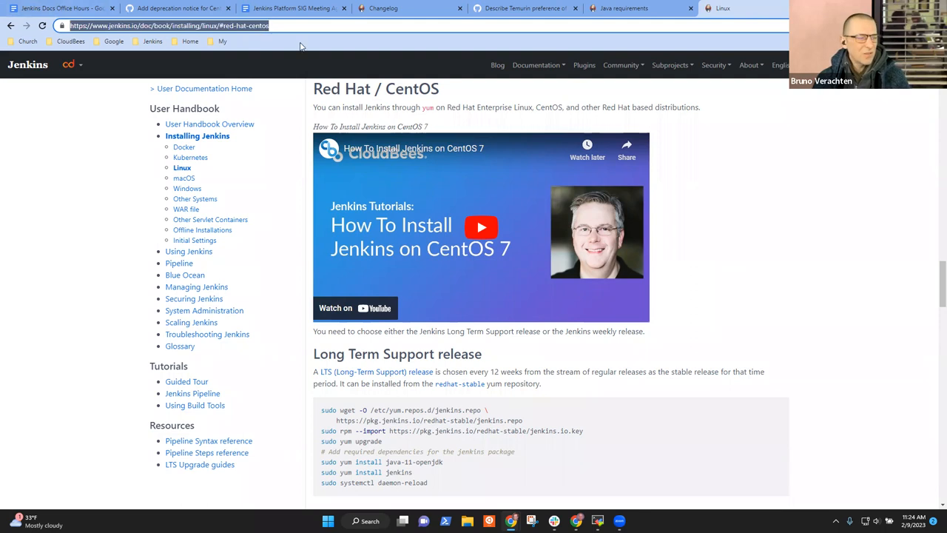
mouse_move(485, 12)
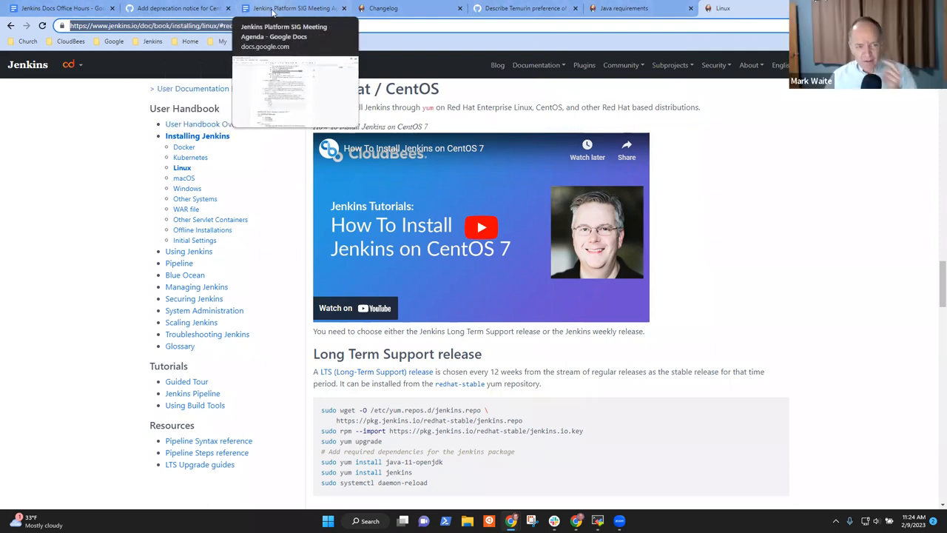
Back in the notes, begin the action item "Create one or more issues to...".
left_click(178, 9)
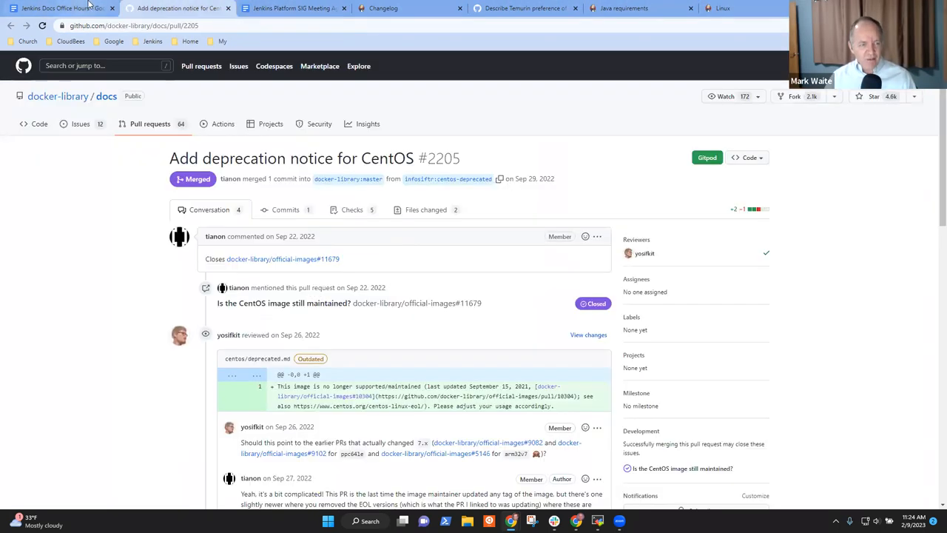
left_click(56, 9)
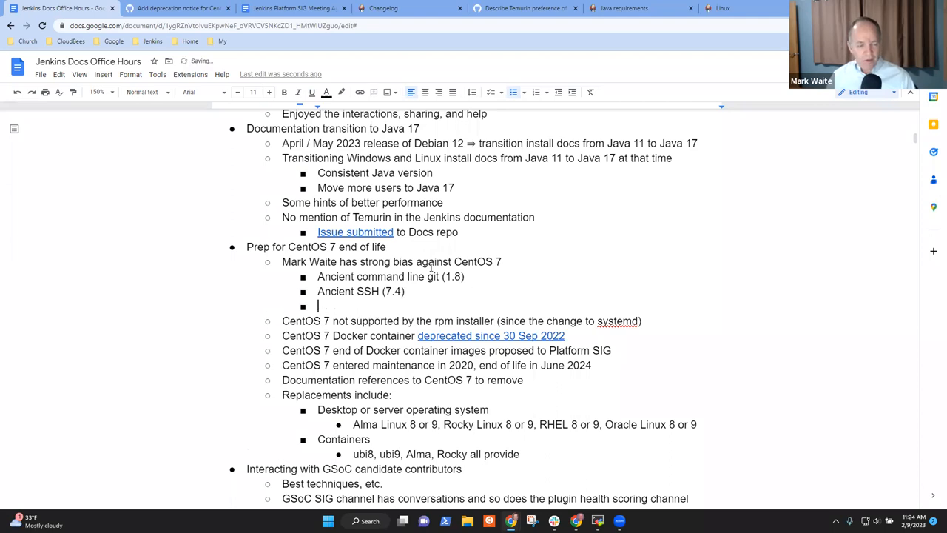
type("Create")
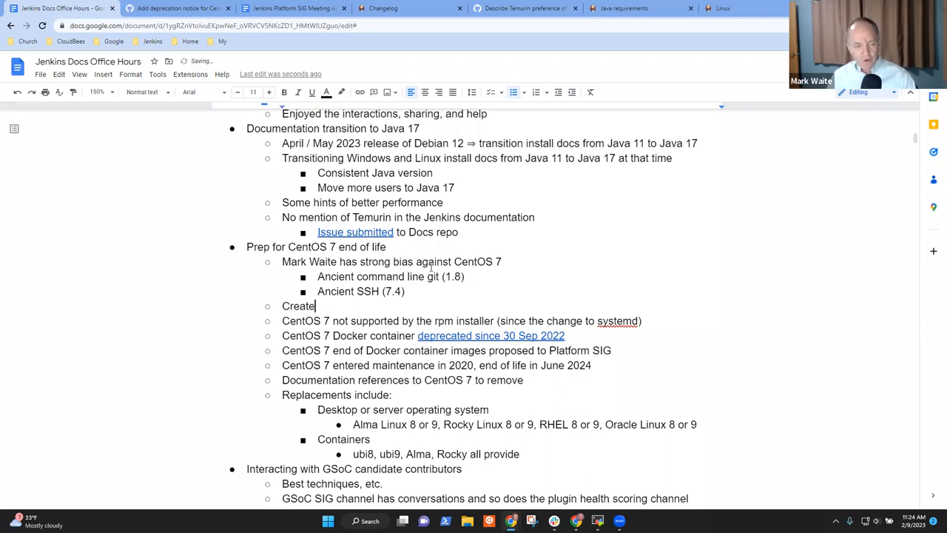
type("a tracking")
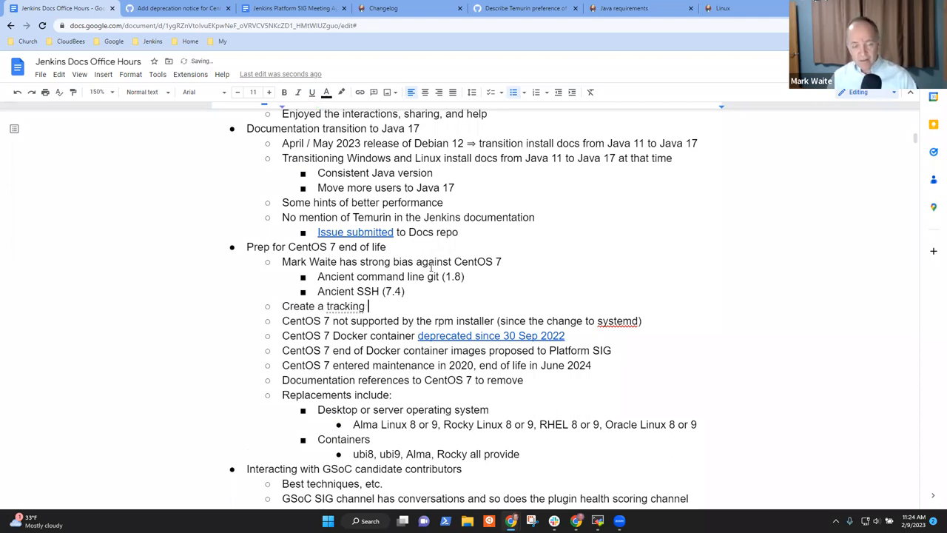
type("one or")
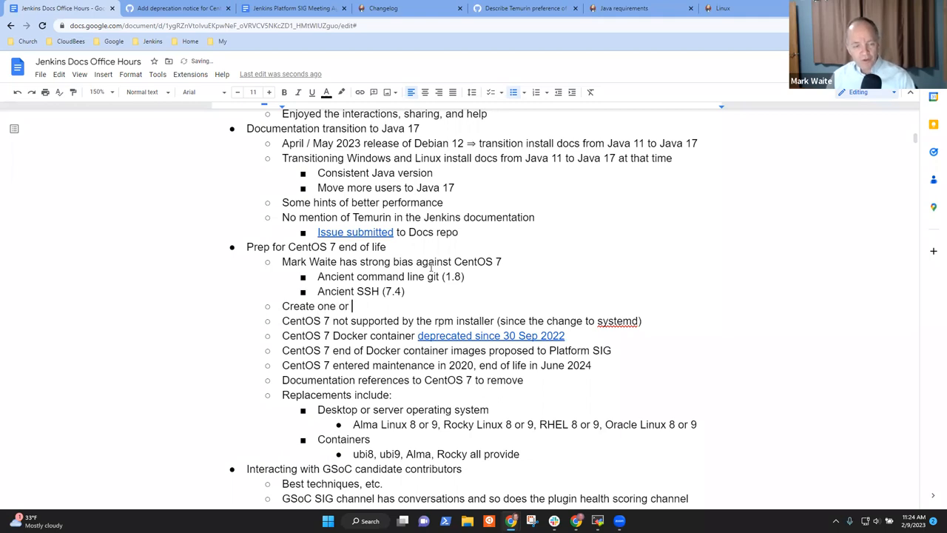
type("mar")
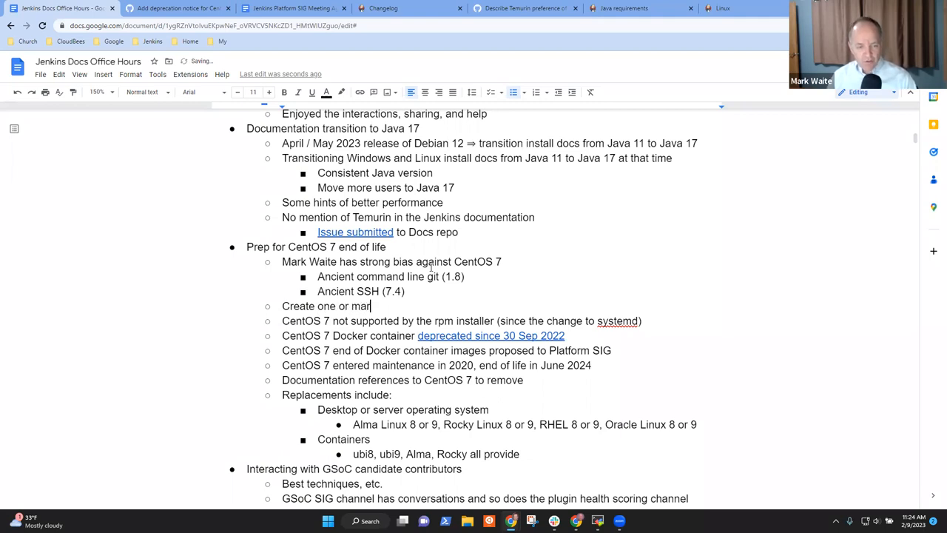
type("re issues to")
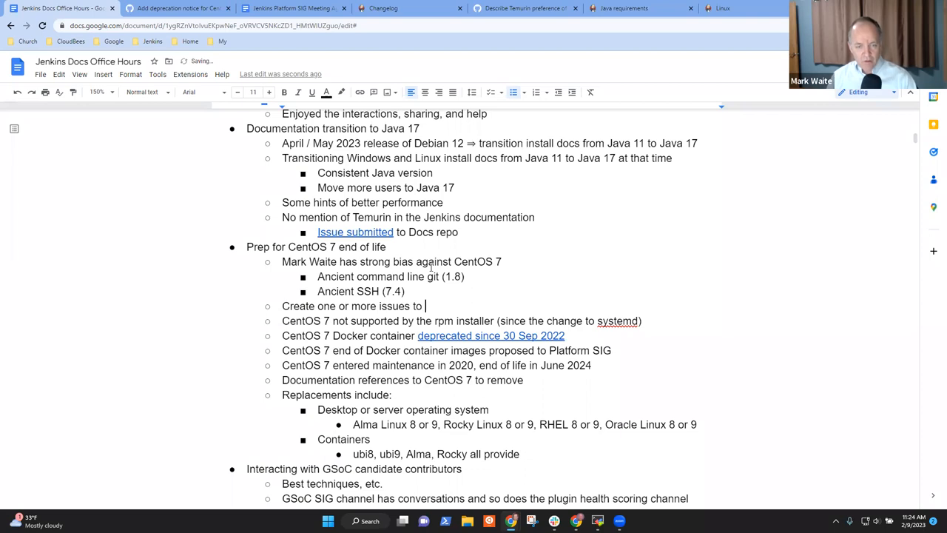
Finish "...track the work to remove CentOS 7 from docs" and add an Action items heading.
type("track the work to remove")
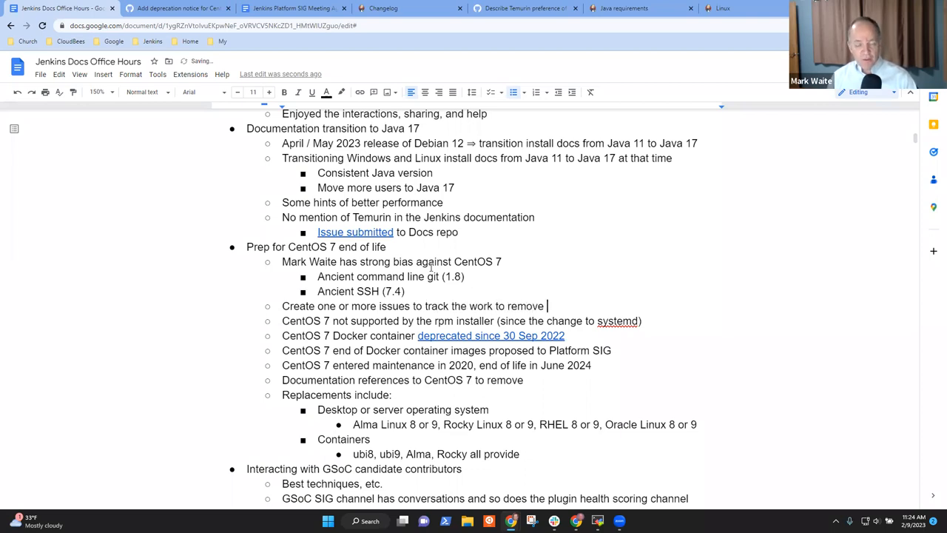
type("CentOS 7")
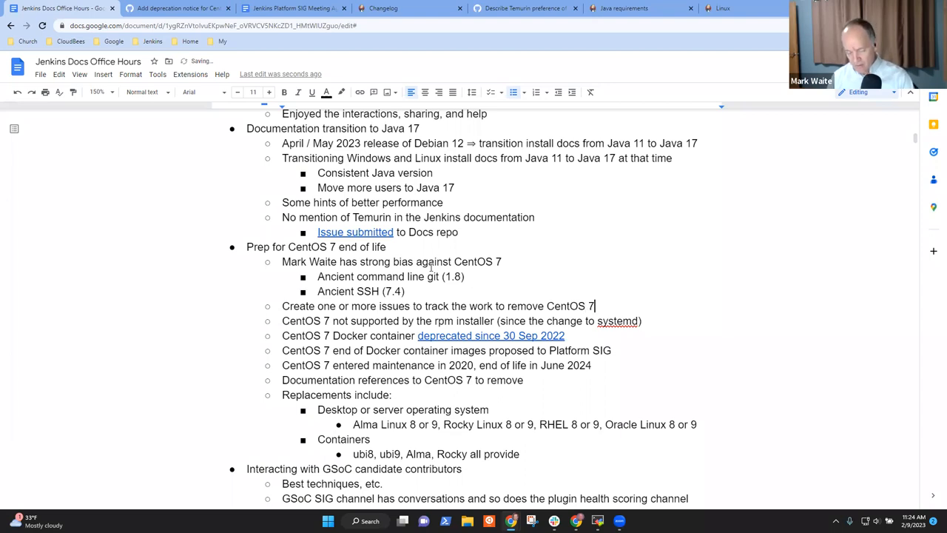
type("dfrom")
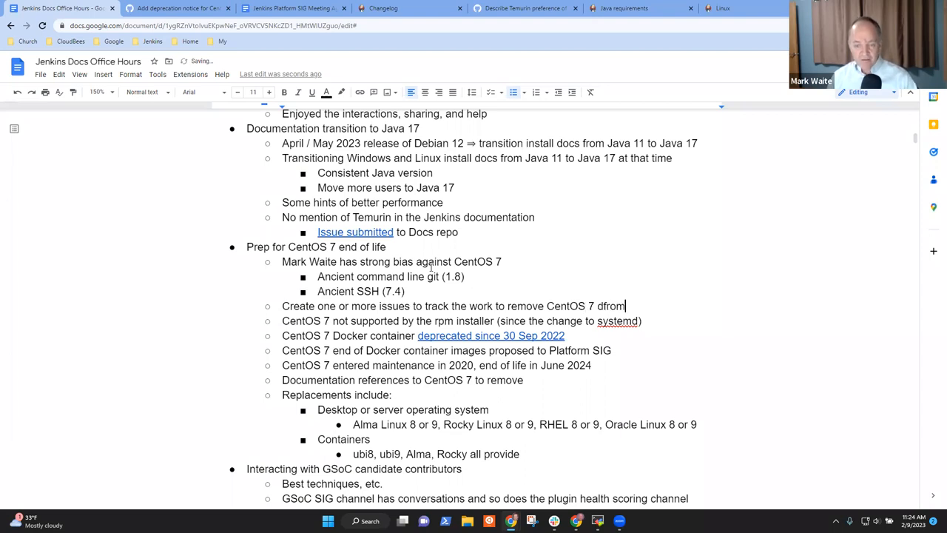
type("from")
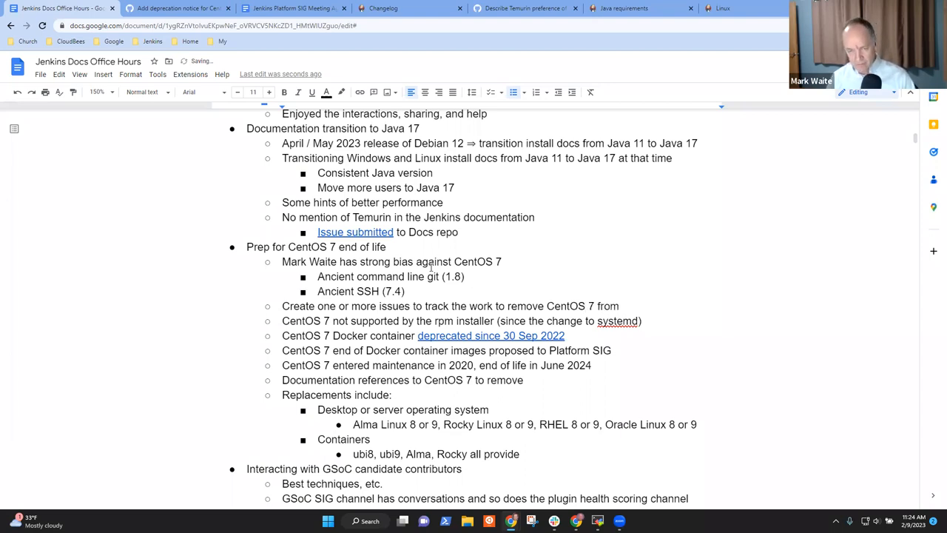
type("docs")
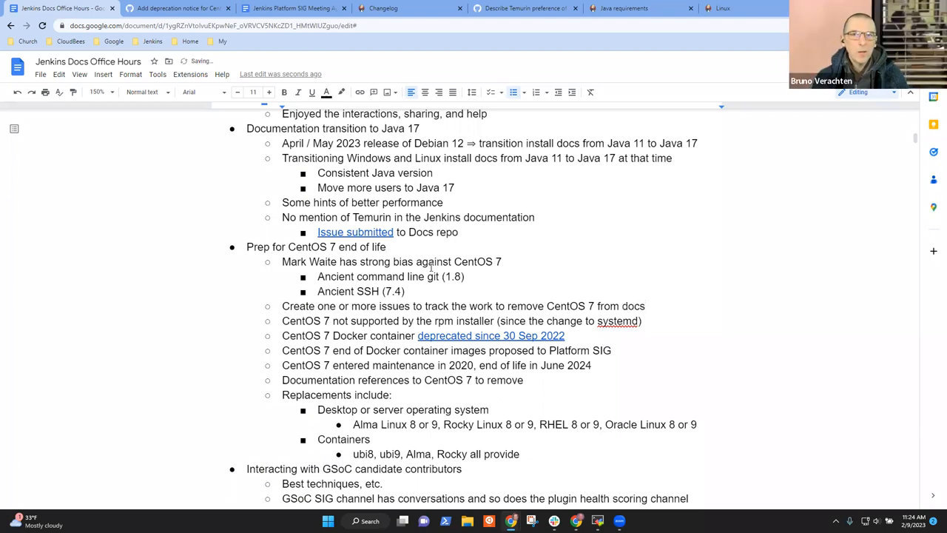
type("Action items")
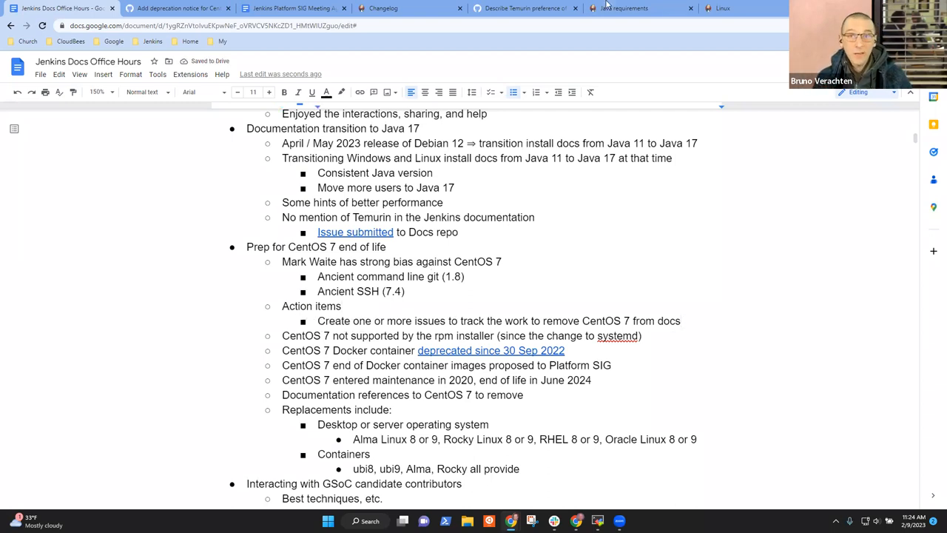
On the Linux Support Policy page, scroll the support levels table and highlight the package manager and container installations phrase.
left_click(636, 8)
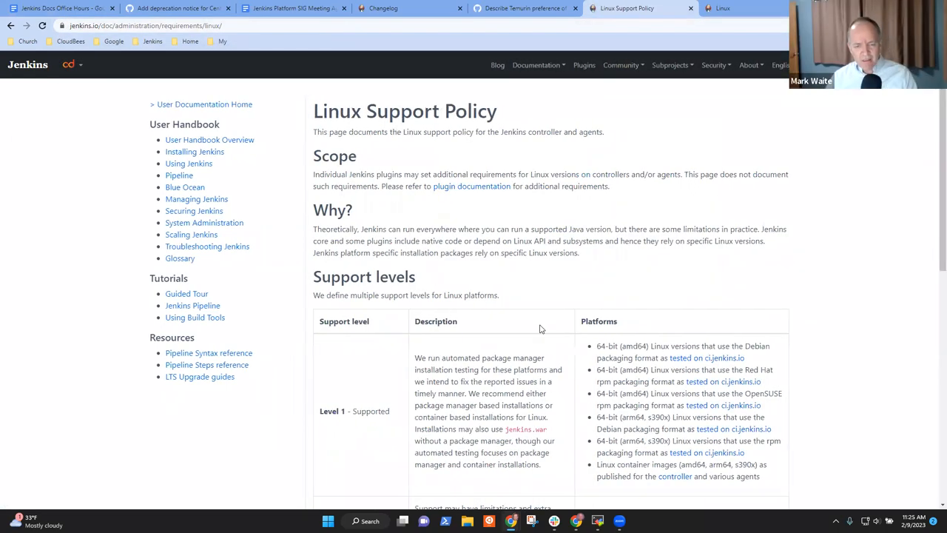
scroll("down", 3)
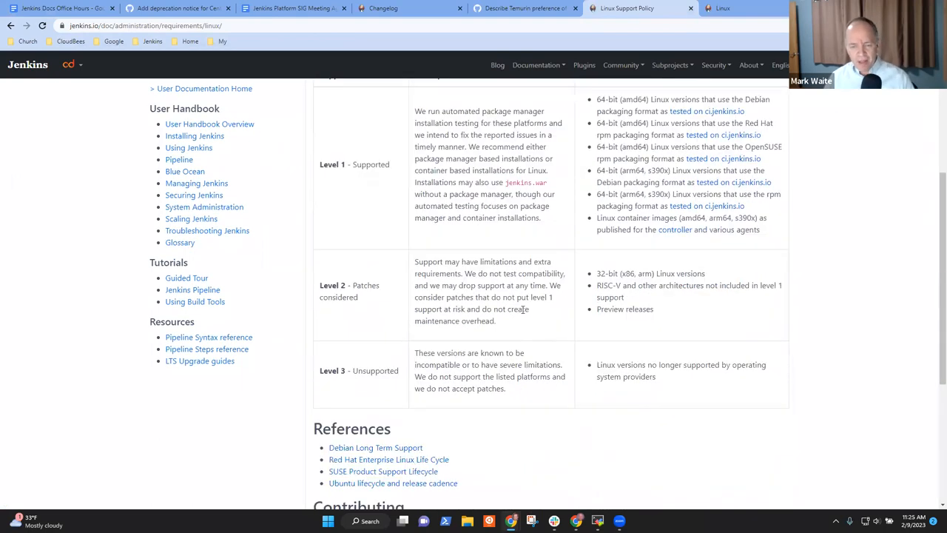
scroll("up", 3)
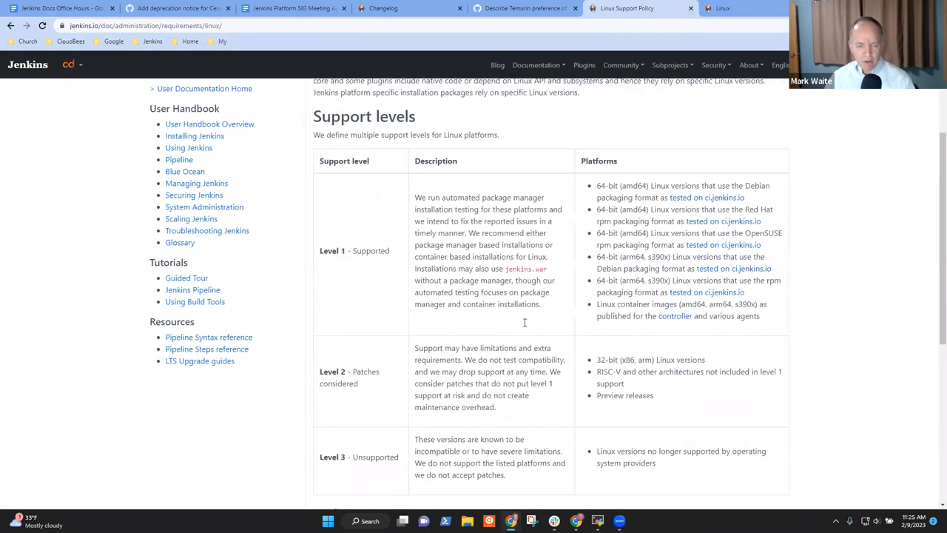
scroll("down", 3)
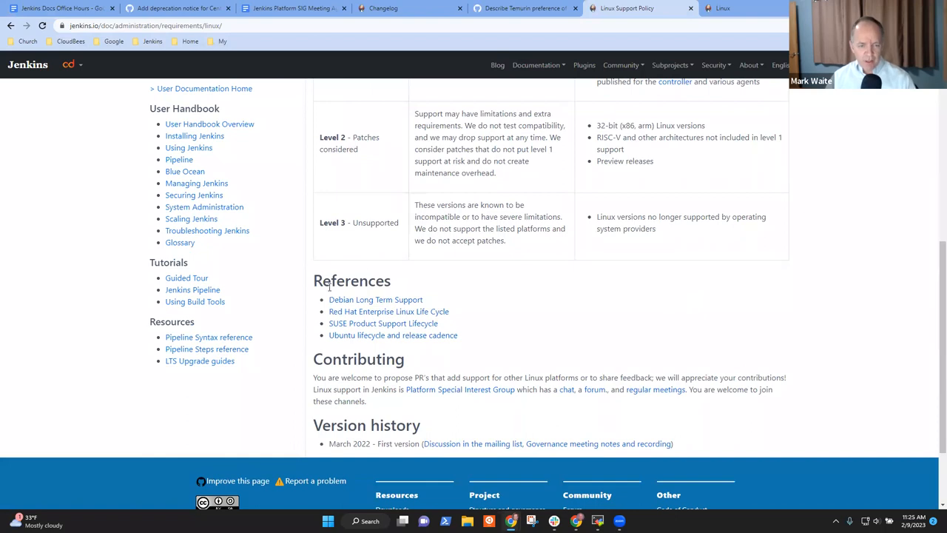
scroll("down", 3)
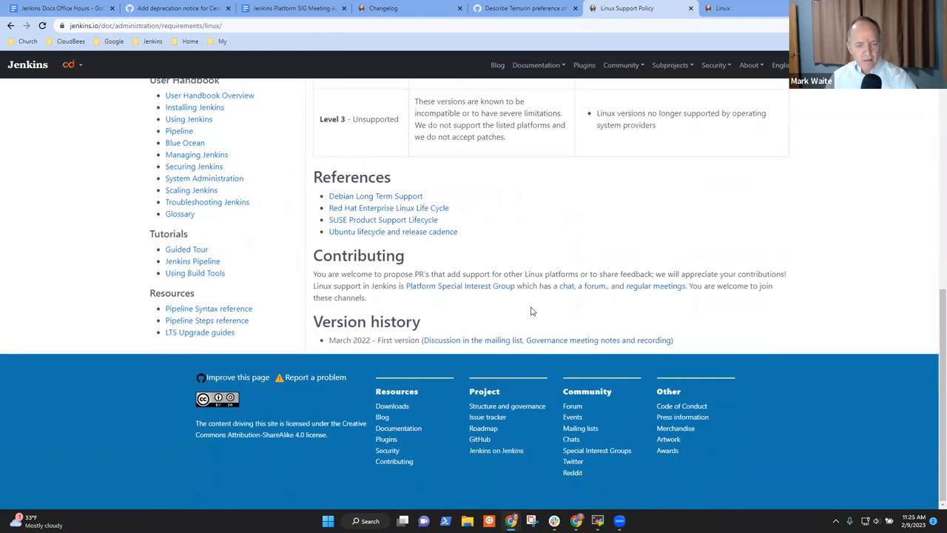
scroll("up", 3)
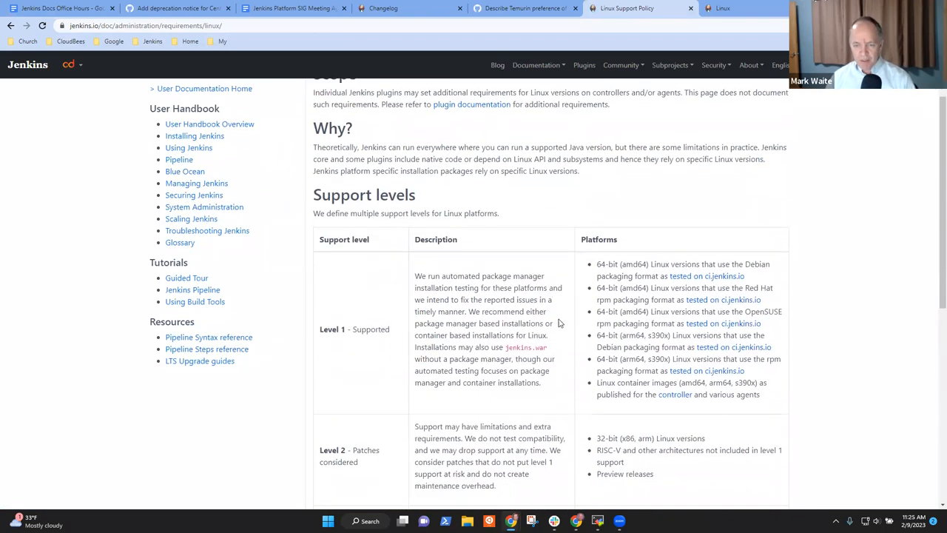
scroll("down", 3)
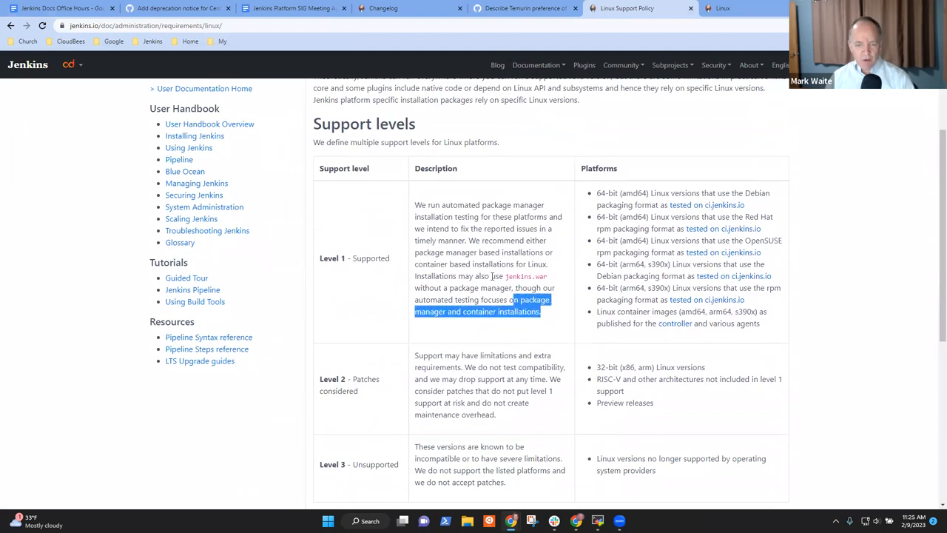
left_click_drag(540, 311, 414, 205)
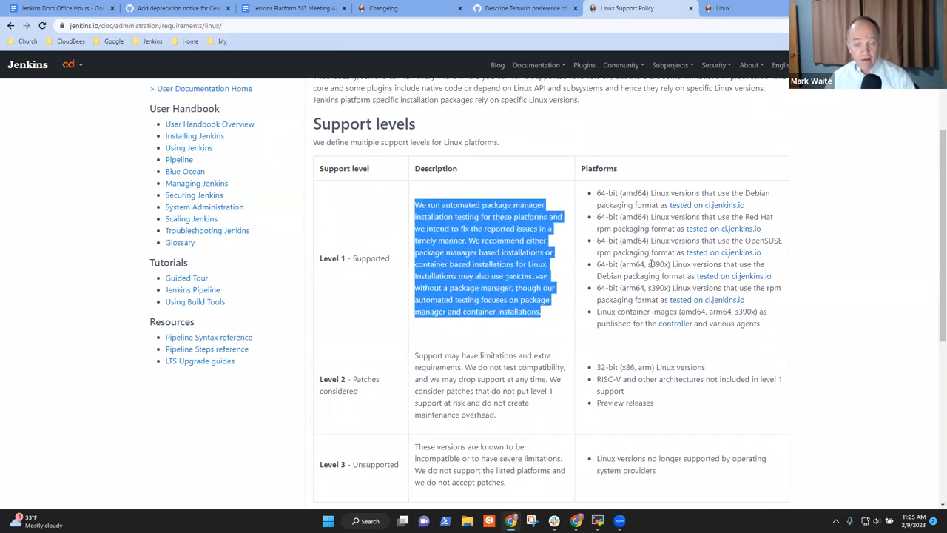
Highlight the Level 1 description, then 'automated package manager installation testing', and return to the notes.
scroll("down", 3)
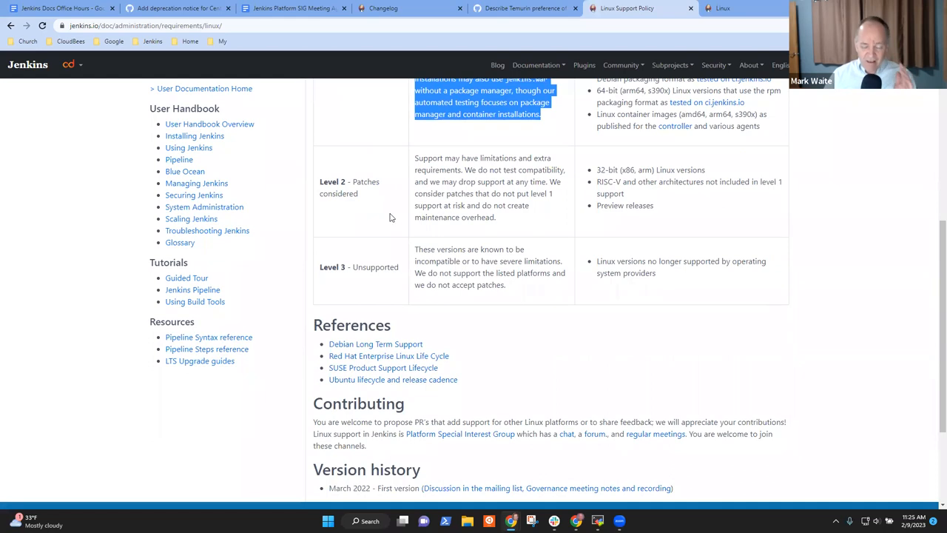
scroll("down", 3)
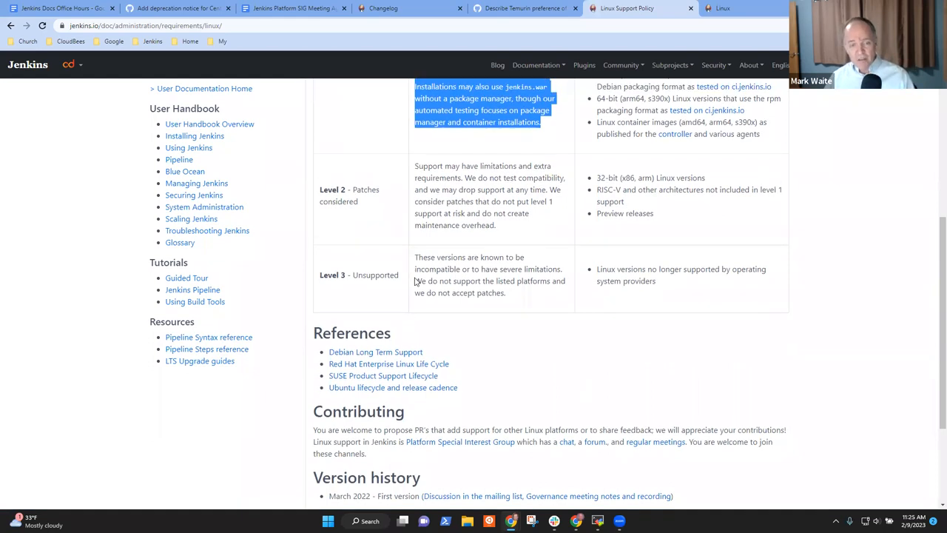
scroll("up", 3)
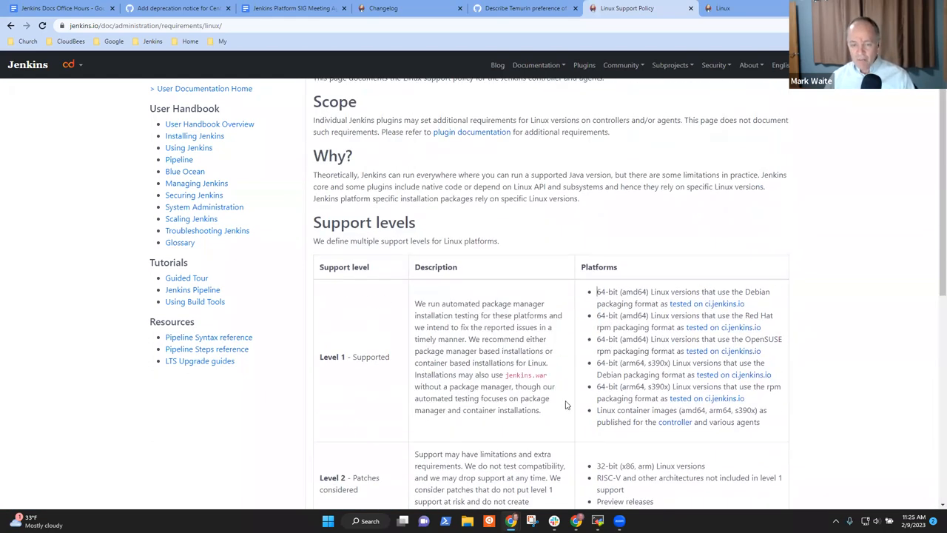
left_click_drag(565, 405, 415, 303)
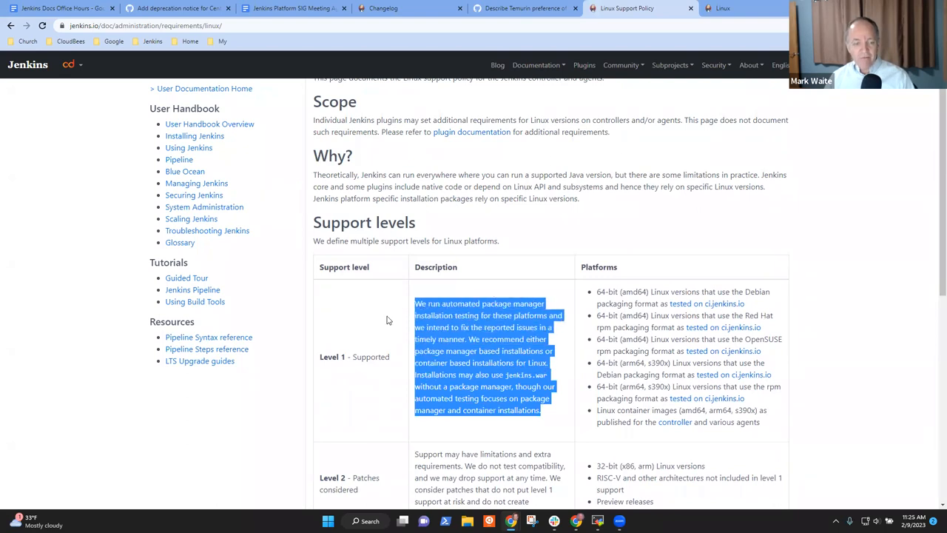
left_click(399, 337)
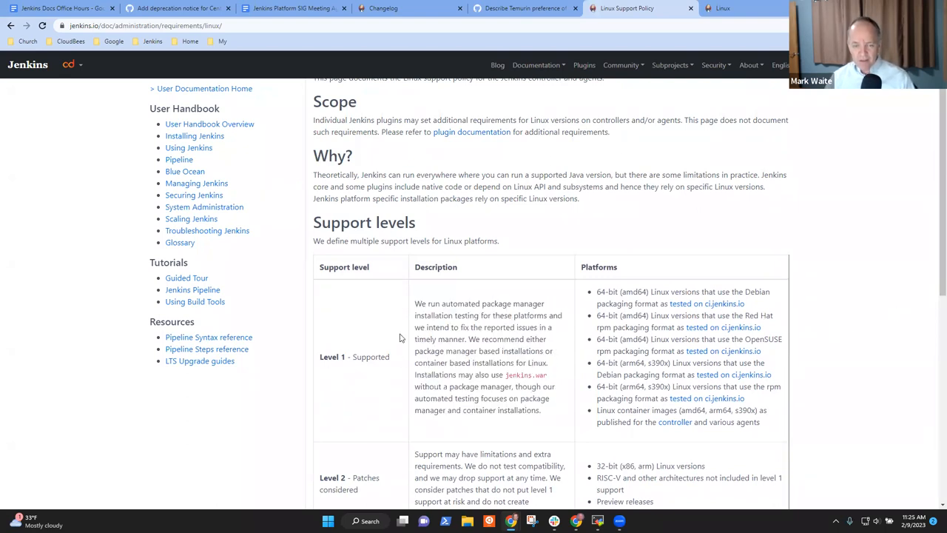
mouse_move(453, 327)
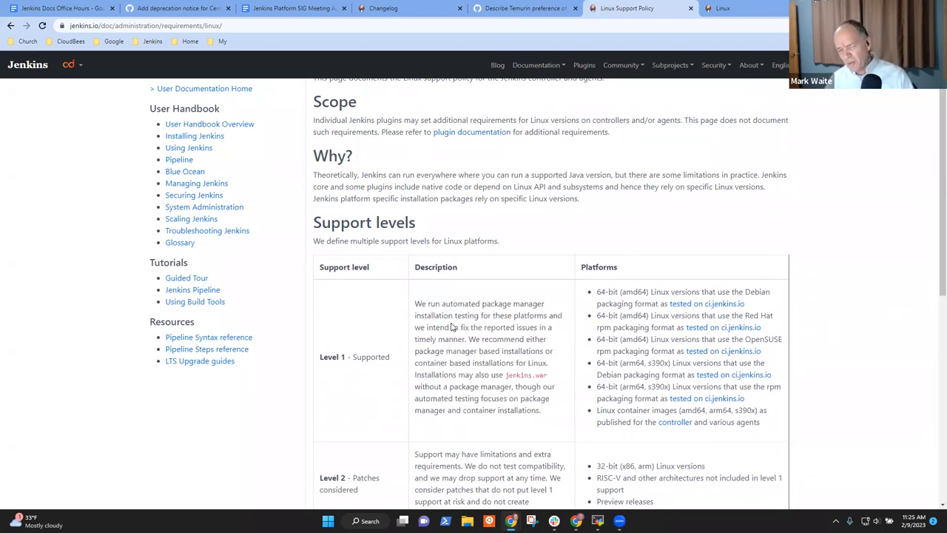
double_click(491, 304)
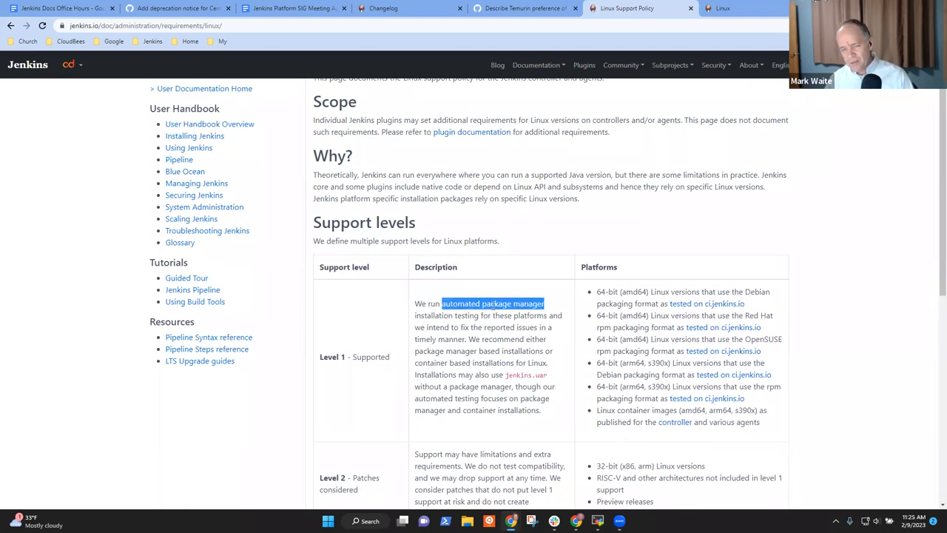
left_click_drag(544, 303, 479, 315)
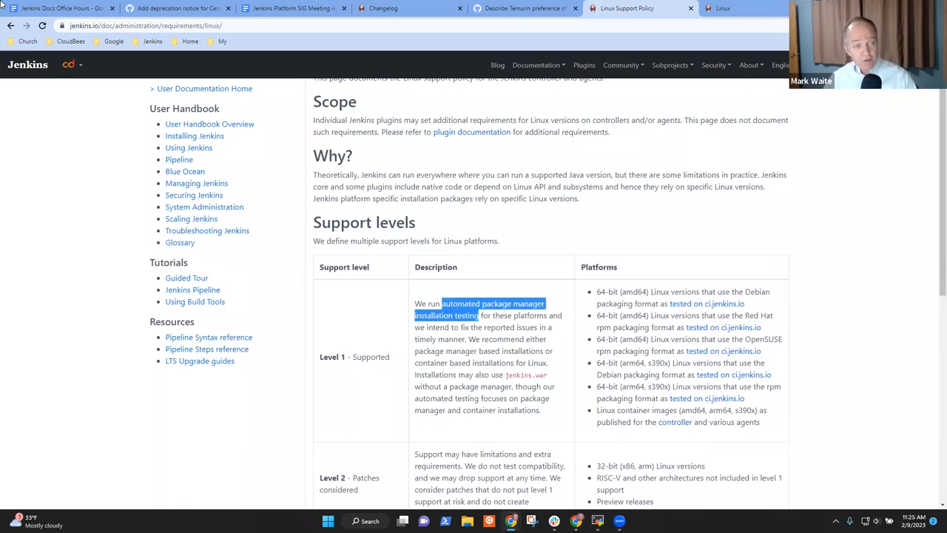
left_click(59, 9)
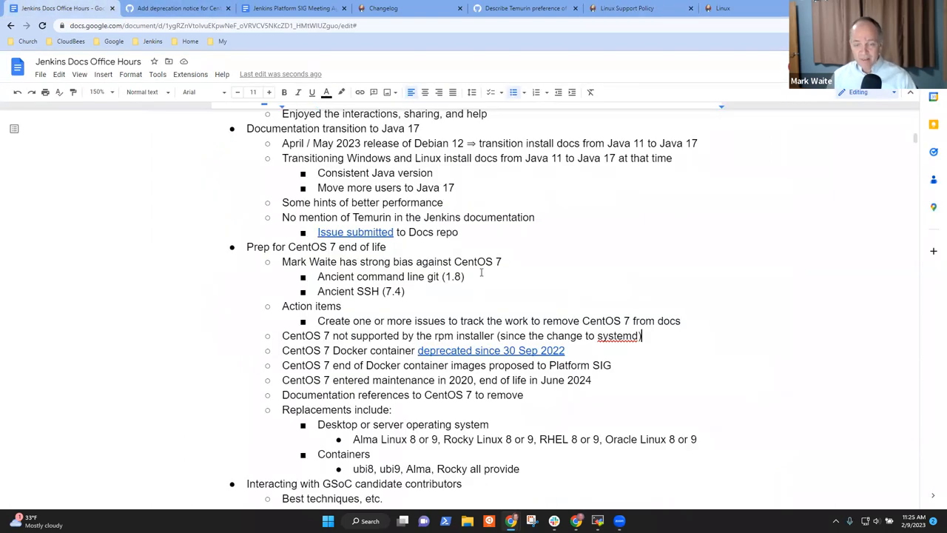
Add the action item "Stop running automated packaging tests of CentOS 7".
type("Check")
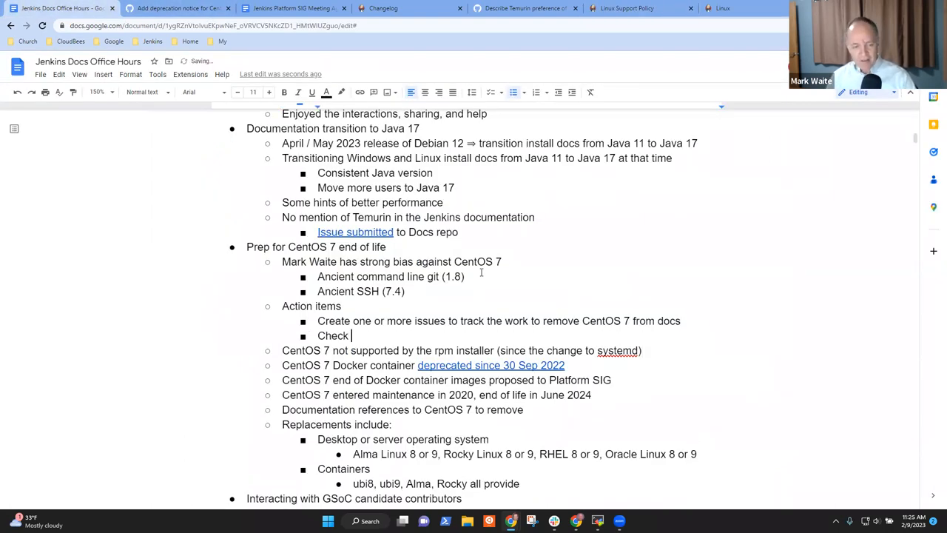
type("that automate")
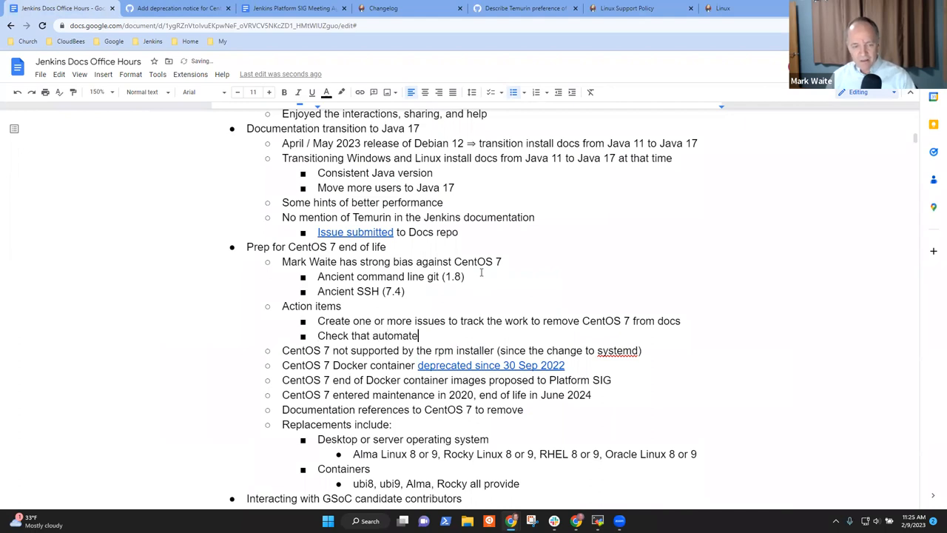
type("packaging te")
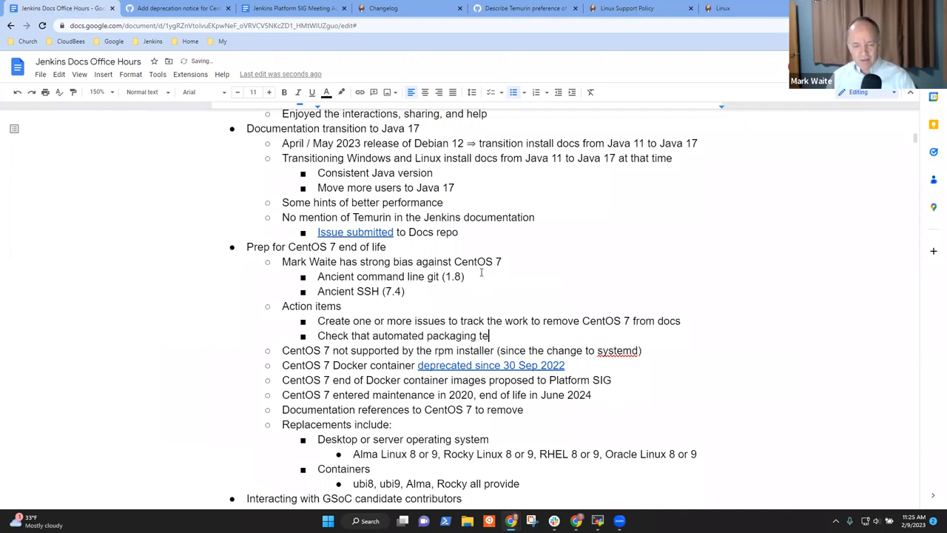
type("sts")
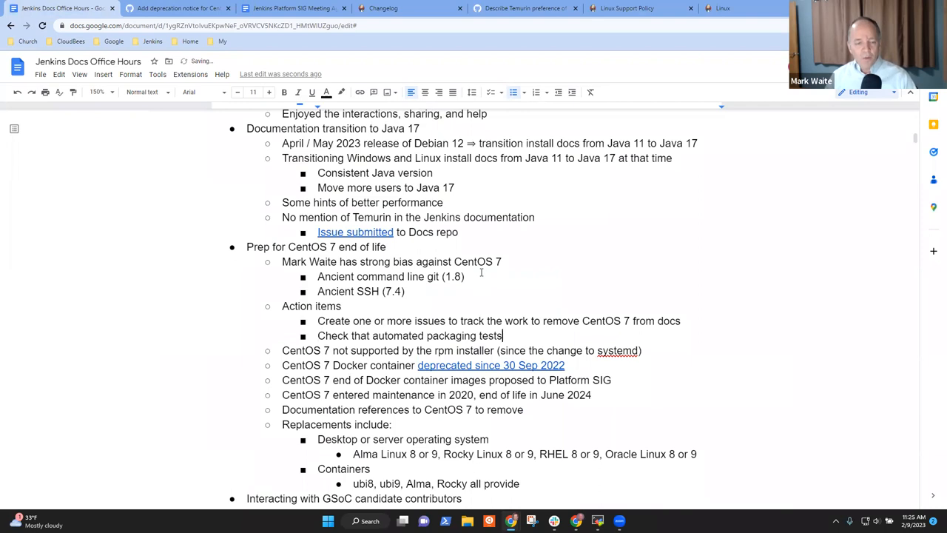
type("Stop ru")
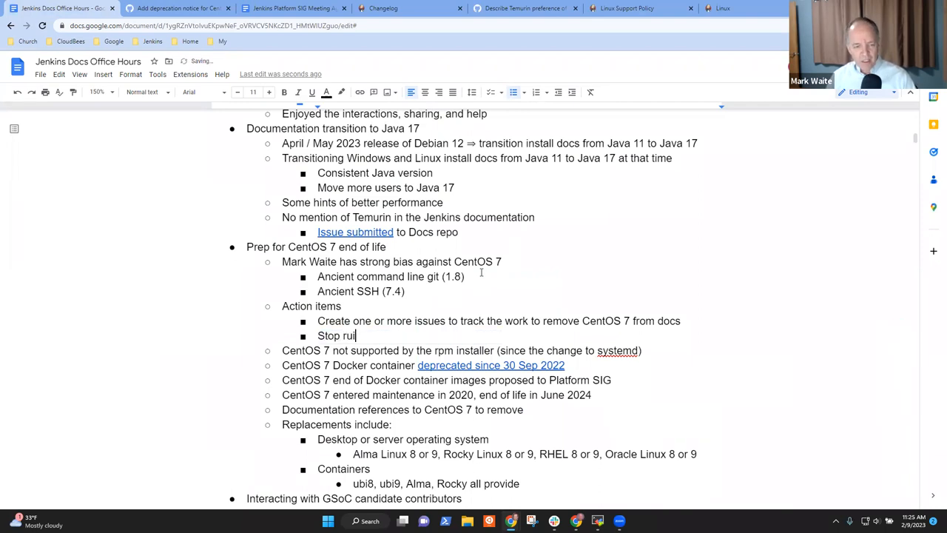
type("nning automat")
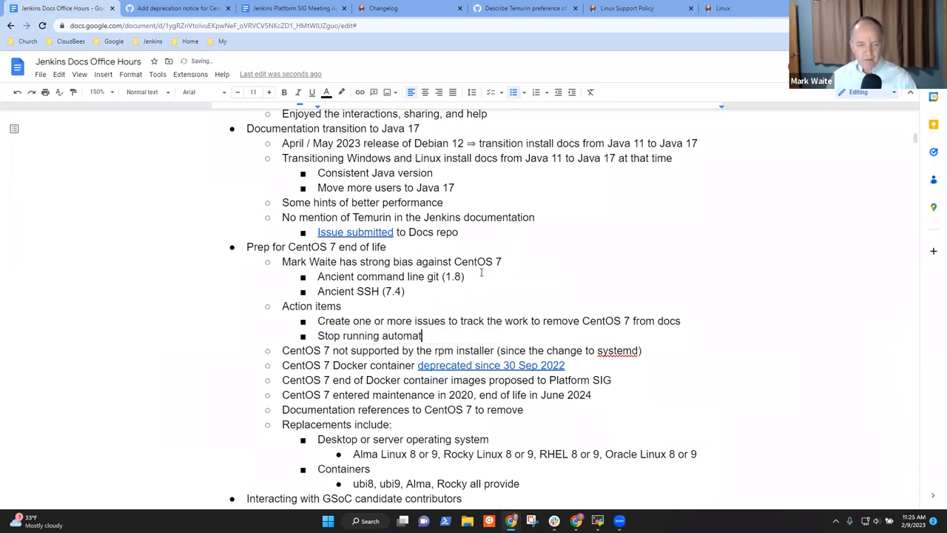
type("ed packa")
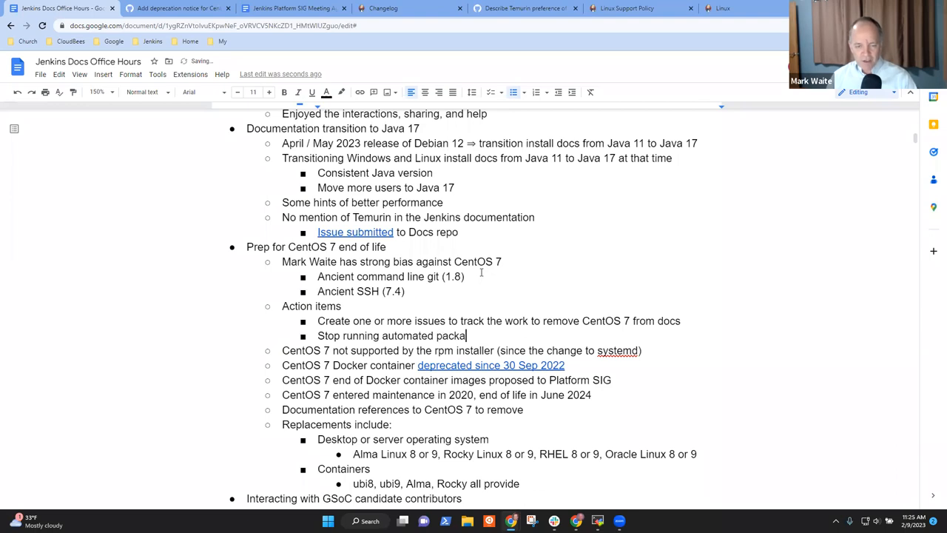
type("ing")
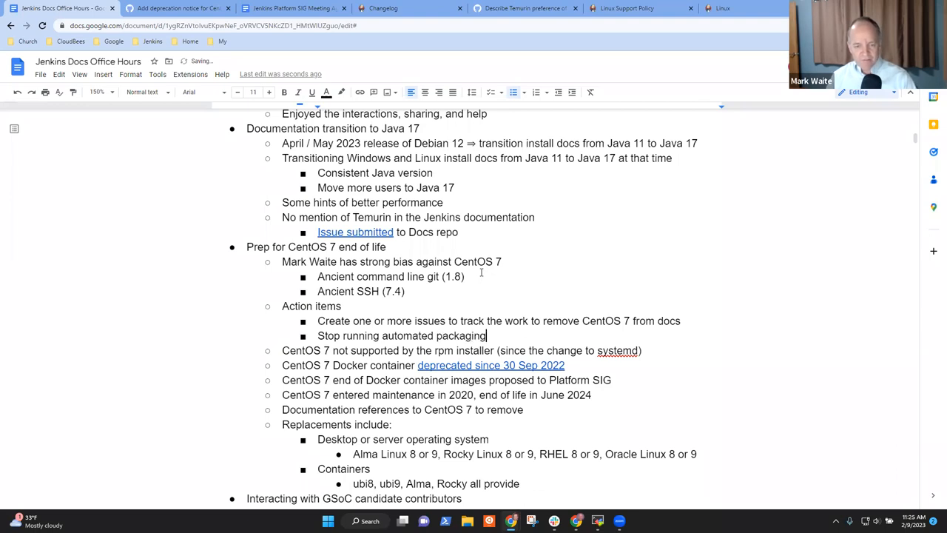
type("tests of")
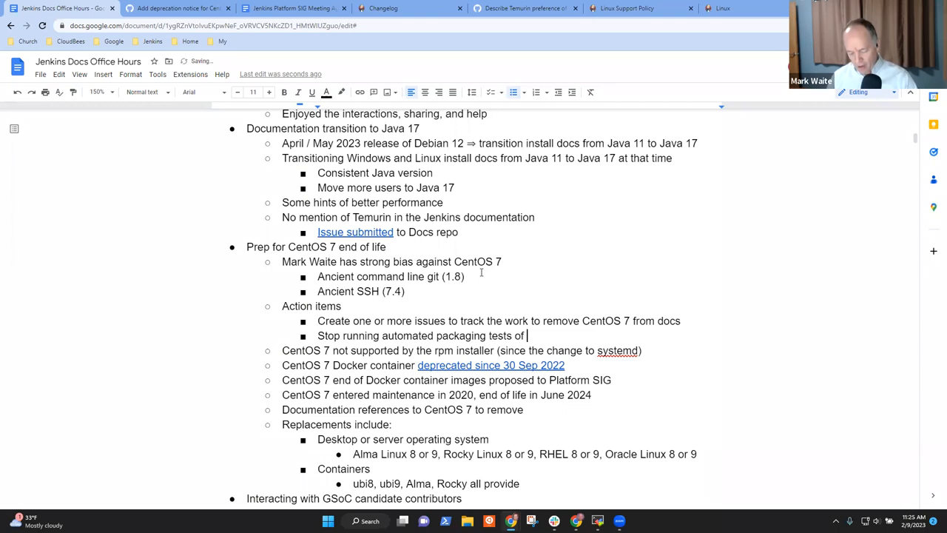
type("CentOS 7")
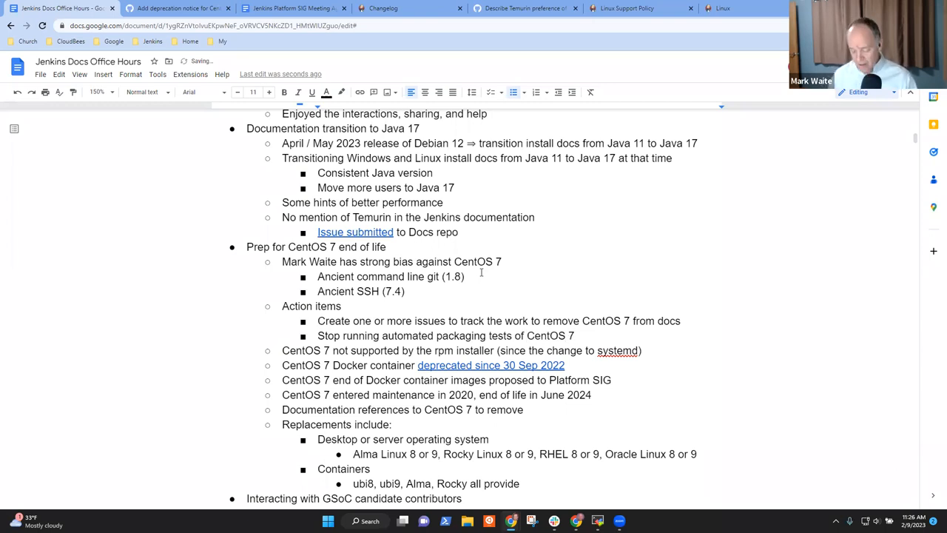
Add the action item "Announce deprecation of CentOS 7 container images" and start another bullet.
type("Anno")
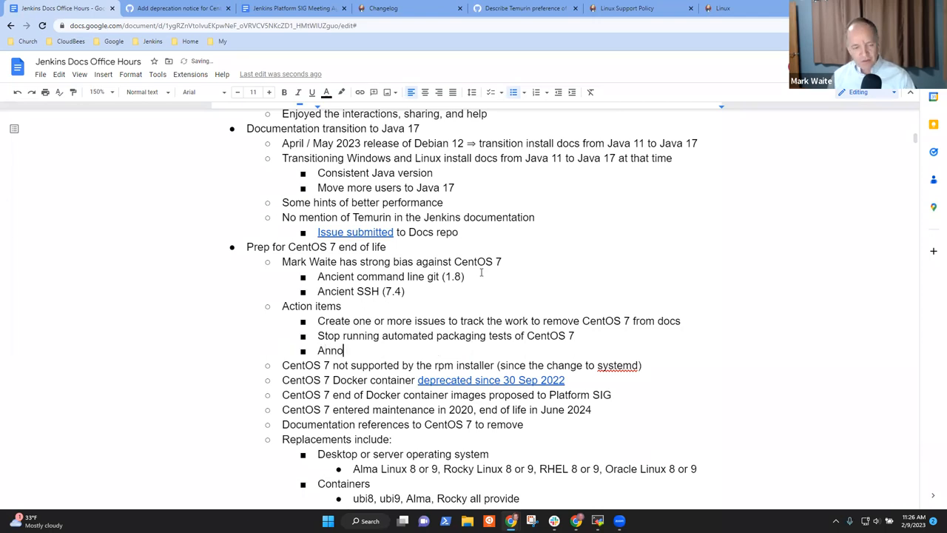
type("unce dep")
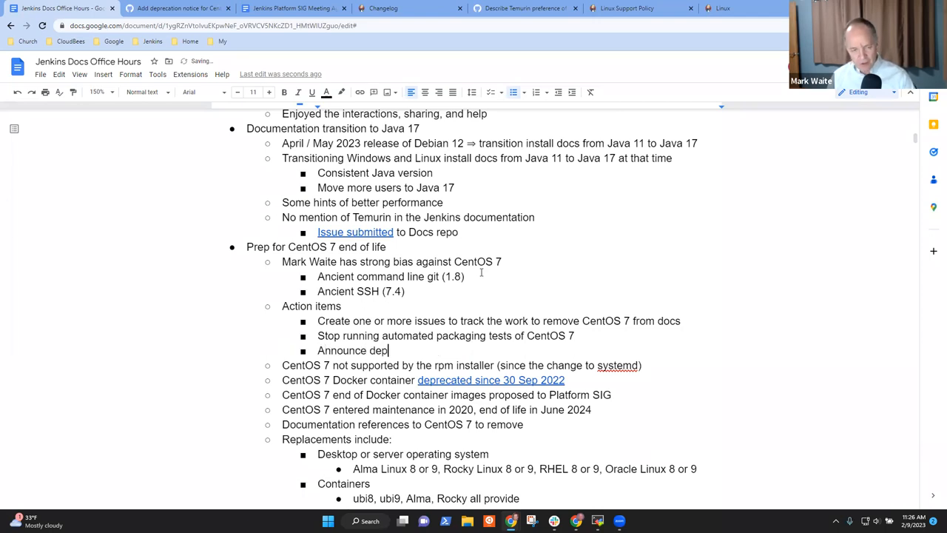
type("recation of CentOS")
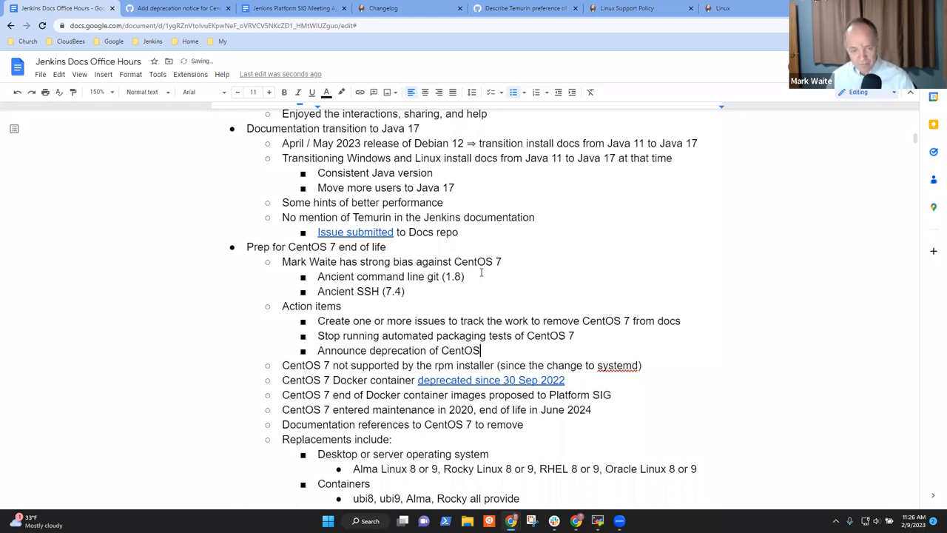
type("7")
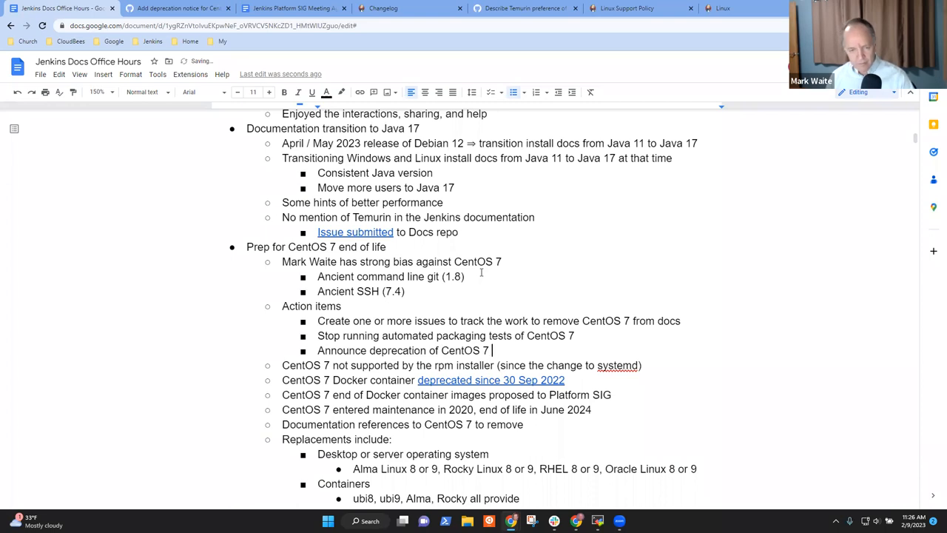
type("container images")
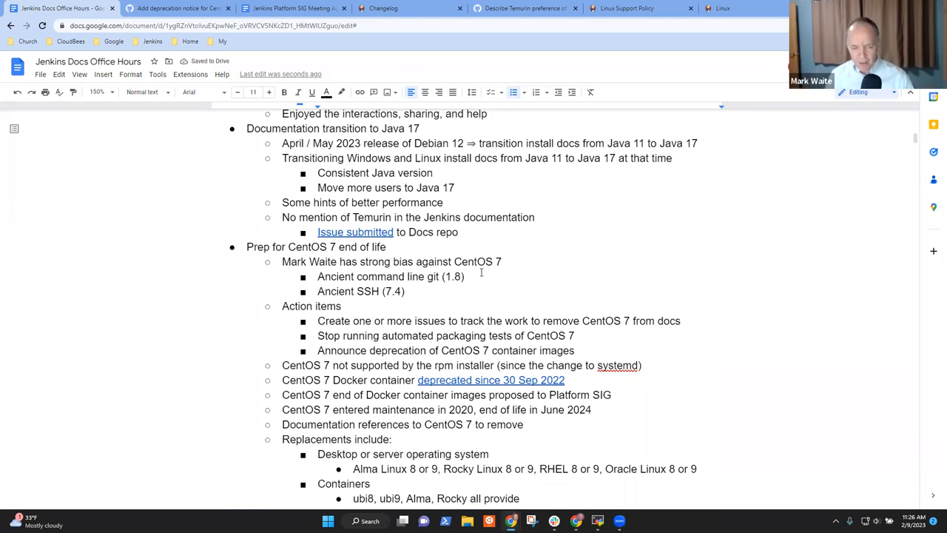
key("enter")
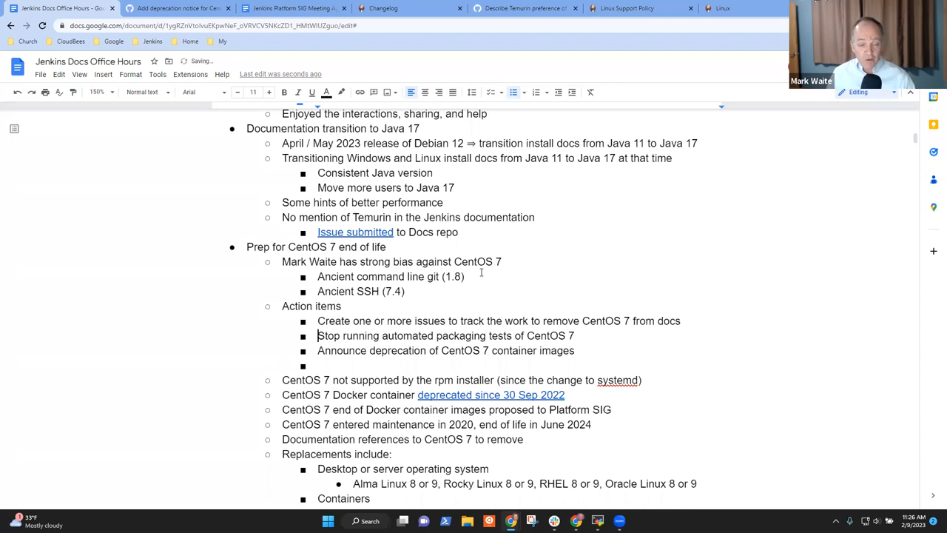
triple_click(498, 319)
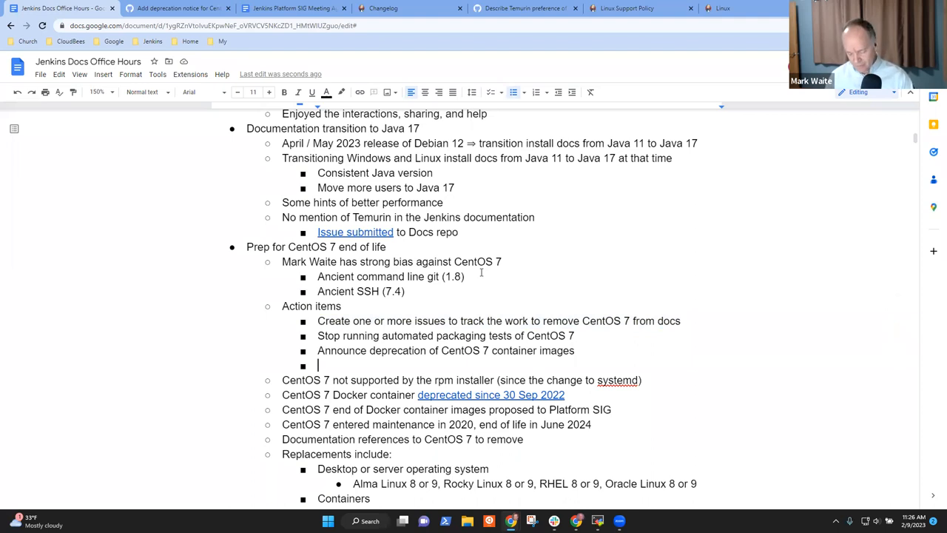
Add the action item "Capture the end of life of CentOS 7 in a Jira epic".
type("Capture the end")
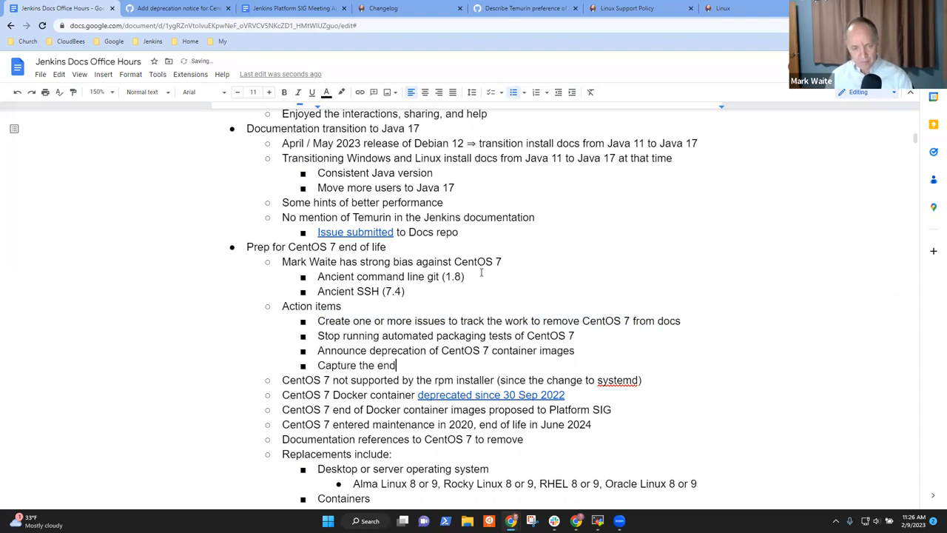
type("of life of")
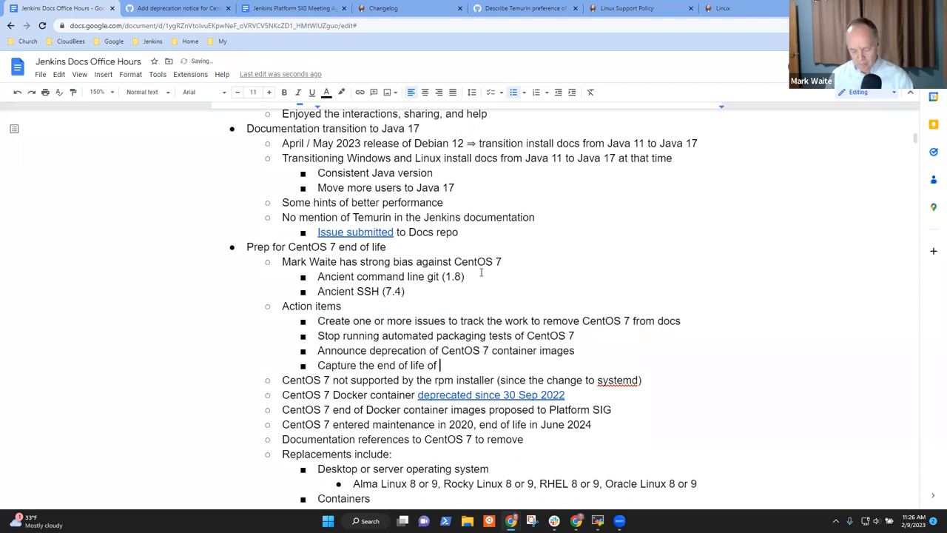
type("CentOS 7 i")
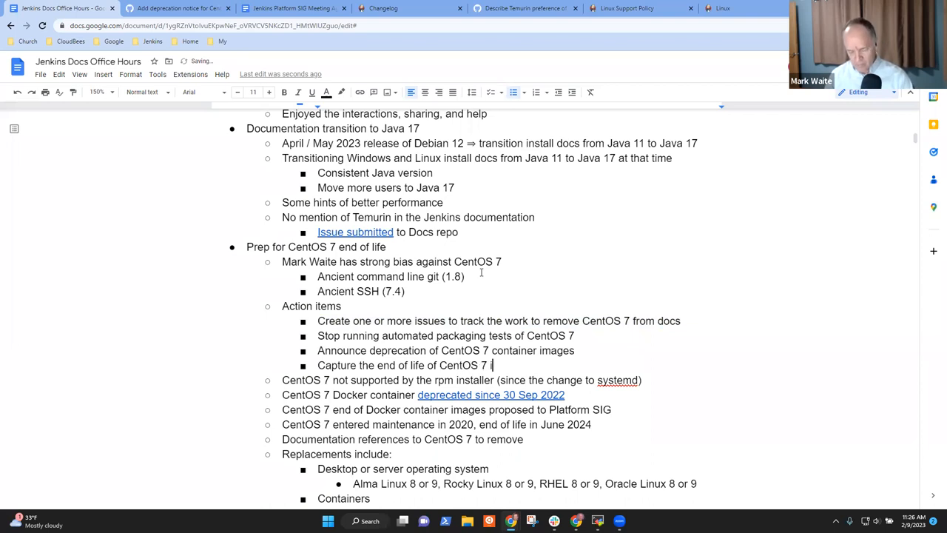
type("n a Jira ep")
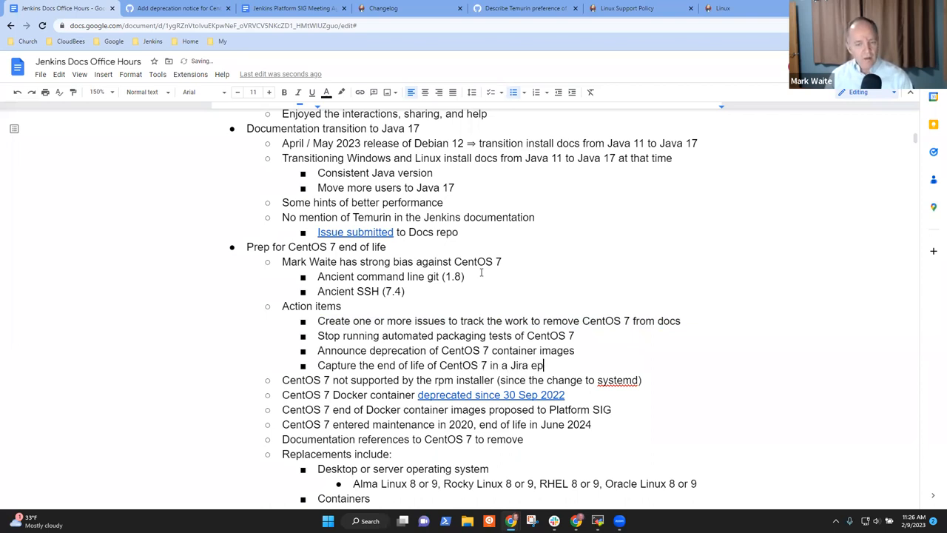
type("ic")
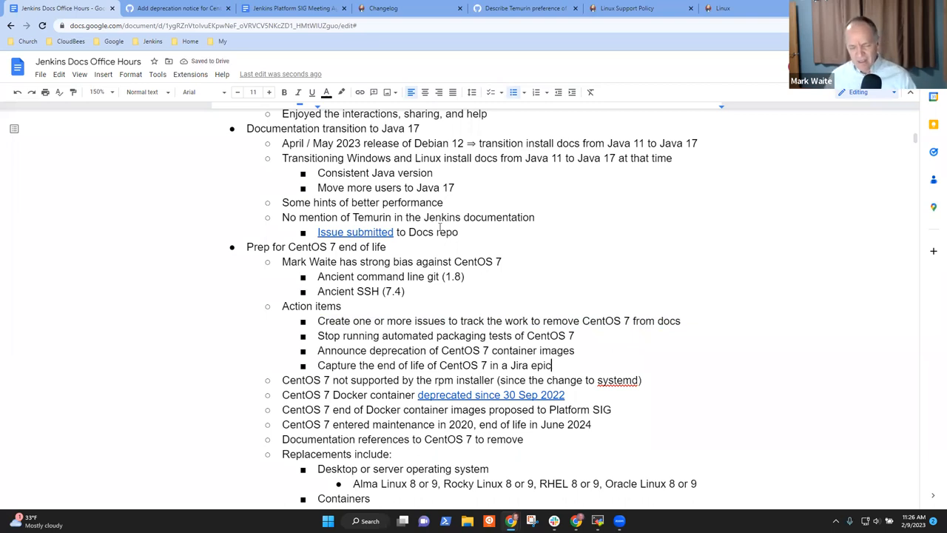
Scroll to the 'Plugin health score project' bullet and start a sub-bullet under it.
scroll("down", 3)
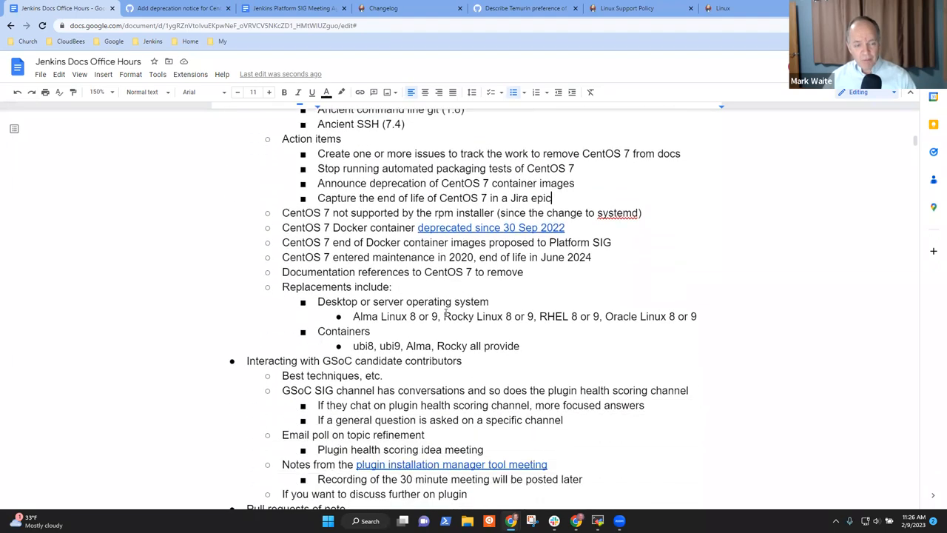
scroll("down", 3)
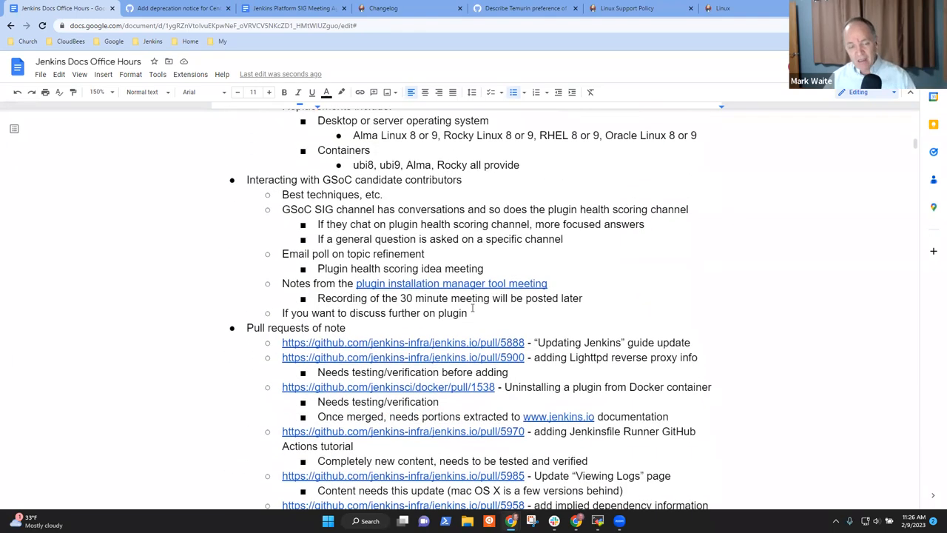
scroll("down", 3)
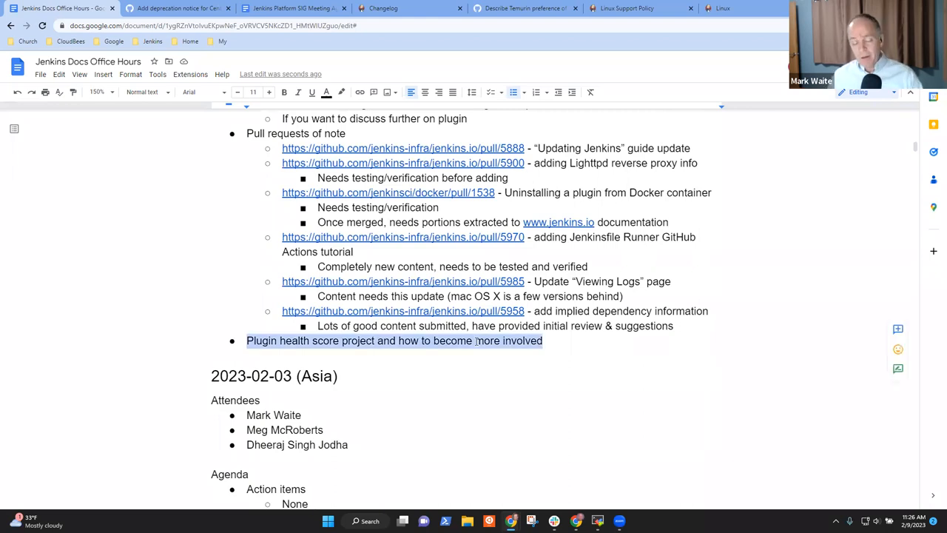
scroll("up", 3)
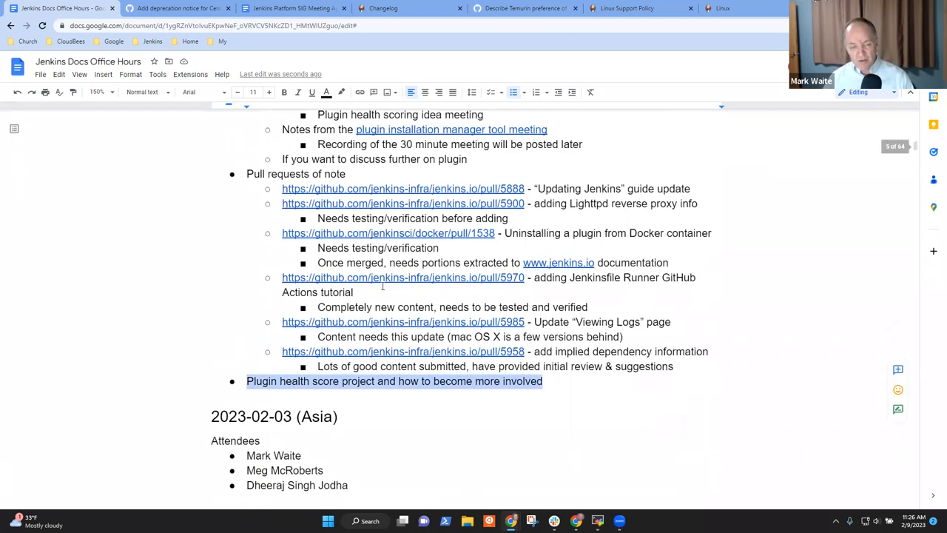
scroll("up", 3)
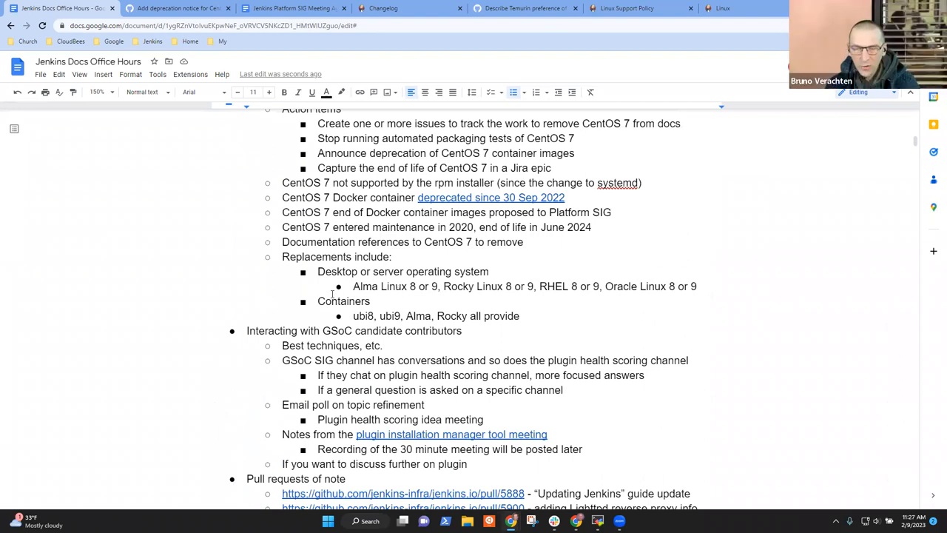
scroll("down", 3)
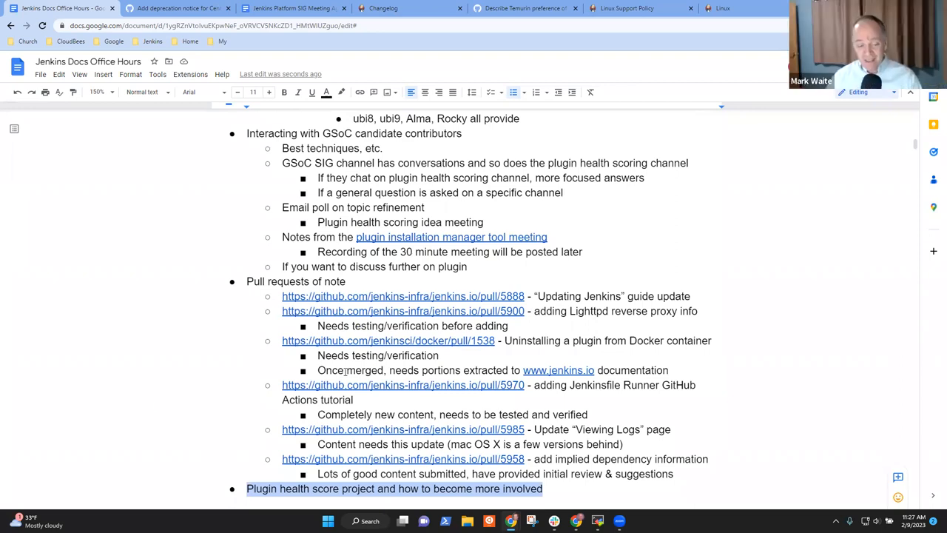
scroll("down", 3)
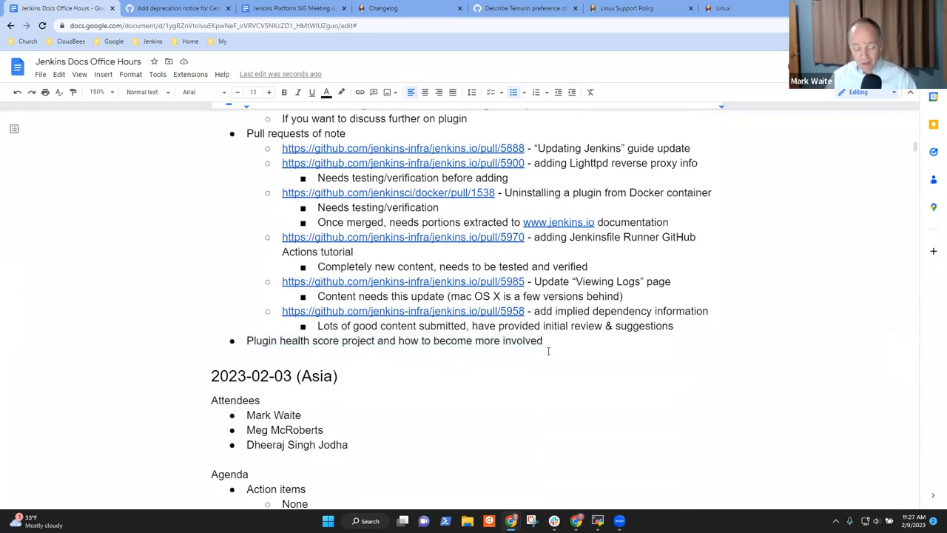
key("enter")
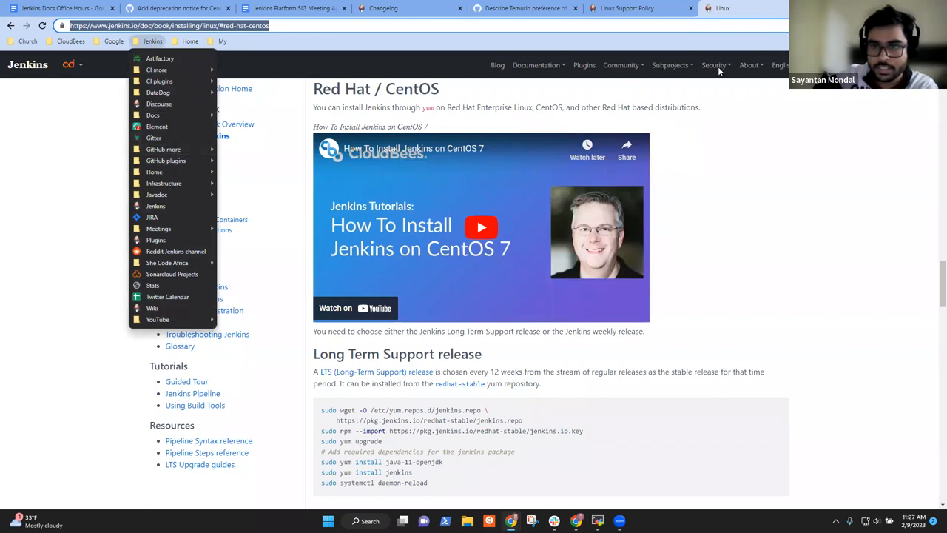
From the GSoC page, open the 2023 project ideas list and scroll to the accepted ideas table.
left_click(673, 121)
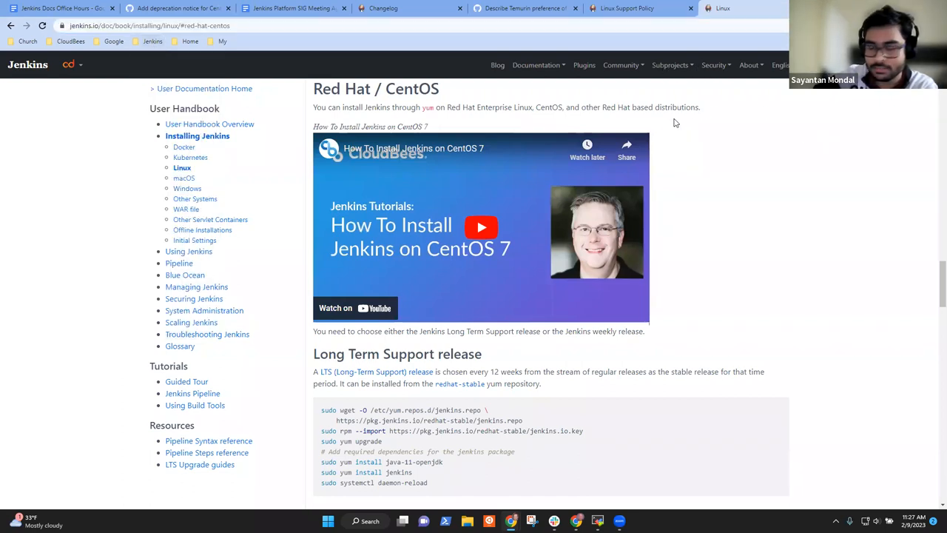
mouse_move(674, 67)
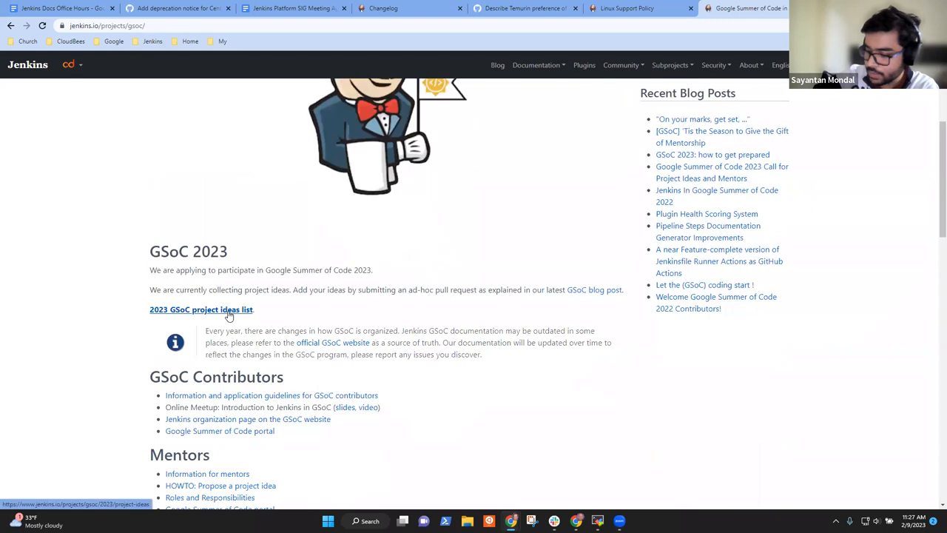
left_click(201, 309)
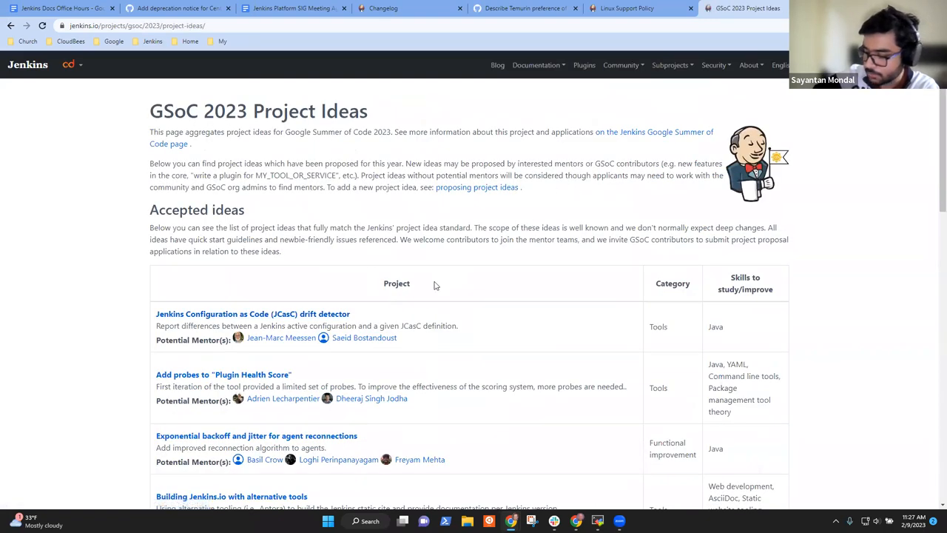
scroll("down", 3)
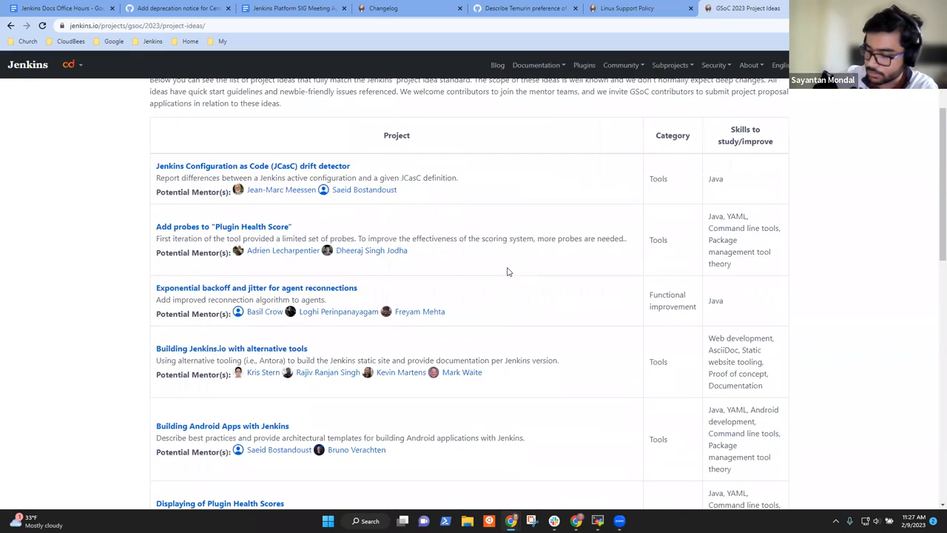
mouse_move(648, 263)
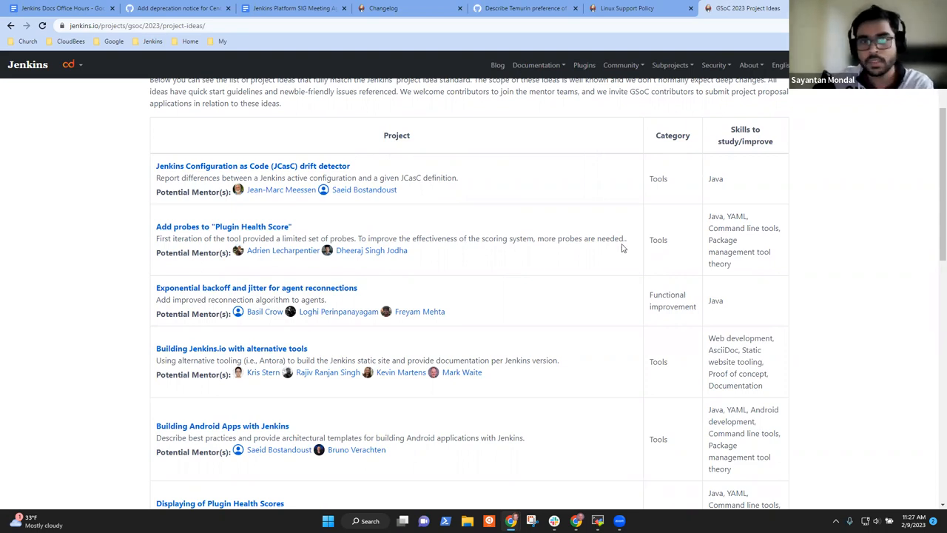
mouse_move(240, 231)
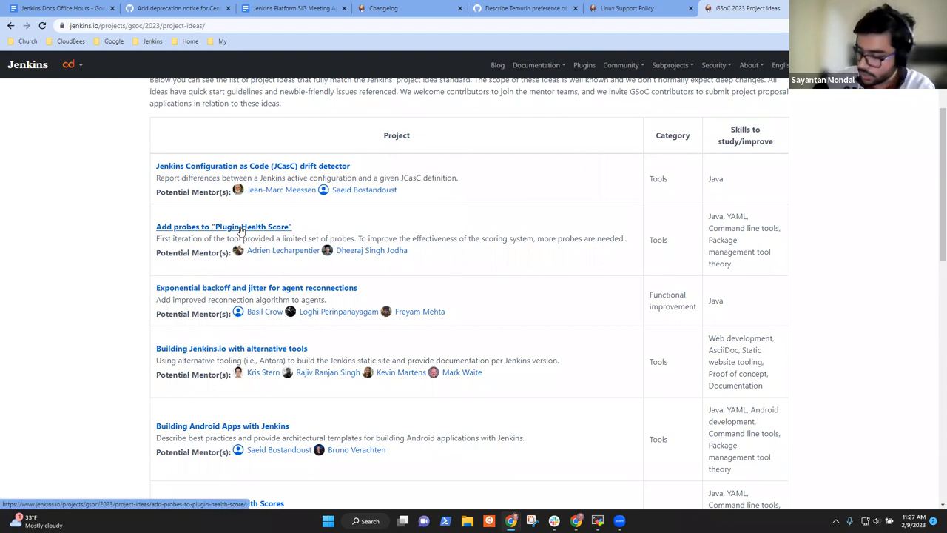
Read the Add probes to "Plugin Health Score" idea page and select the plugin-health.jenkins.io/probes address.
left_click(224, 226)
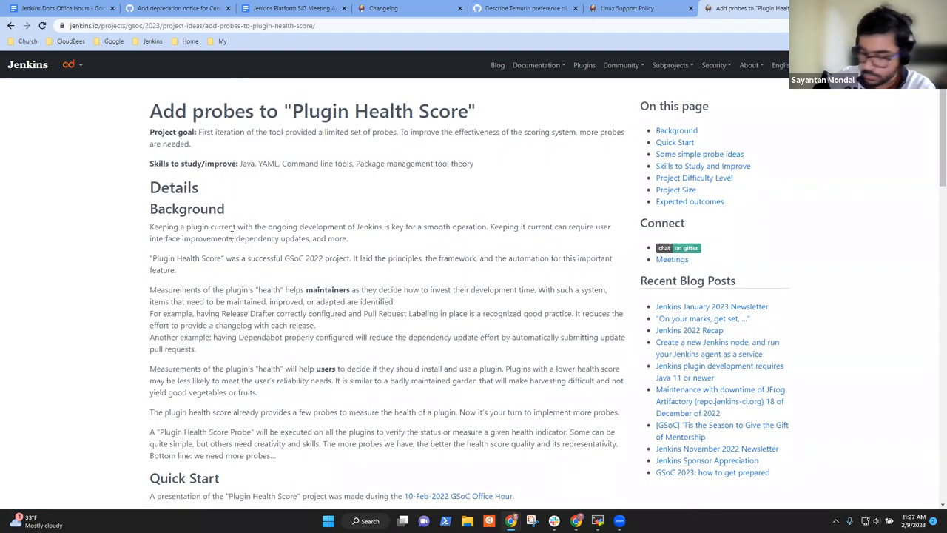
scroll("down", 3)
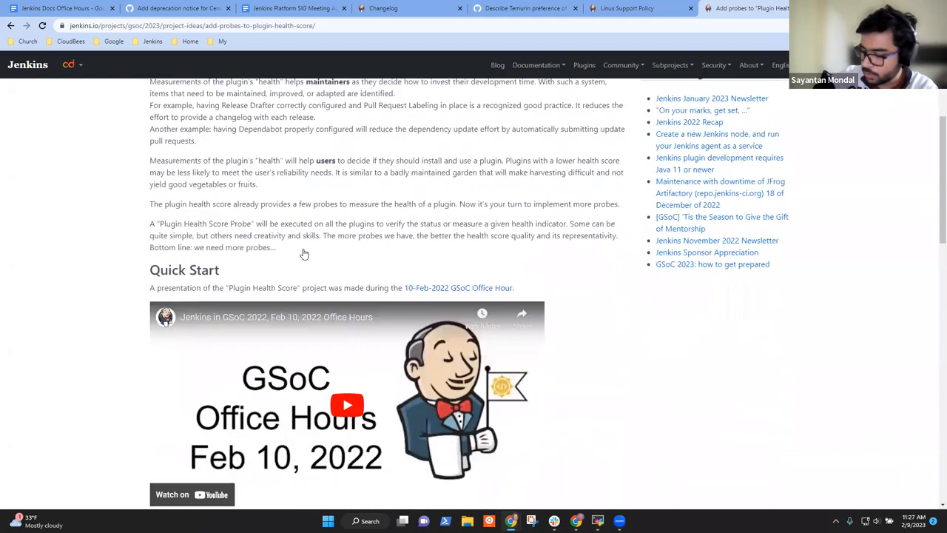
scroll("down", 3)
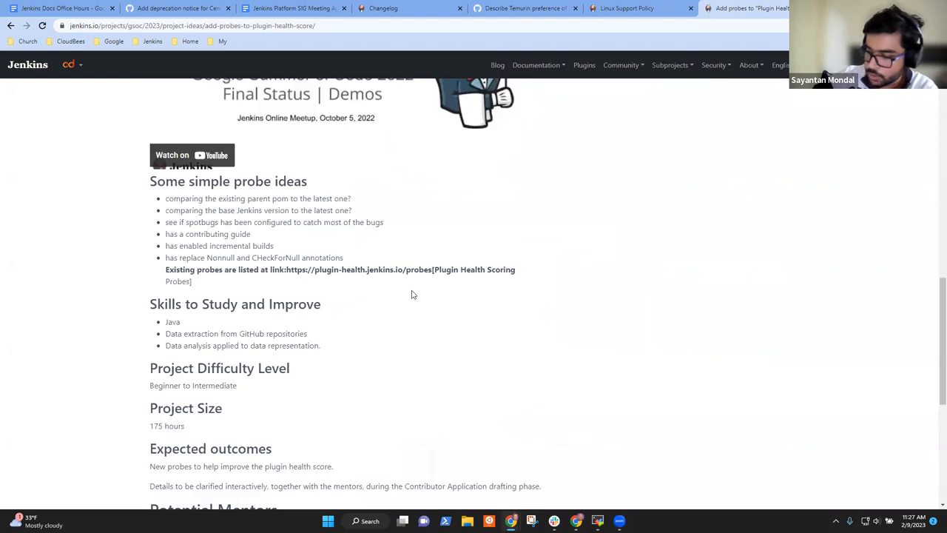
scroll("up", 3)
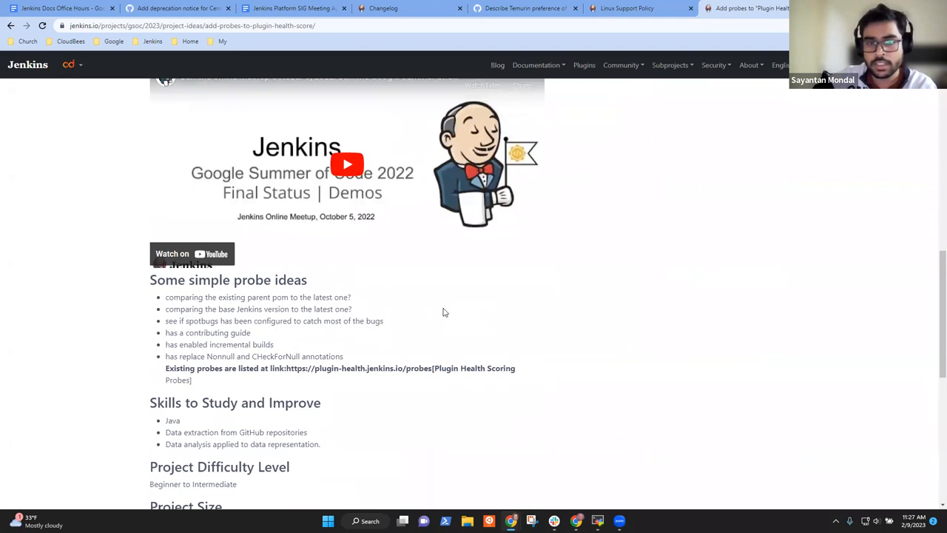
mouse_move(392, 310)
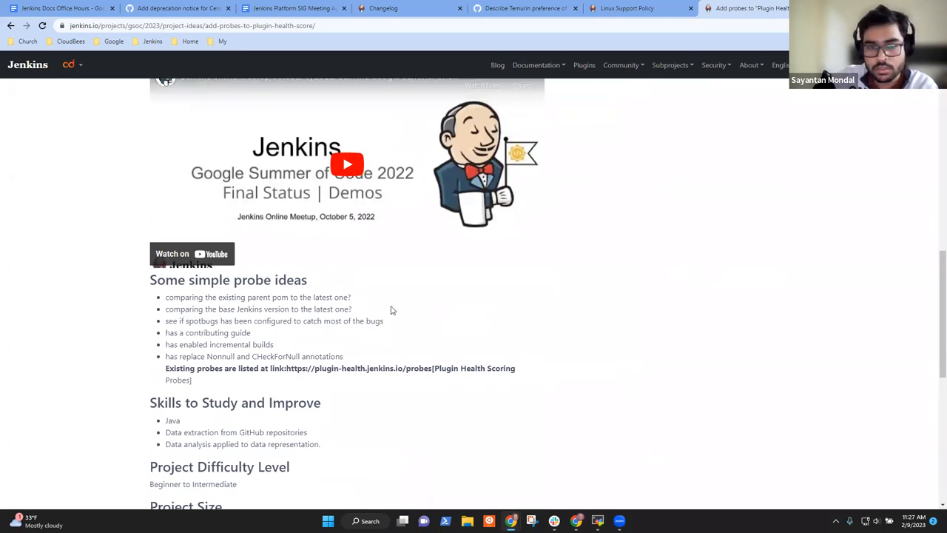
mouse_move(477, 319)
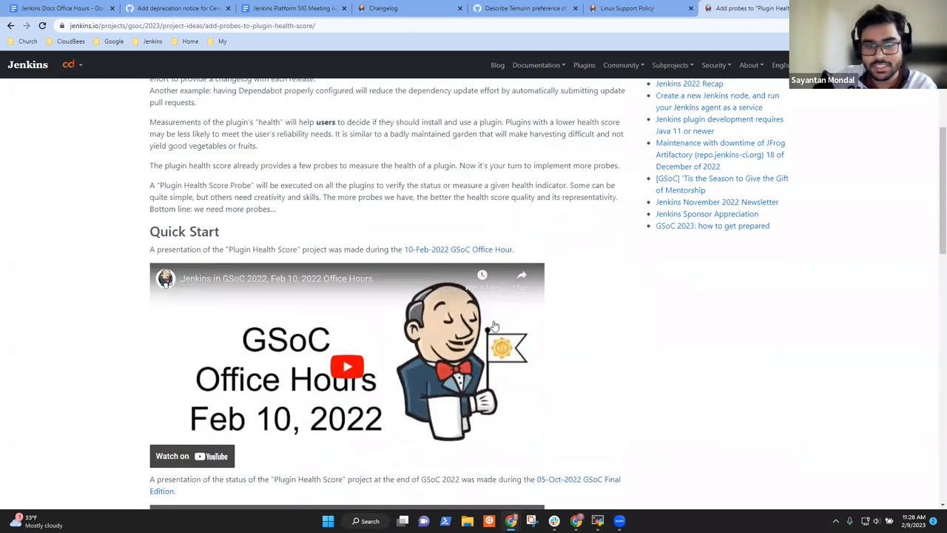
scroll("up", 3)
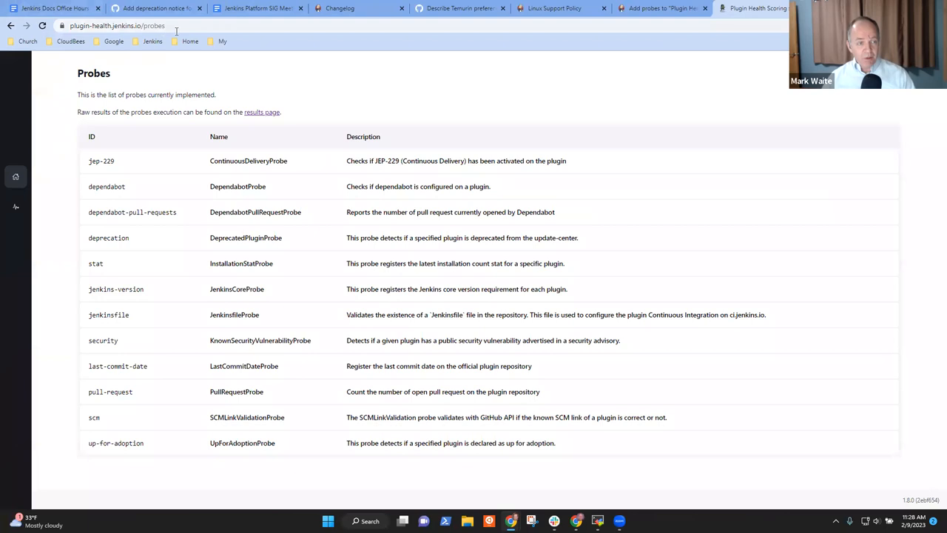
left_click(116, 25)
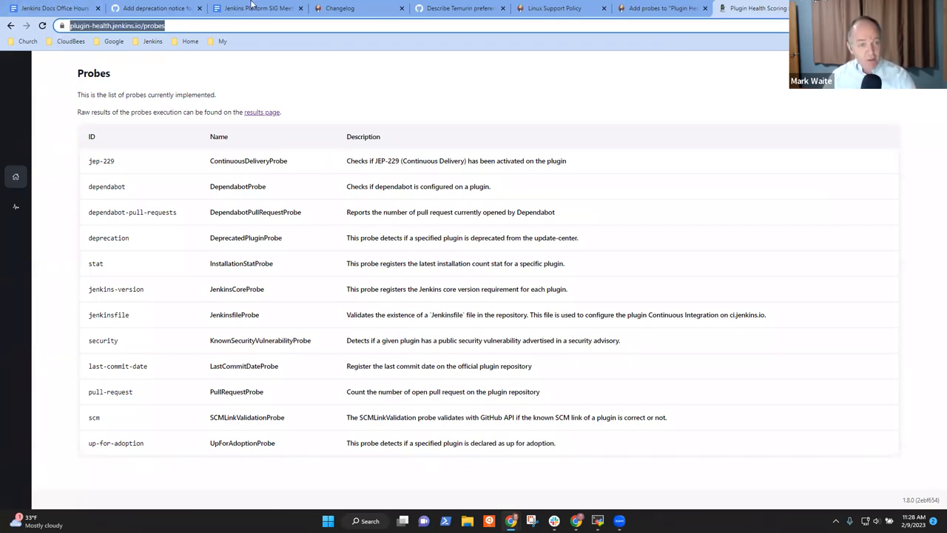
left_click(52, 9)
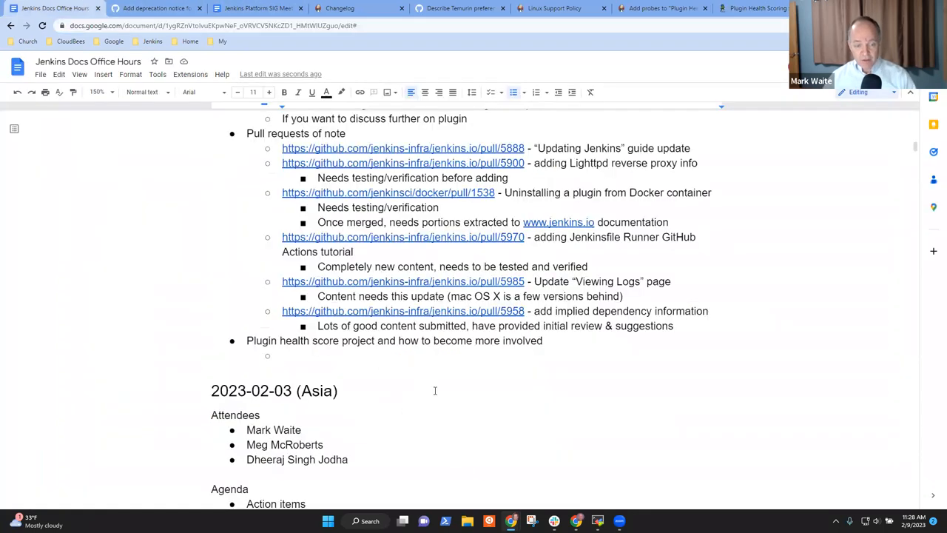
type("See the curre")
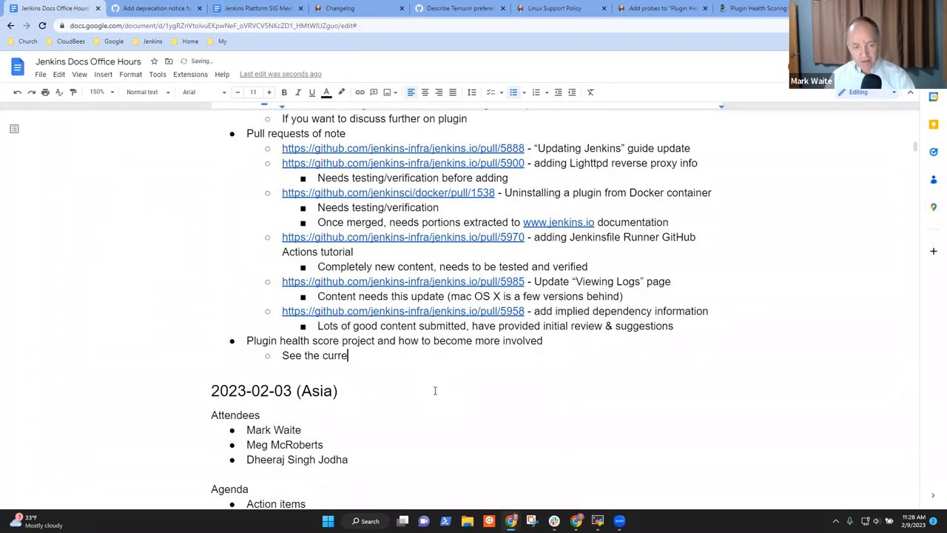
type("nt site at https://plugin-health.jenkins.io/probes")
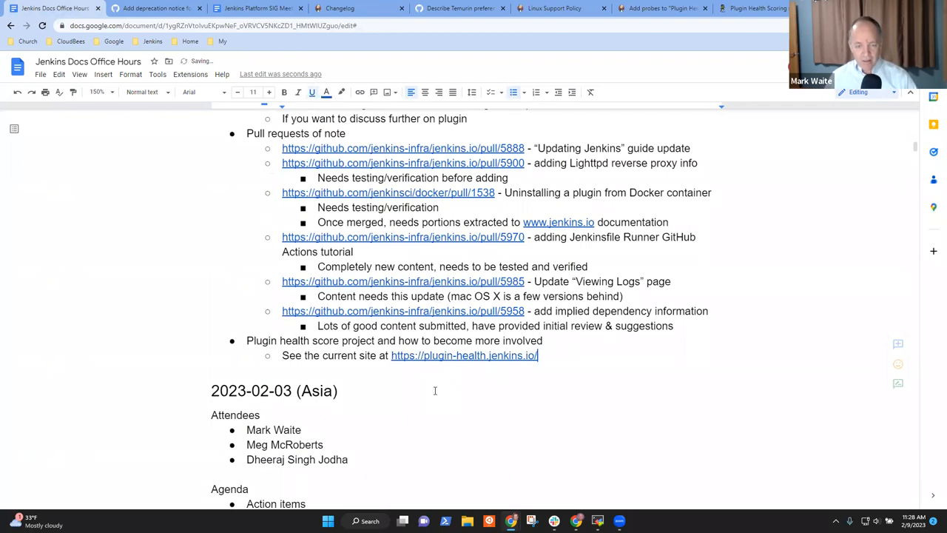
left_click(540, 355)
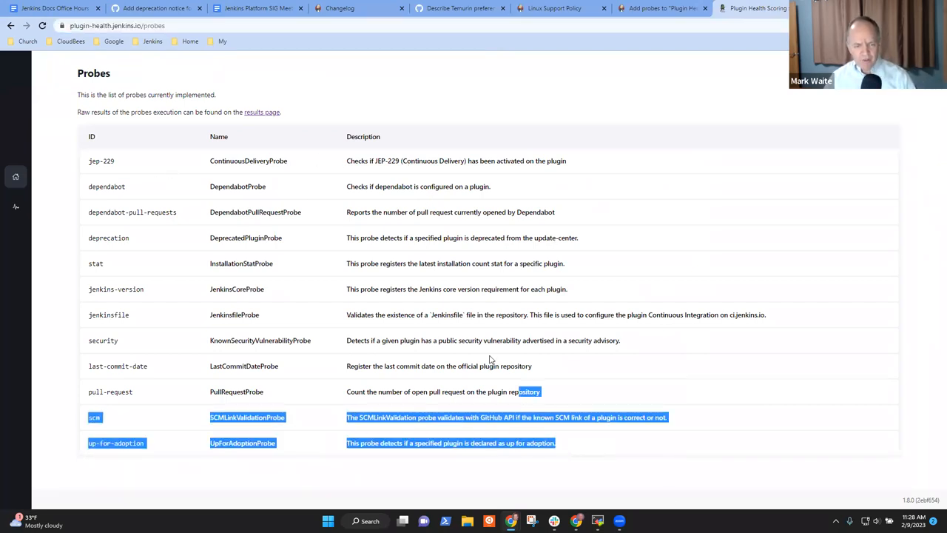
Review the raw probe results, picking out the jep-229 count and scm probe id.
left_click(402, 119)
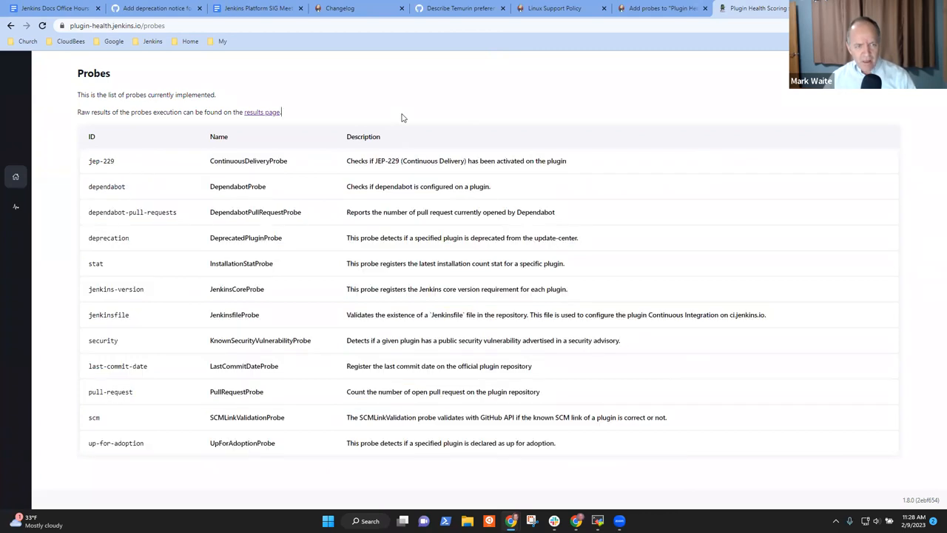
left_click(262, 113)
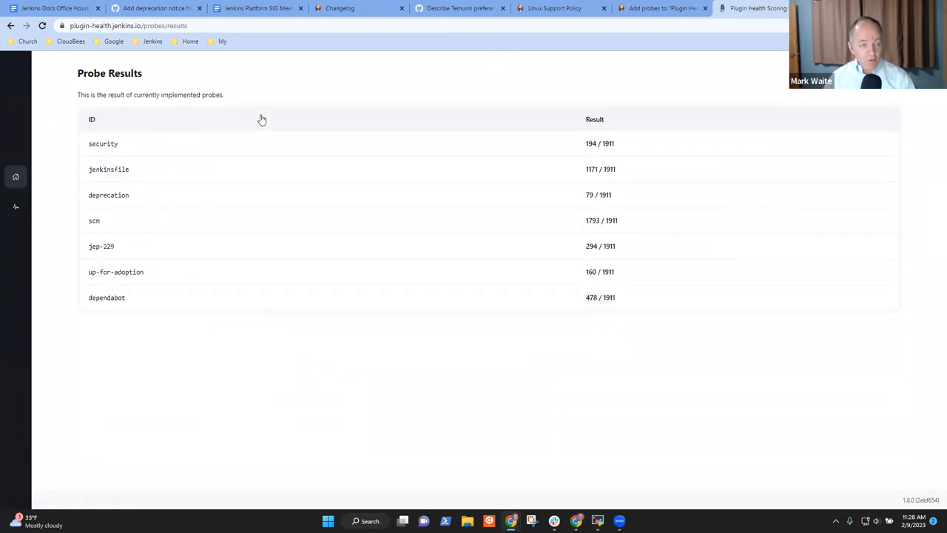
mouse_move(639, 295)
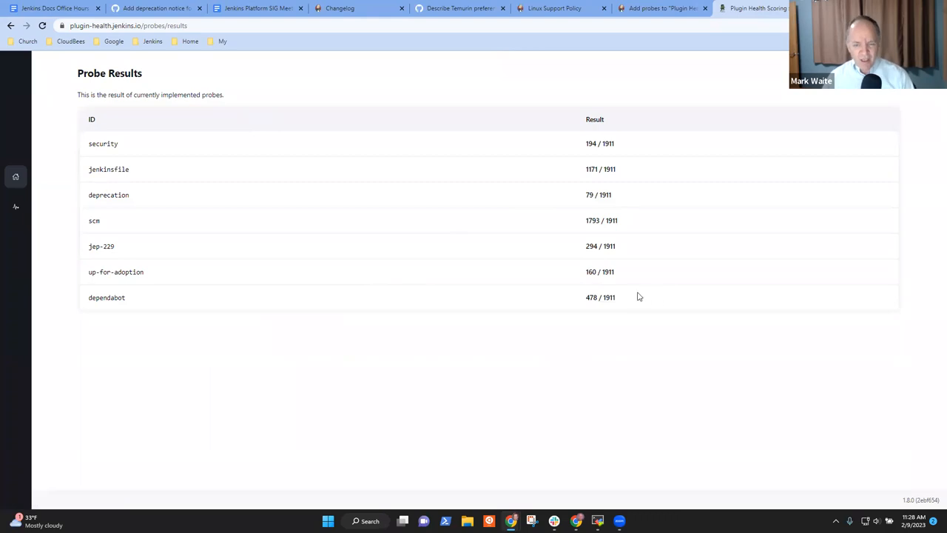
double_click(601, 296)
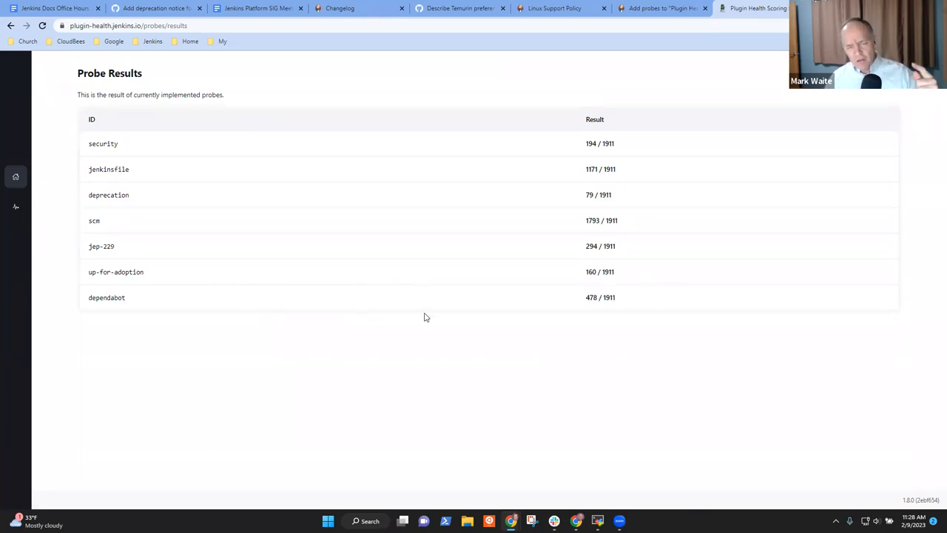
mouse_move(425, 309)
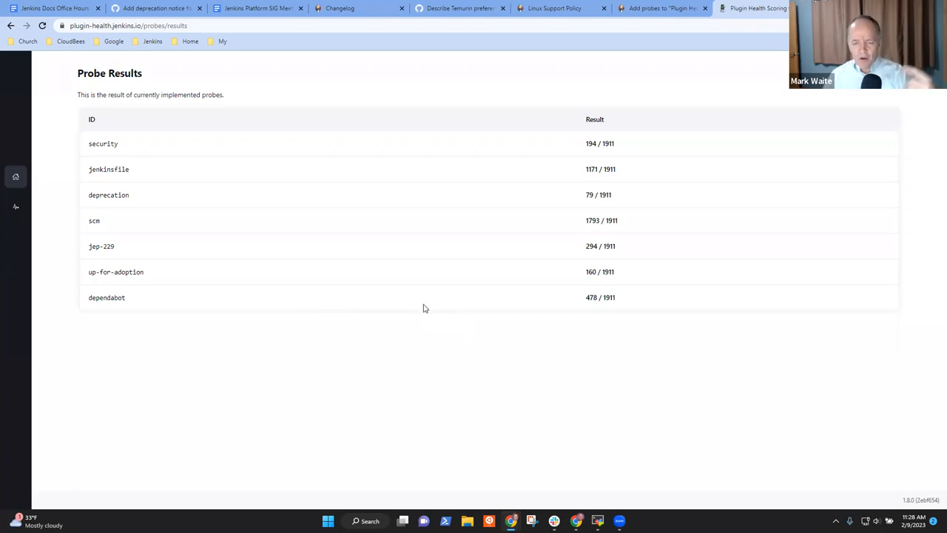
mouse_move(589, 244)
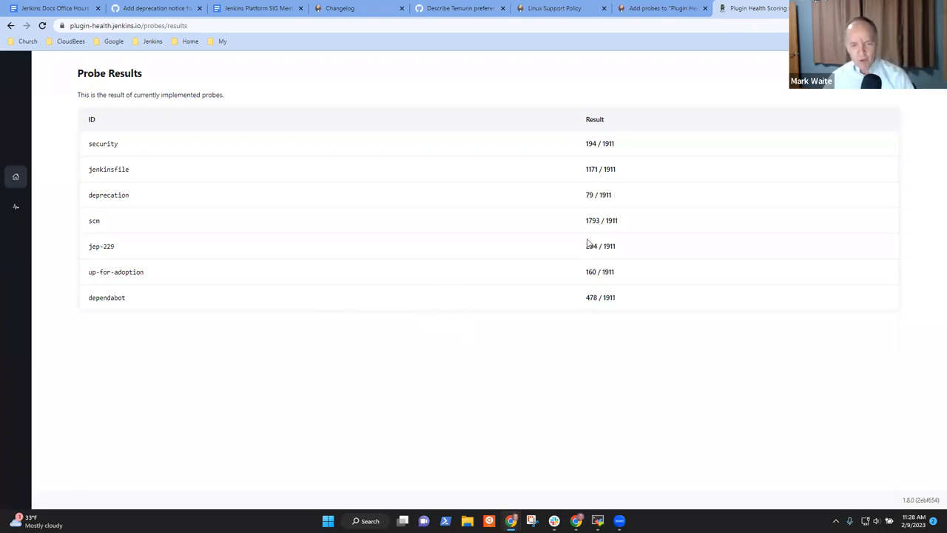
mouse_move(531, 255)
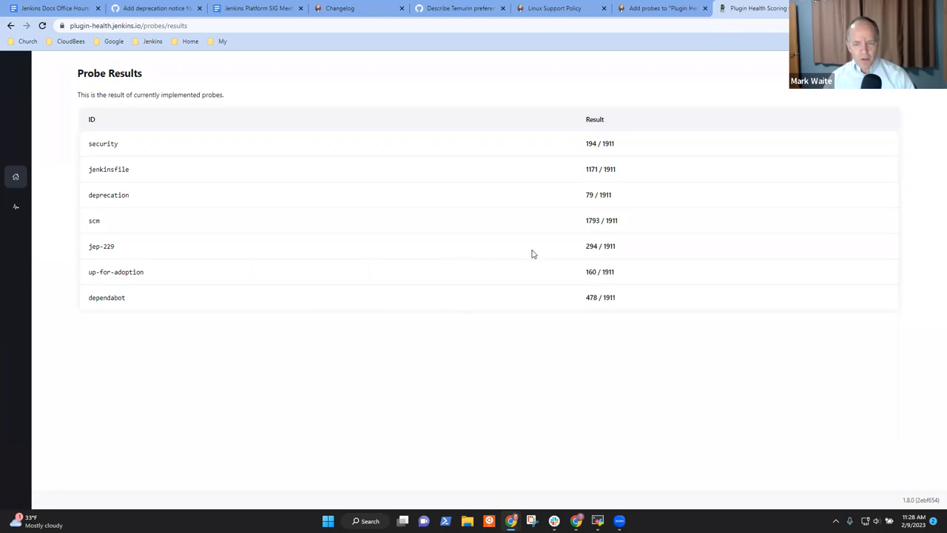
double_click(591, 245)
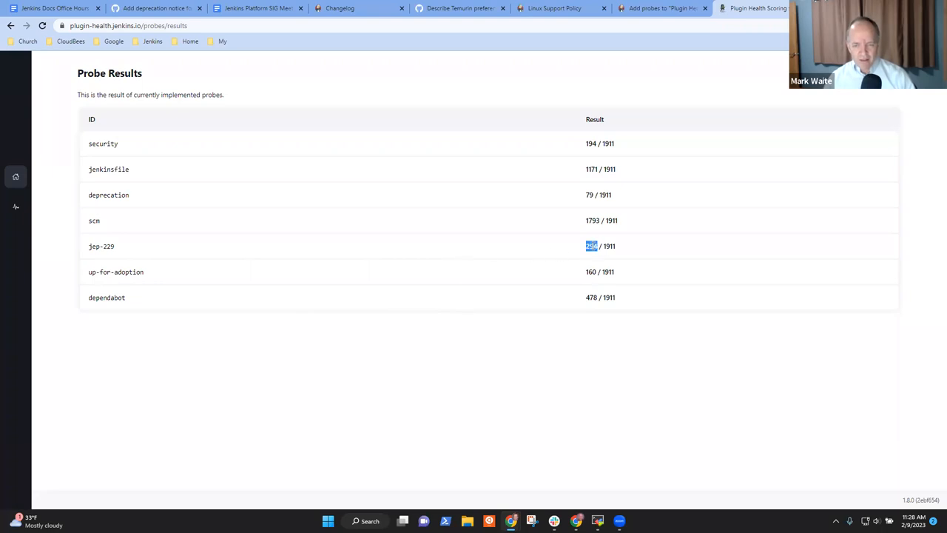
double_click(101, 245)
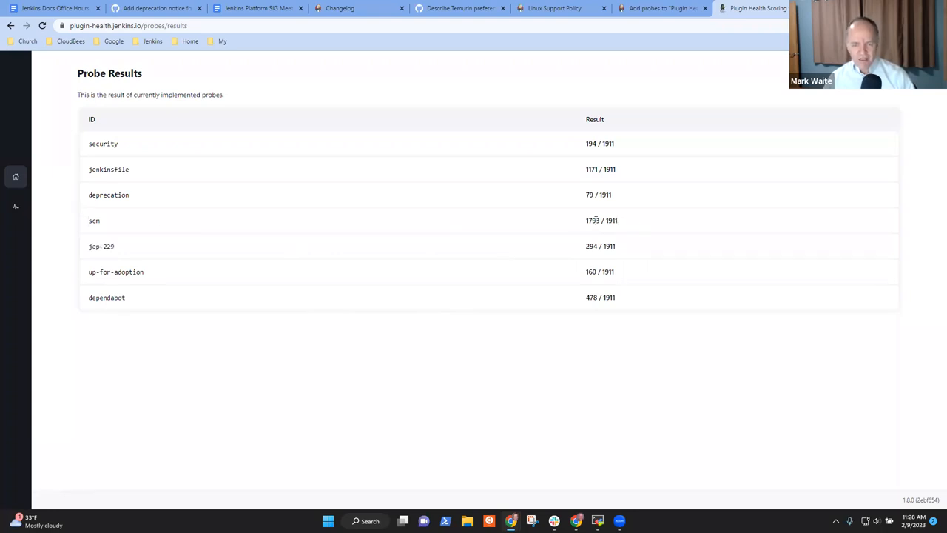
double_click(592, 221)
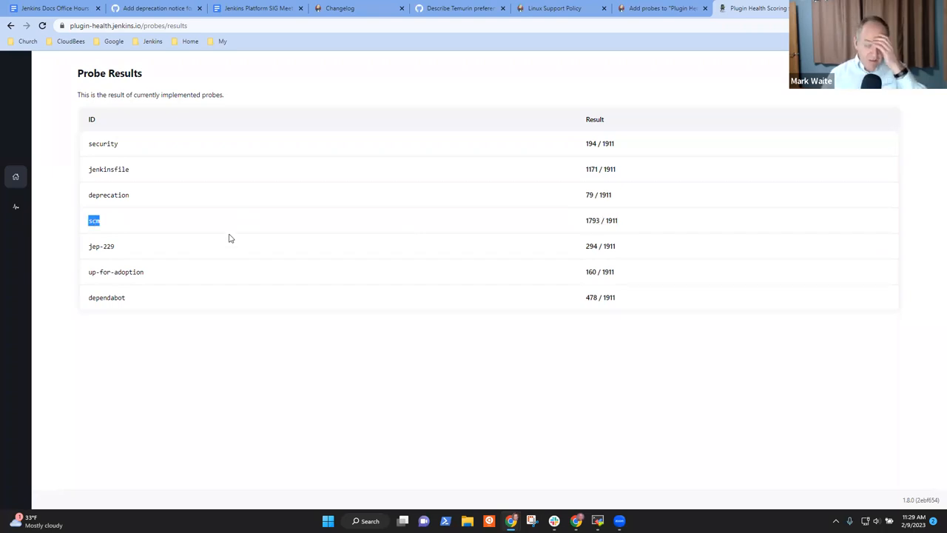
mouse_move(15, 207)
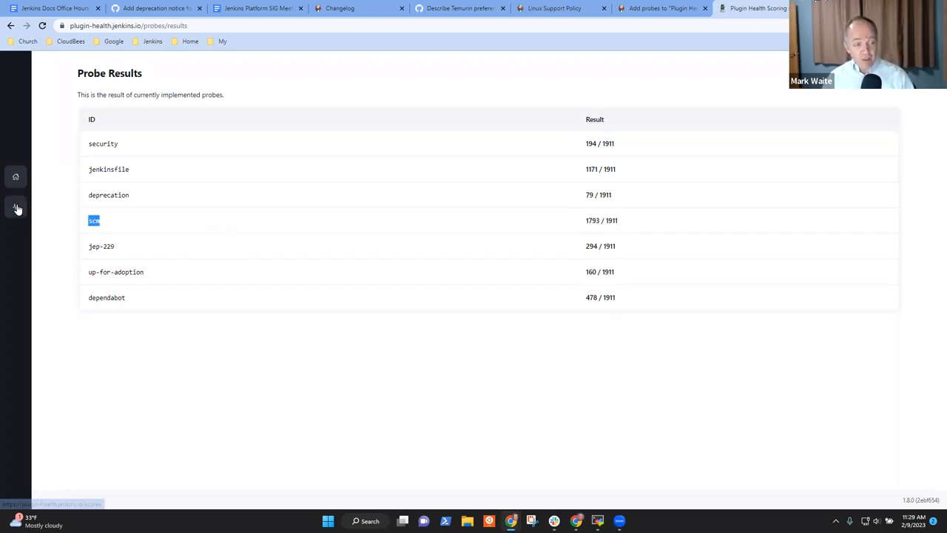
Open the Scores page and change the address to /scores/git for the git plugin's score.
left_click(14, 207)
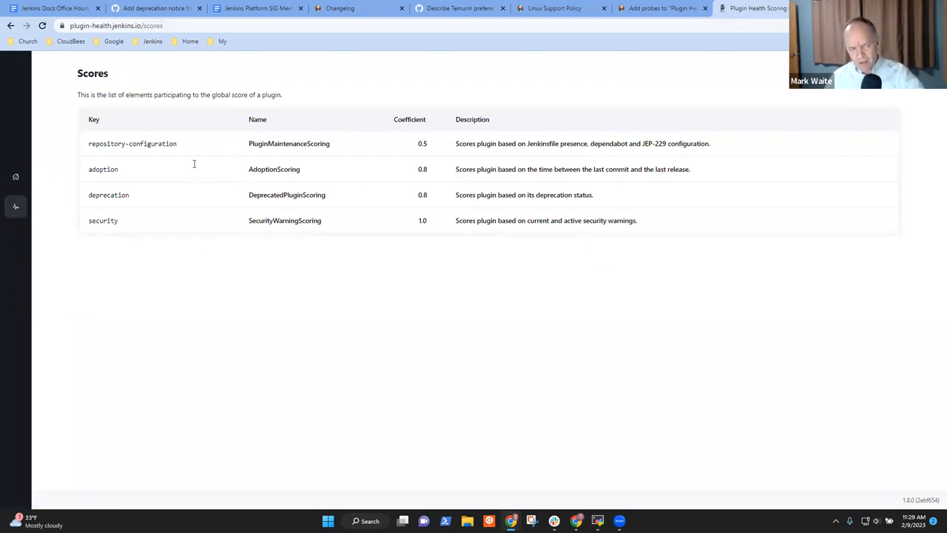
left_click(115, 25)
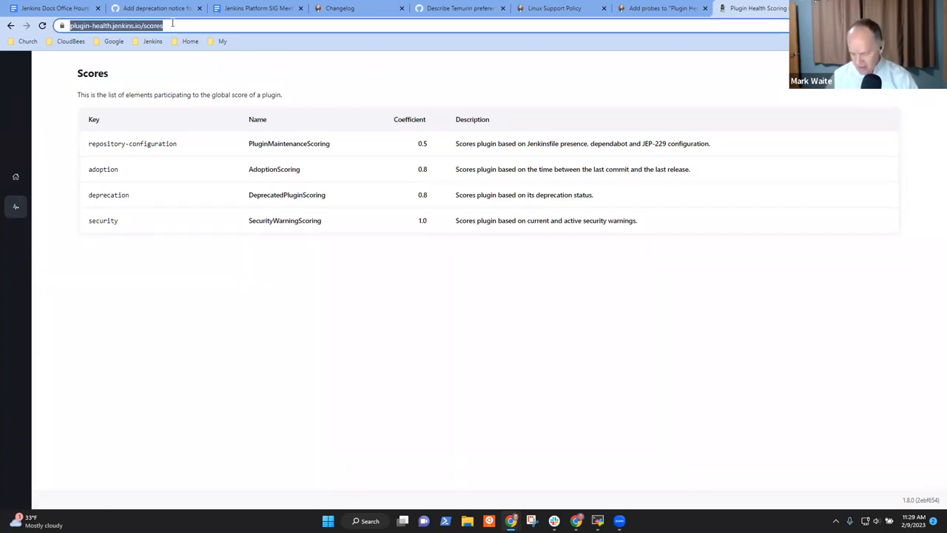
type("git")
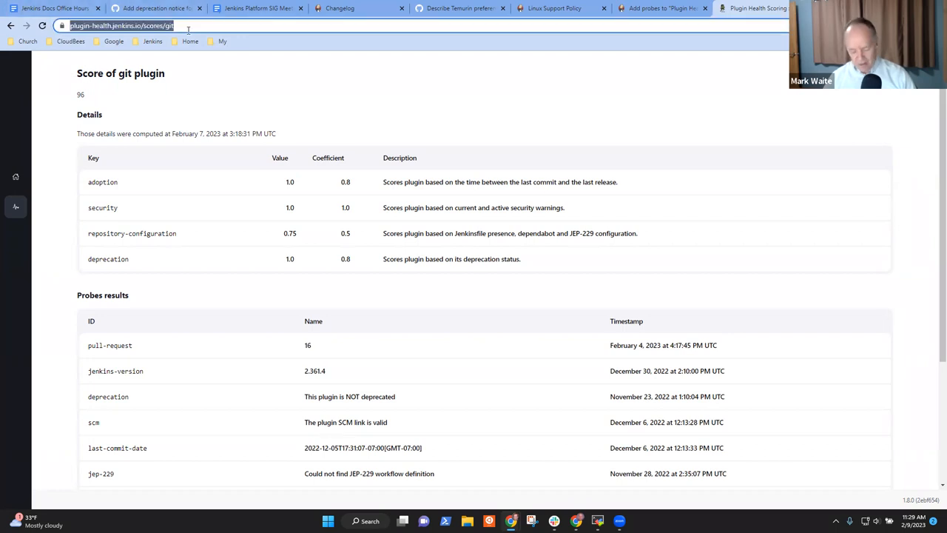
left_click(52, 9)
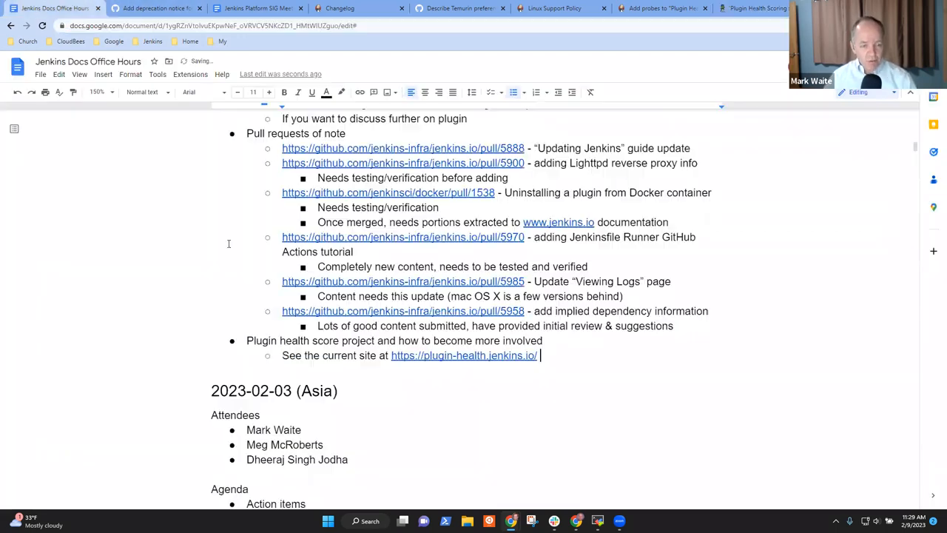
type("S")
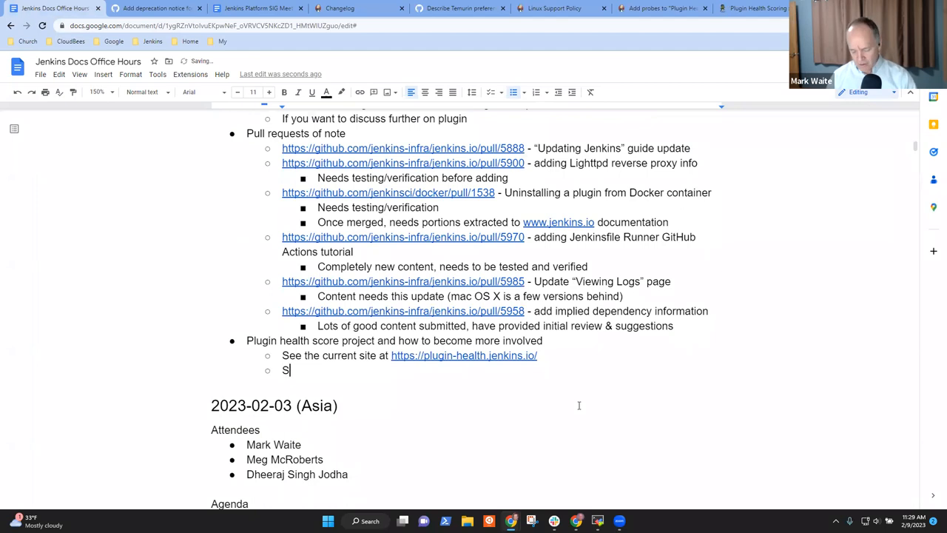
type("cores for spec")
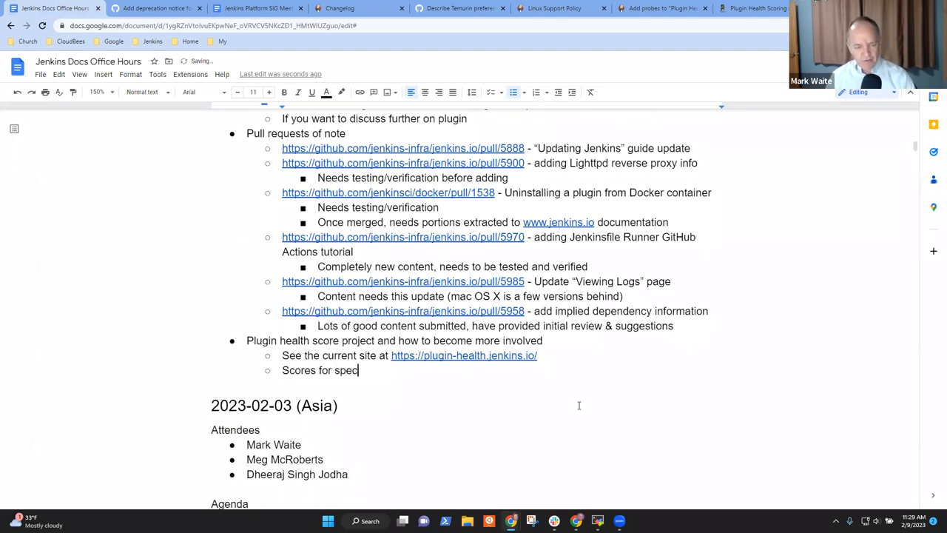
type("ific plugins at")
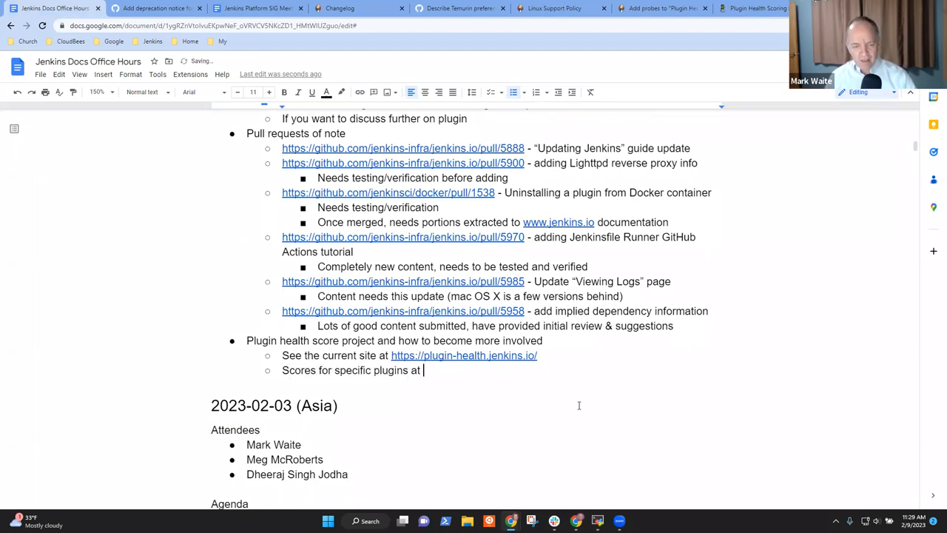
type("https://plugin-health.jenkins.io/scores/git")
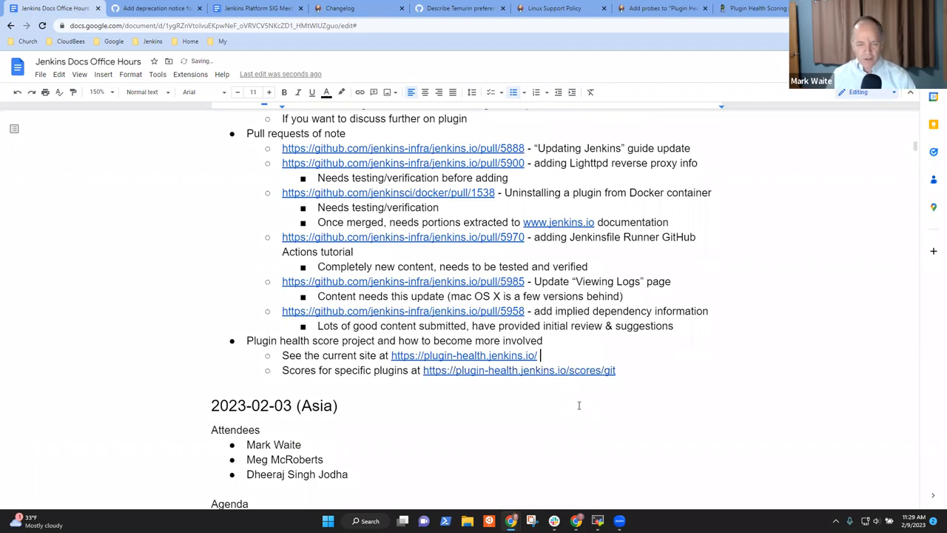
Add the note 'Scoring system at' and grab the scores page address for its link.
type("SXcoring")
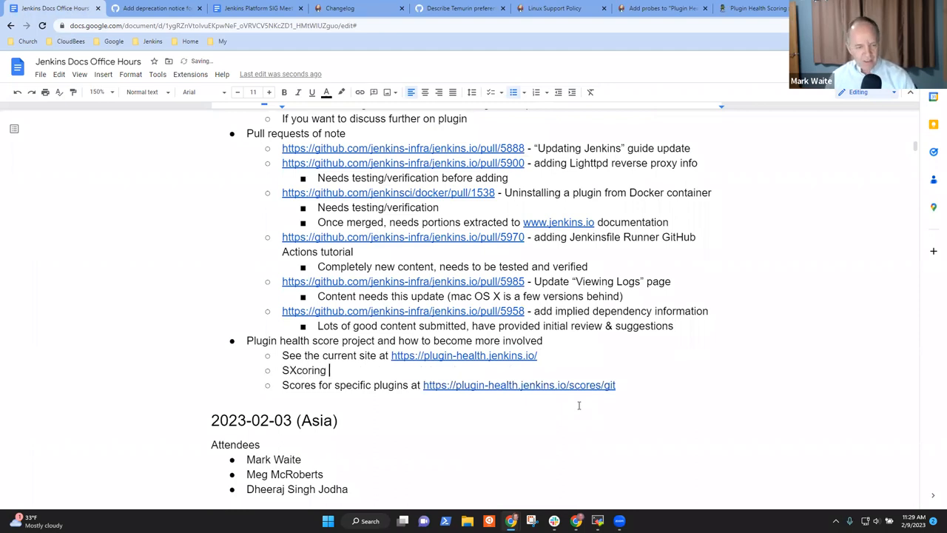
type("Scoring syste")
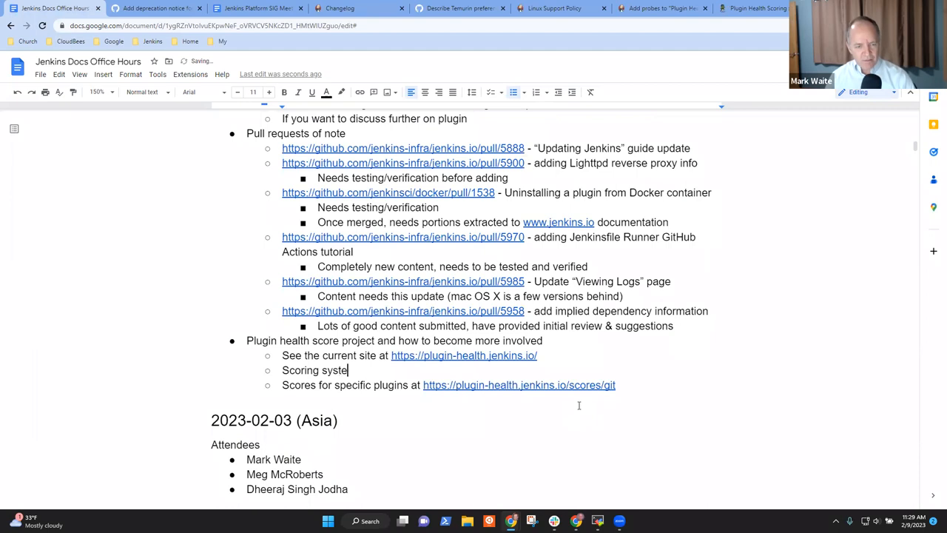
type("m at")
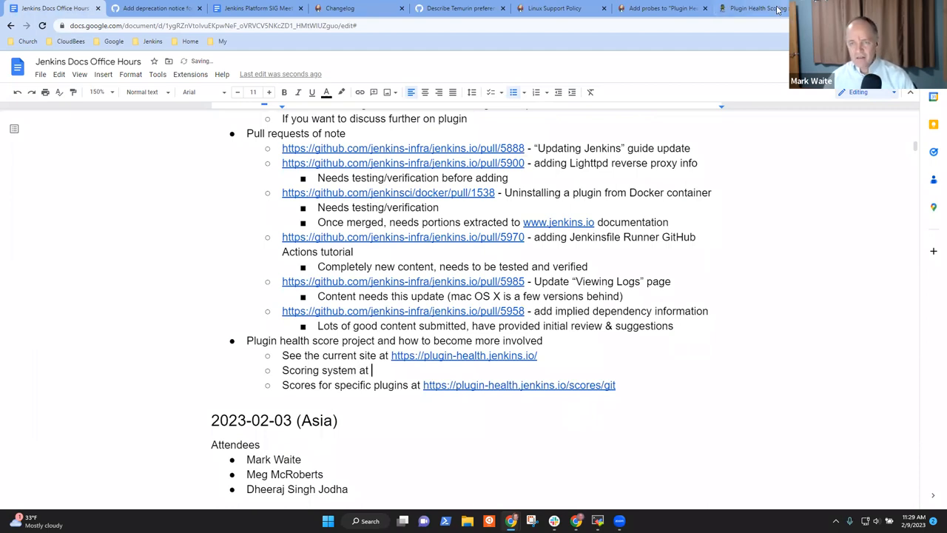
left_click(752, 9)
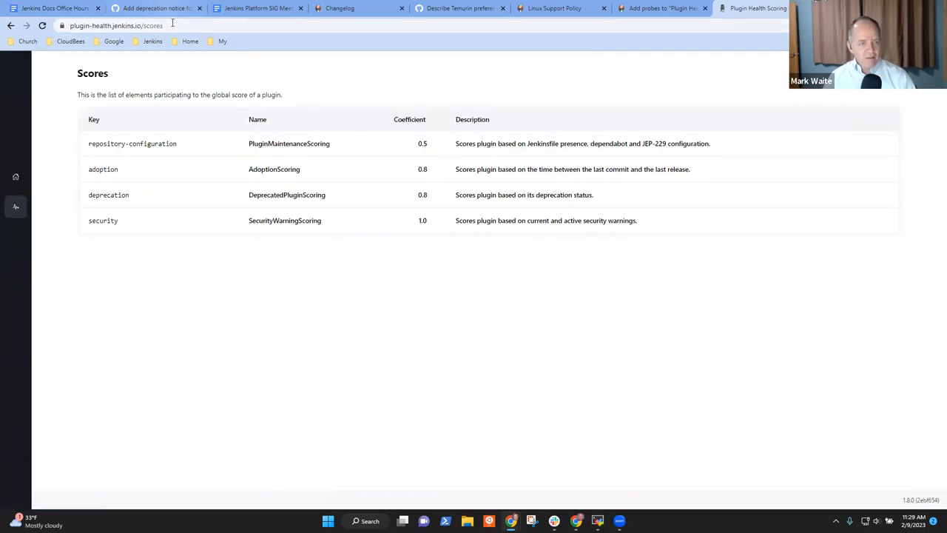
left_click(52, 9)
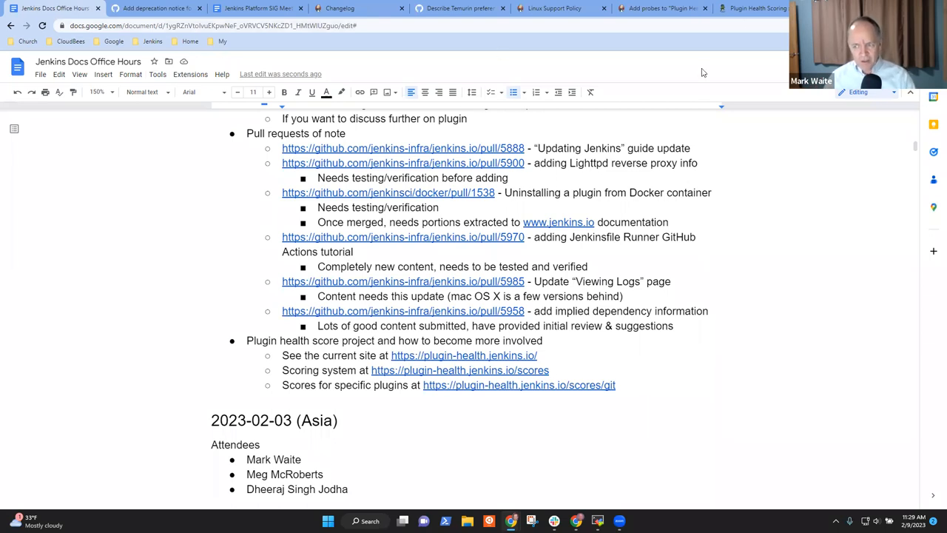
mouse_move(778, 112)
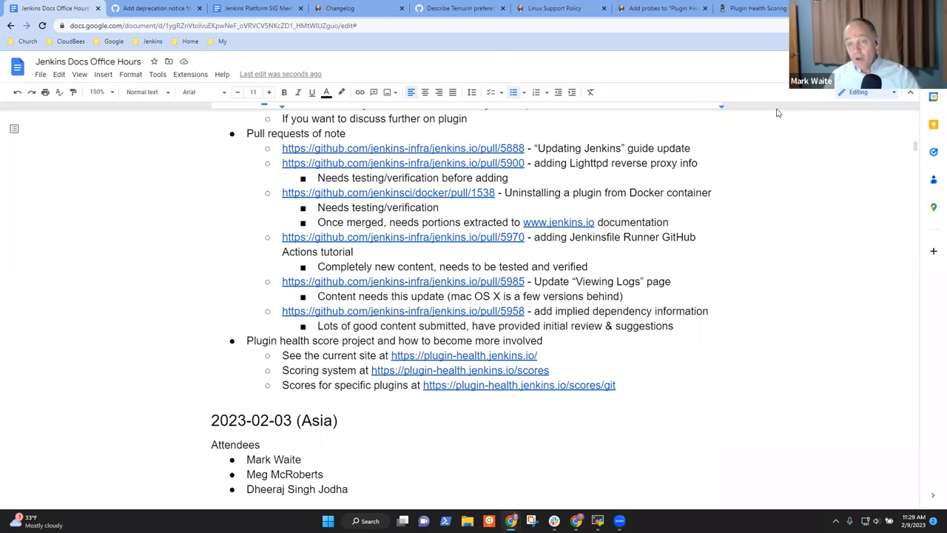
Review the Add probes to Plugin Health Score idea down to Potential Mentors and Organization Links.
left_click(459, 370)
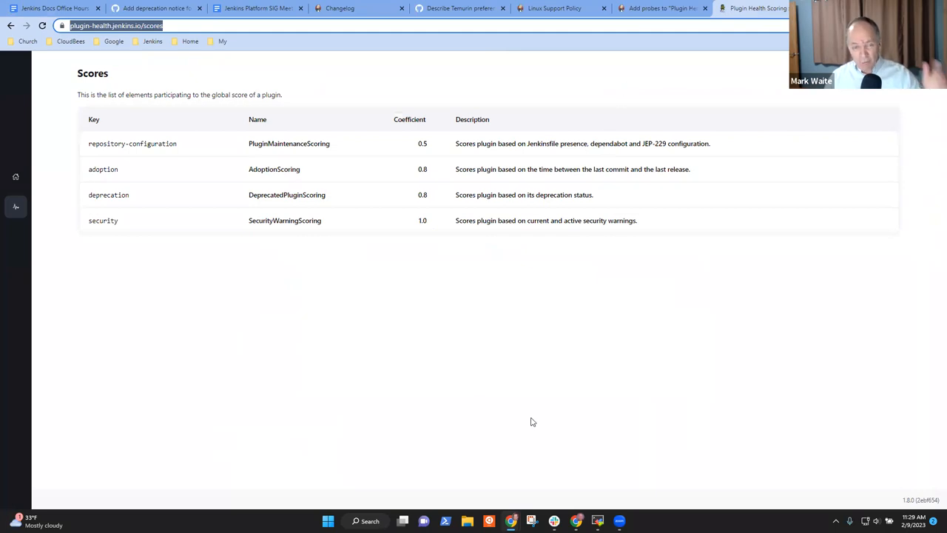
mouse_move(583, 6)
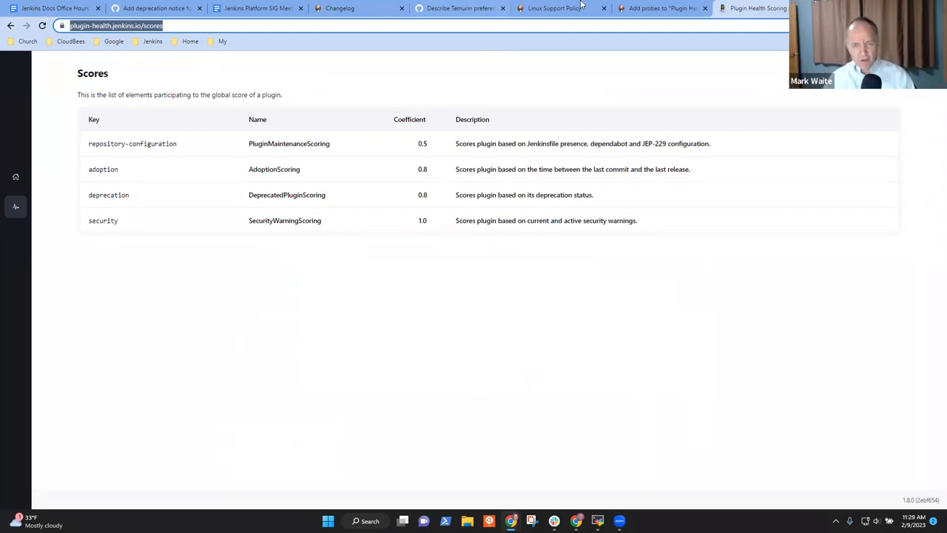
left_click(658, 9)
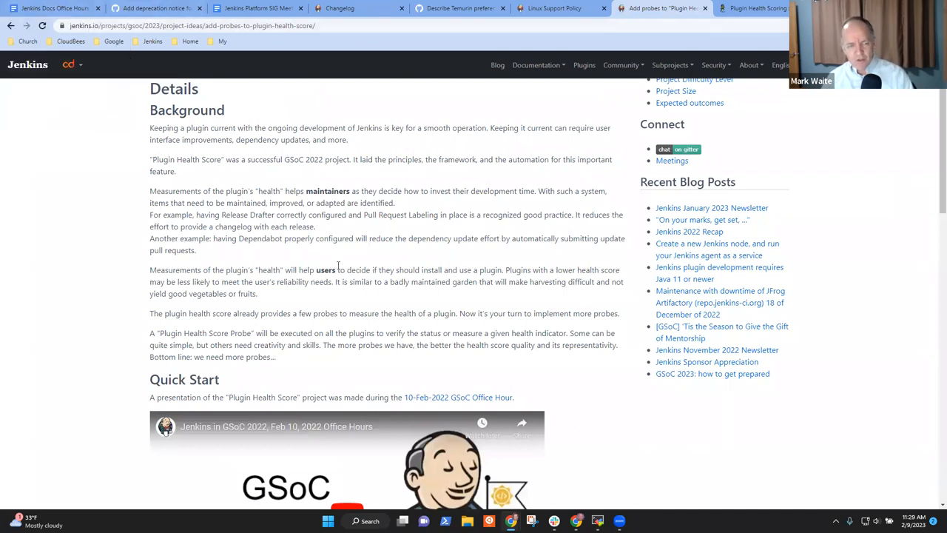
scroll("down", 3)
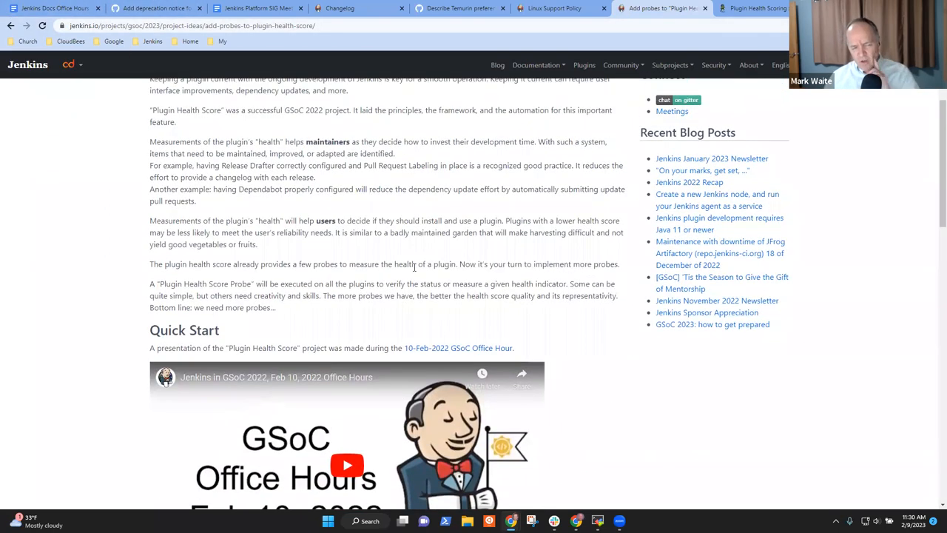
scroll("down", 3)
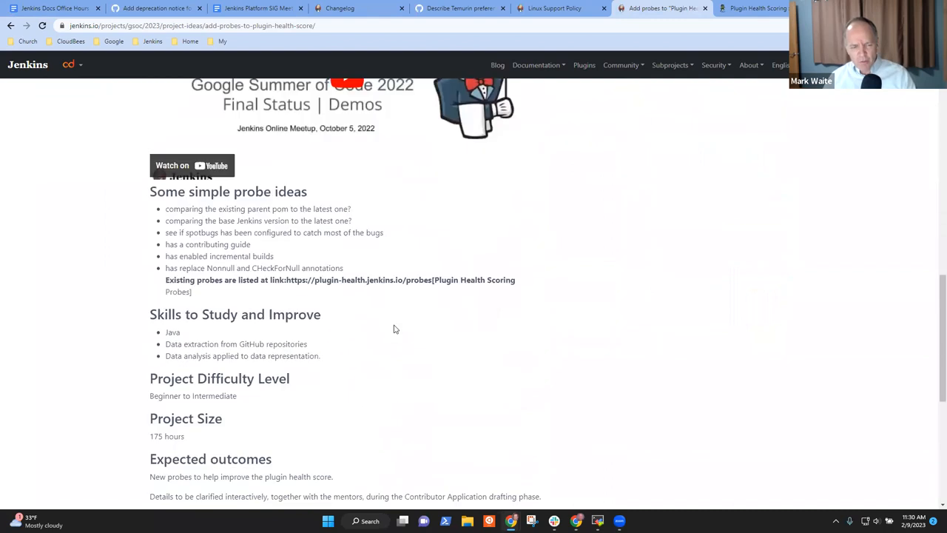
scroll("down", 3)
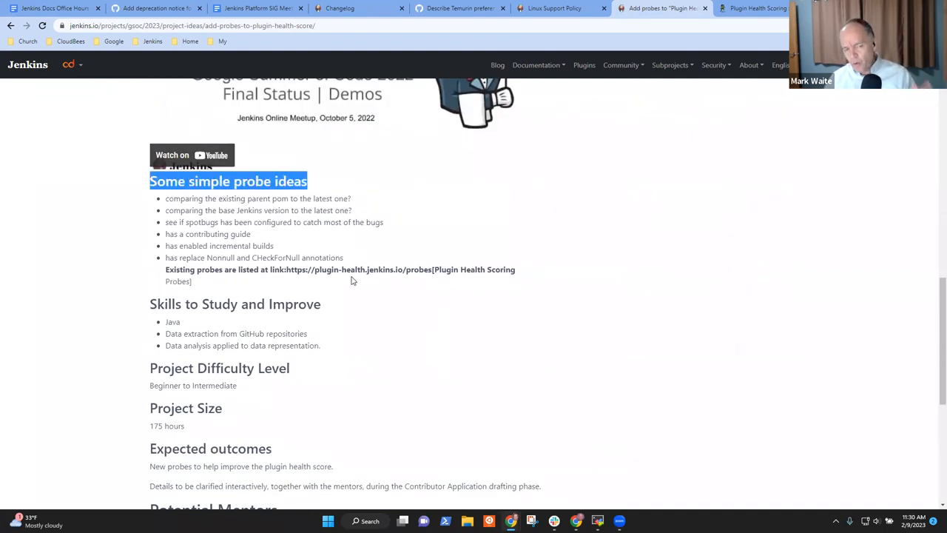
mouse_move(343, 287)
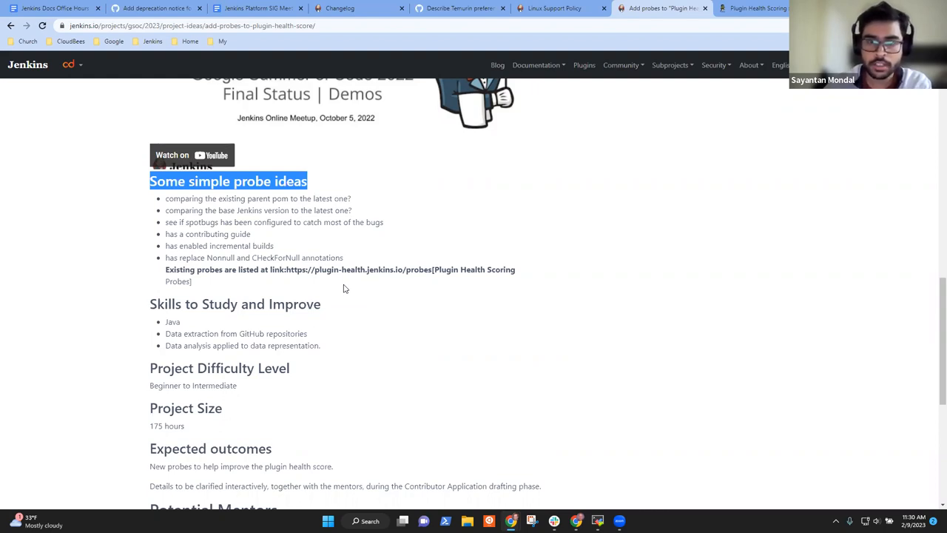
scroll("down", 3)
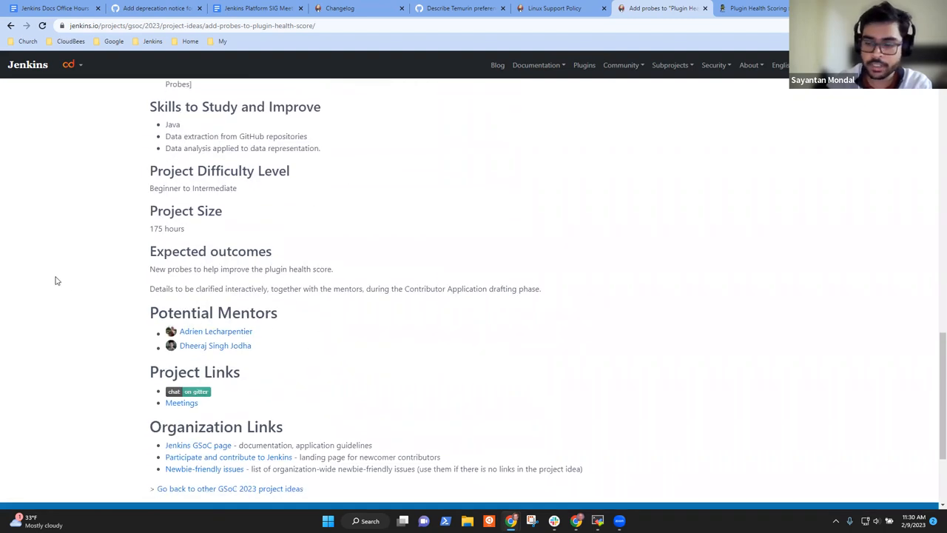
scroll("up", 3)
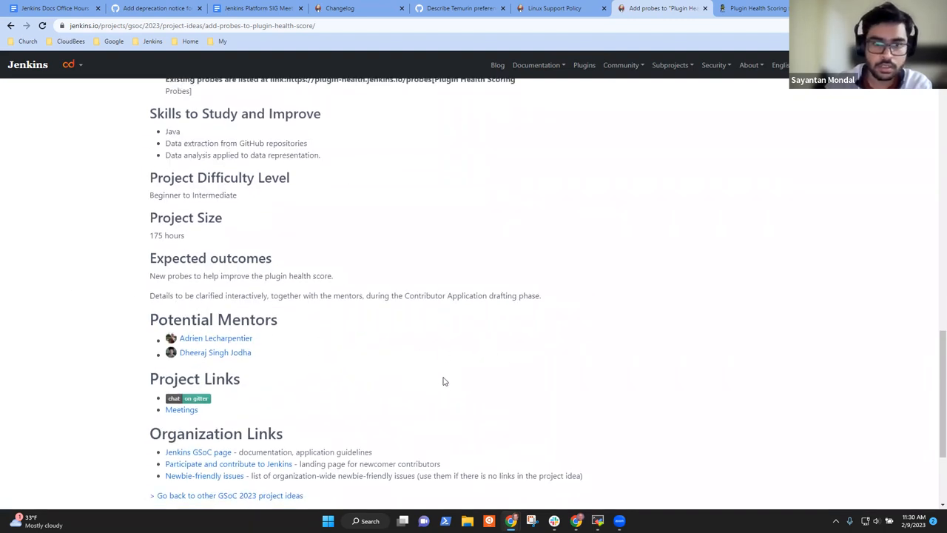
scroll("up", 3)
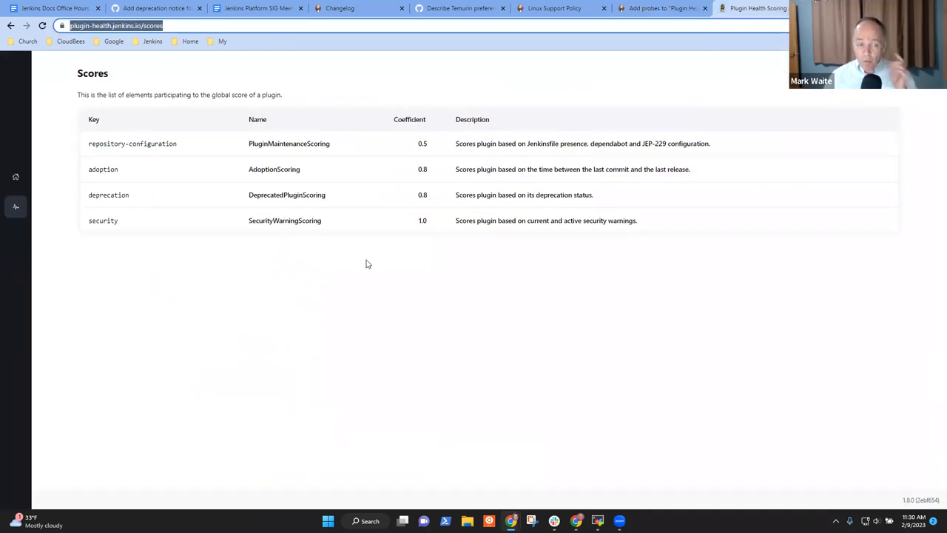
mouse_move(111, 310)
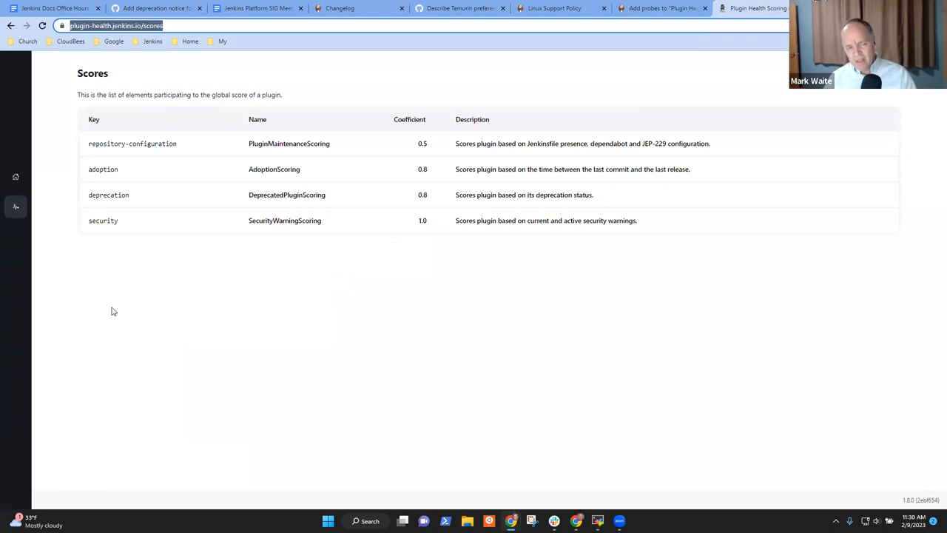
mouse_move(182, 295)
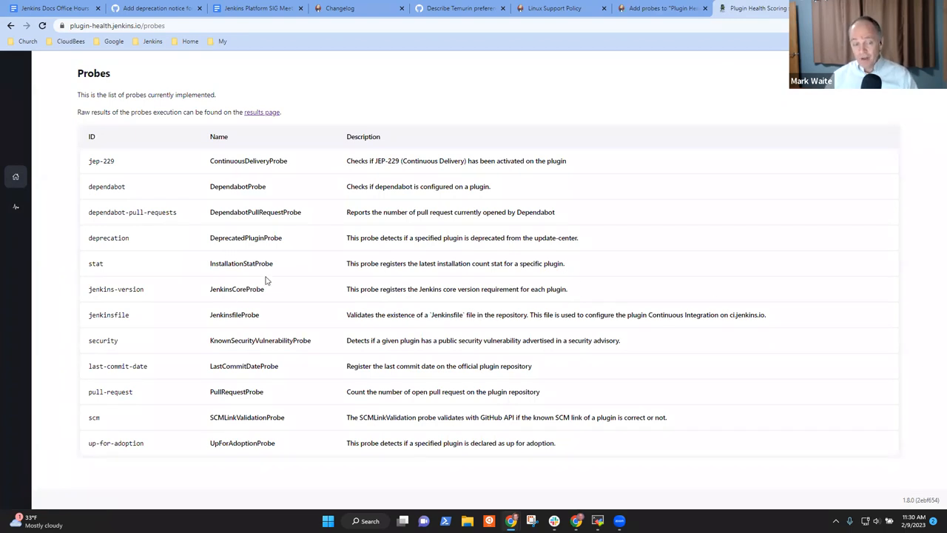
mouse_move(503, 334)
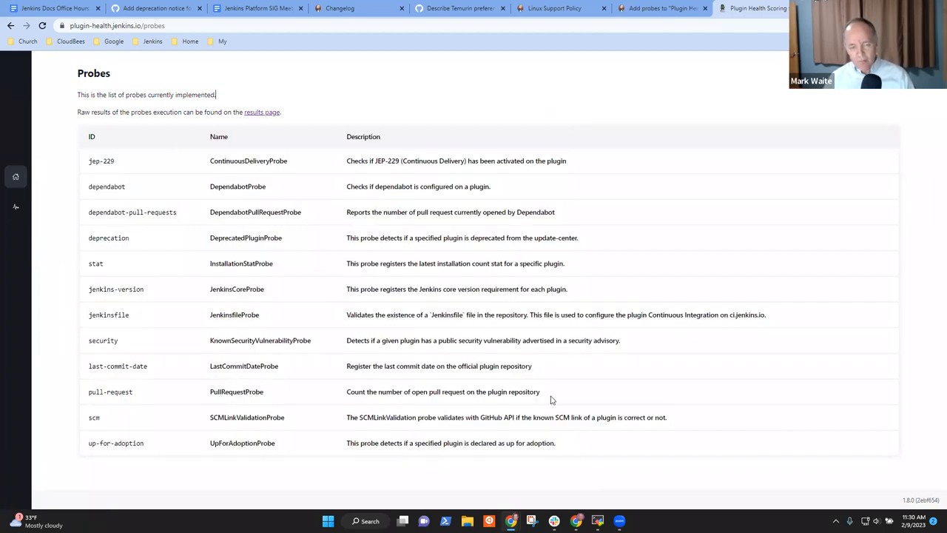
mouse_move(525, 432)
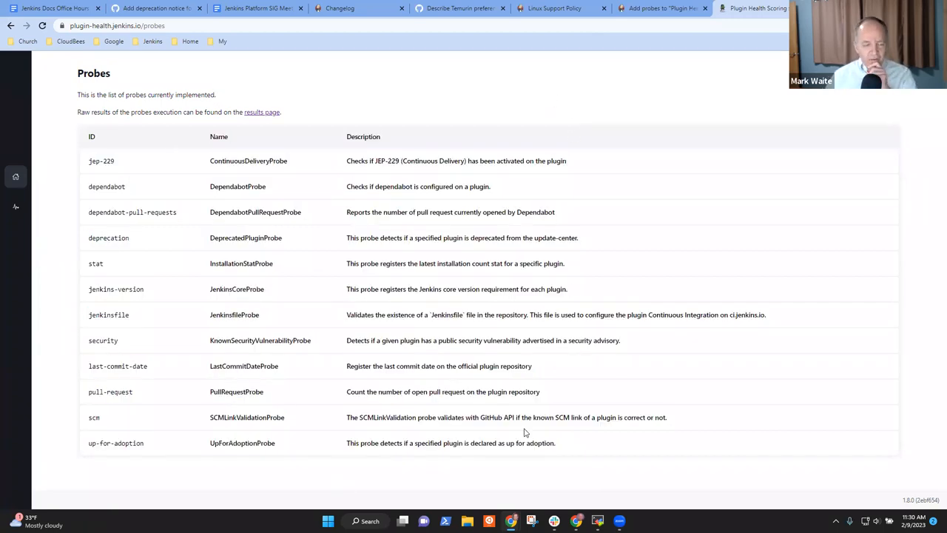
mouse_move(362, 200)
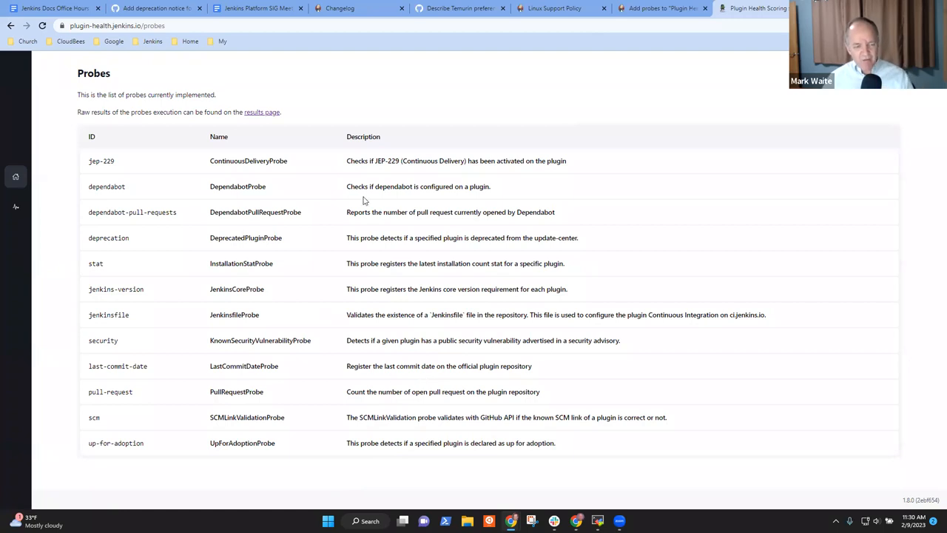
mouse_move(555, 142)
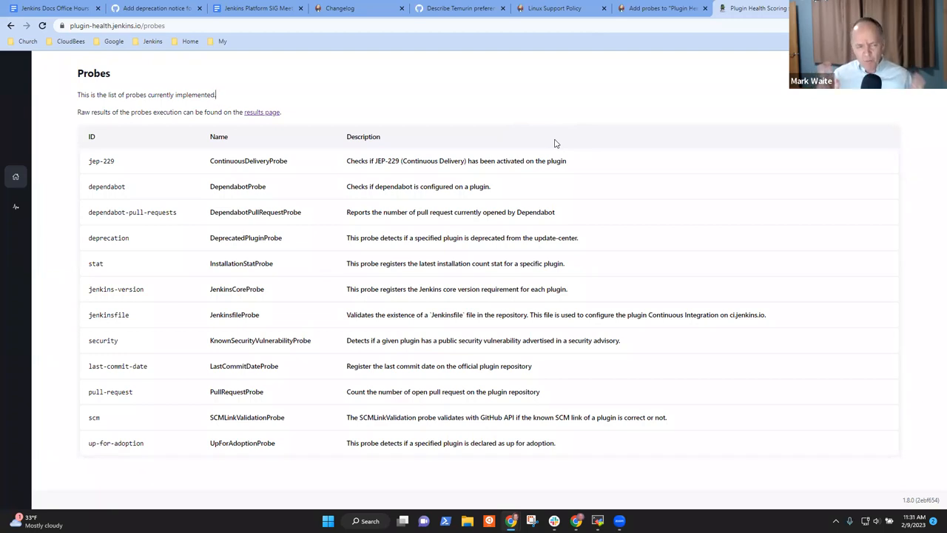
mouse_move(559, 179)
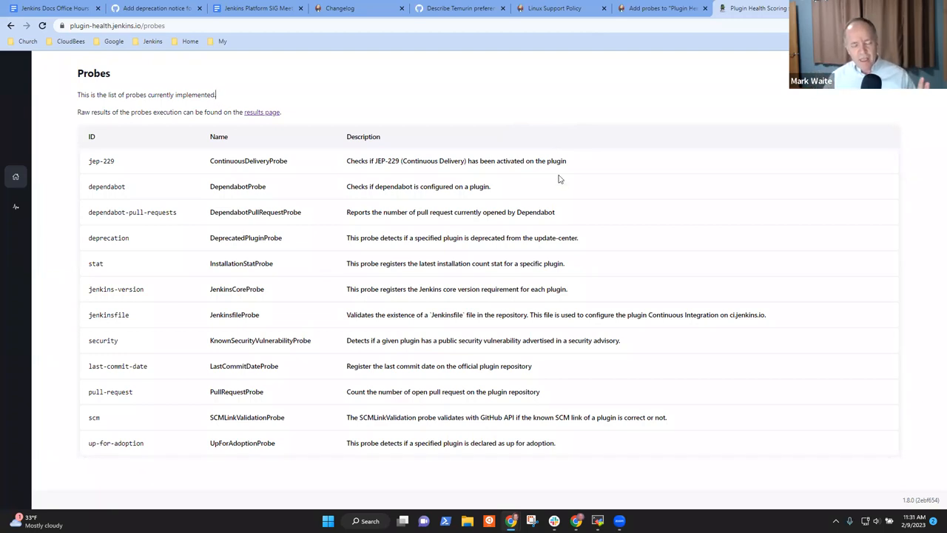
mouse_move(564, 190)
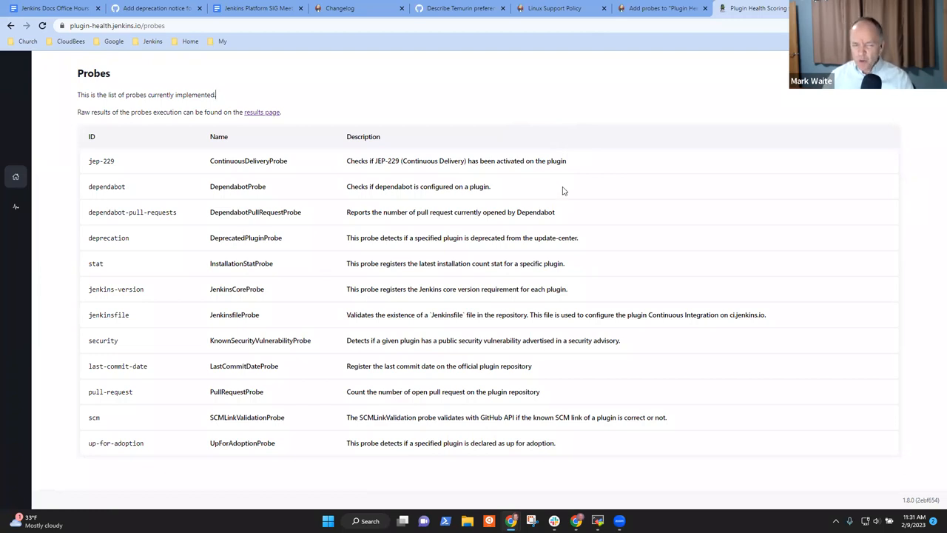
mouse_move(213, 464)
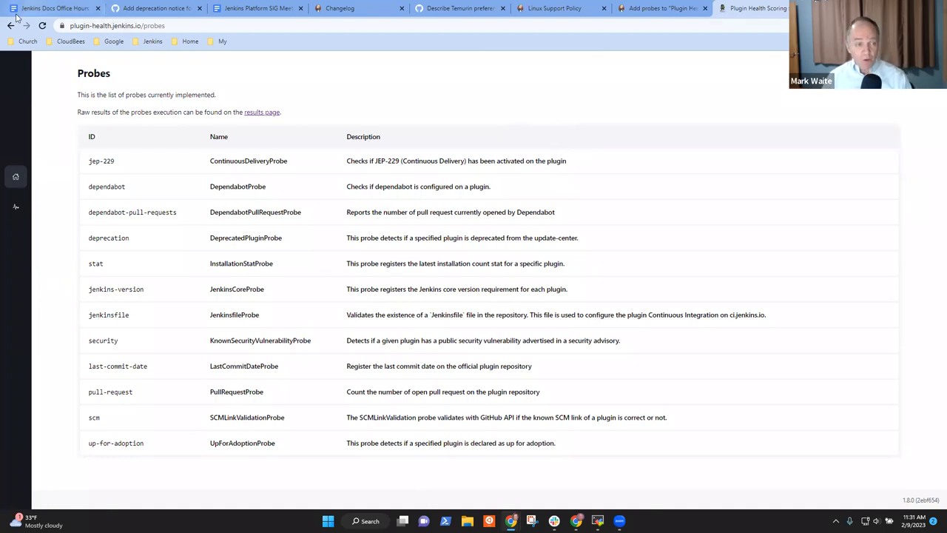
Highlight the 'has a contributing guide' probe idea, then return to the office hours notes.
left_click(15, 207)
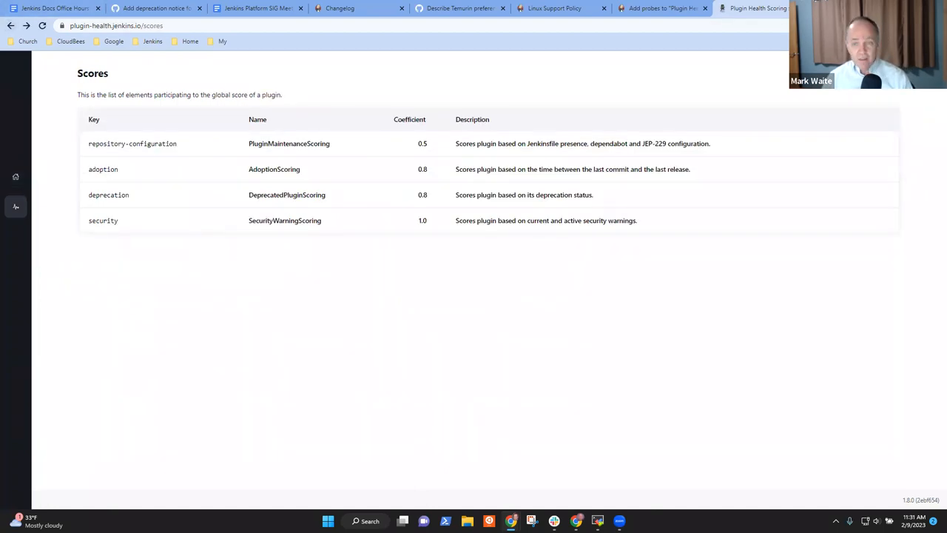
left_click(659, 8)
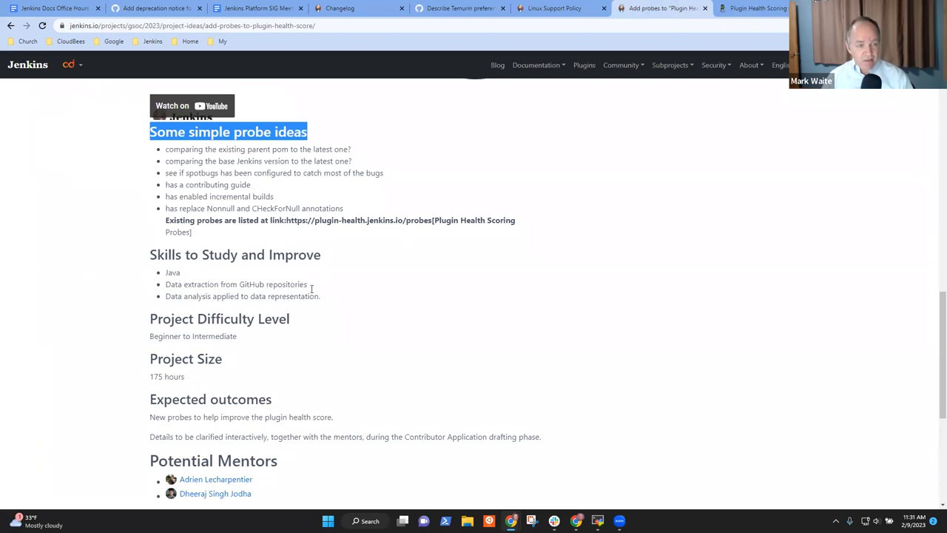
double_click(237, 183)
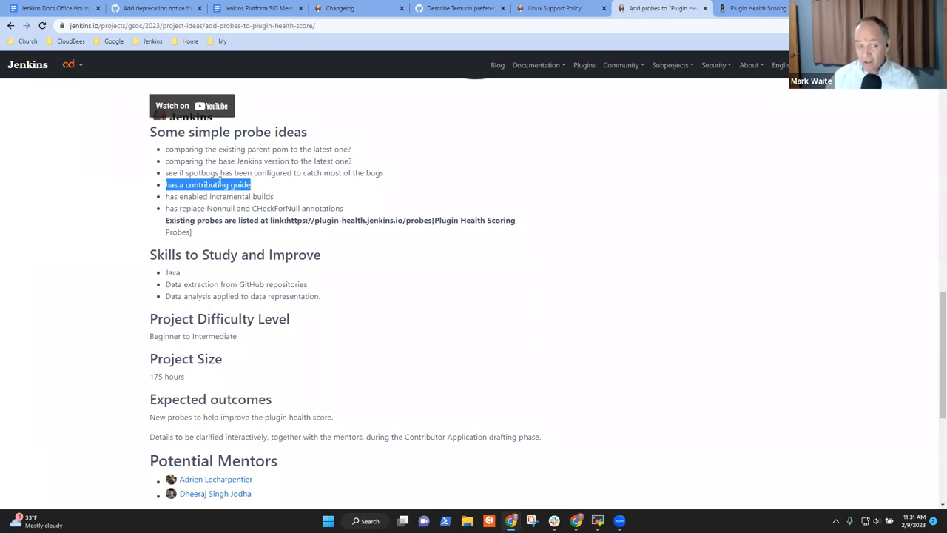
mouse_move(275, 199)
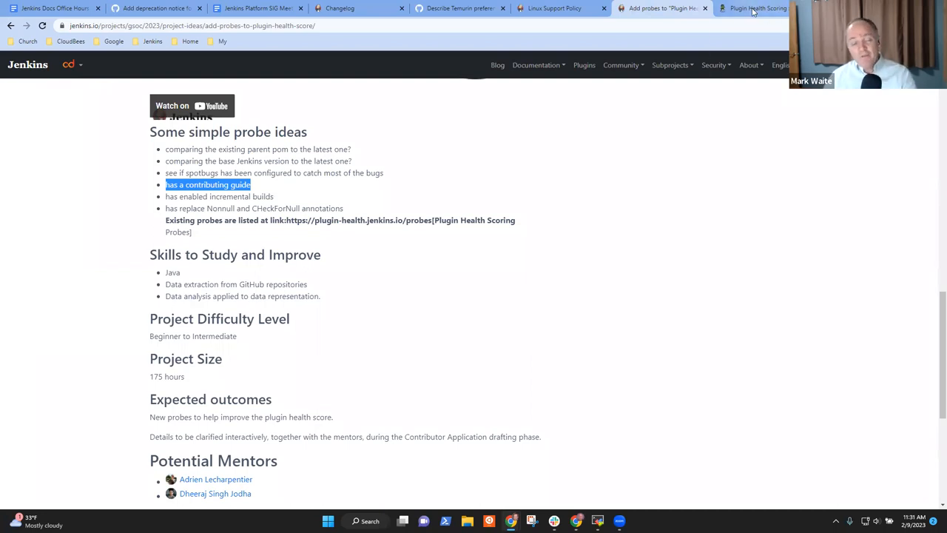
mouse_move(754, 9)
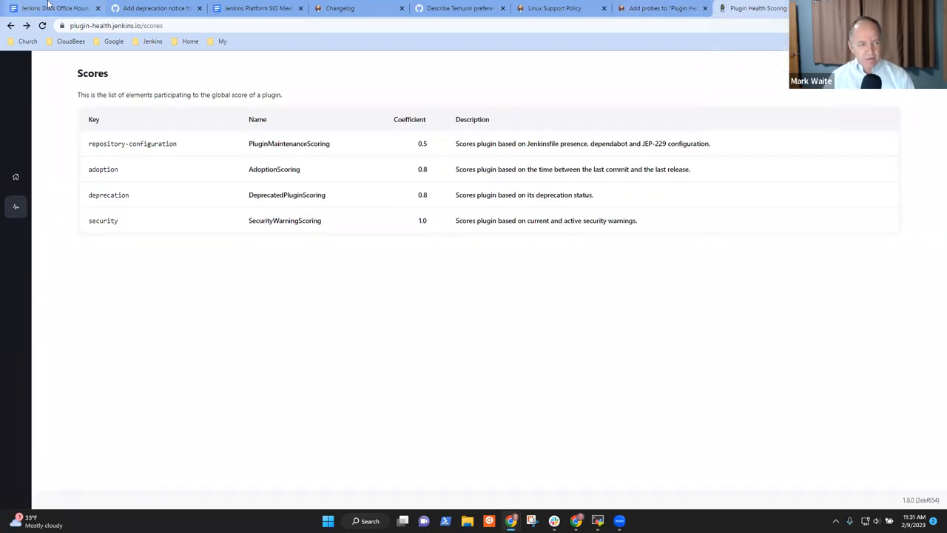
left_click(52, 8)
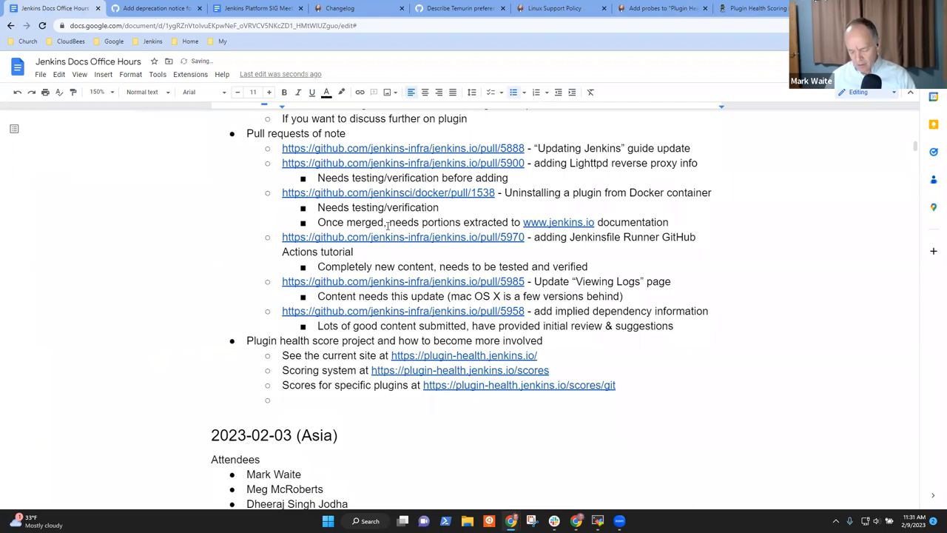
Add the question 'How to explore the plugin health score and its source code?'.
left_click(281, 399)
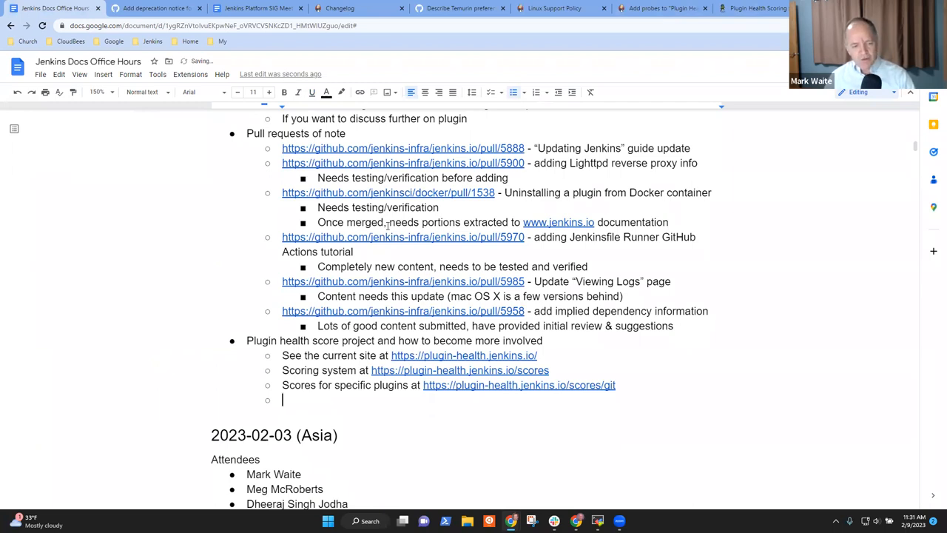
type("How to")
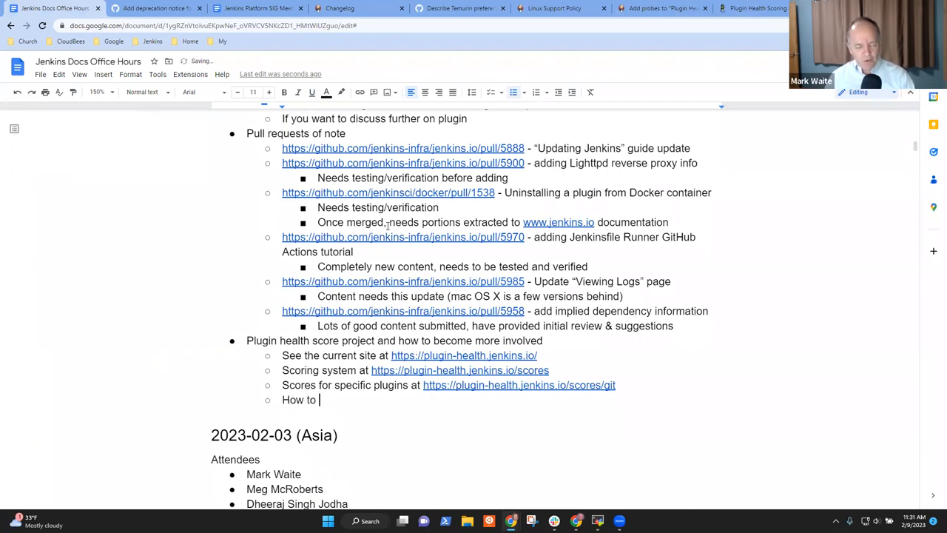
type("explore the")
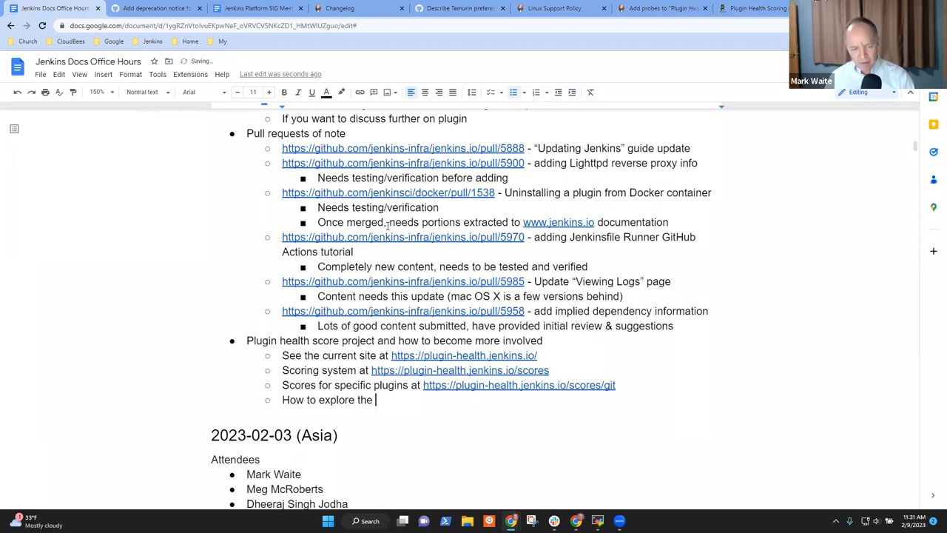
type("plugin health score project and")
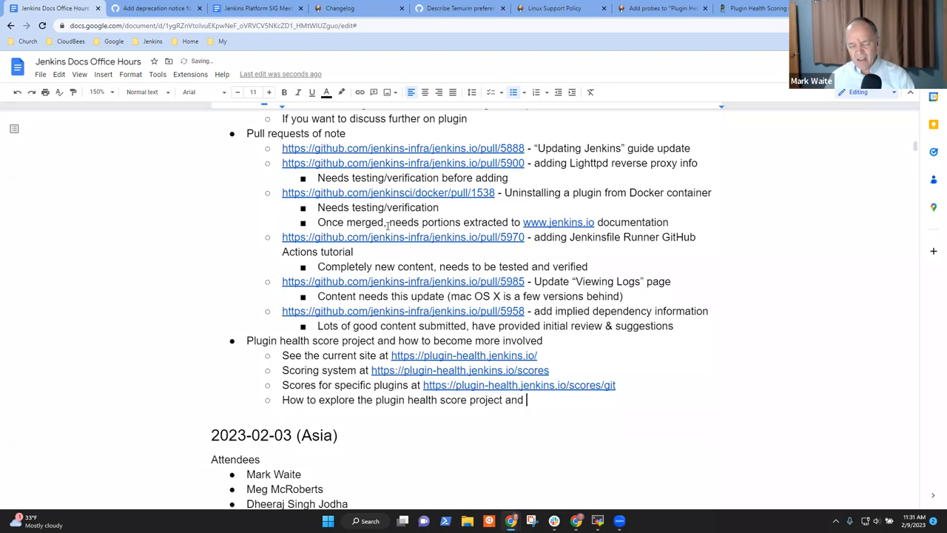
type("its source")
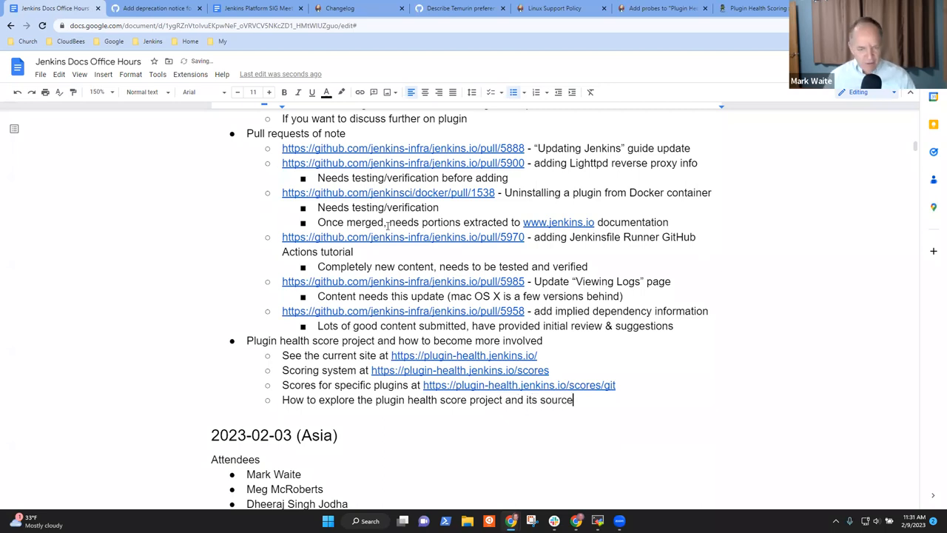
type("code?")
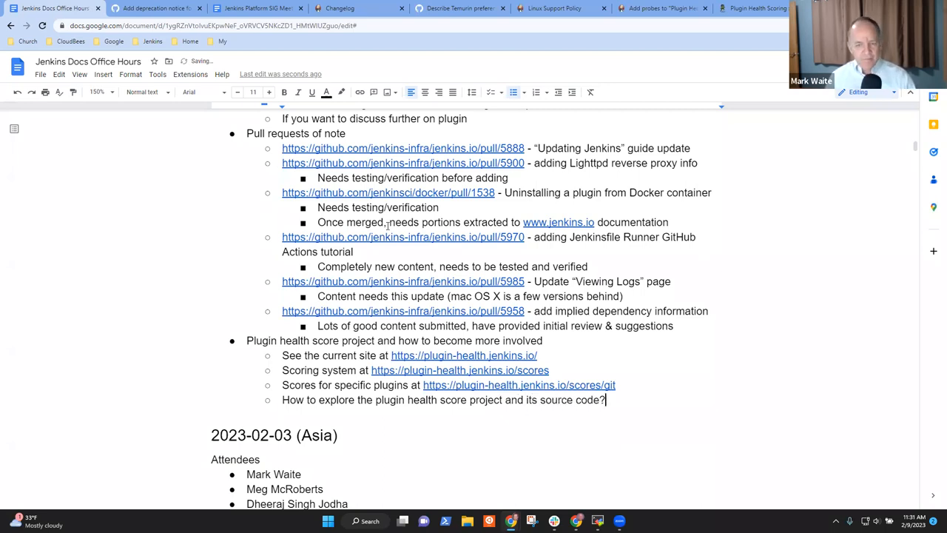
key("Enter")
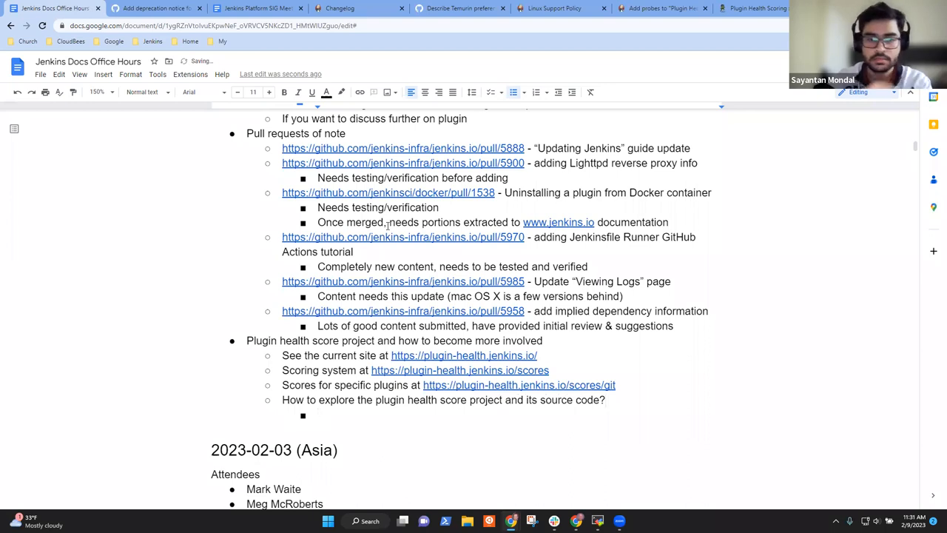
Add sub-questions 'What's plugin health score?' and 'Why do we care about the score of a plugin?'.
type("W")
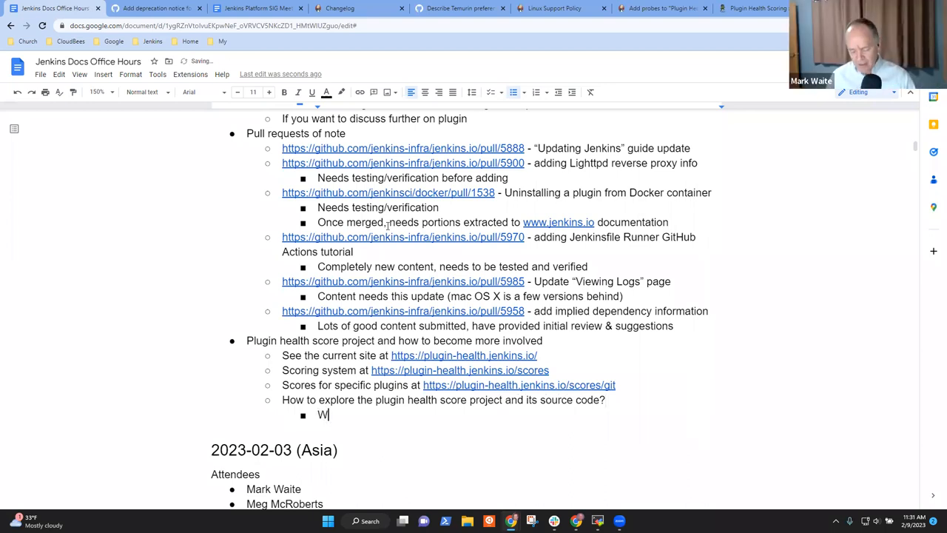
type("hat's a")
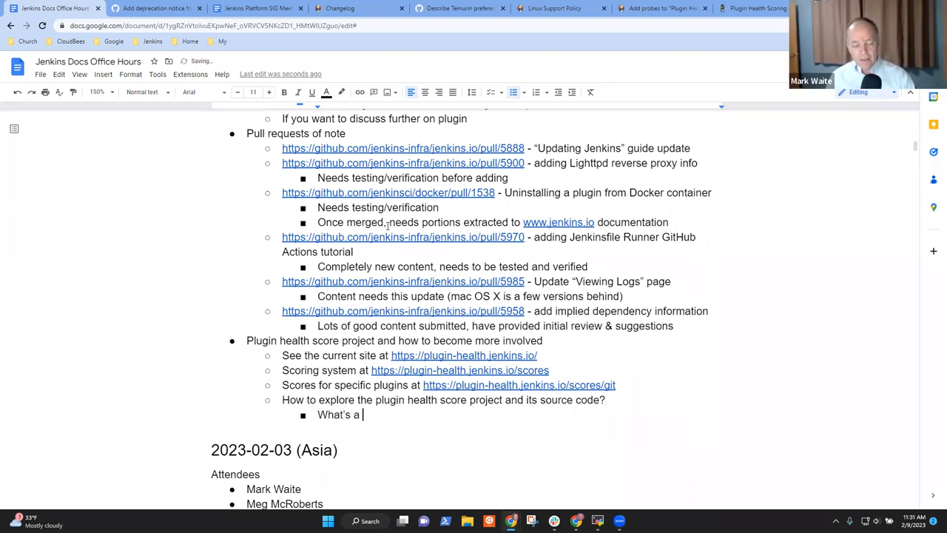
type("plugin?")
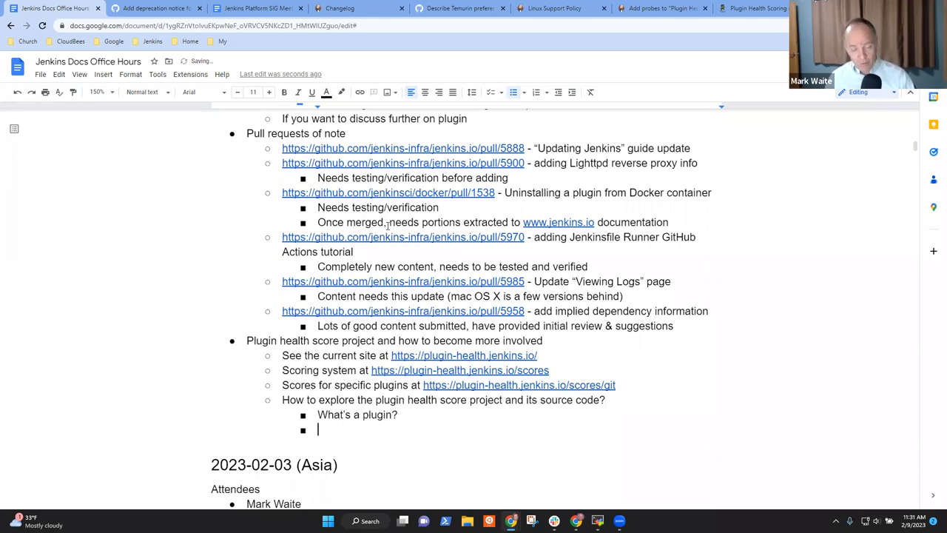
type("What compon")
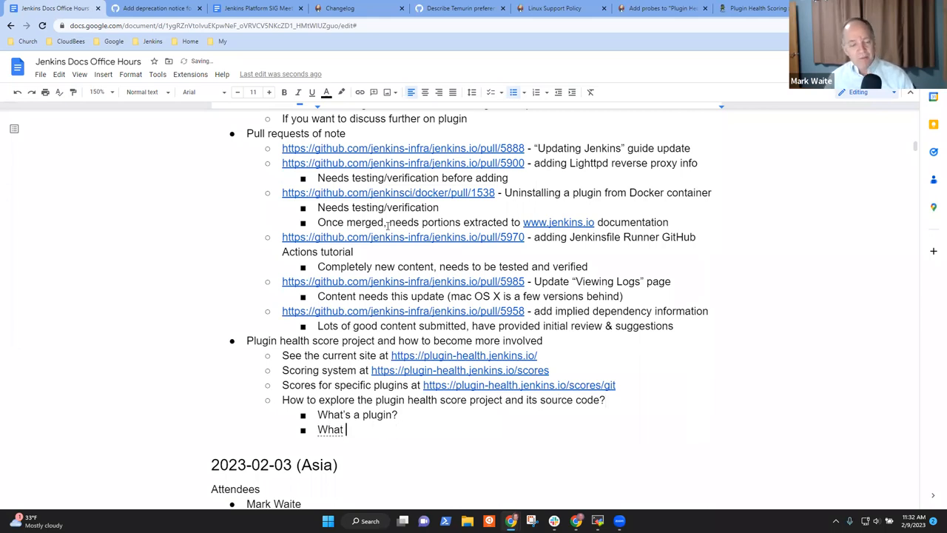
type("Why")
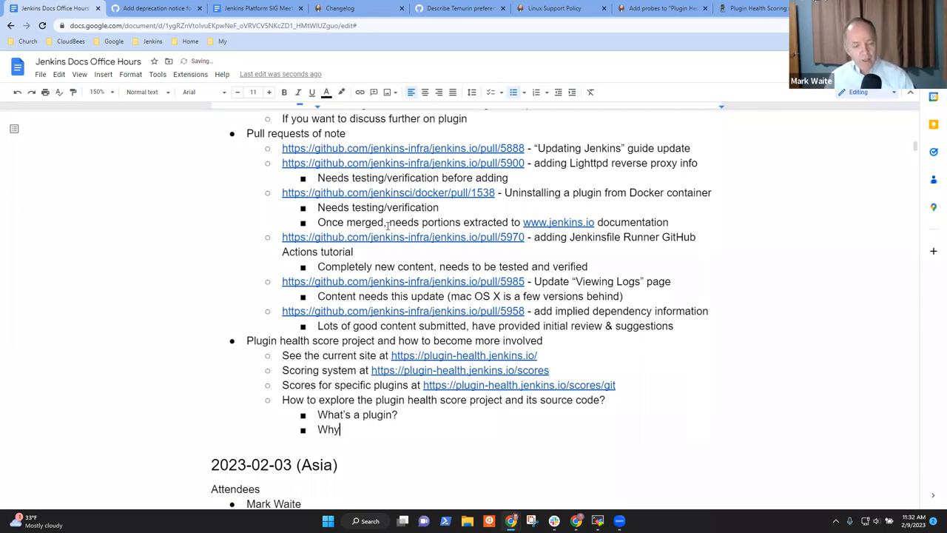
type("do we care abo")
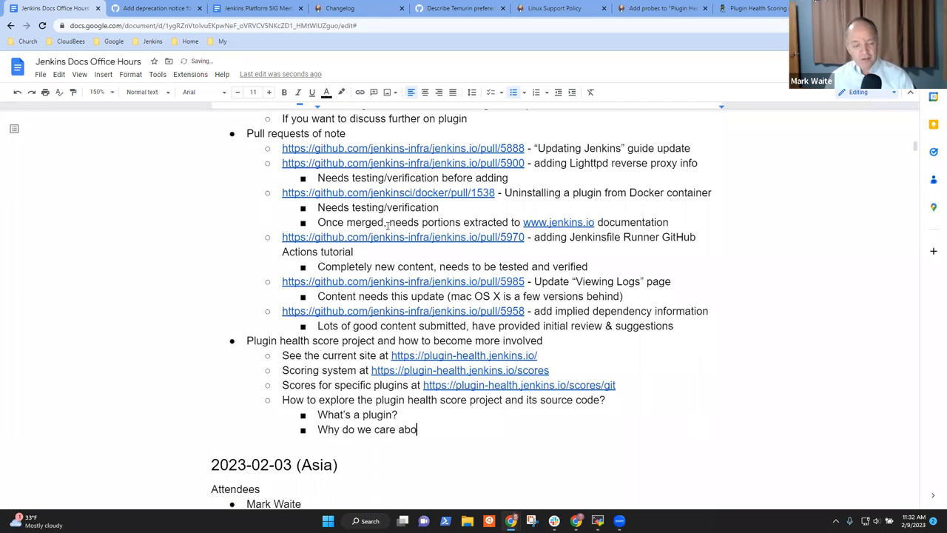
type("ut the c")
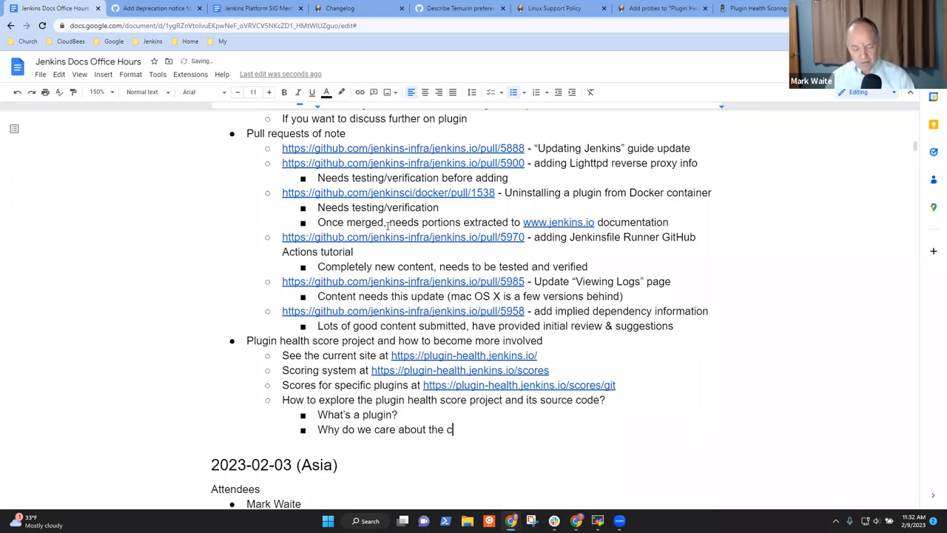
type("score of a")
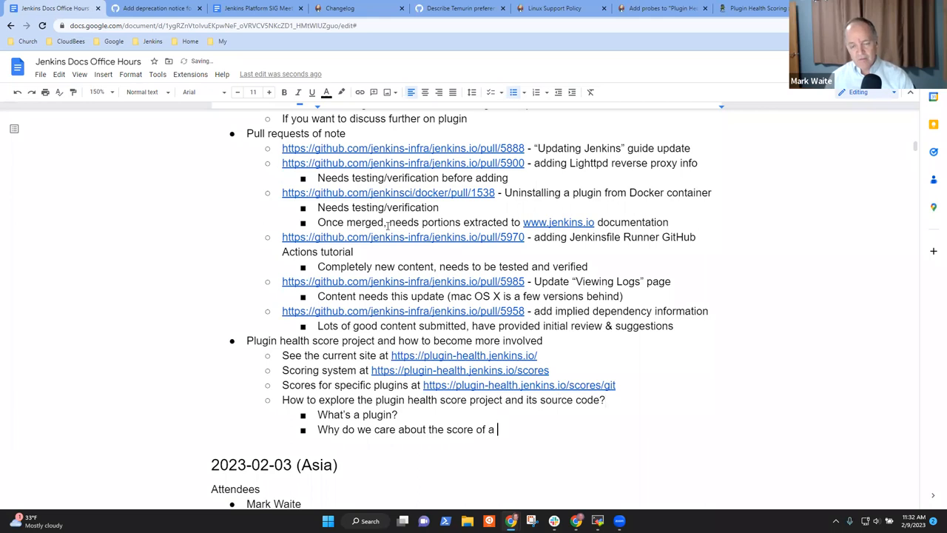
type("plugin?")
type("What's p")
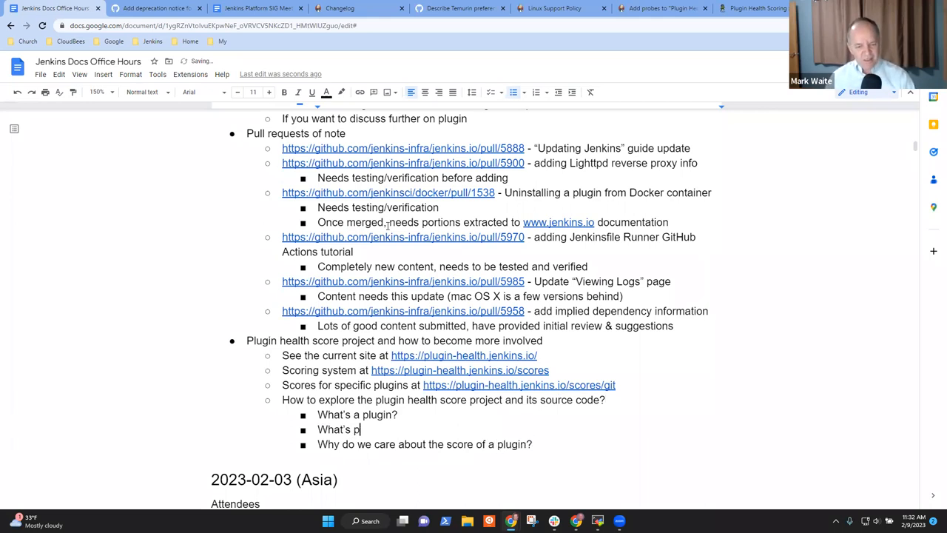
type("lugin health score?")
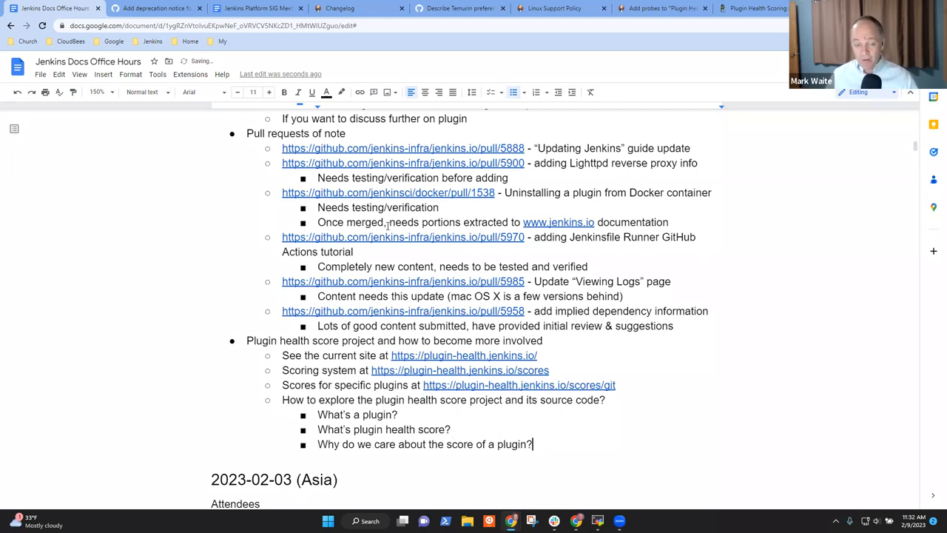
double_click(357, 414)
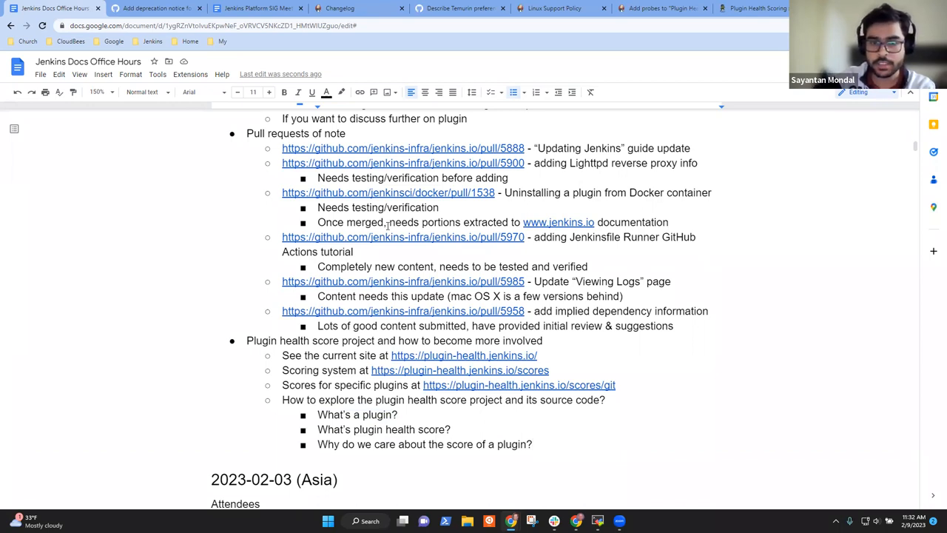
Answer that probes ask questions and scores use those answers to assign a score.
left_click(453, 429)
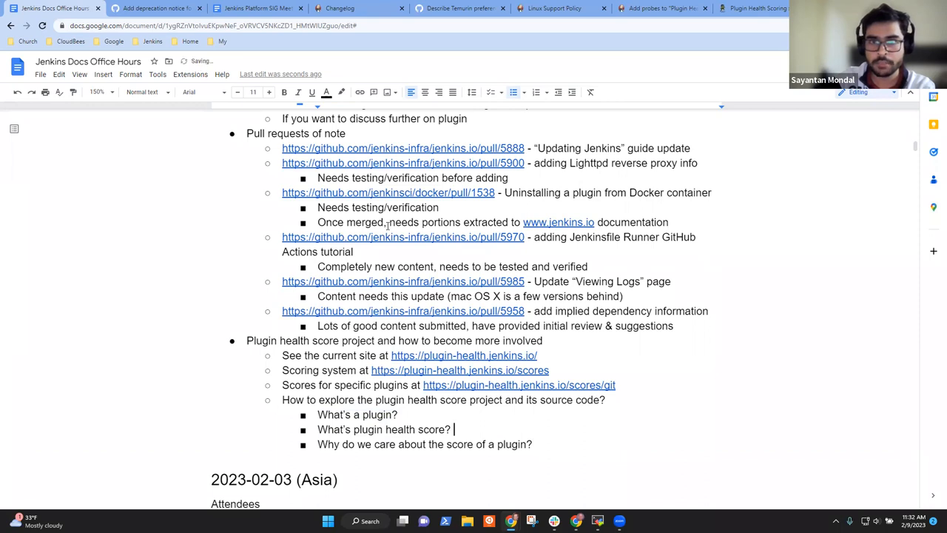
type("Probes")
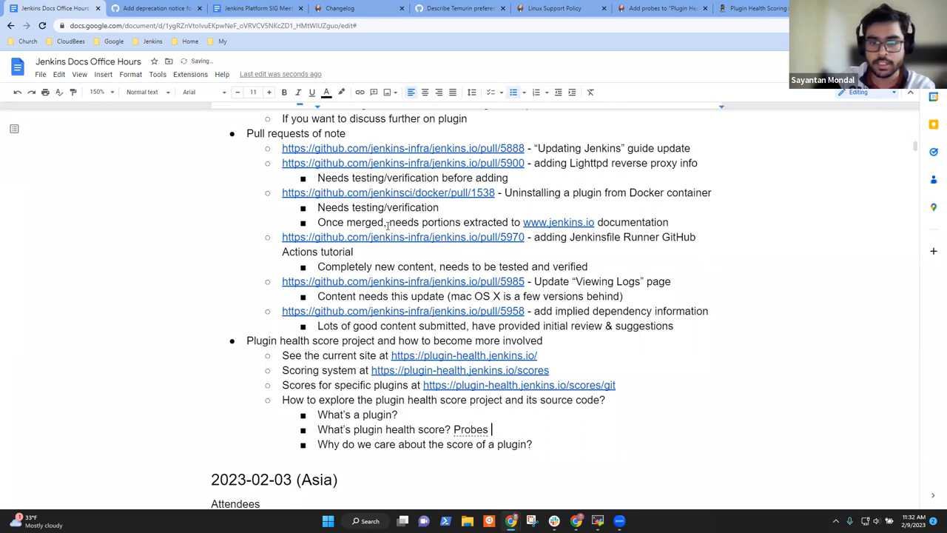
type("ask quesati")
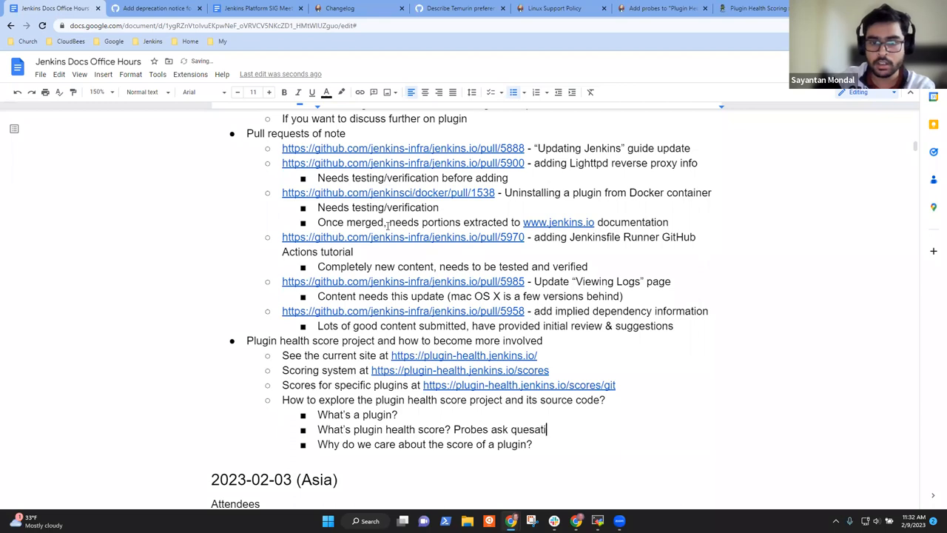
type("ons, s")
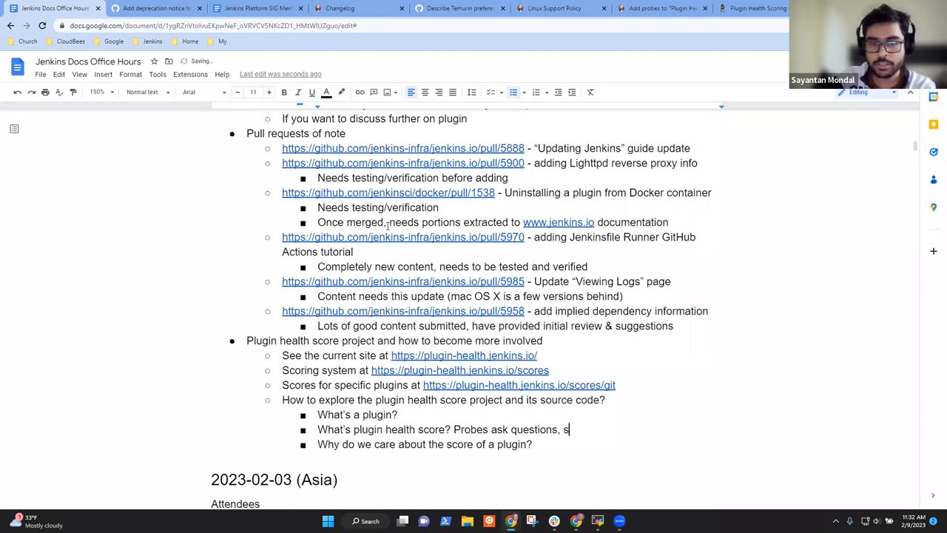
type(".")
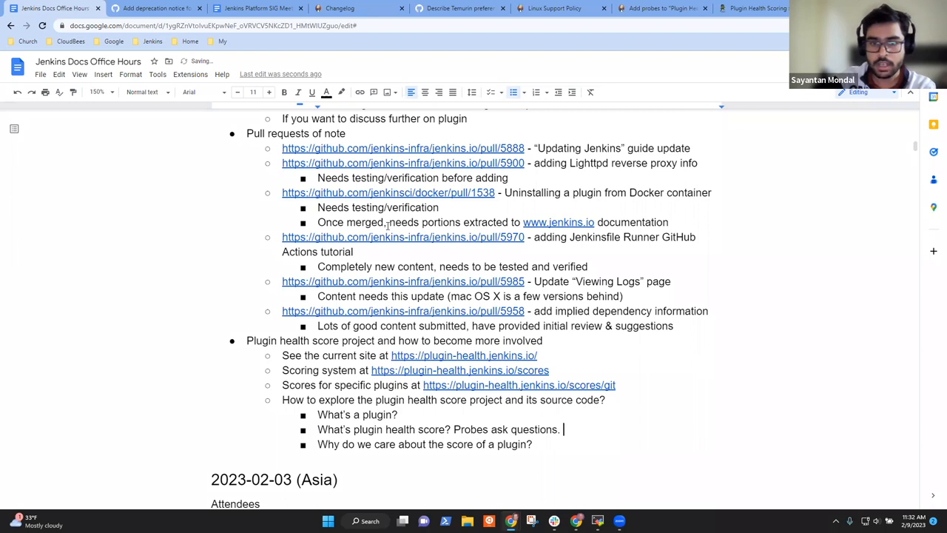
type("Scores use")
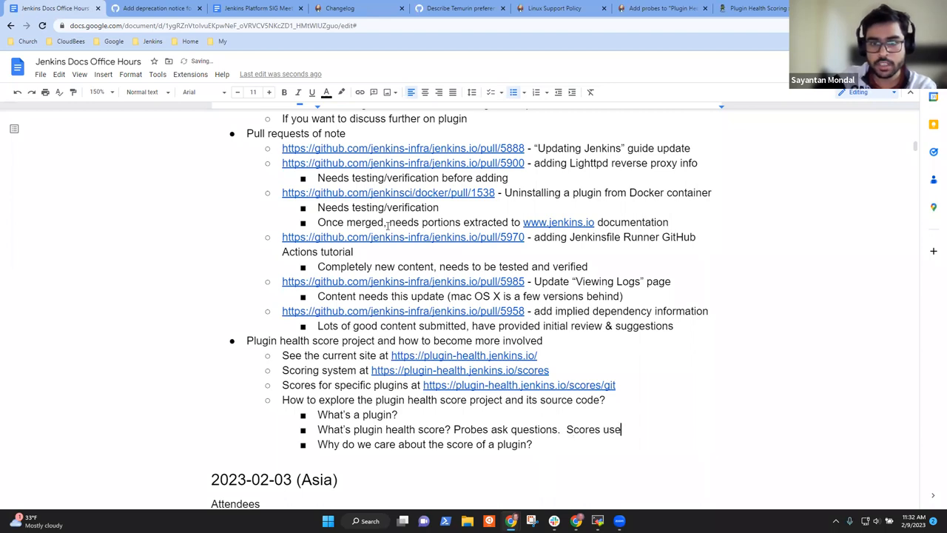
type("those")
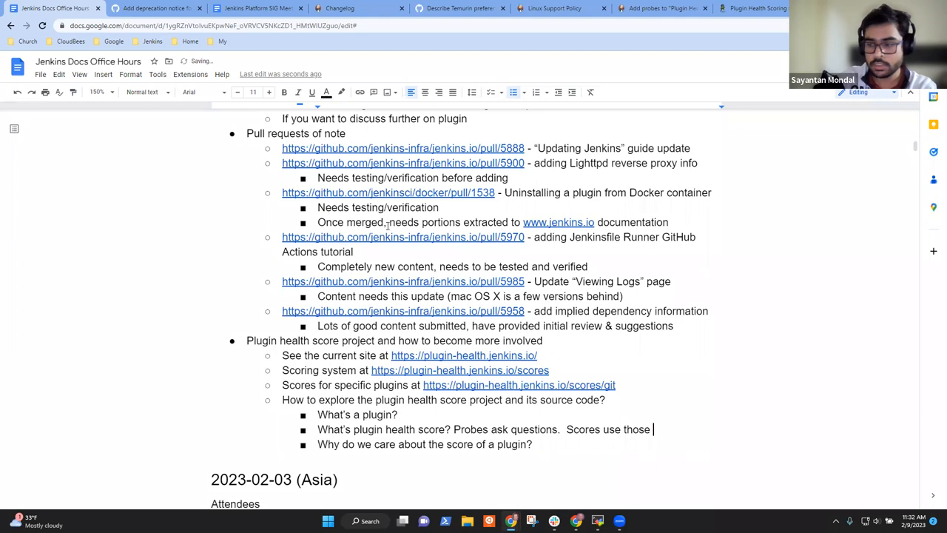
type("answers to as")
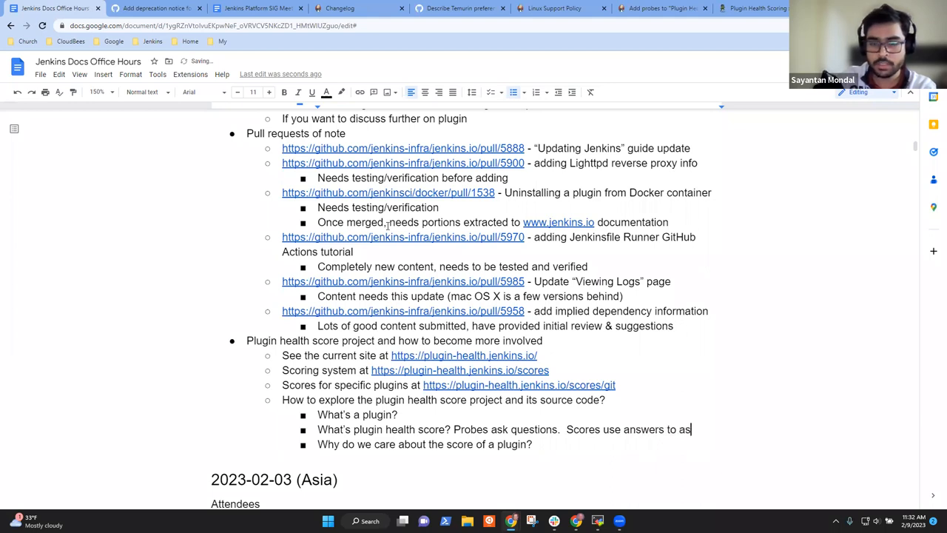
type("sign score")
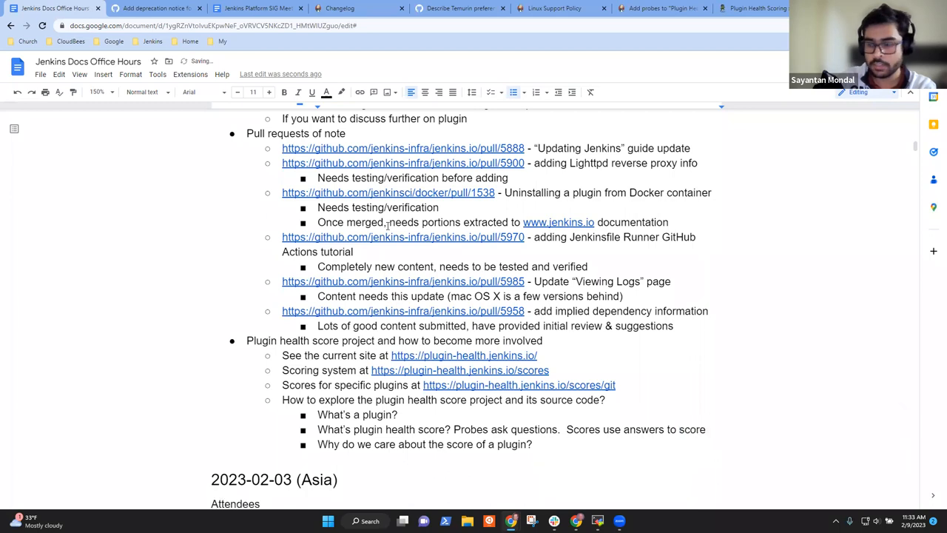
Answer that scores guide users and plugin maintainers, and ask 'Which probes might be useful to add?'.
type("G")
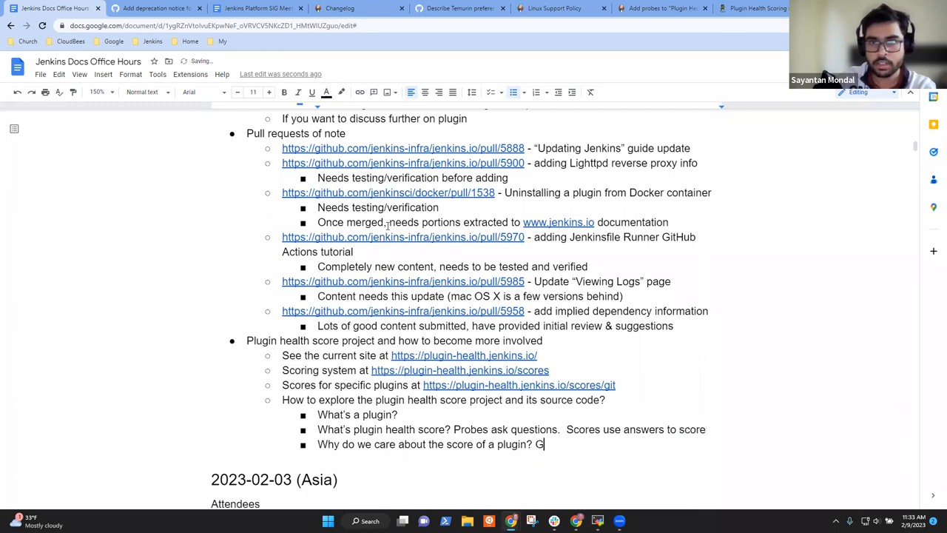
type("uide")
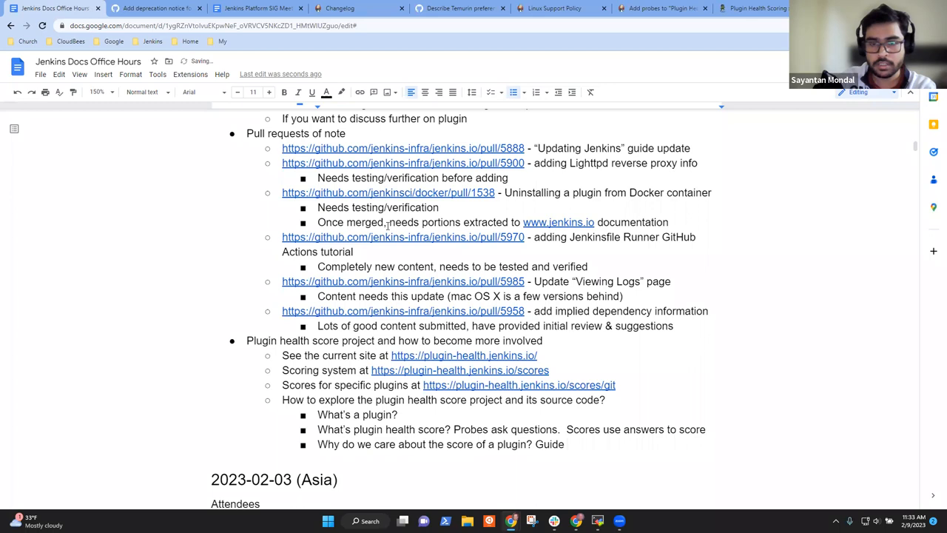
type("users and")
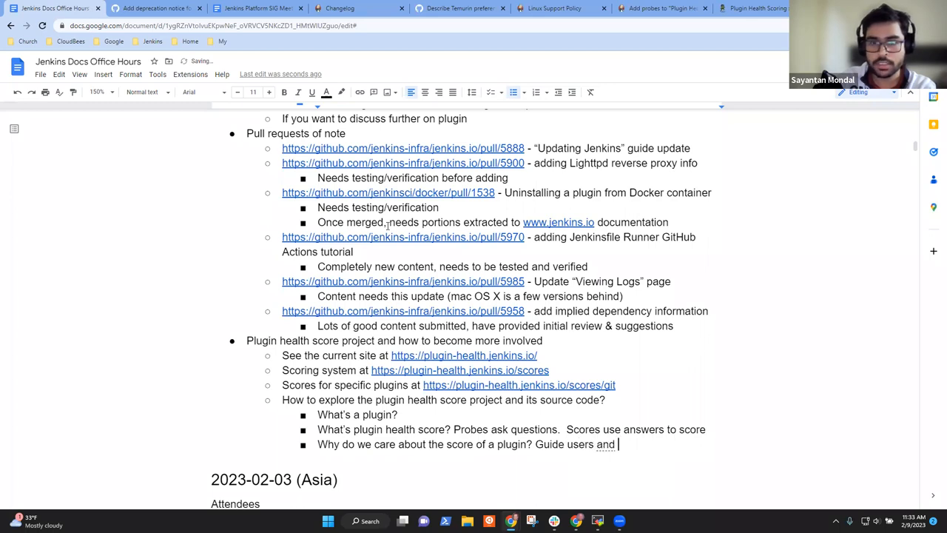
type("plugin maintaine")
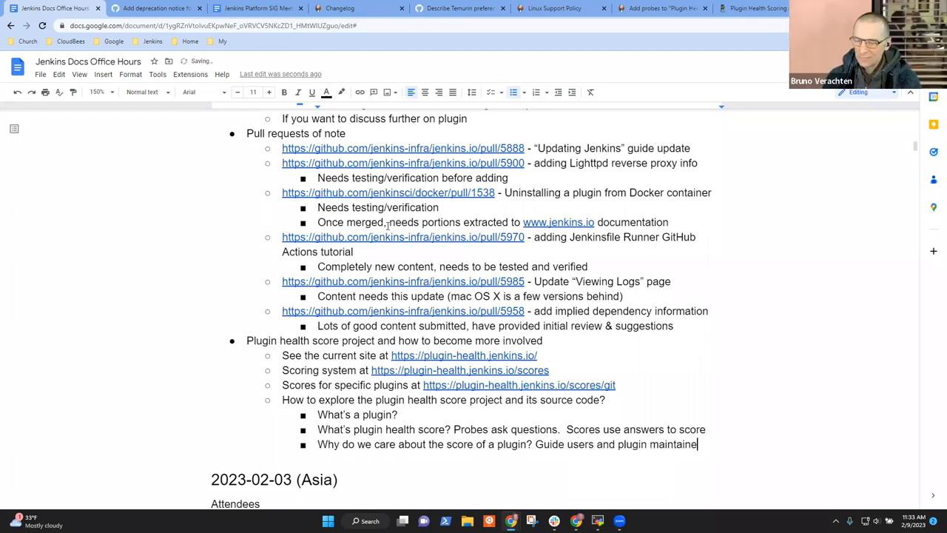
type("rs")
type("Which")
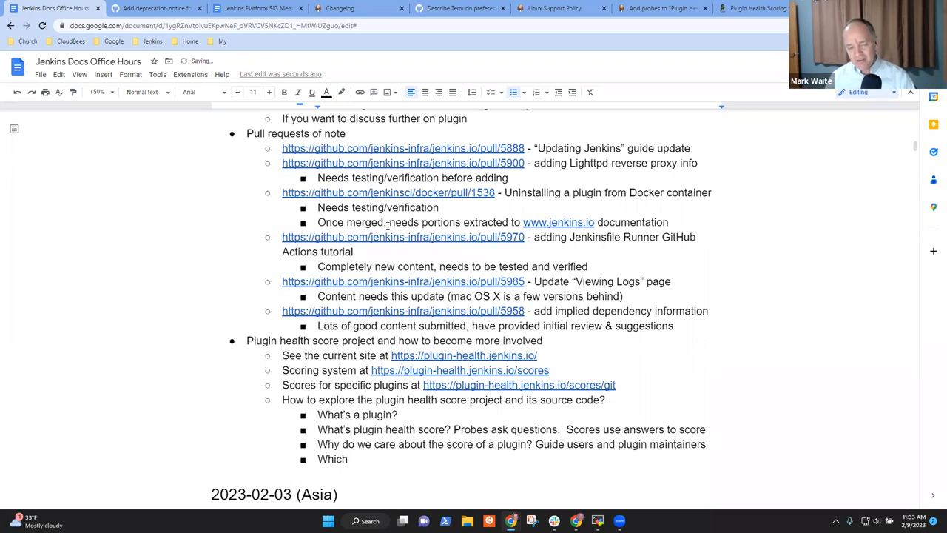
type("probes might")
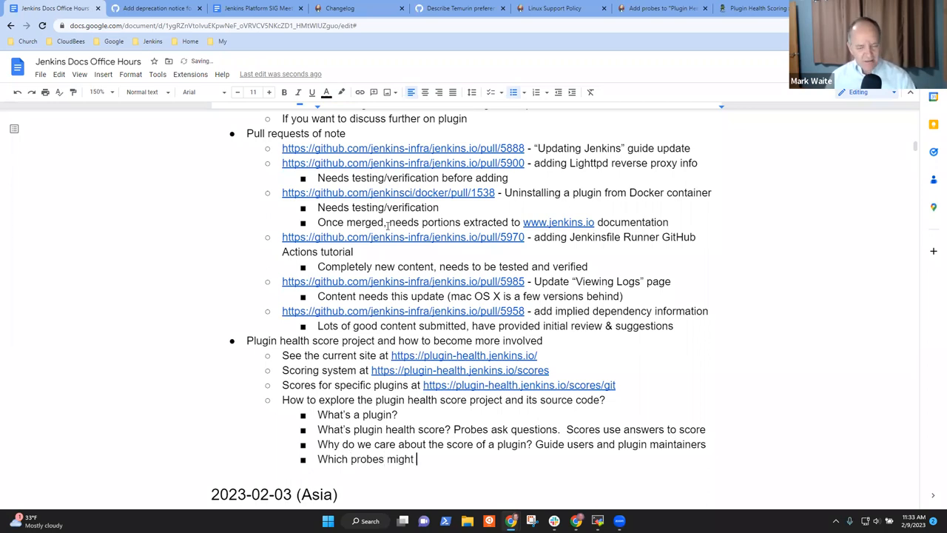
type("be useful to")
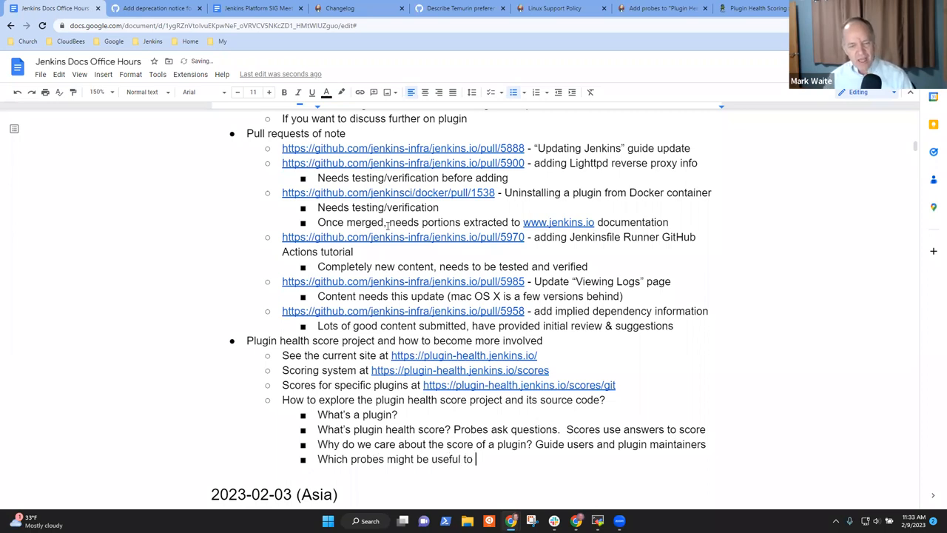
type("add")
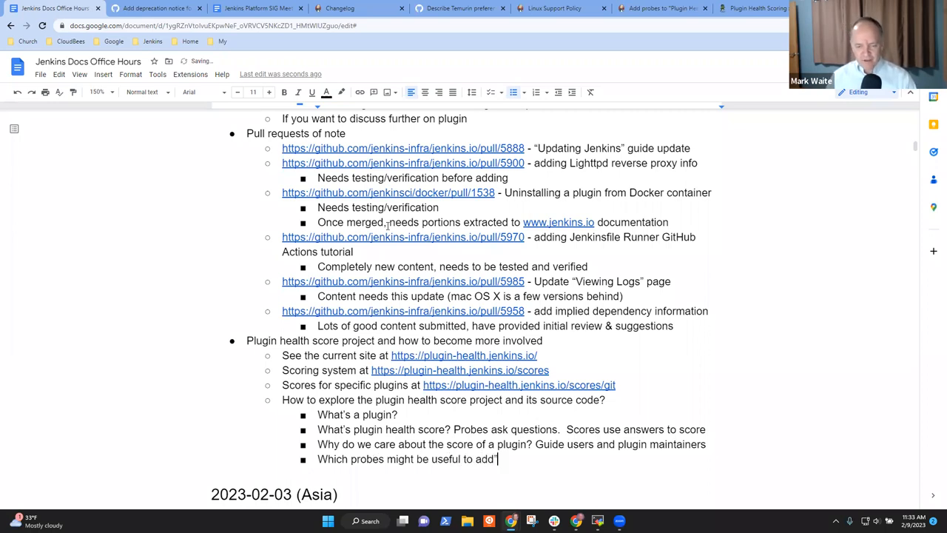
type("?")
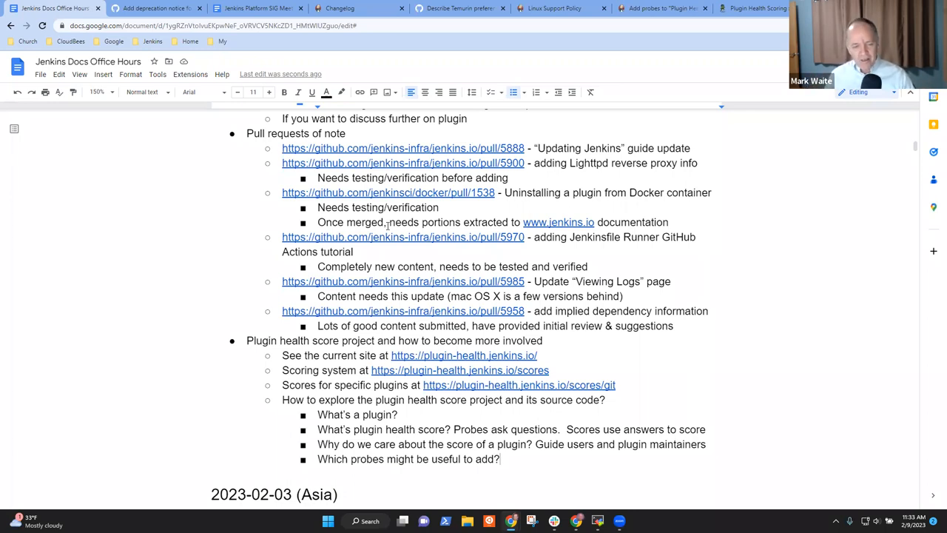
Open the developer guide's Improve a Plugin tutorial in a new tab and select its URL.
key("Return")
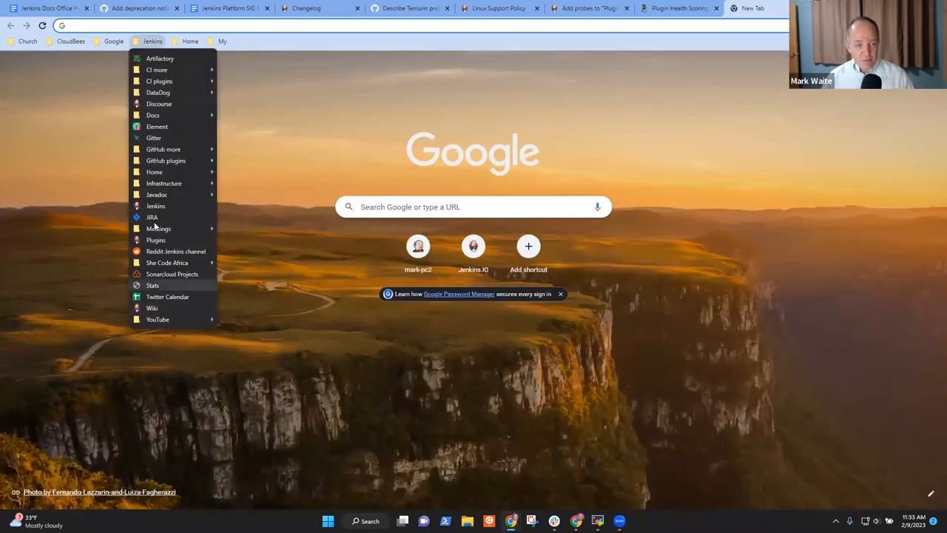
mouse_move(178, 228)
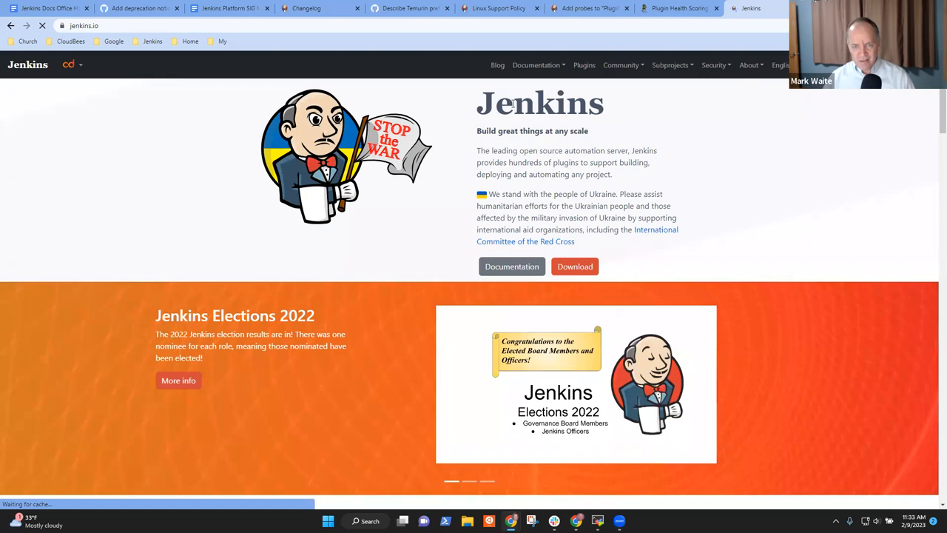
left_click(536, 66)
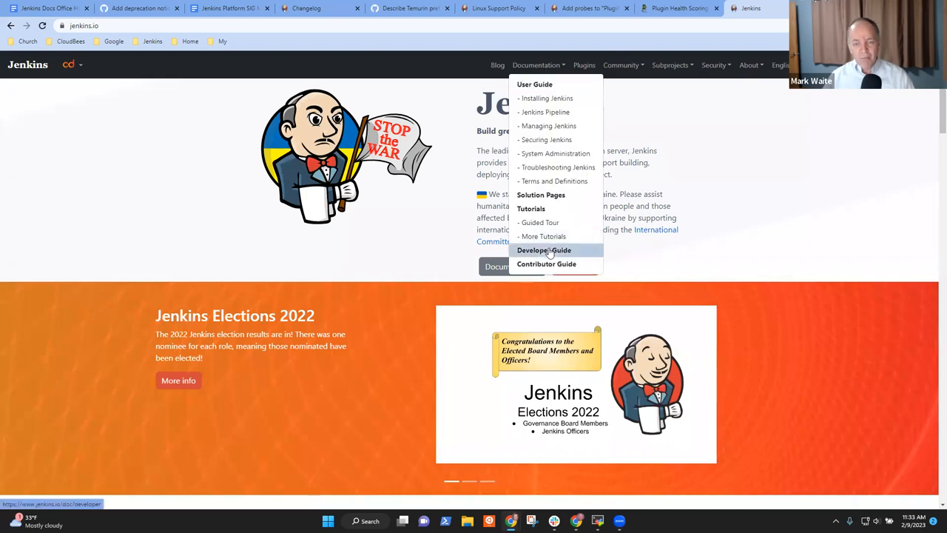
left_click(544, 250)
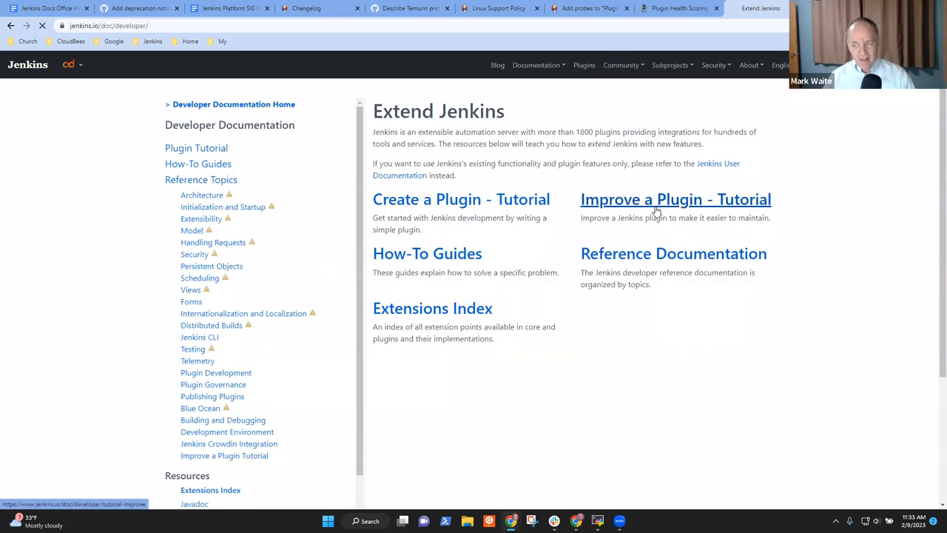
left_click(675, 198)
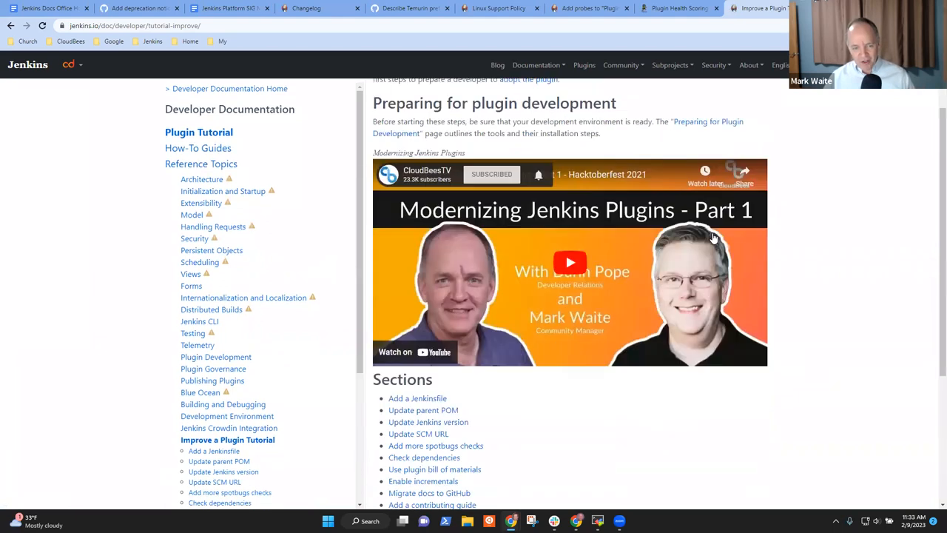
scroll("down", 3)
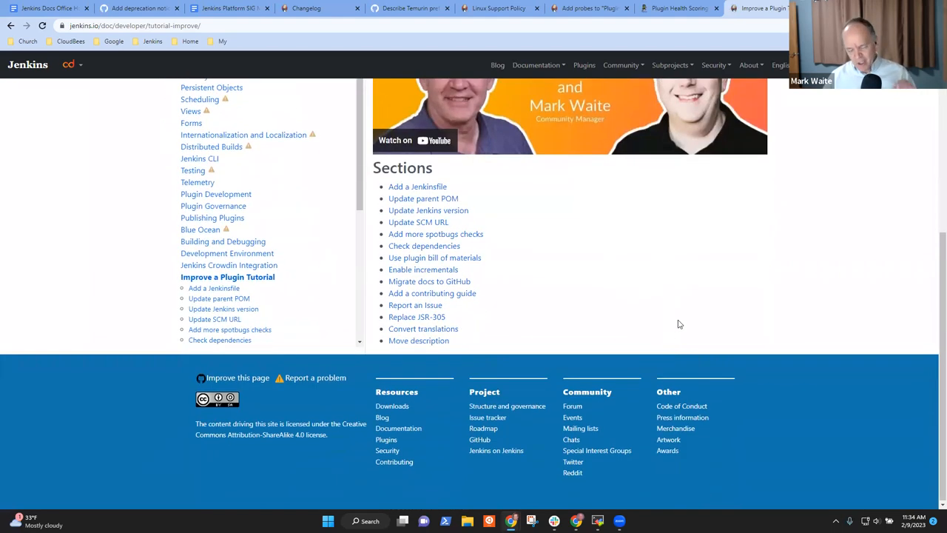
scroll("up", 3)
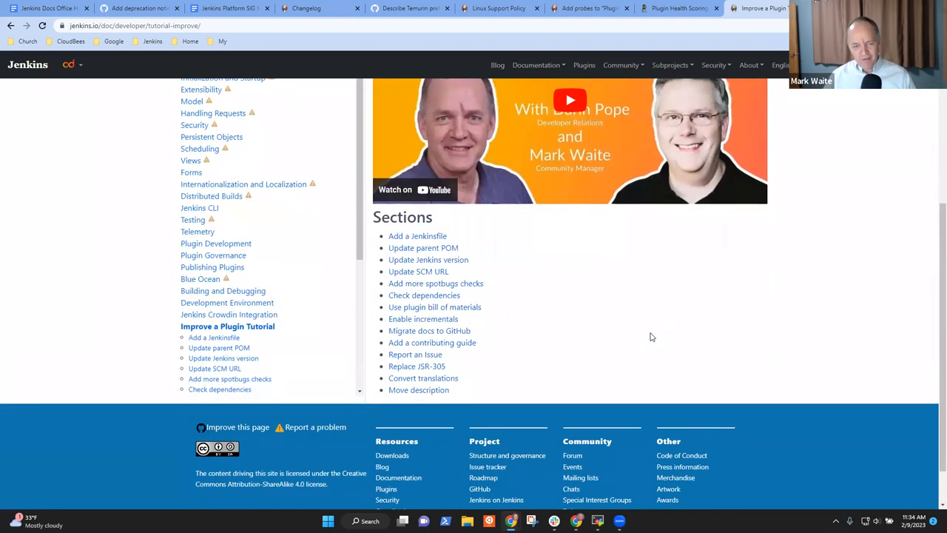
left_click(133, 25)
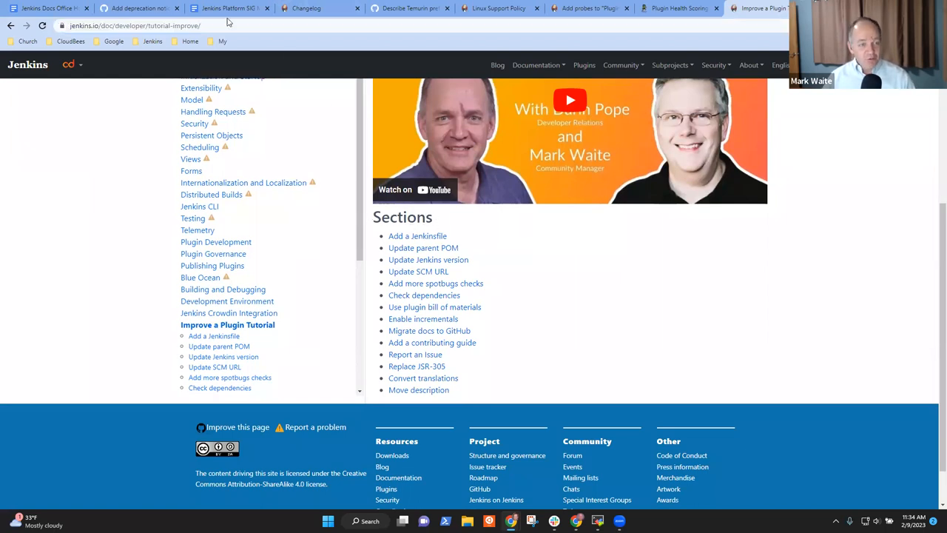
left_click(133, 25)
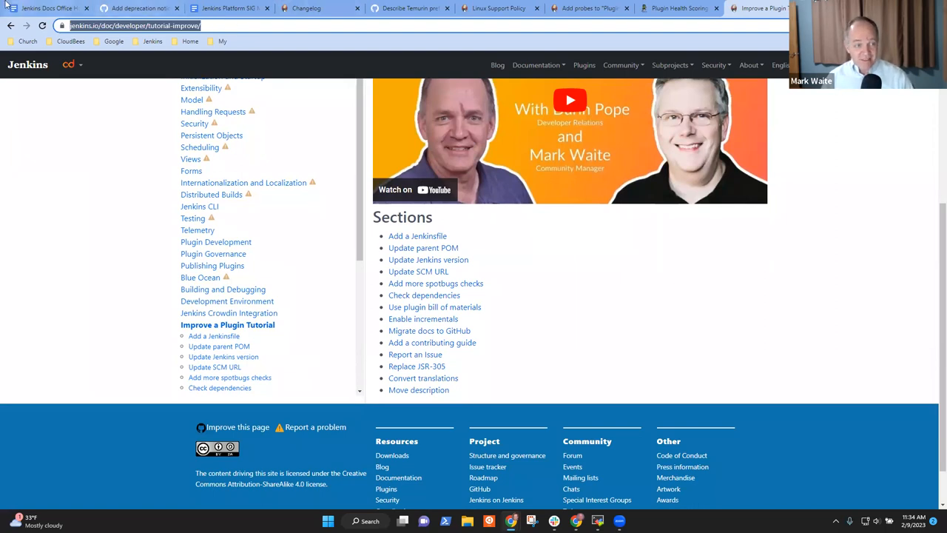
left_click(44, 9)
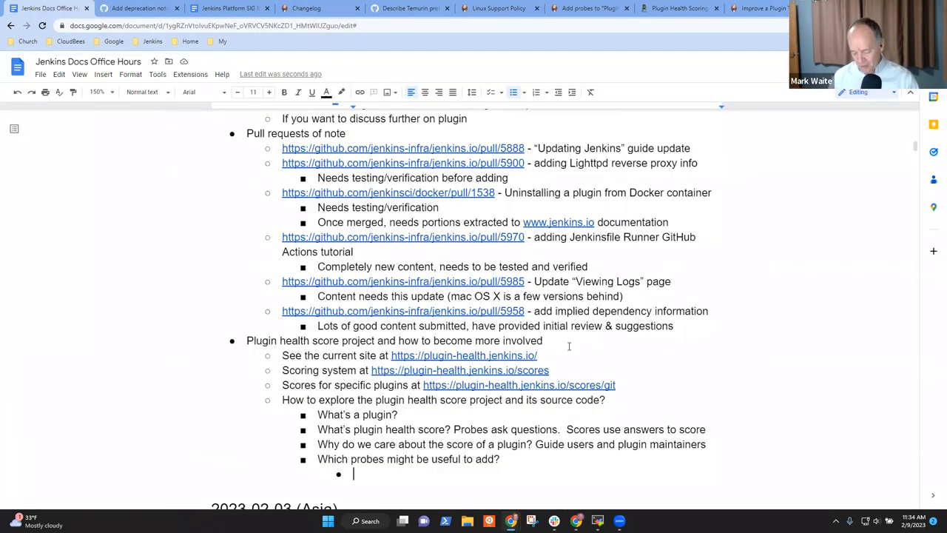
type("Look at https://www.jenkins.io/doc/developer/tutorial-improve/")
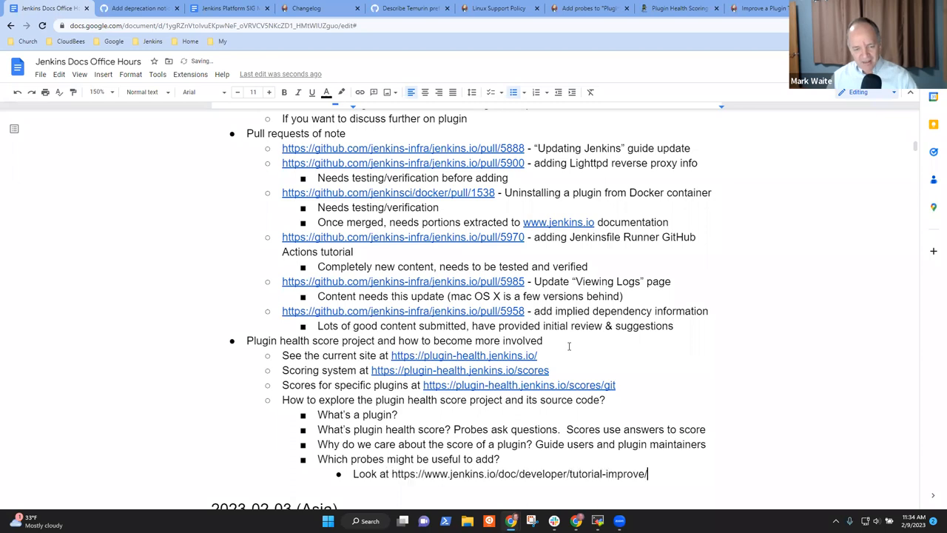
type("\"")
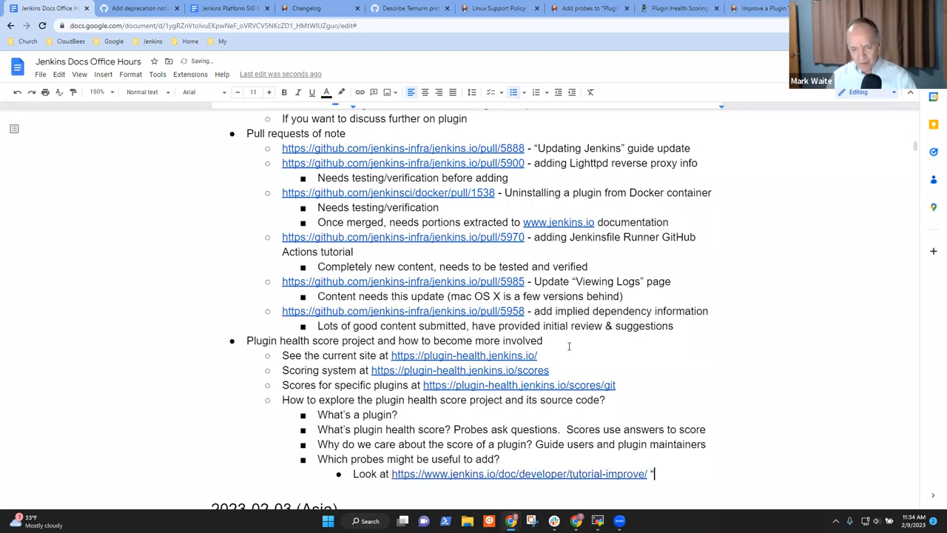
type("Imp")
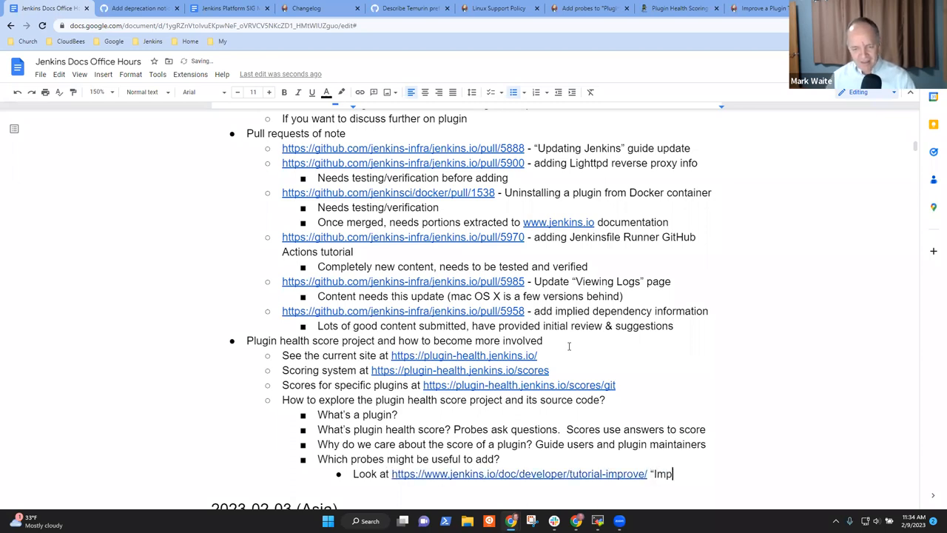
type("rove a plugin")
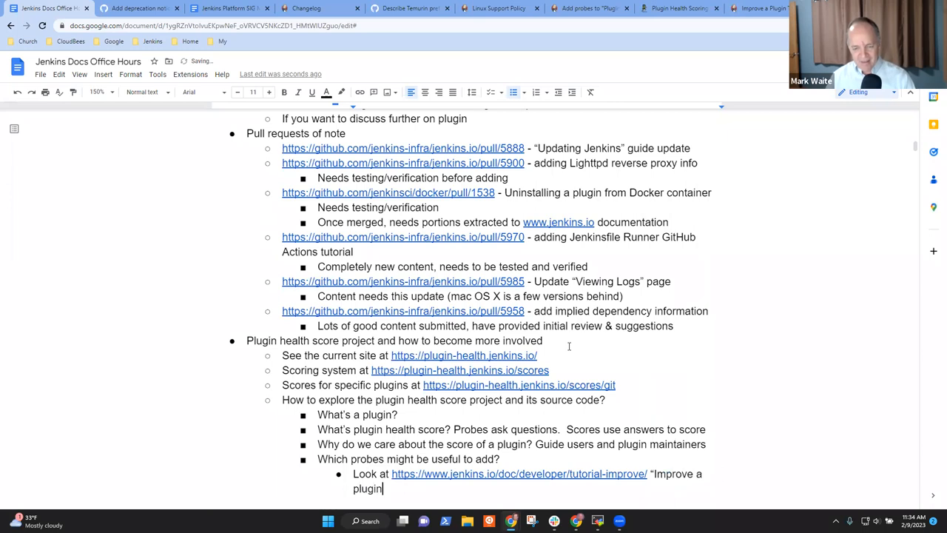
type("for ideas")
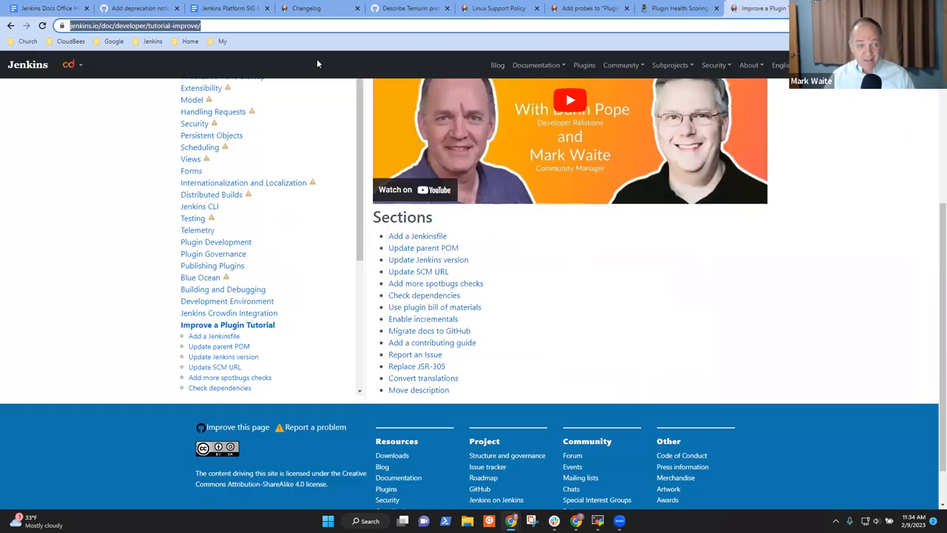
Return to the tutorial and open its Add a contributing guide step, down to the pull request part.
left_click(136, 9)
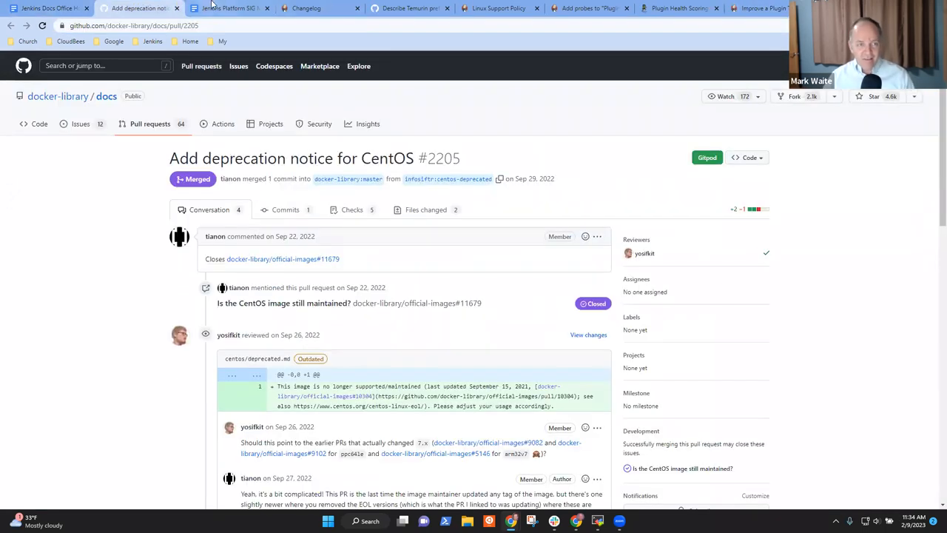
mouse_move(743, 15)
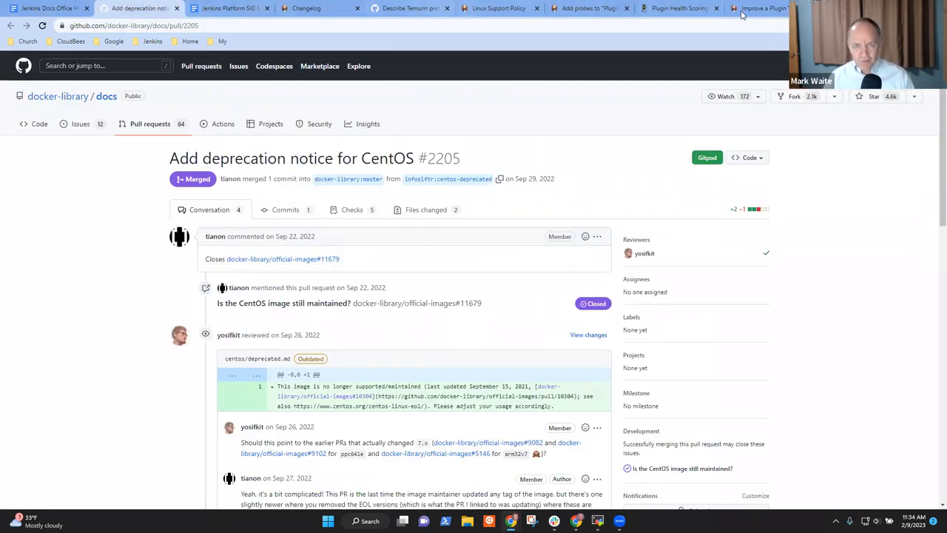
left_click(589, 9)
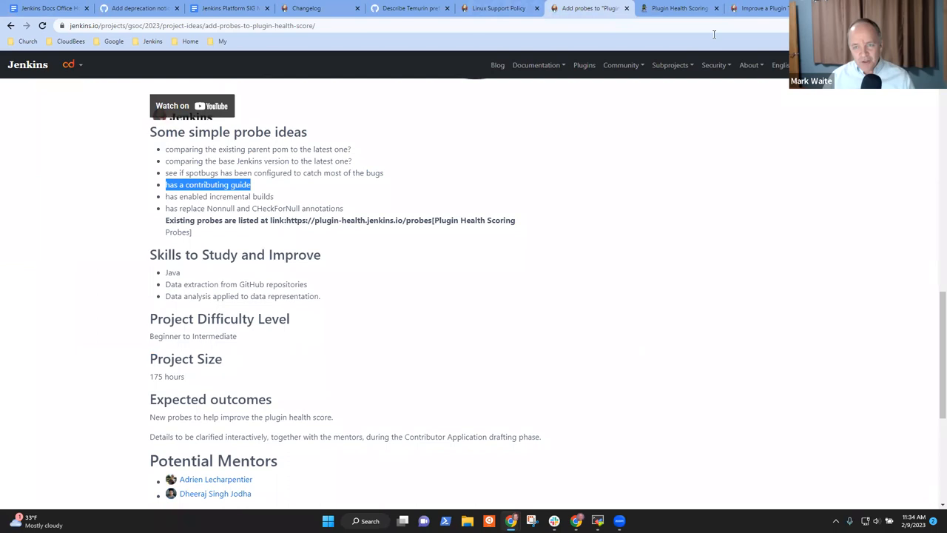
left_click(762, 9)
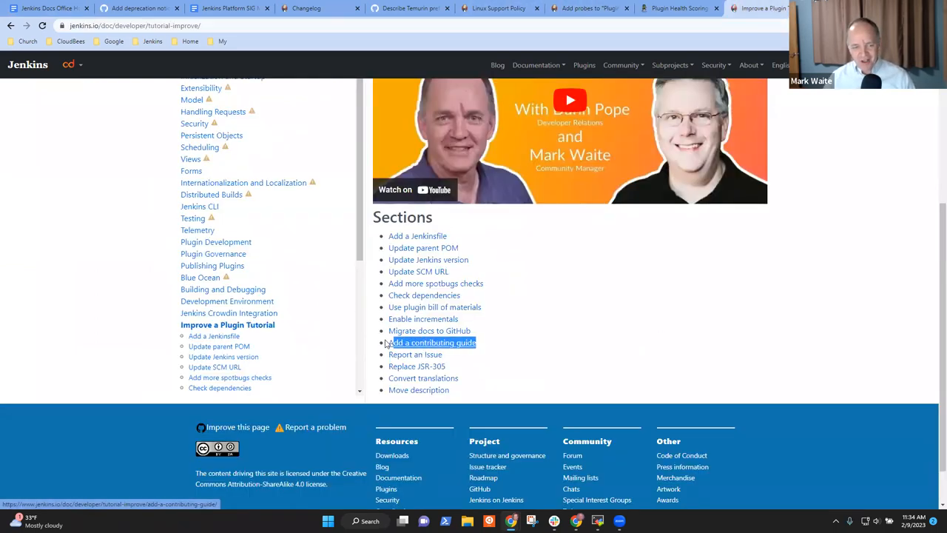
mouse_move(680, 382)
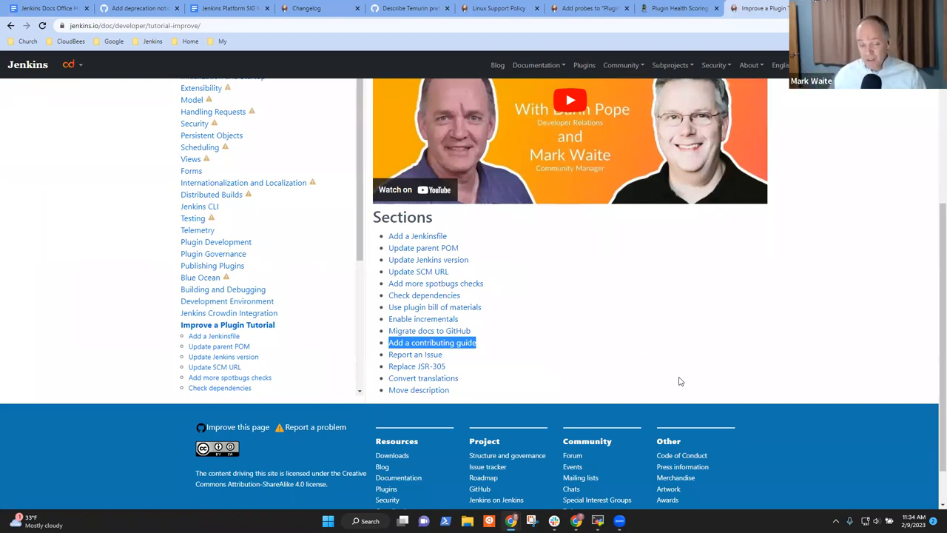
mouse_move(693, 386)
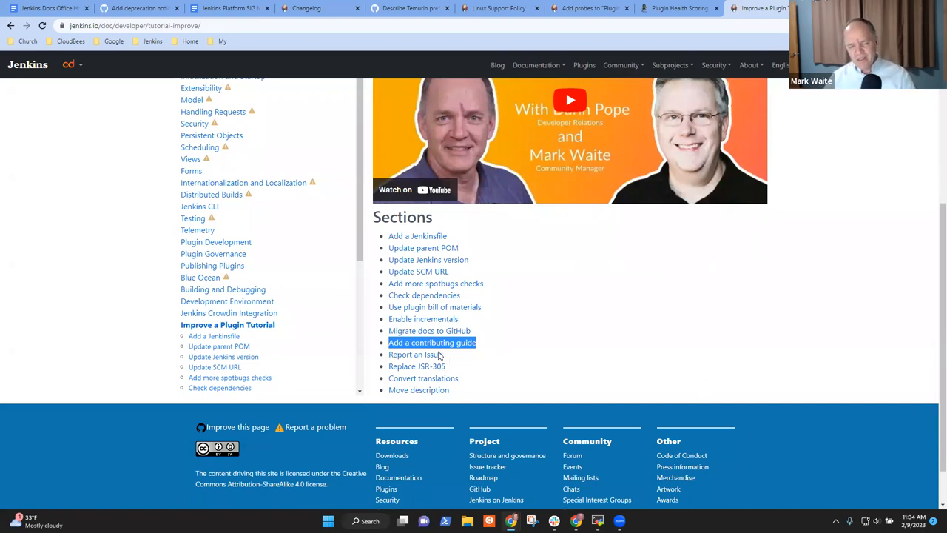
left_click(432, 342)
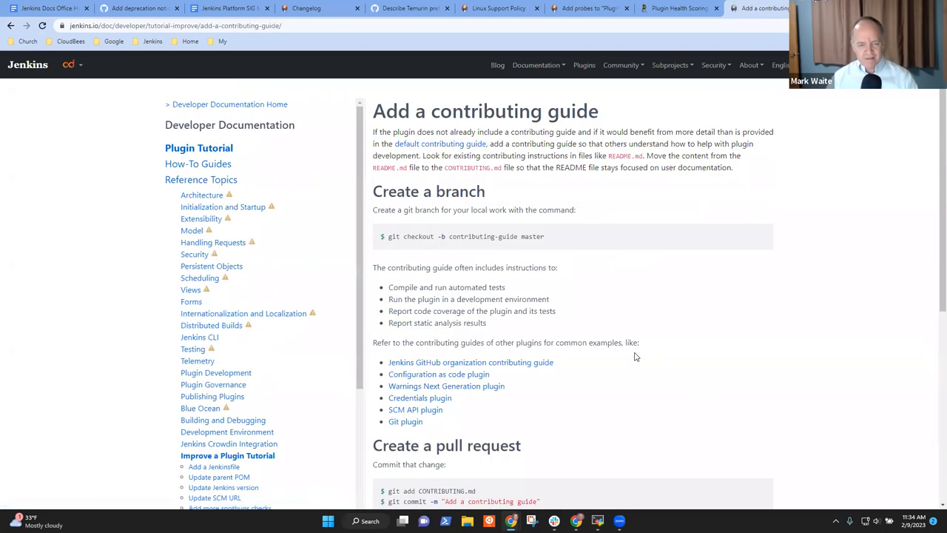
mouse_move(571, 227)
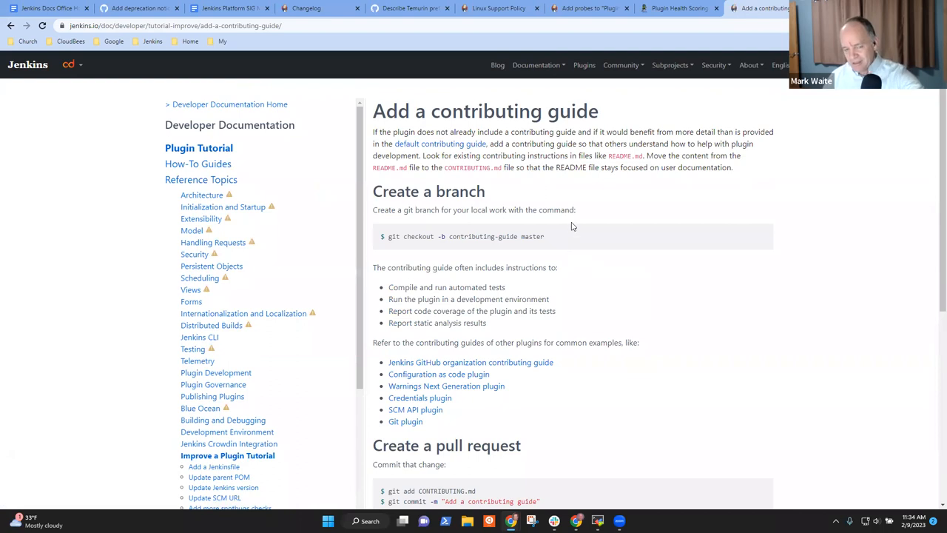
mouse_move(510, 324)
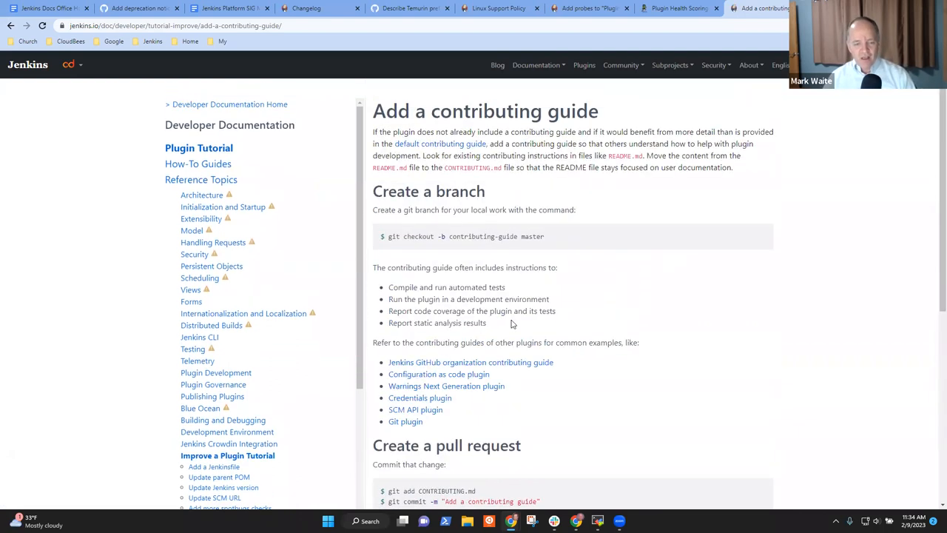
scroll("down", 3)
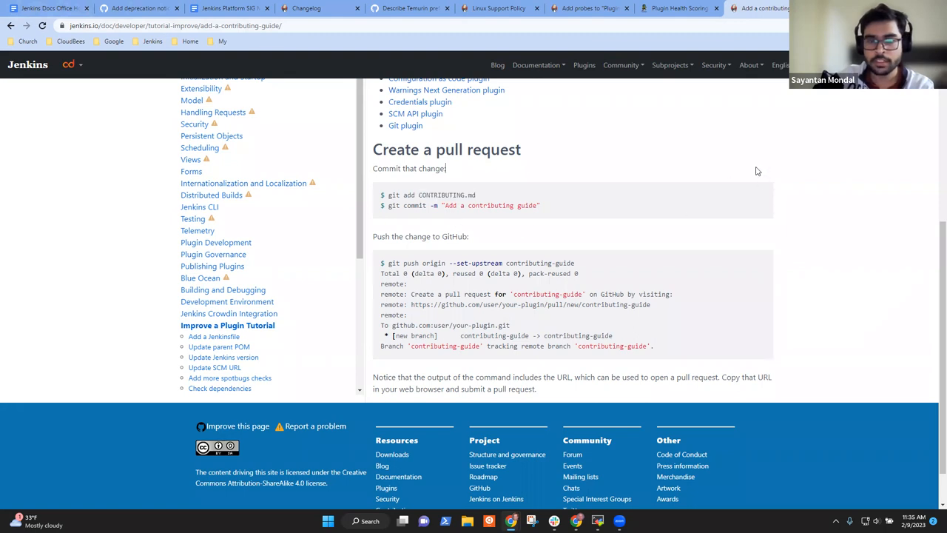
mouse_move(699, 172)
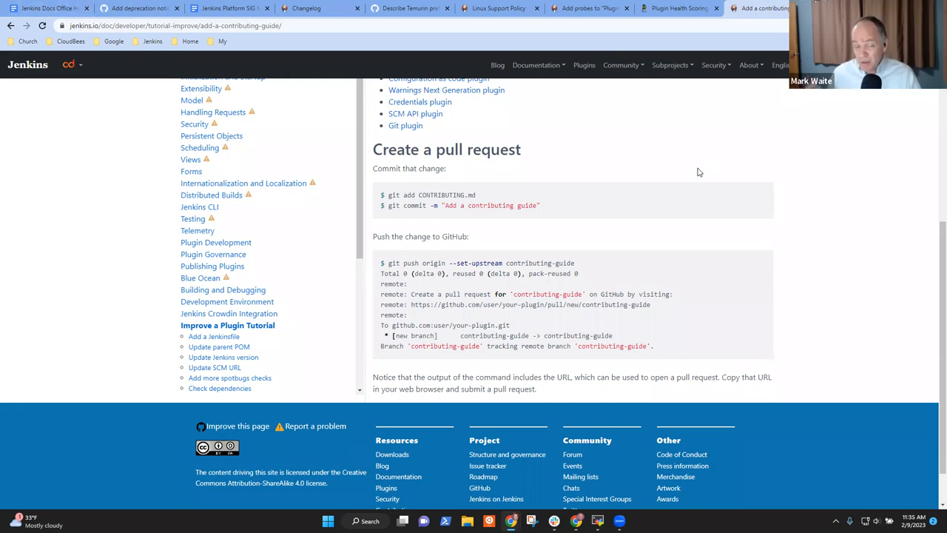
mouse_move(59, 39)
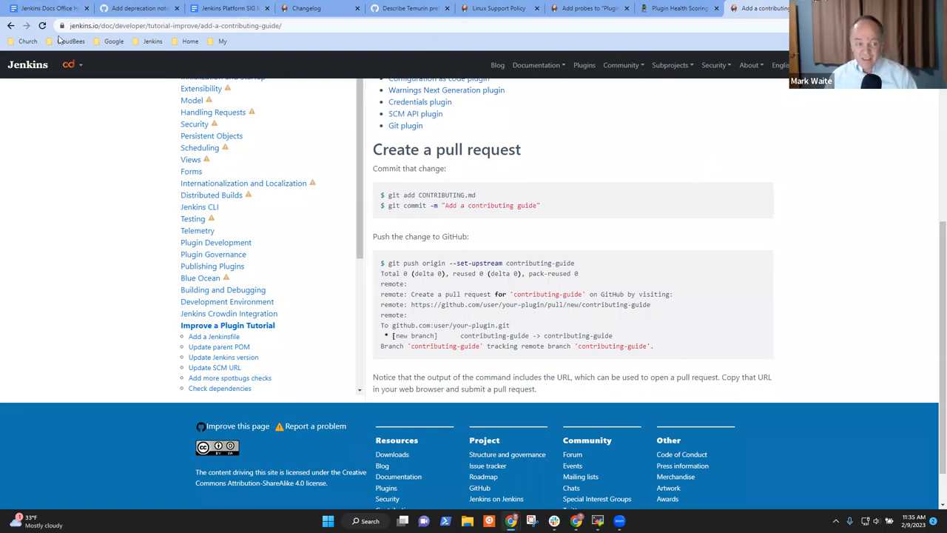
mouse_move(658, 166)
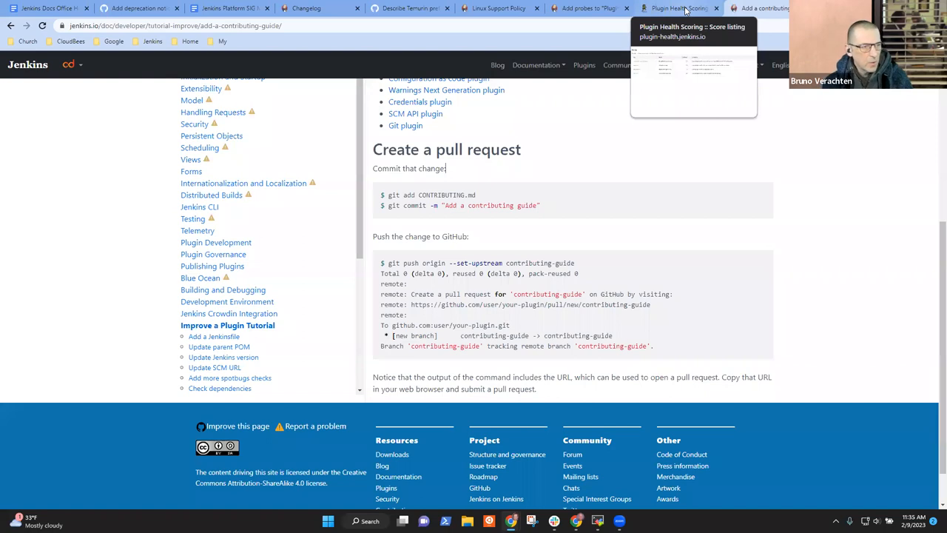
Show the Scores listing and pick out the deprecation score key.
left_click(678, 9)
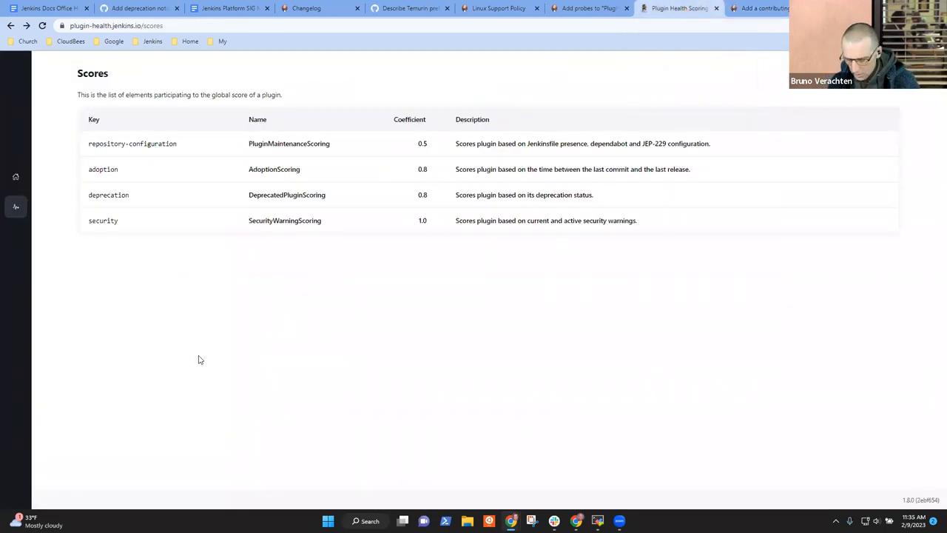
mouse_move(234, 373)
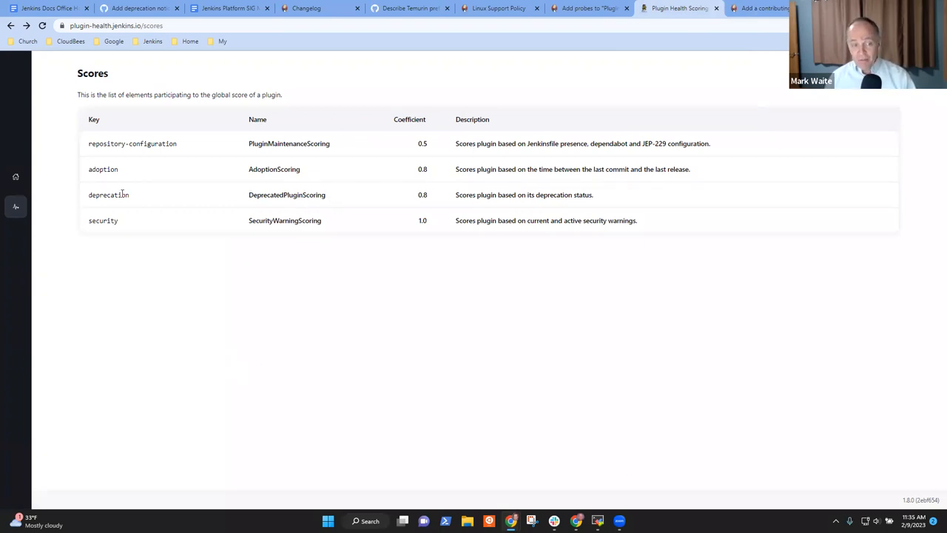
double_click(108, 195)
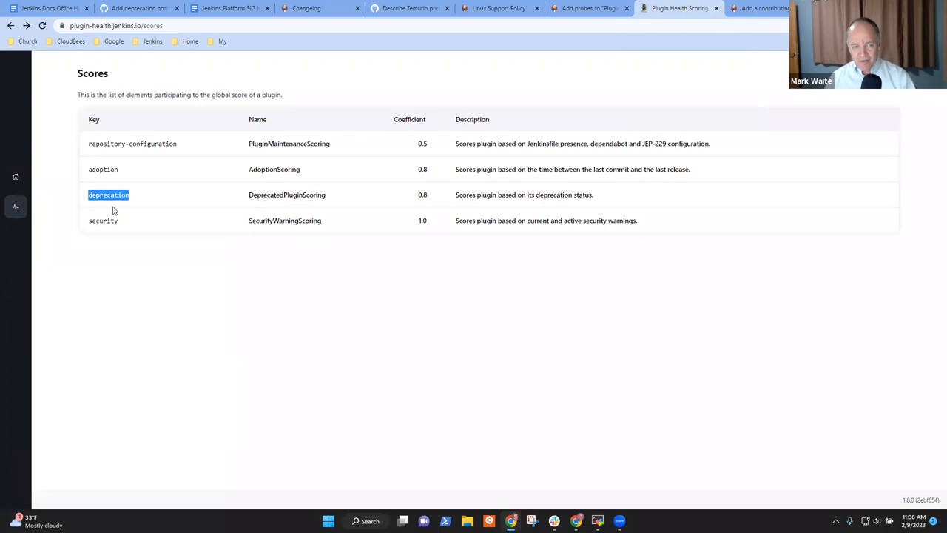
mouse_move(524, 197)
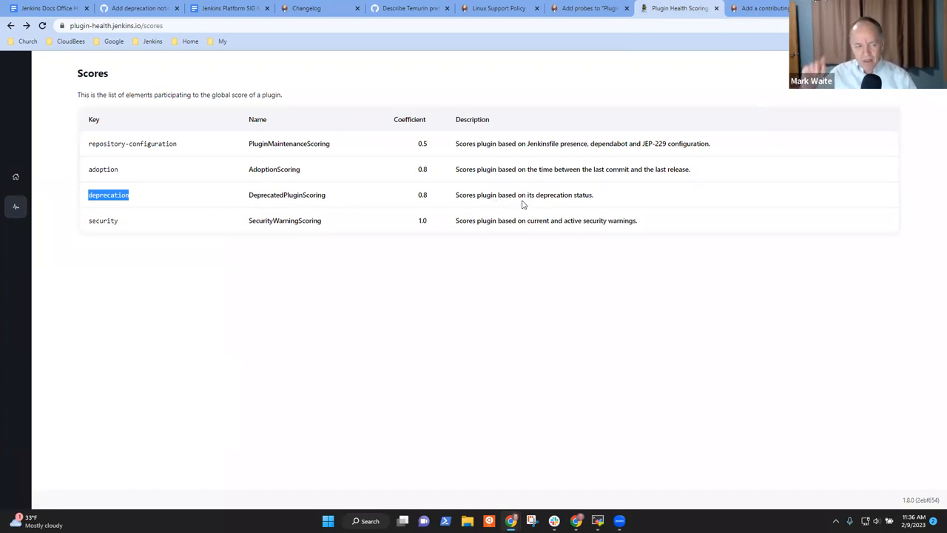
mouse_move(218, 247)
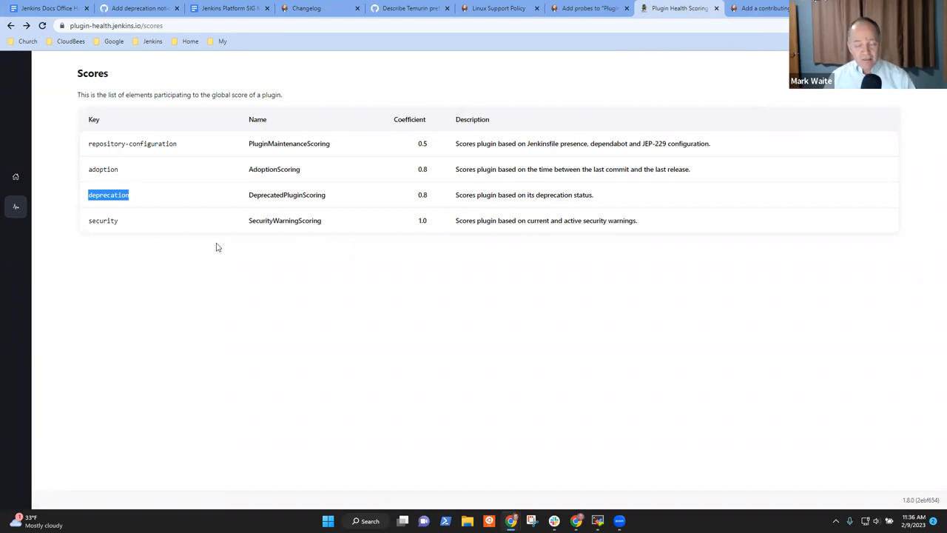
mouse_move(16, 214)
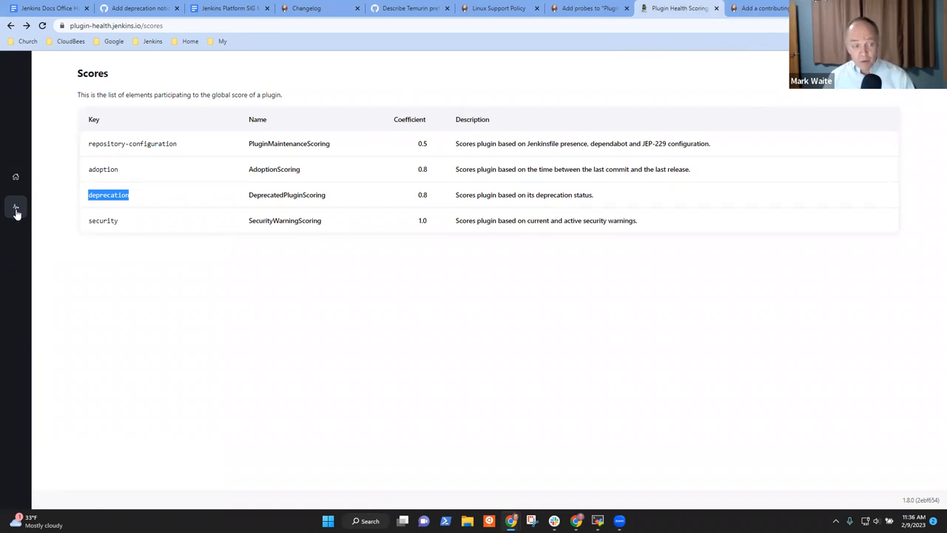
Highlight the up-for-adoption probe id and the jenkinsfile probe's Jenkinsfile-validation description.
left_click(15, 208)
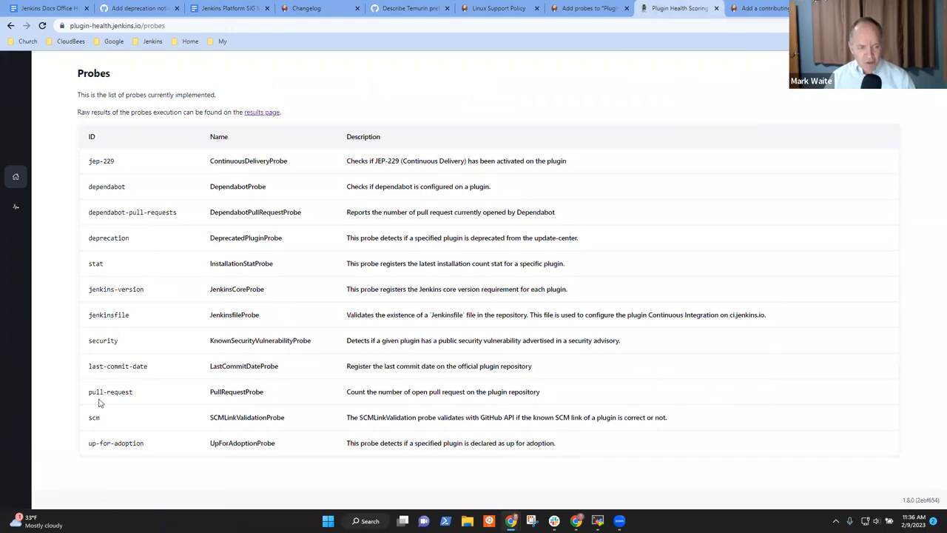
mouse_move(115, 163)
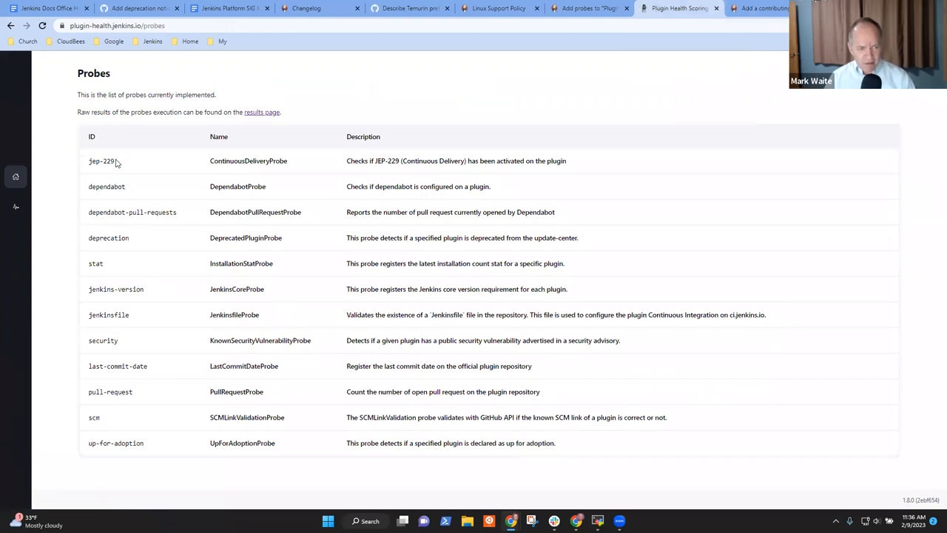
mouse_move(123, 443)
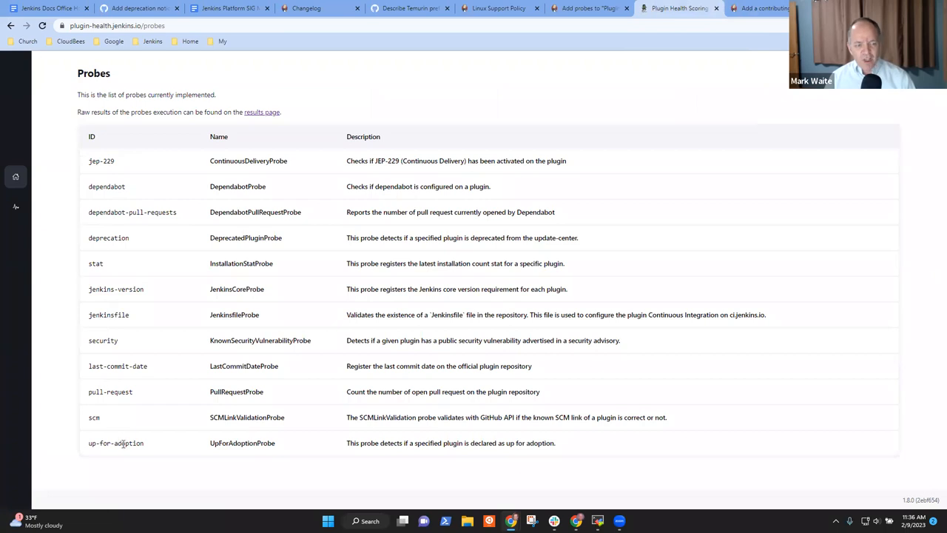
double_click(127, 442)
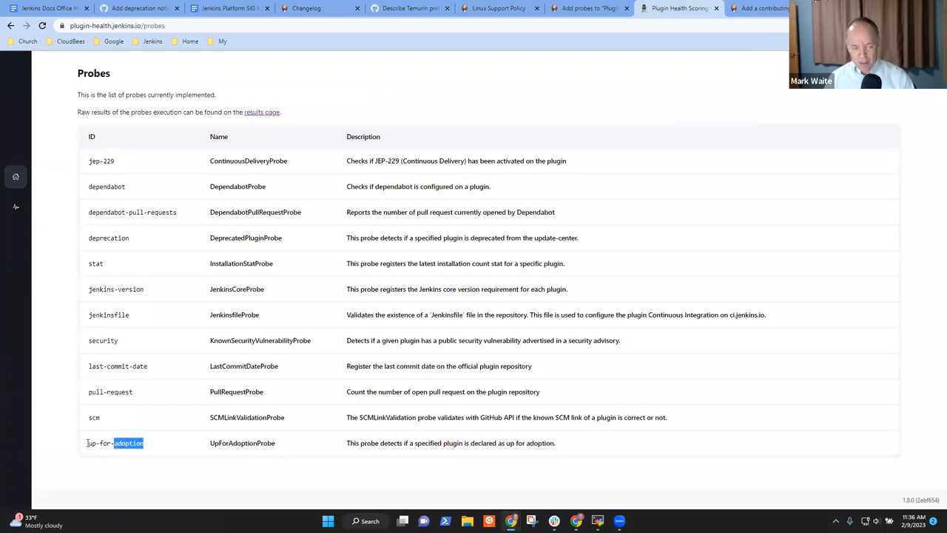
double_click(116, 442)
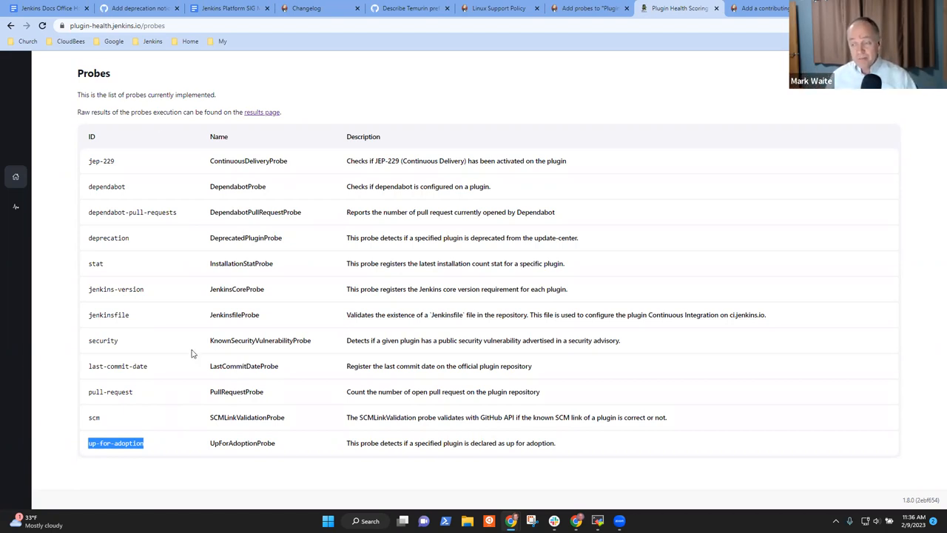
mouse_move(472, 284)
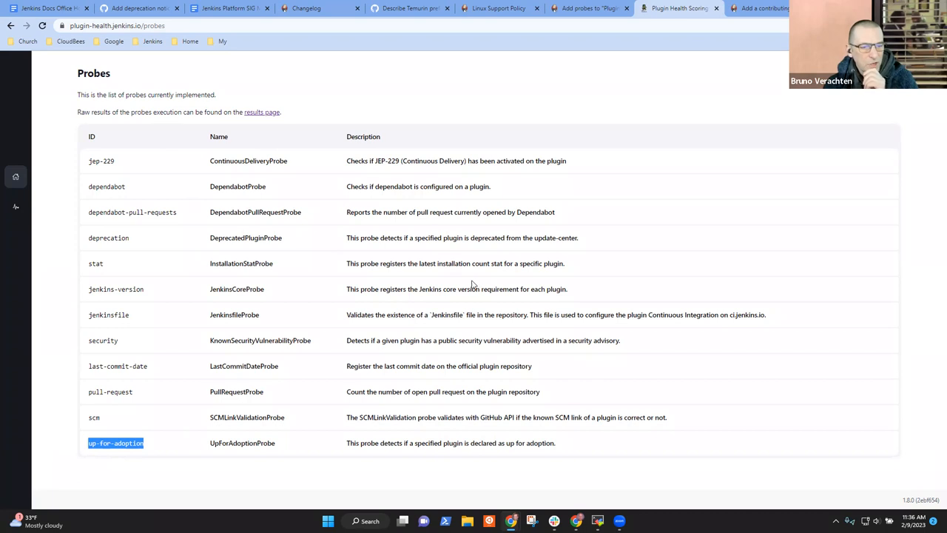
mouse_move(202, 323)
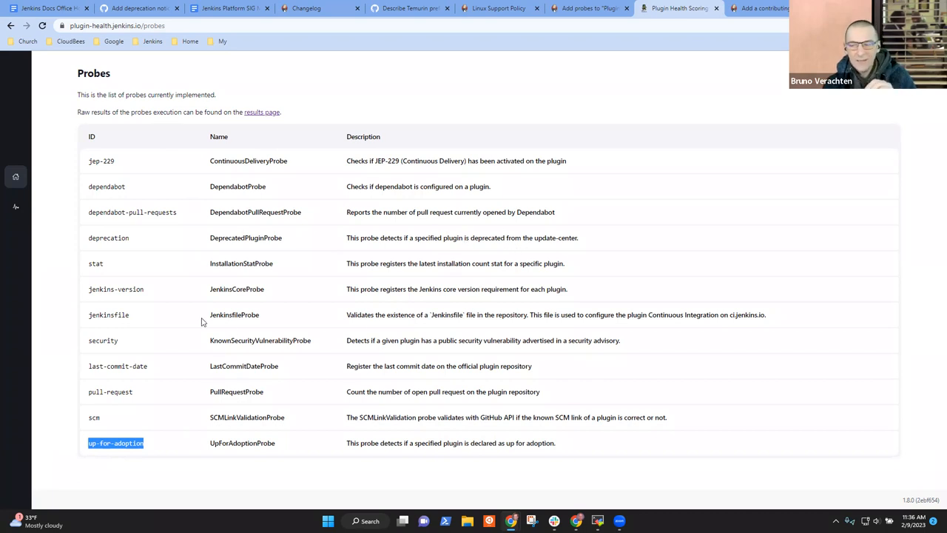
double_click(234, 314)
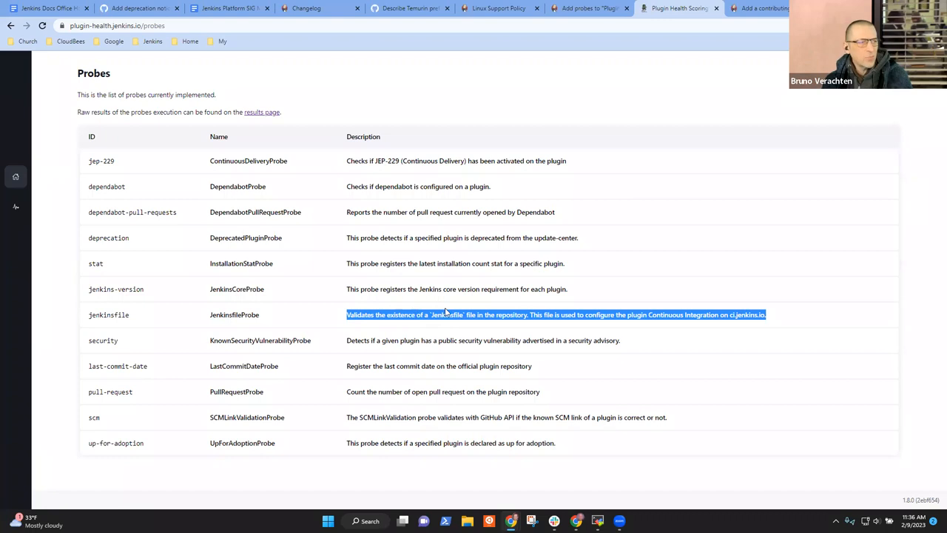
mouse_move(382, 335)
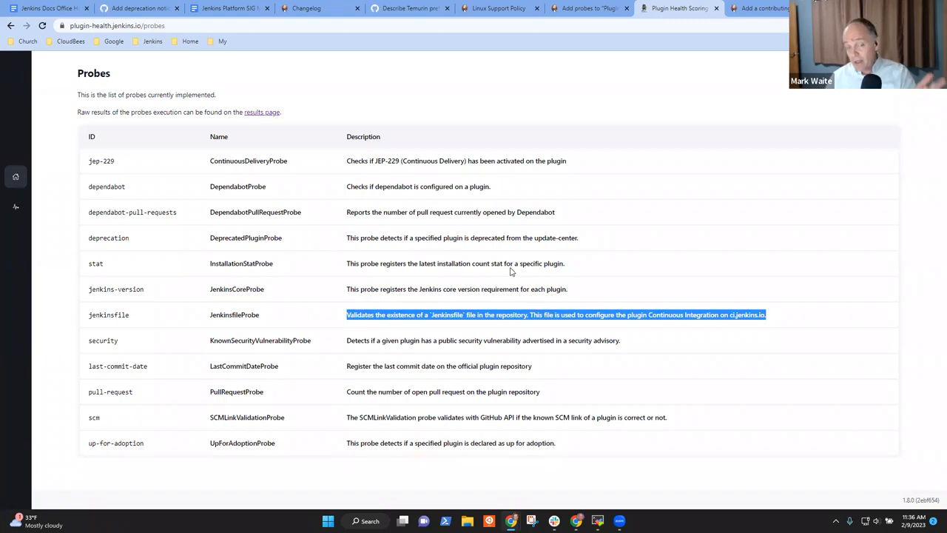
mouse_move(722, 274)
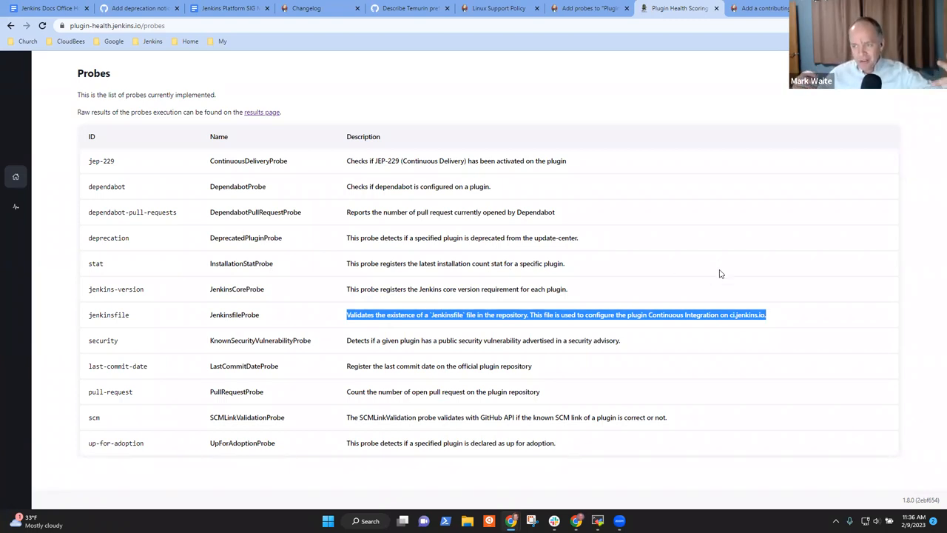
mouse_move(772, 320)
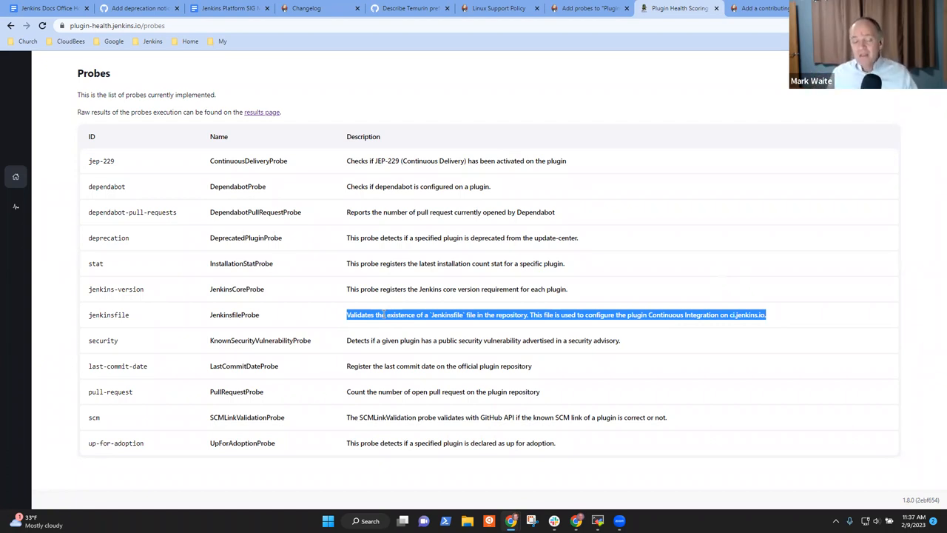
double_click(234, 314)
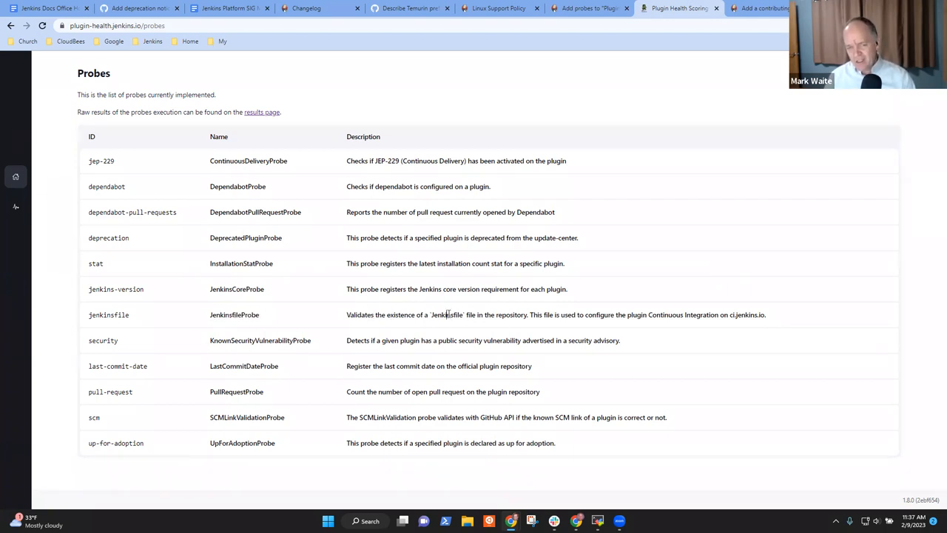
double_click(446, 314)
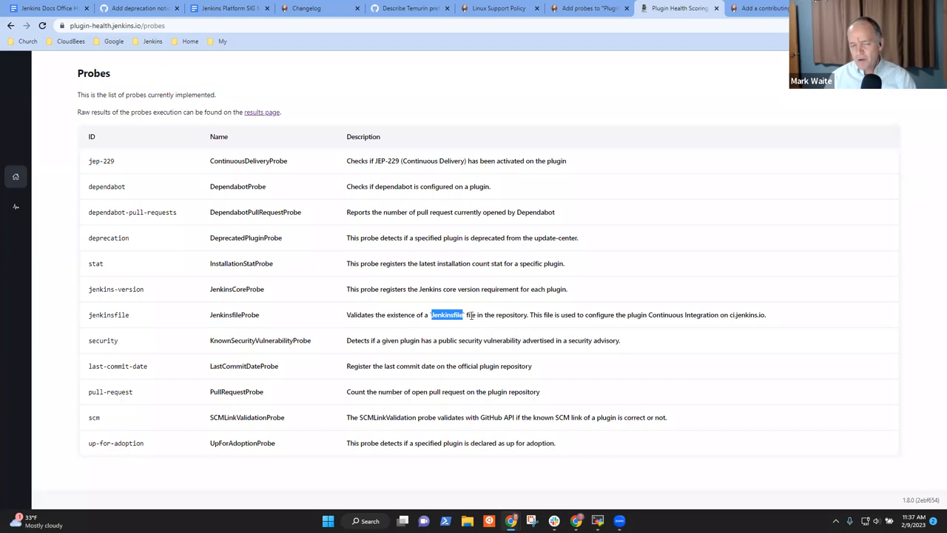
mouse_move(571, 343)
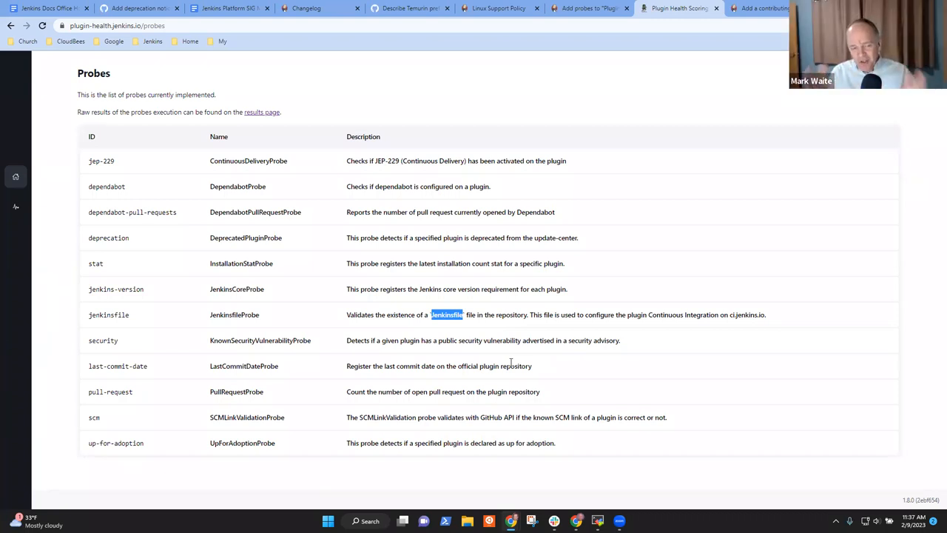
mouse_move(80, 432)
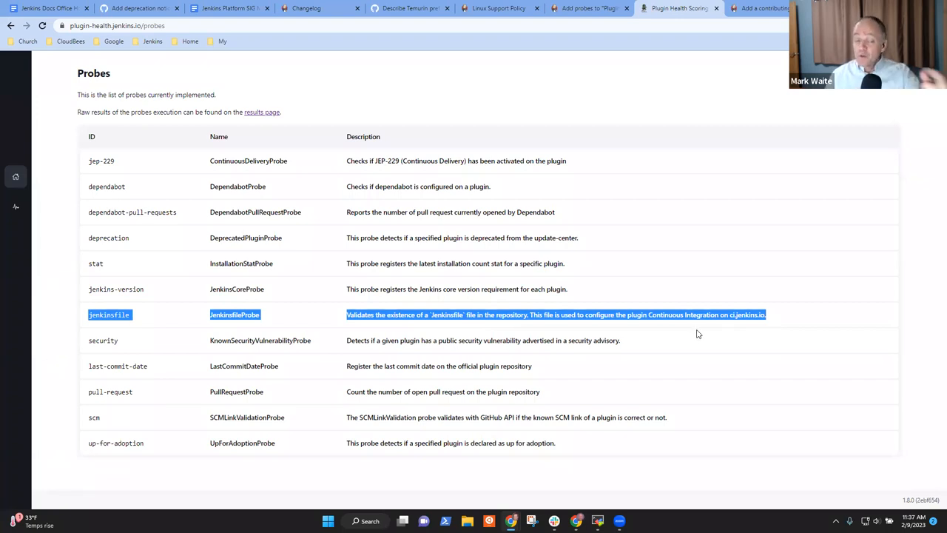
mouse_move(694, 347)
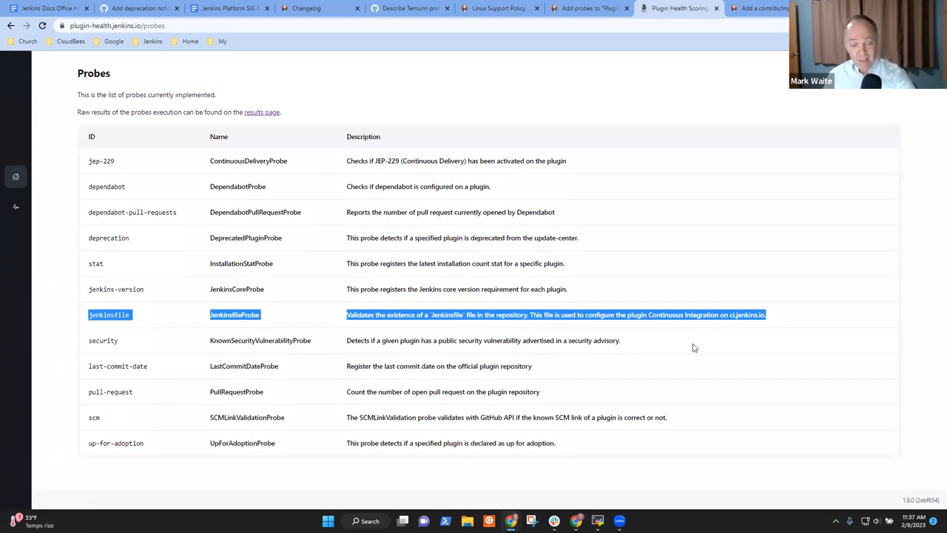
mouse_move(680, 350)
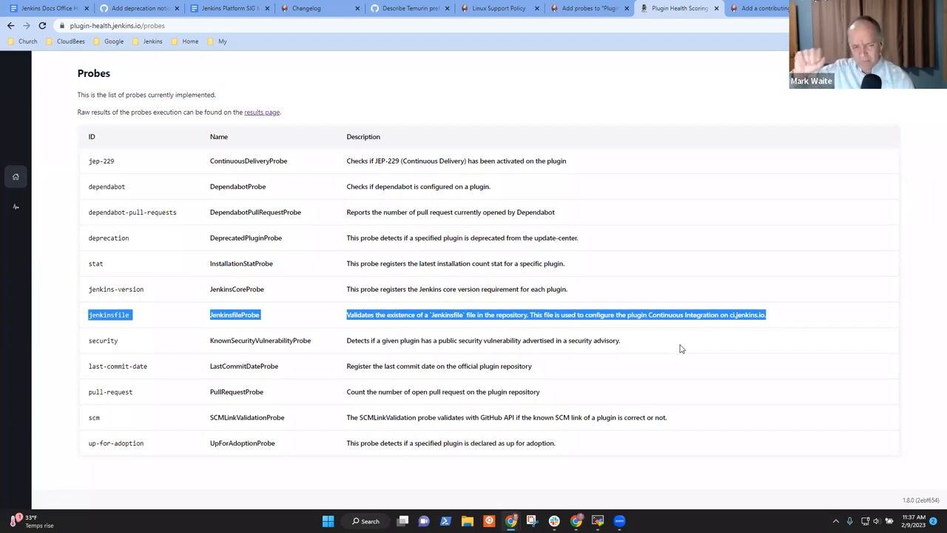
mouse_move(763, 417)
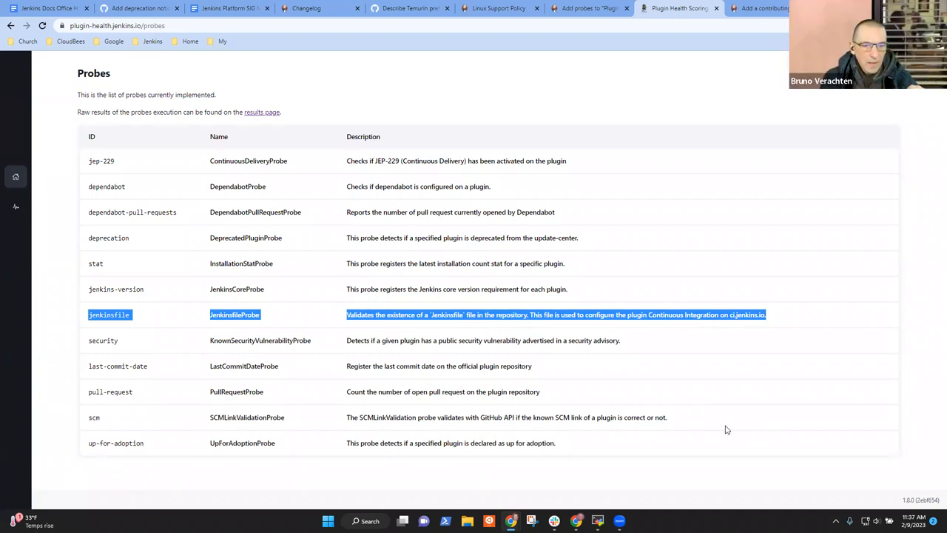
mouse_move(126, 71)
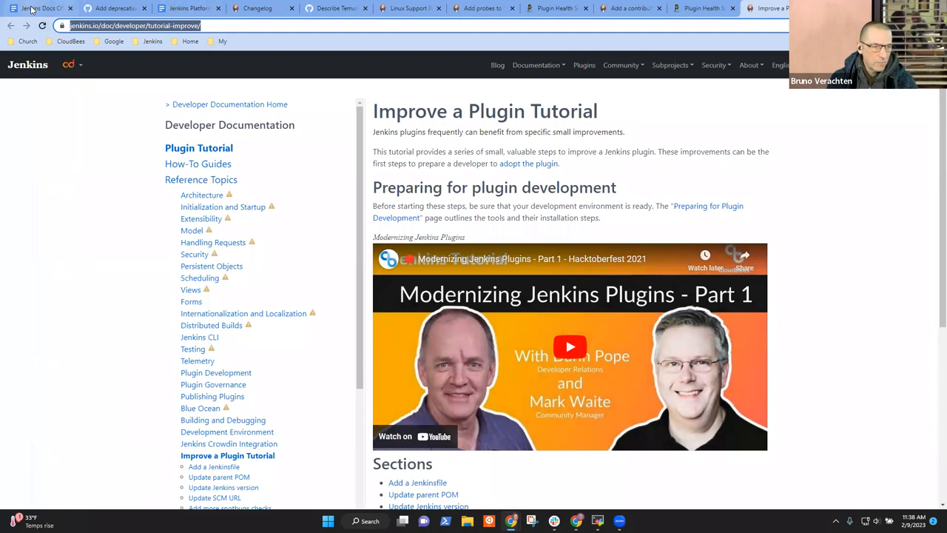
Return to the office hours notes and discard a briefly added 'Scores' bullet.
left_click(41, 9)
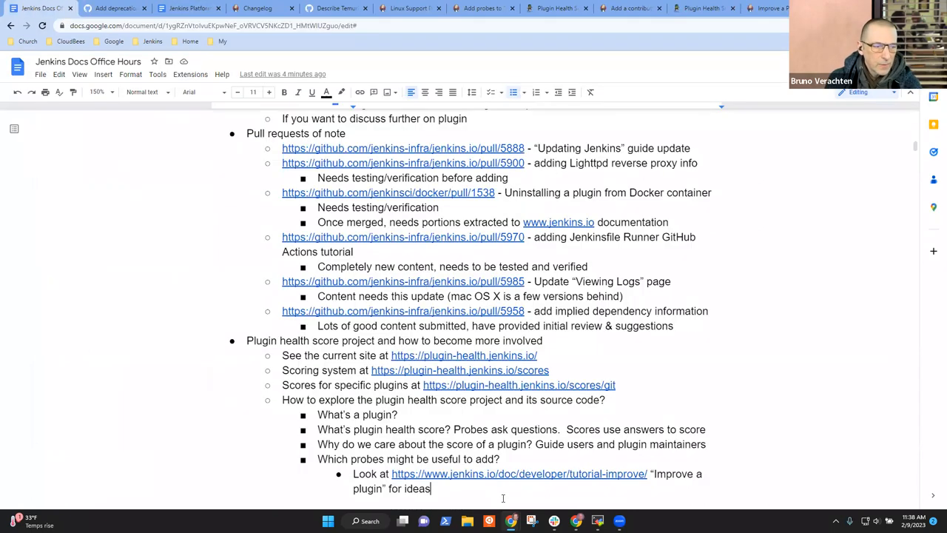
scroll("down", 3)
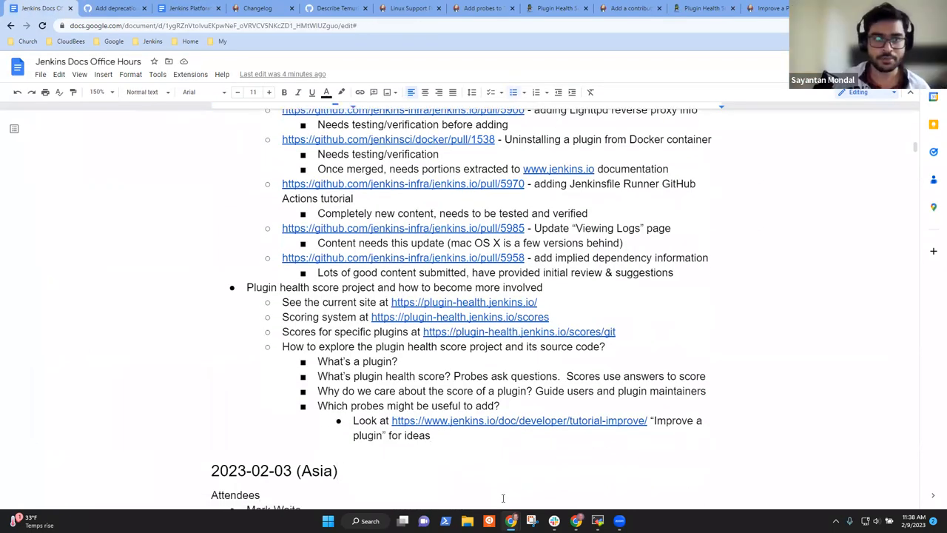
type("Scores")
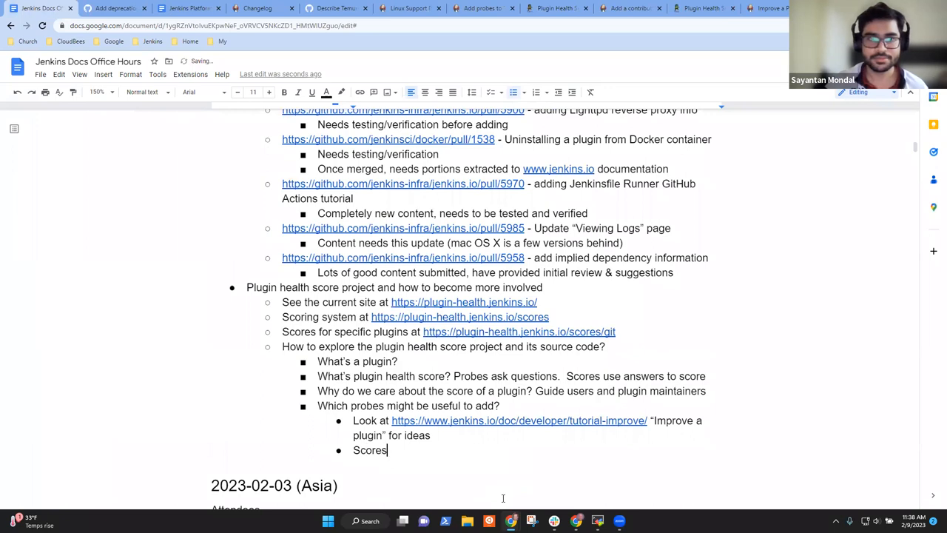
key("Backspace")
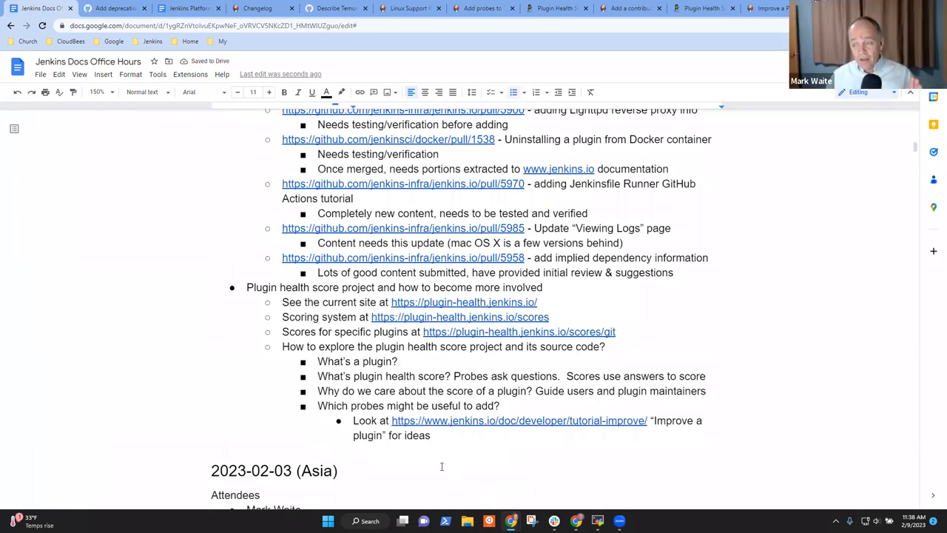
mouse_move(208, 376)
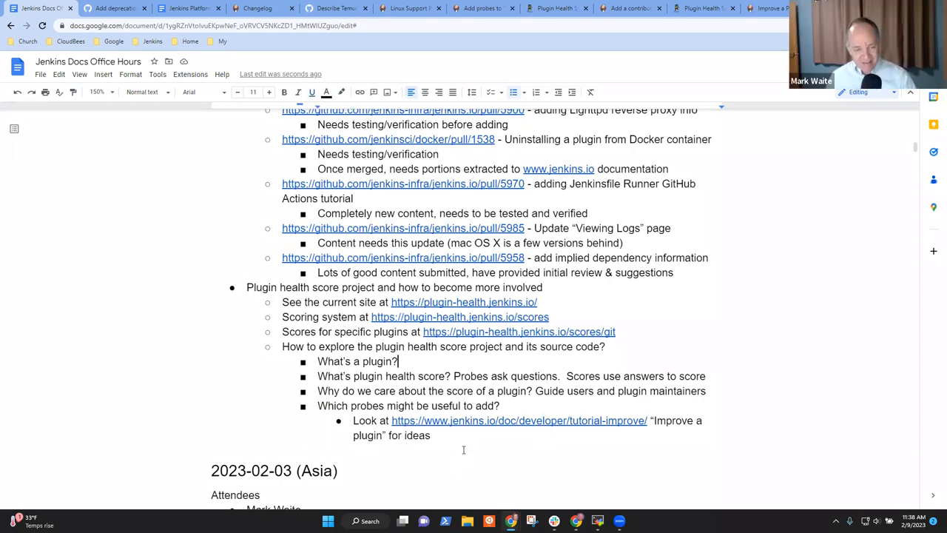
Start the 'What's a plugin?' answer with 'Additional capabiltie'.
type("Additional")
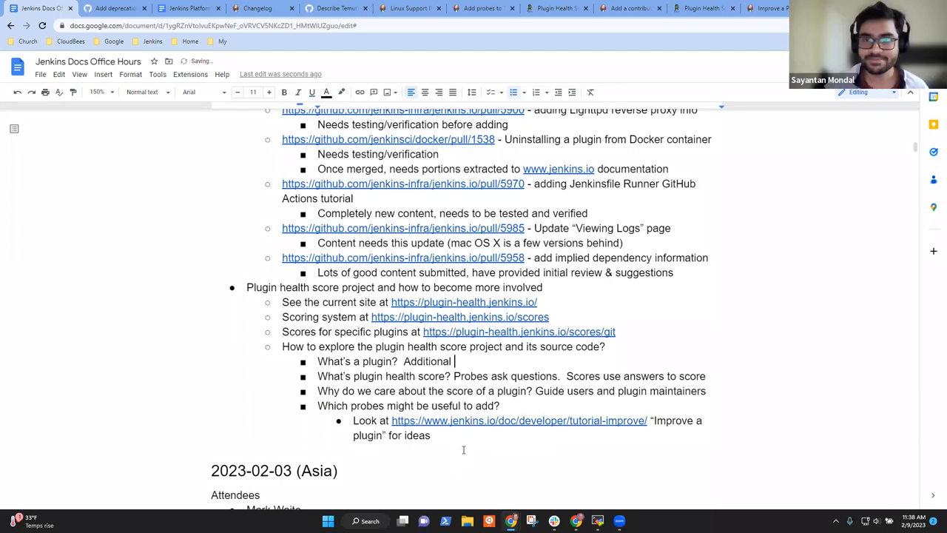
type("capabiltie")
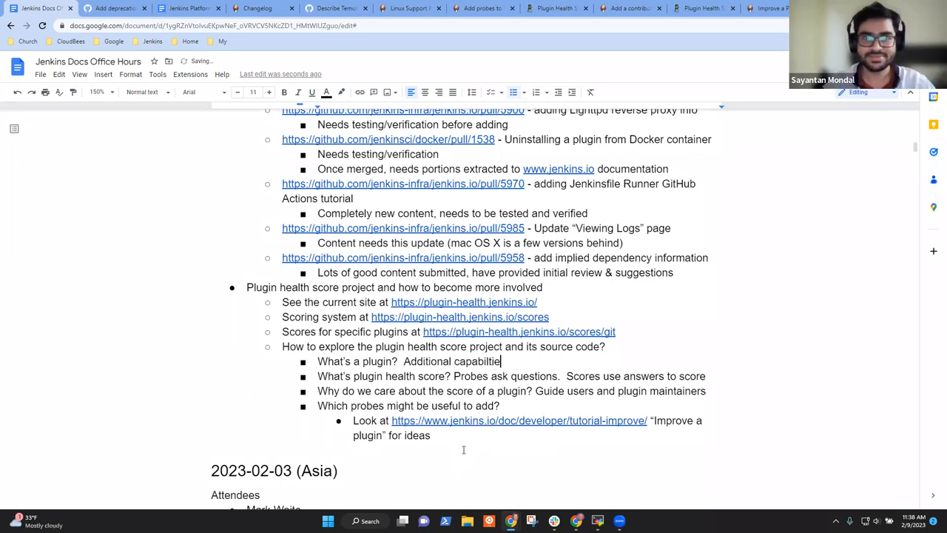